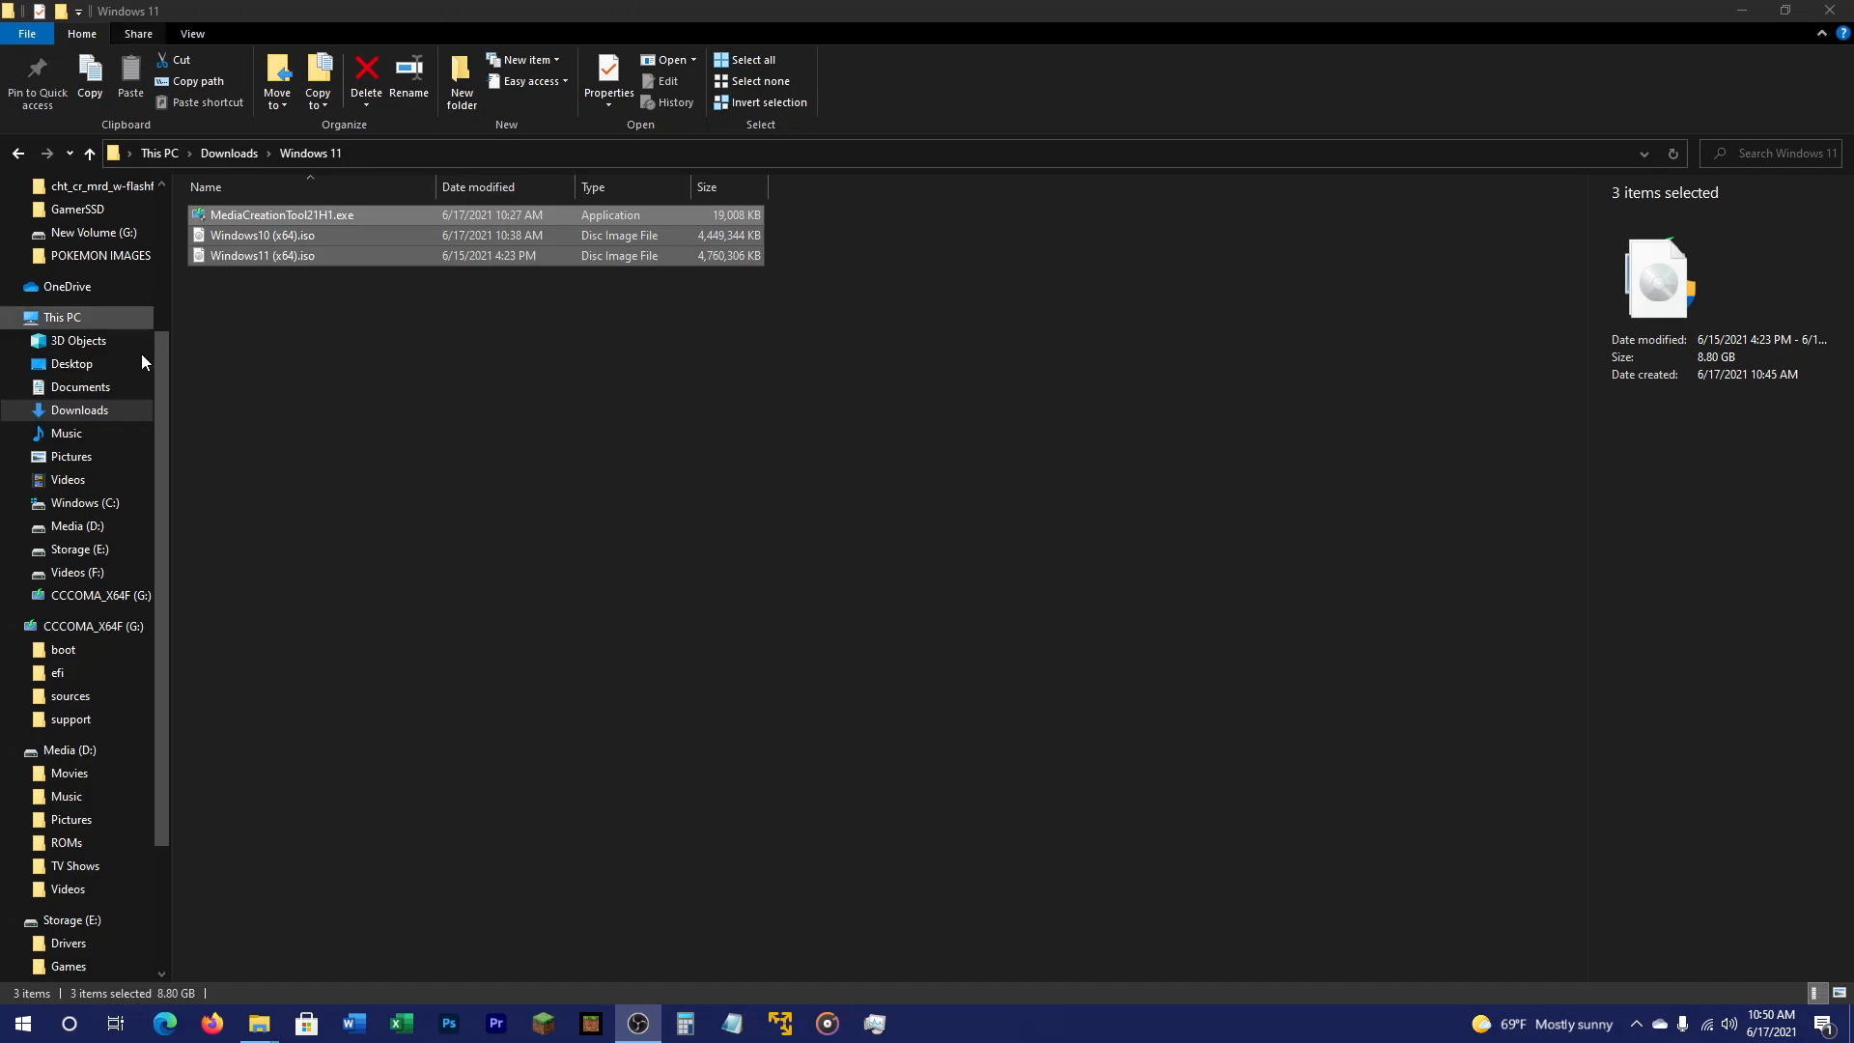
- Check the folder's files one by one, selecting MediaCreationTool21H1.exe and Windows11 (x64).iso in turn
click(492, 466)
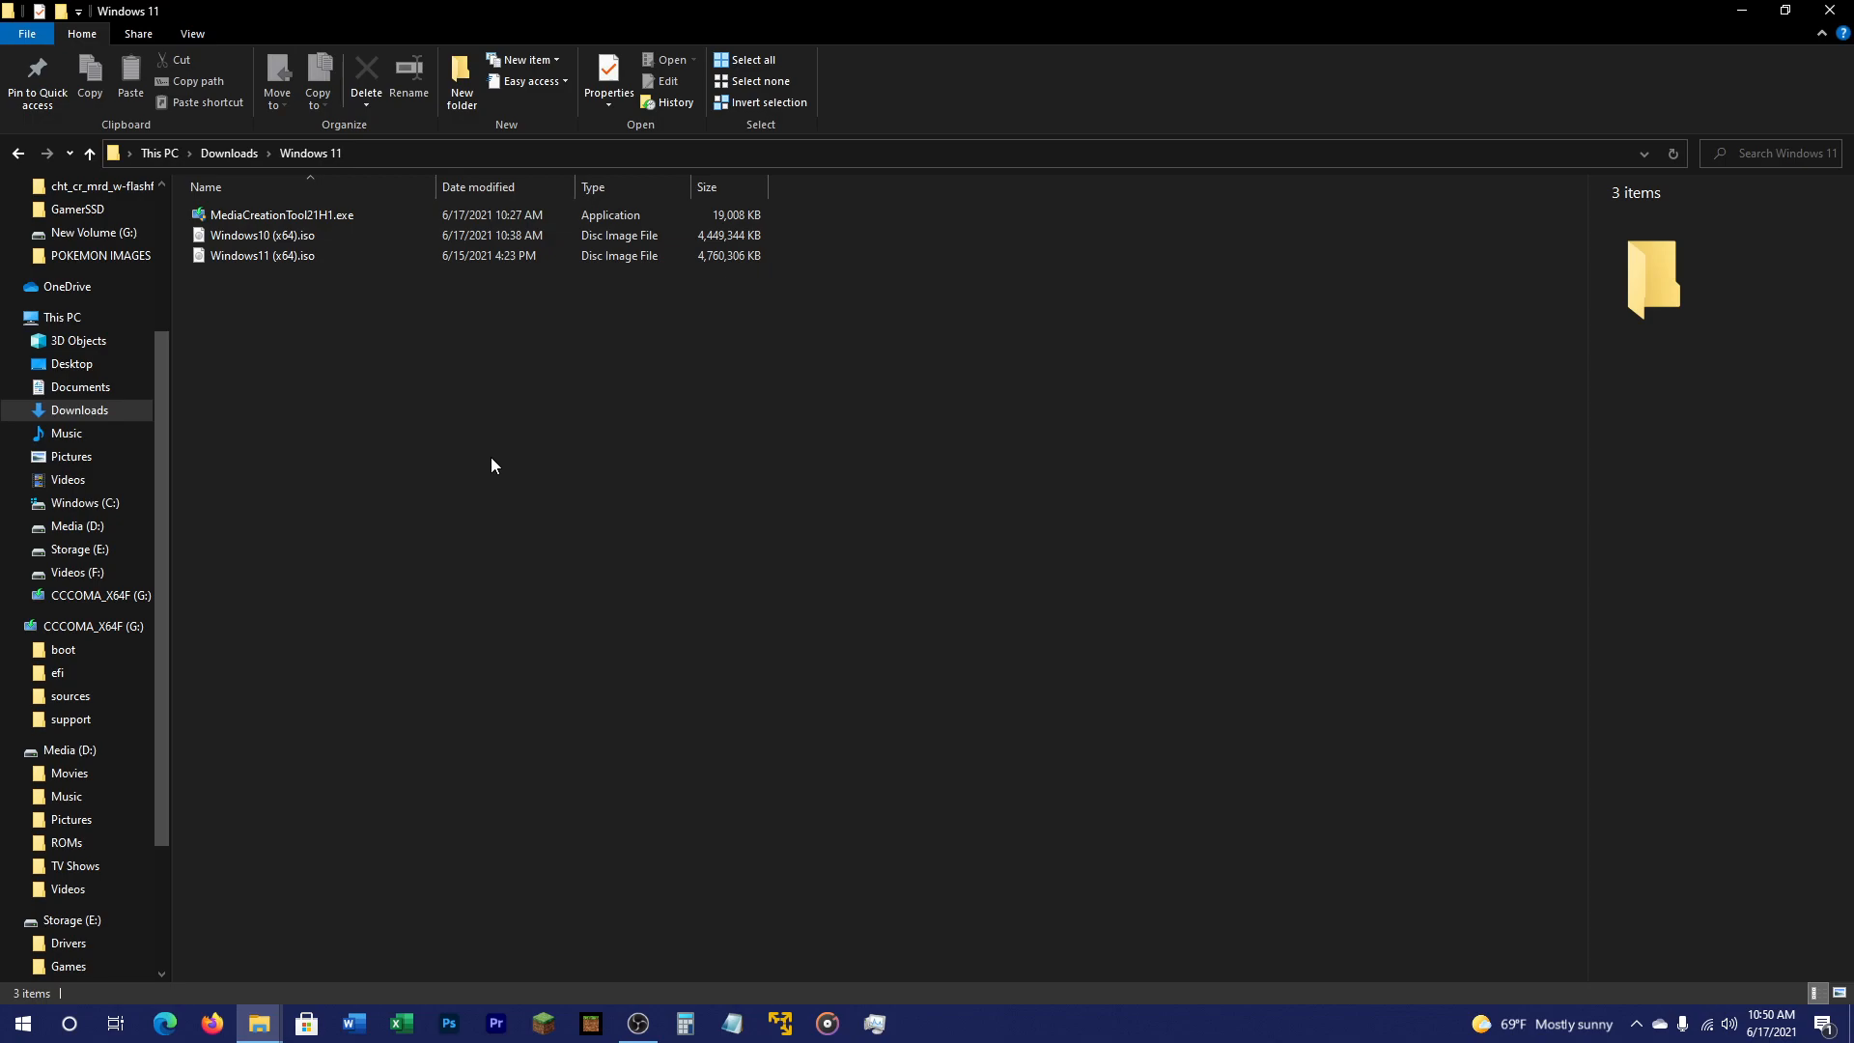
click(282, 214)
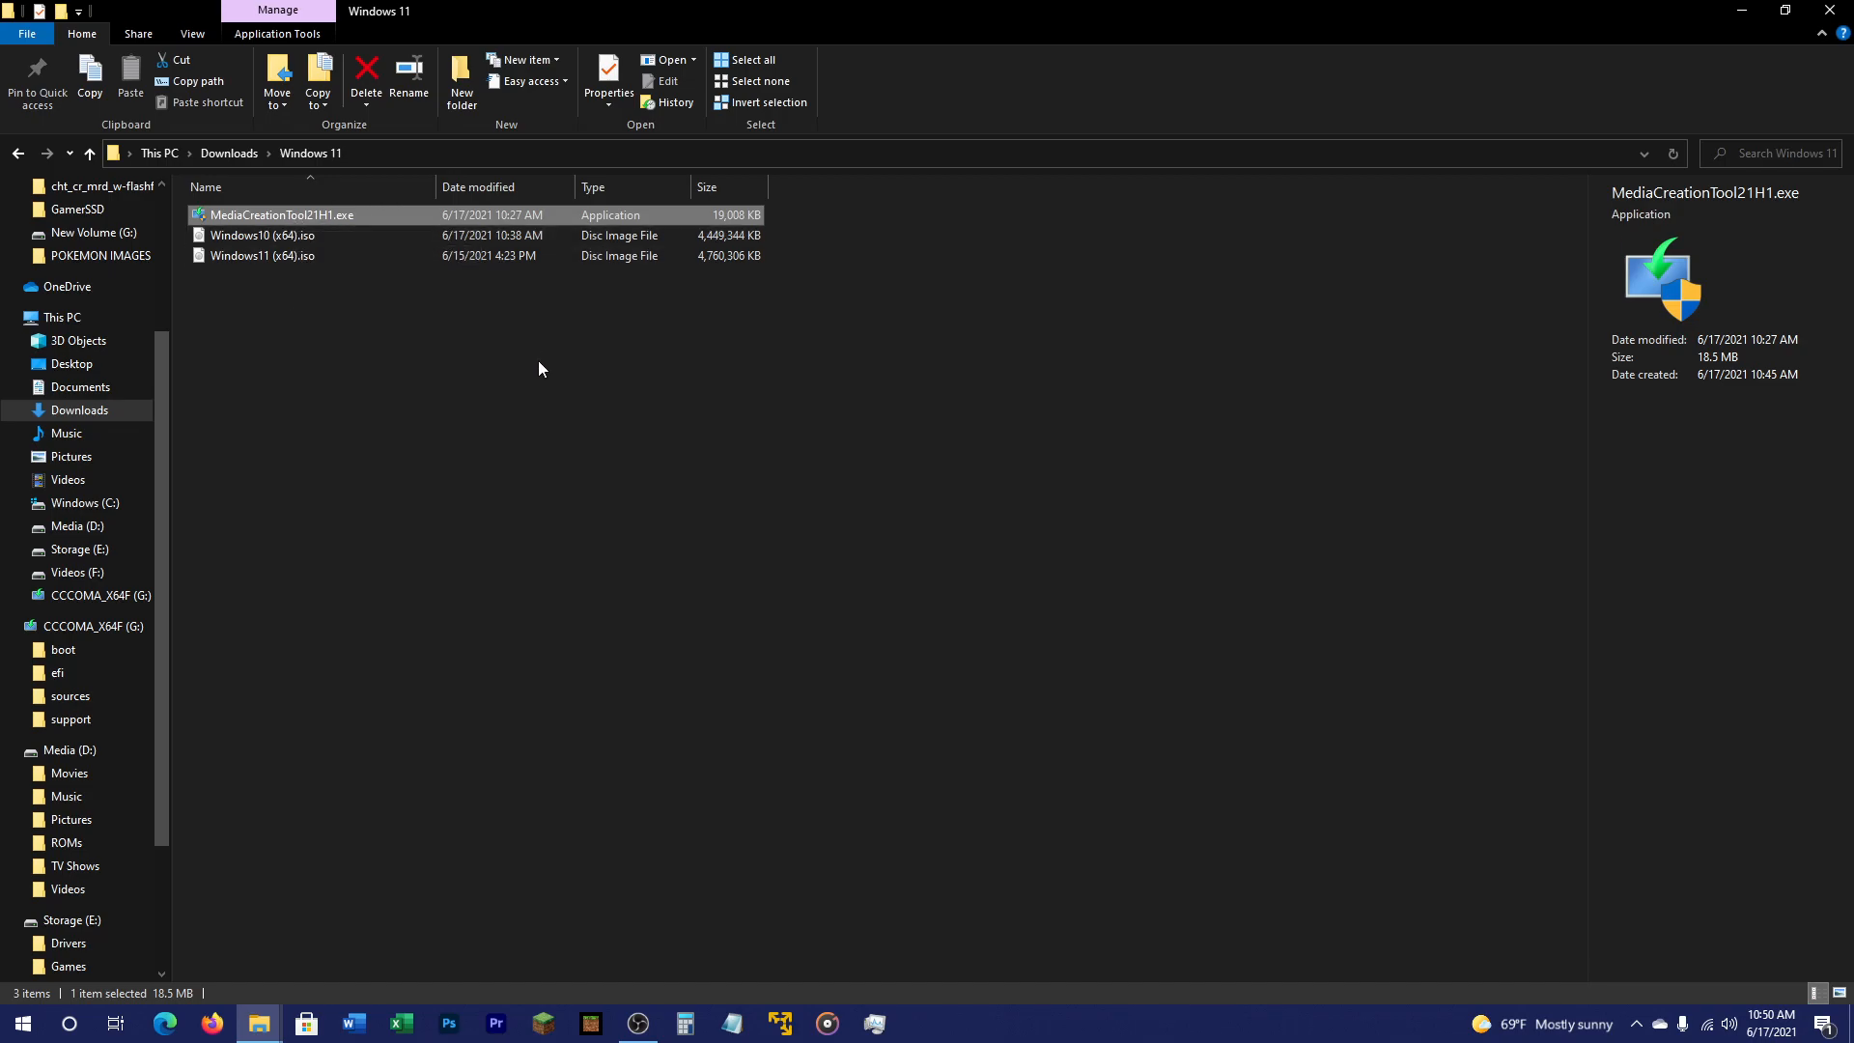
click(541, 369)
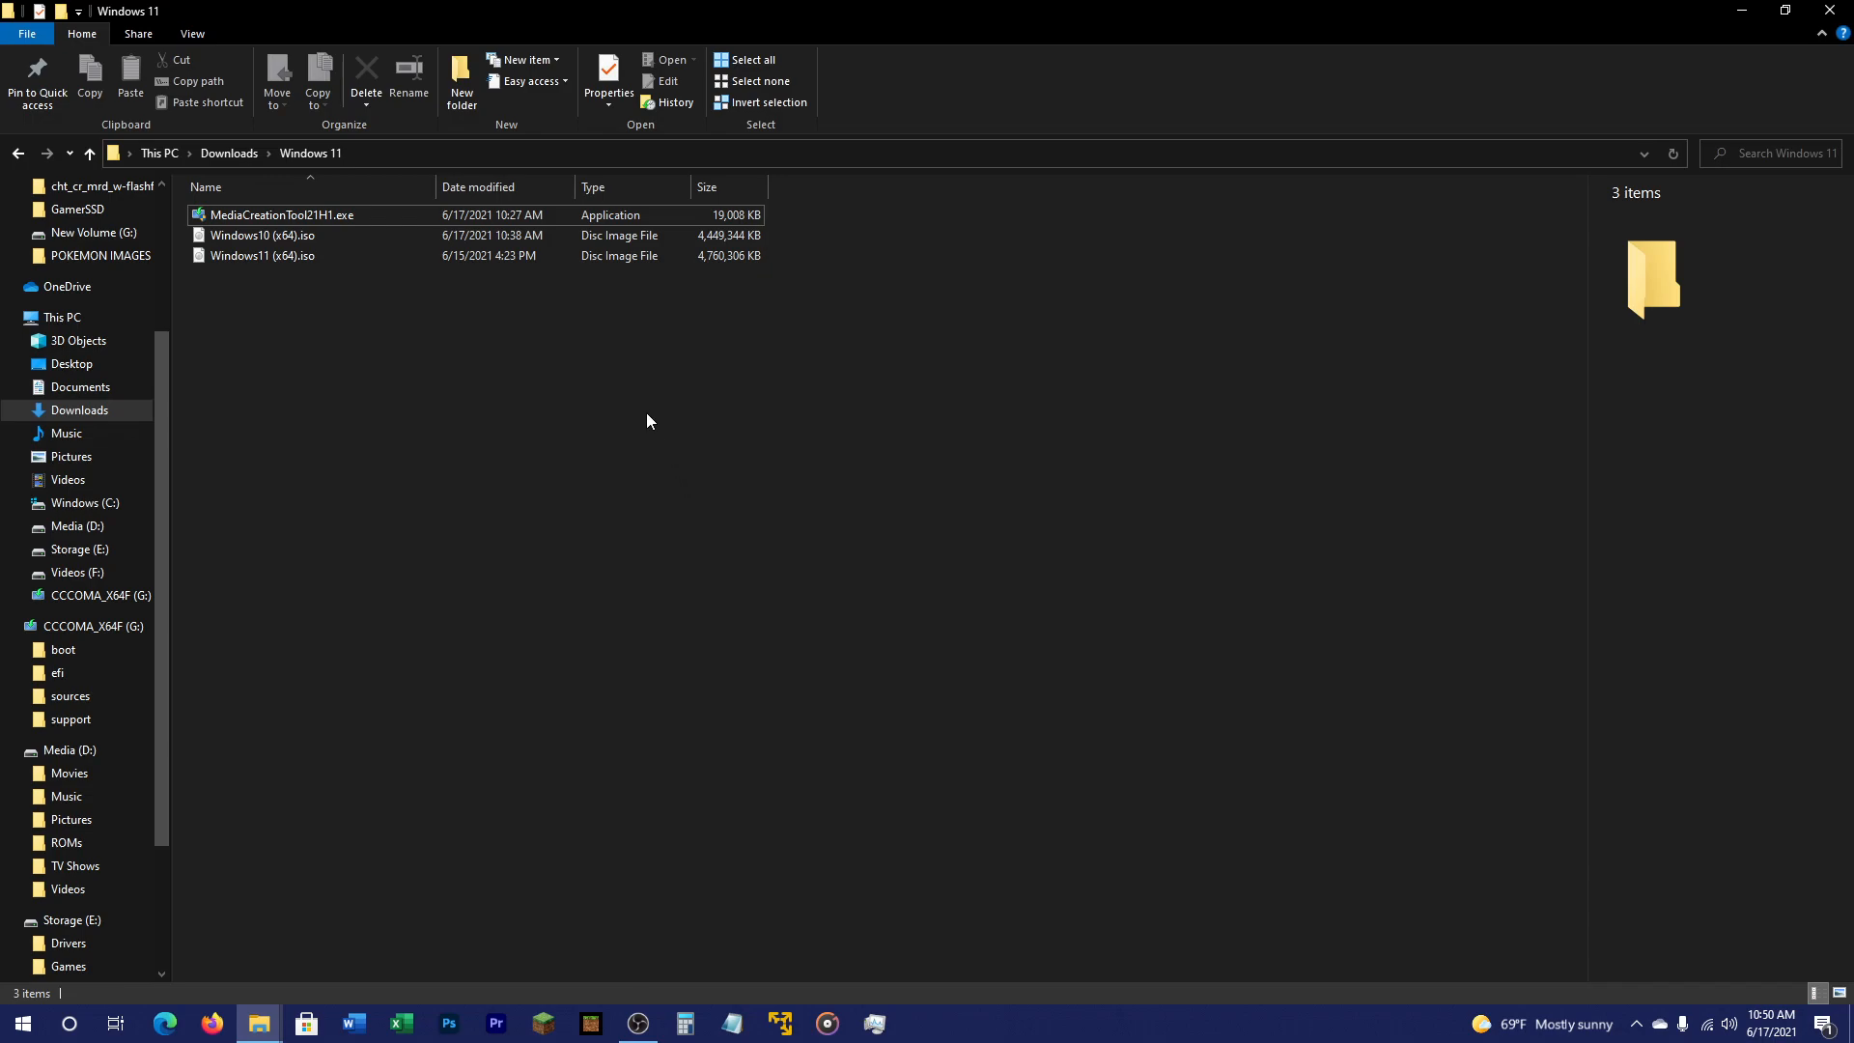
mouse_move(263, 255)
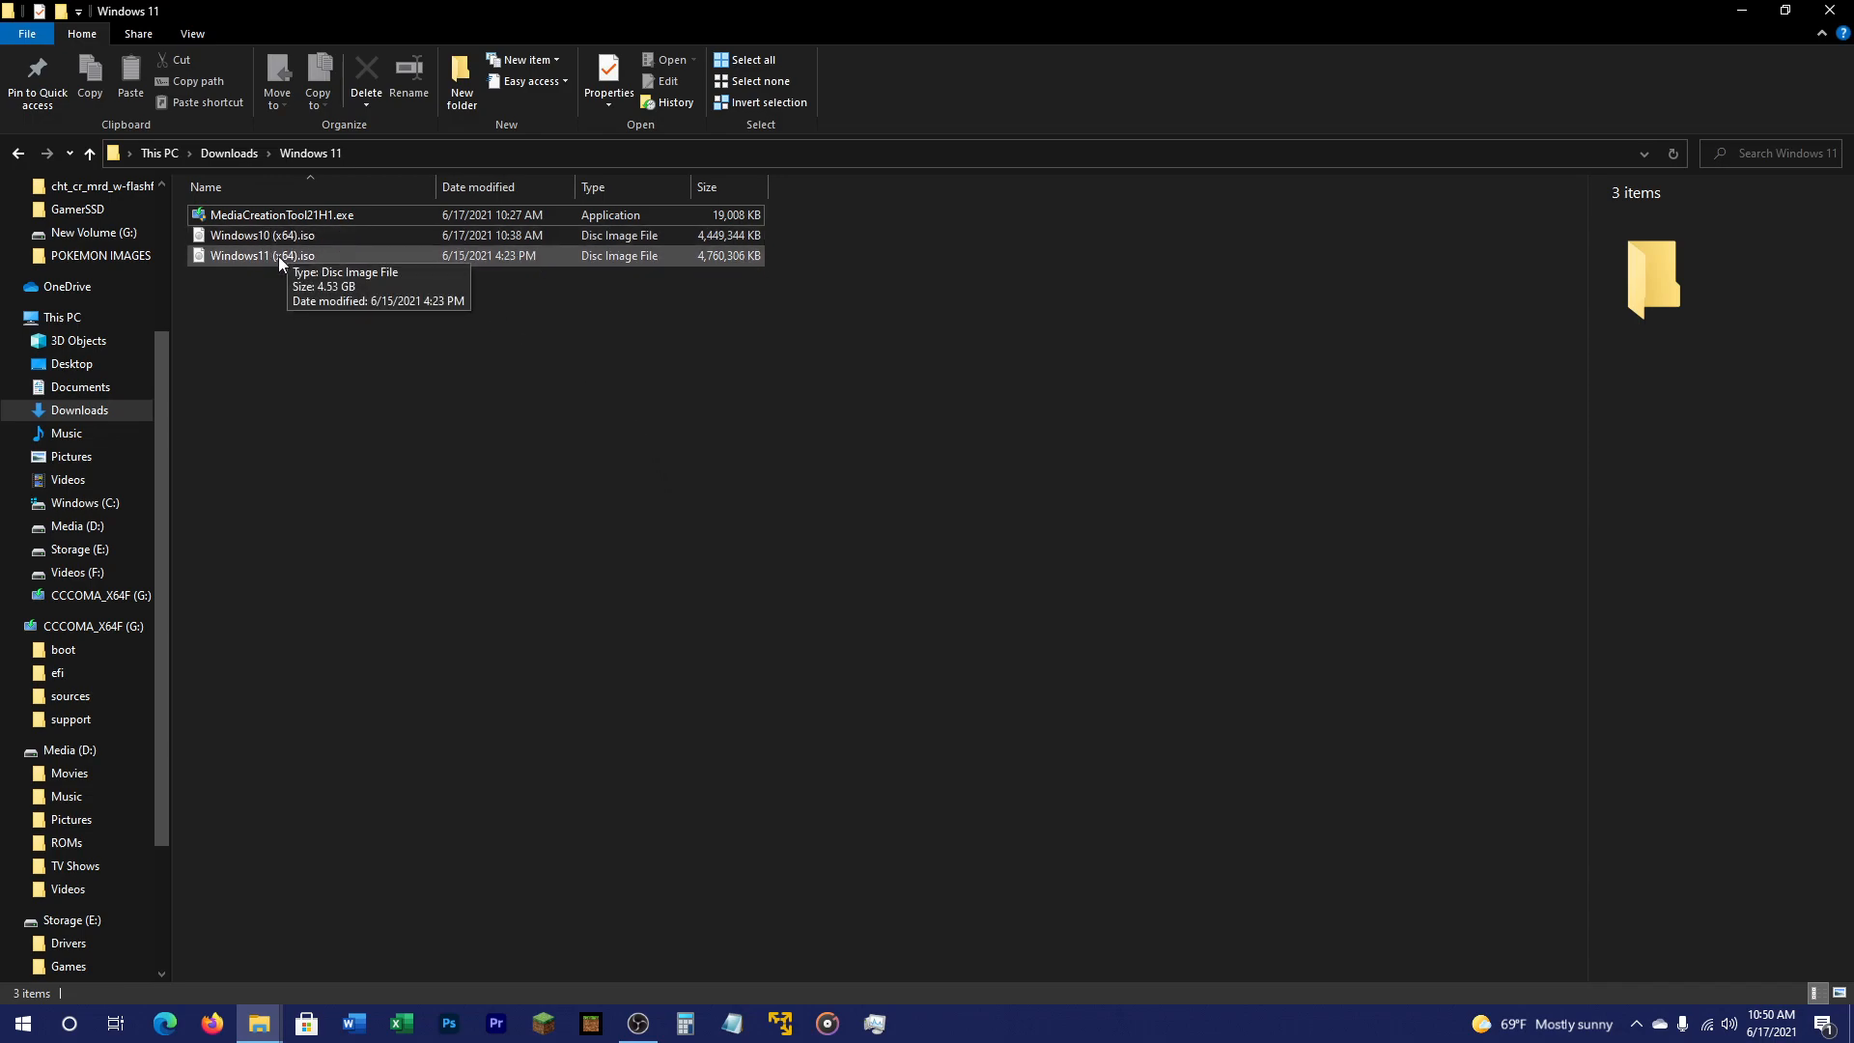
mouse_move(272, 261)
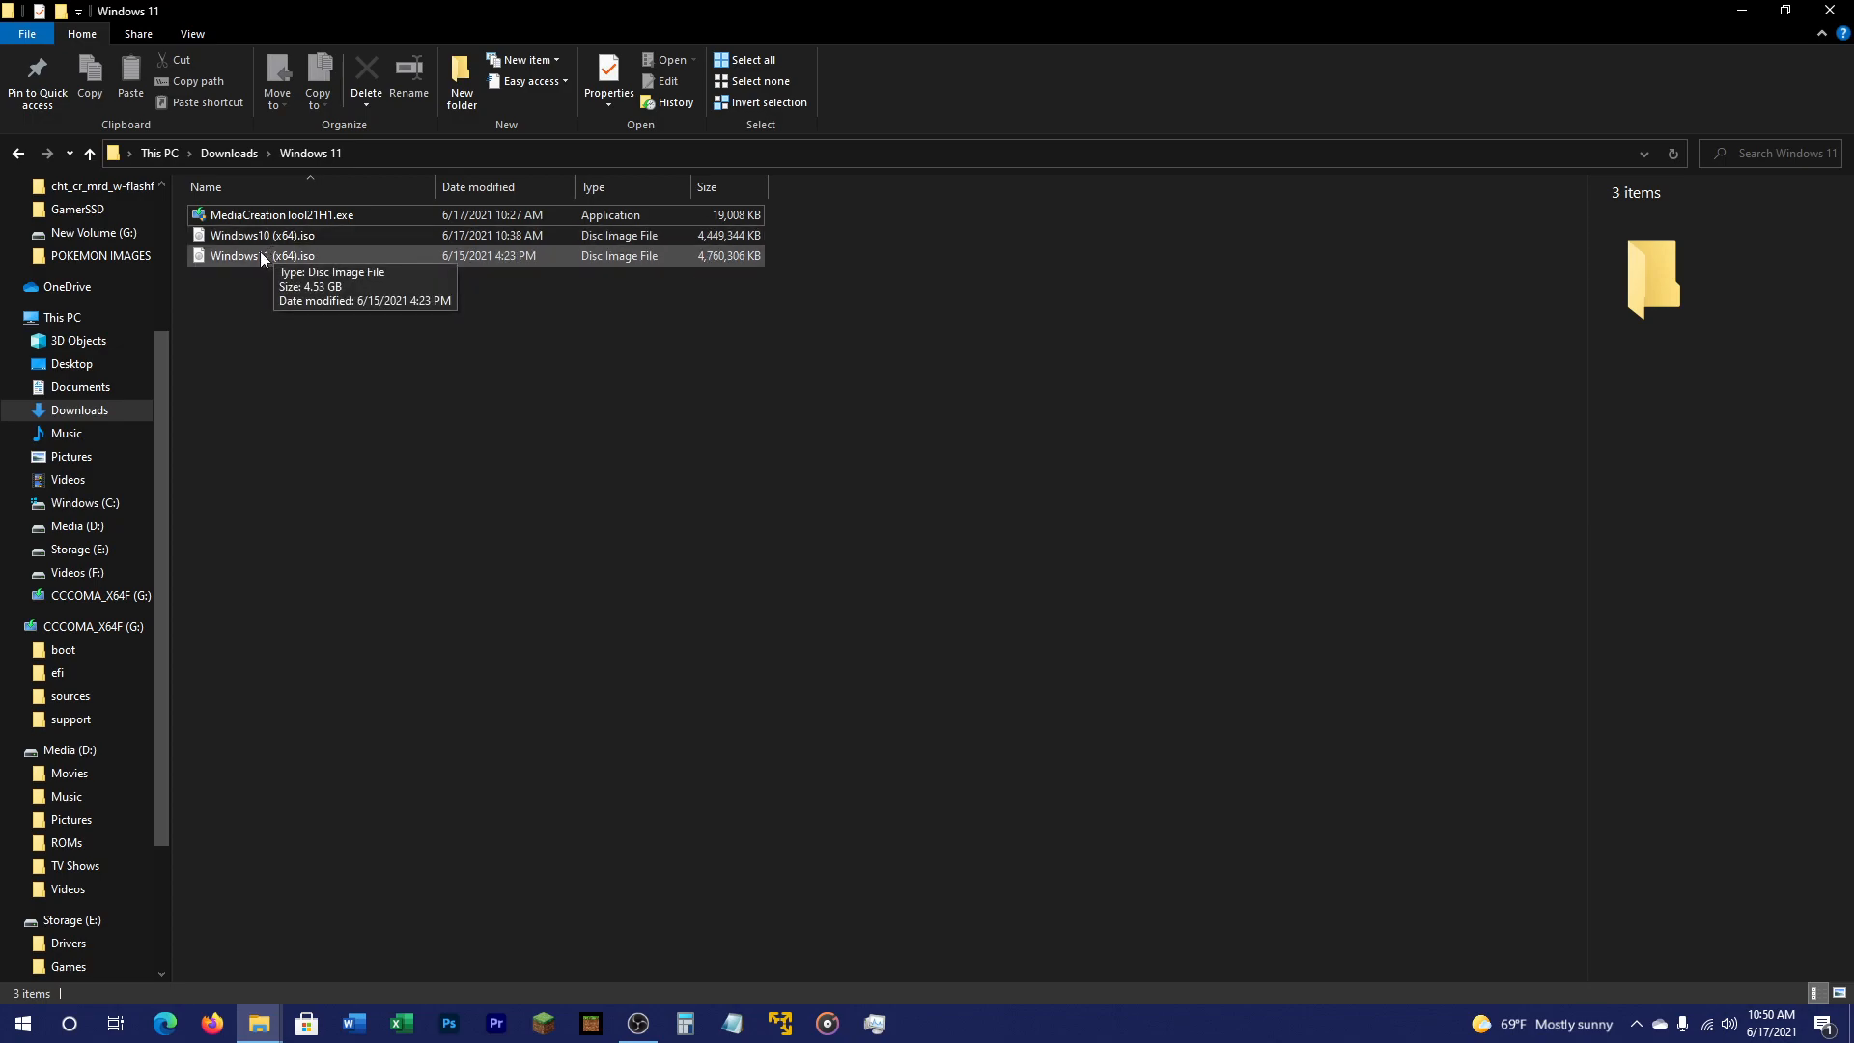
click(260, 255)
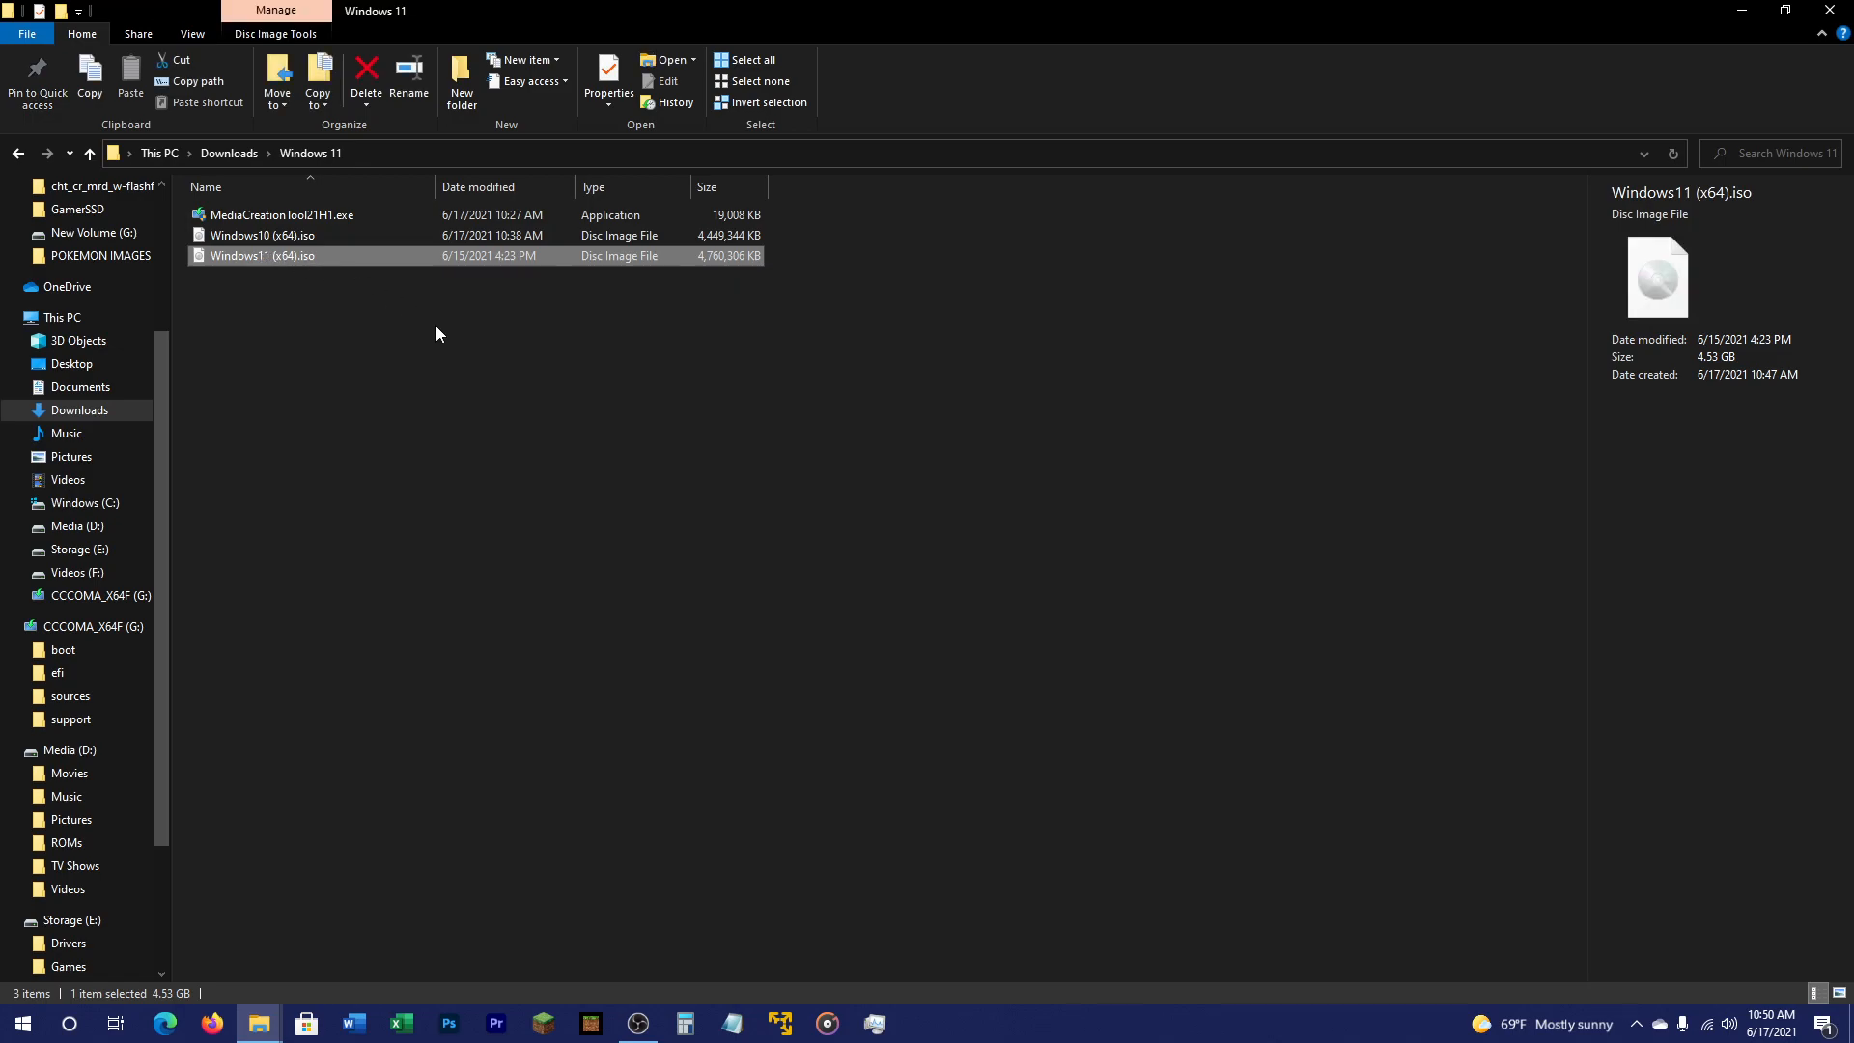
mouse_move(284, 259)
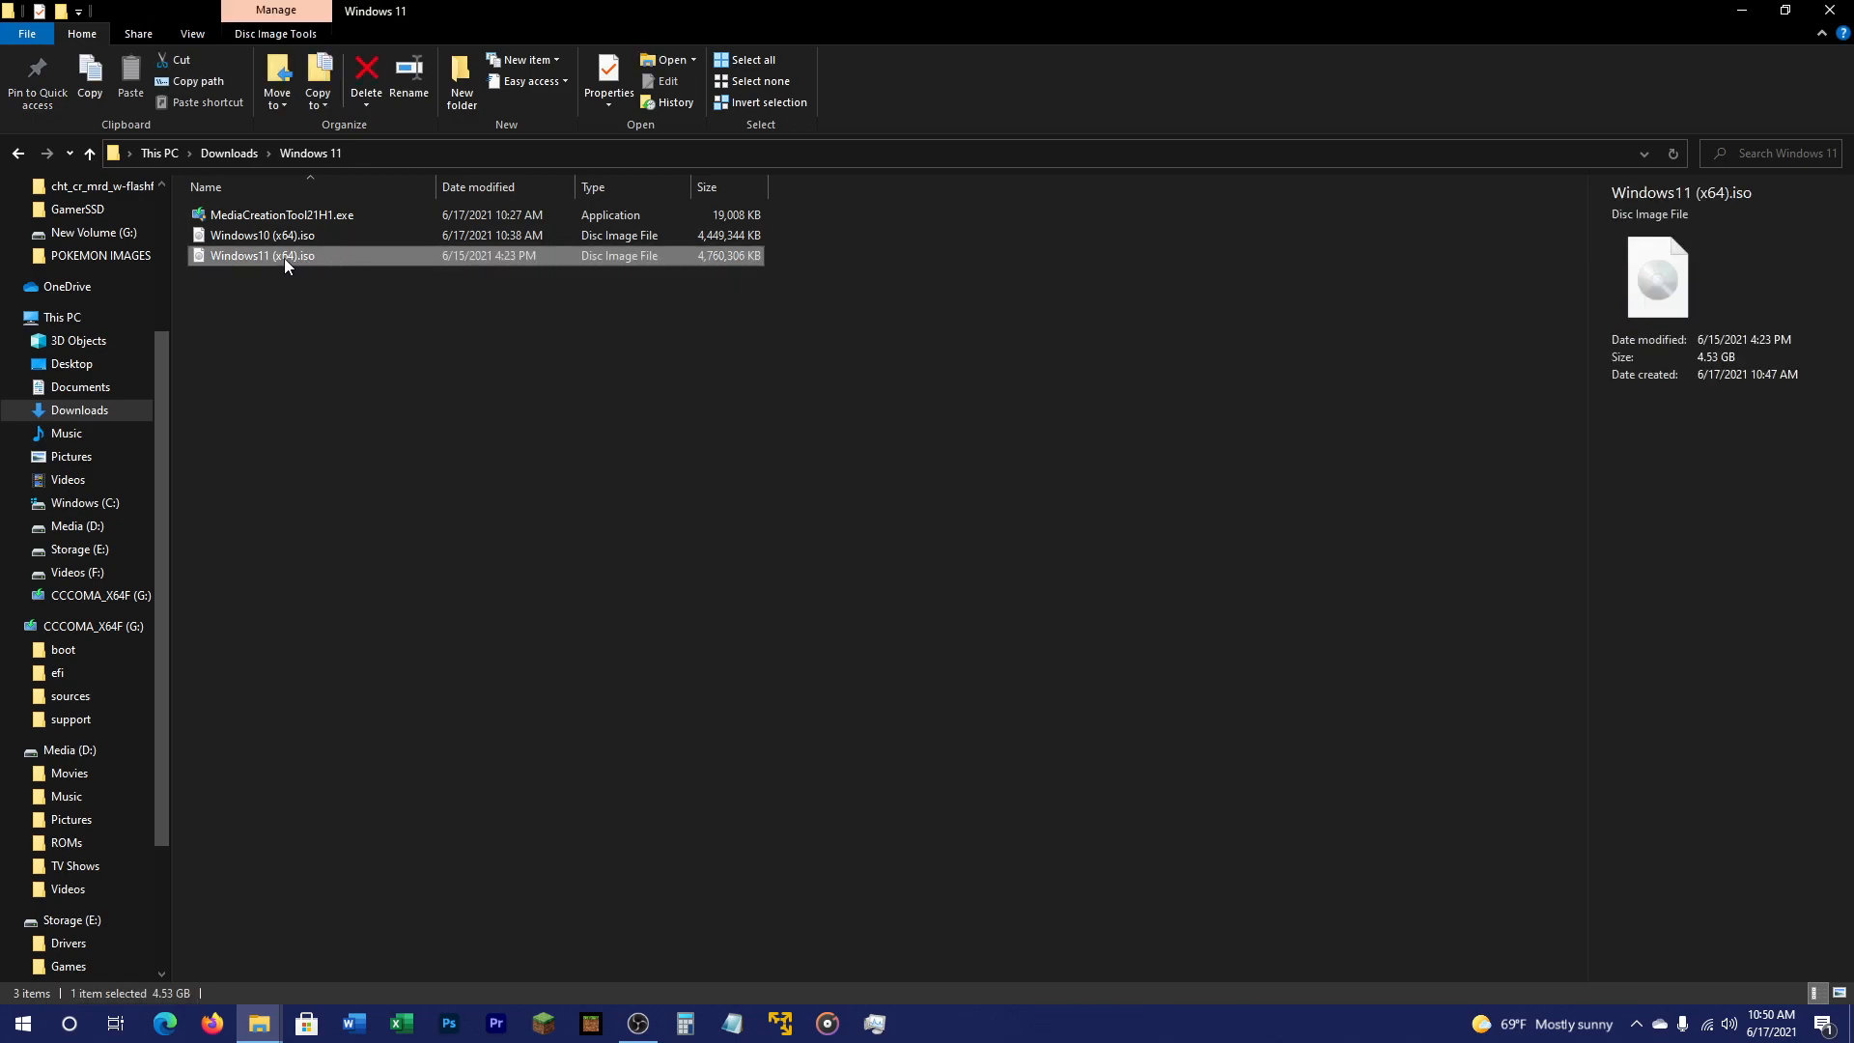
mouse_move(436, 282)
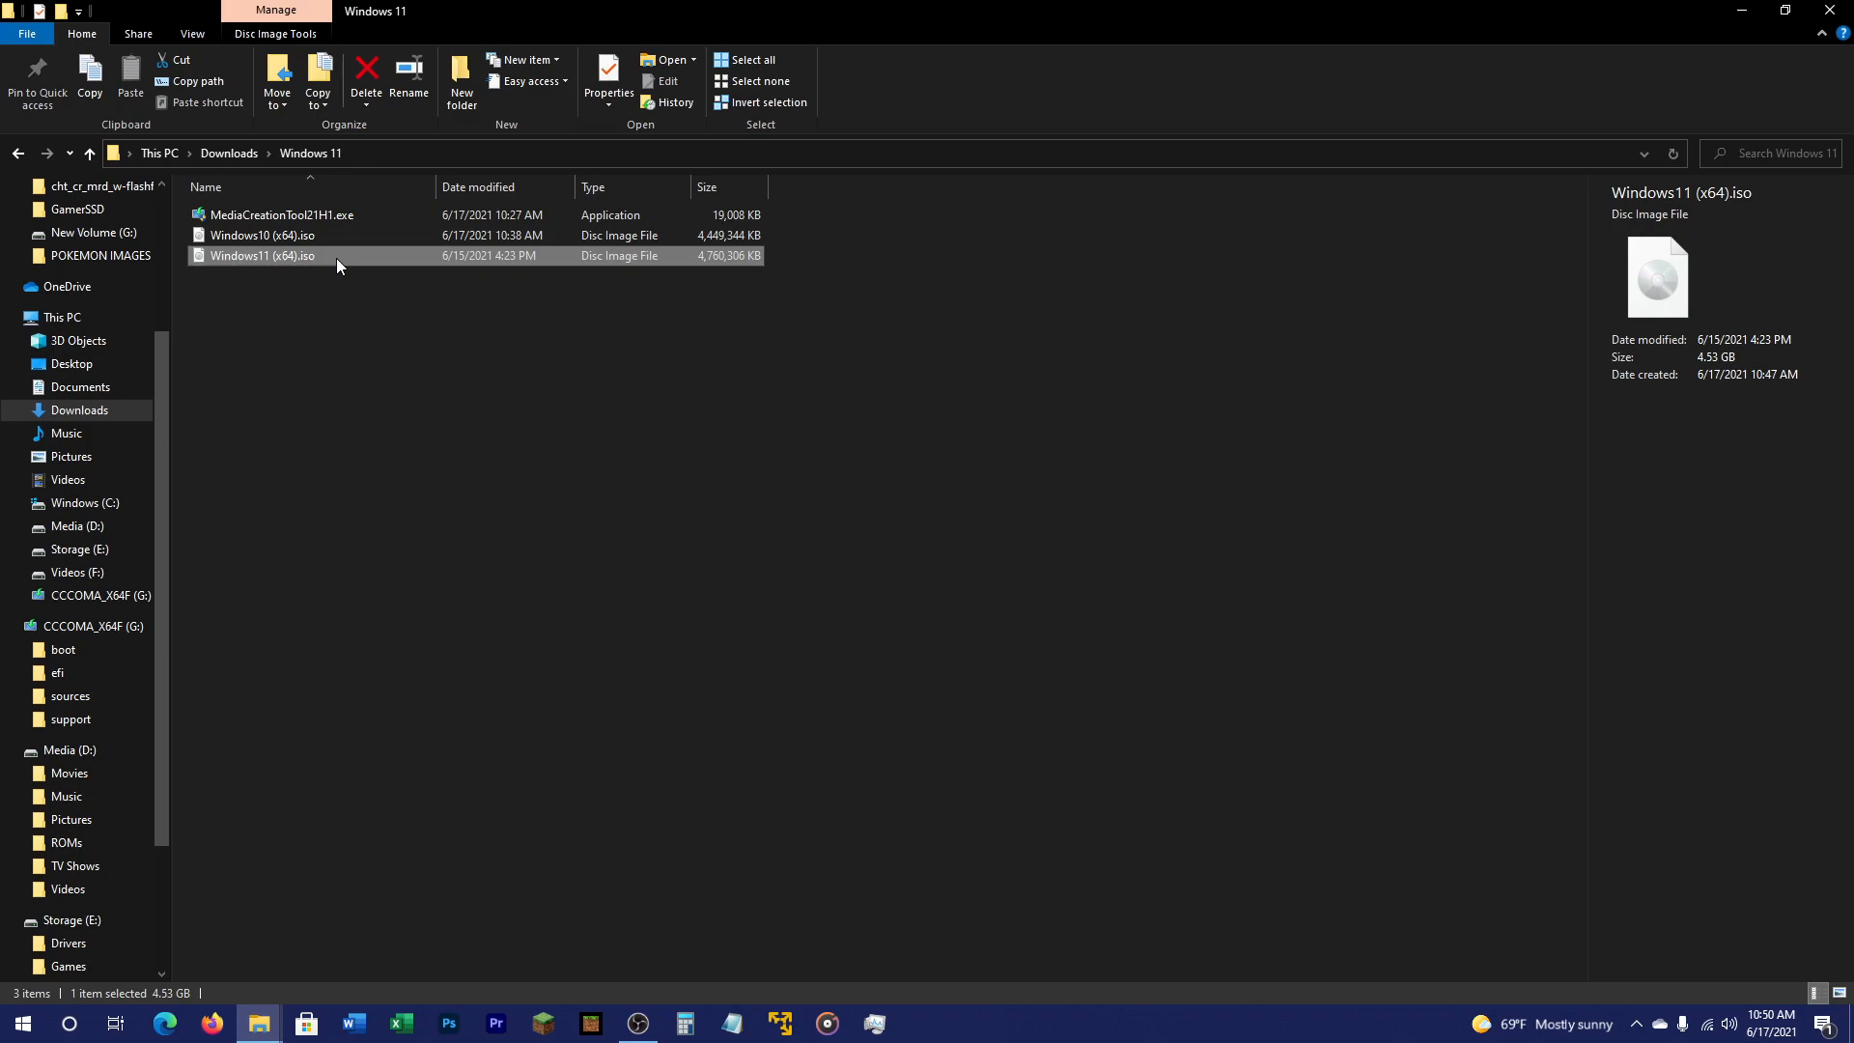
click(599, 429)
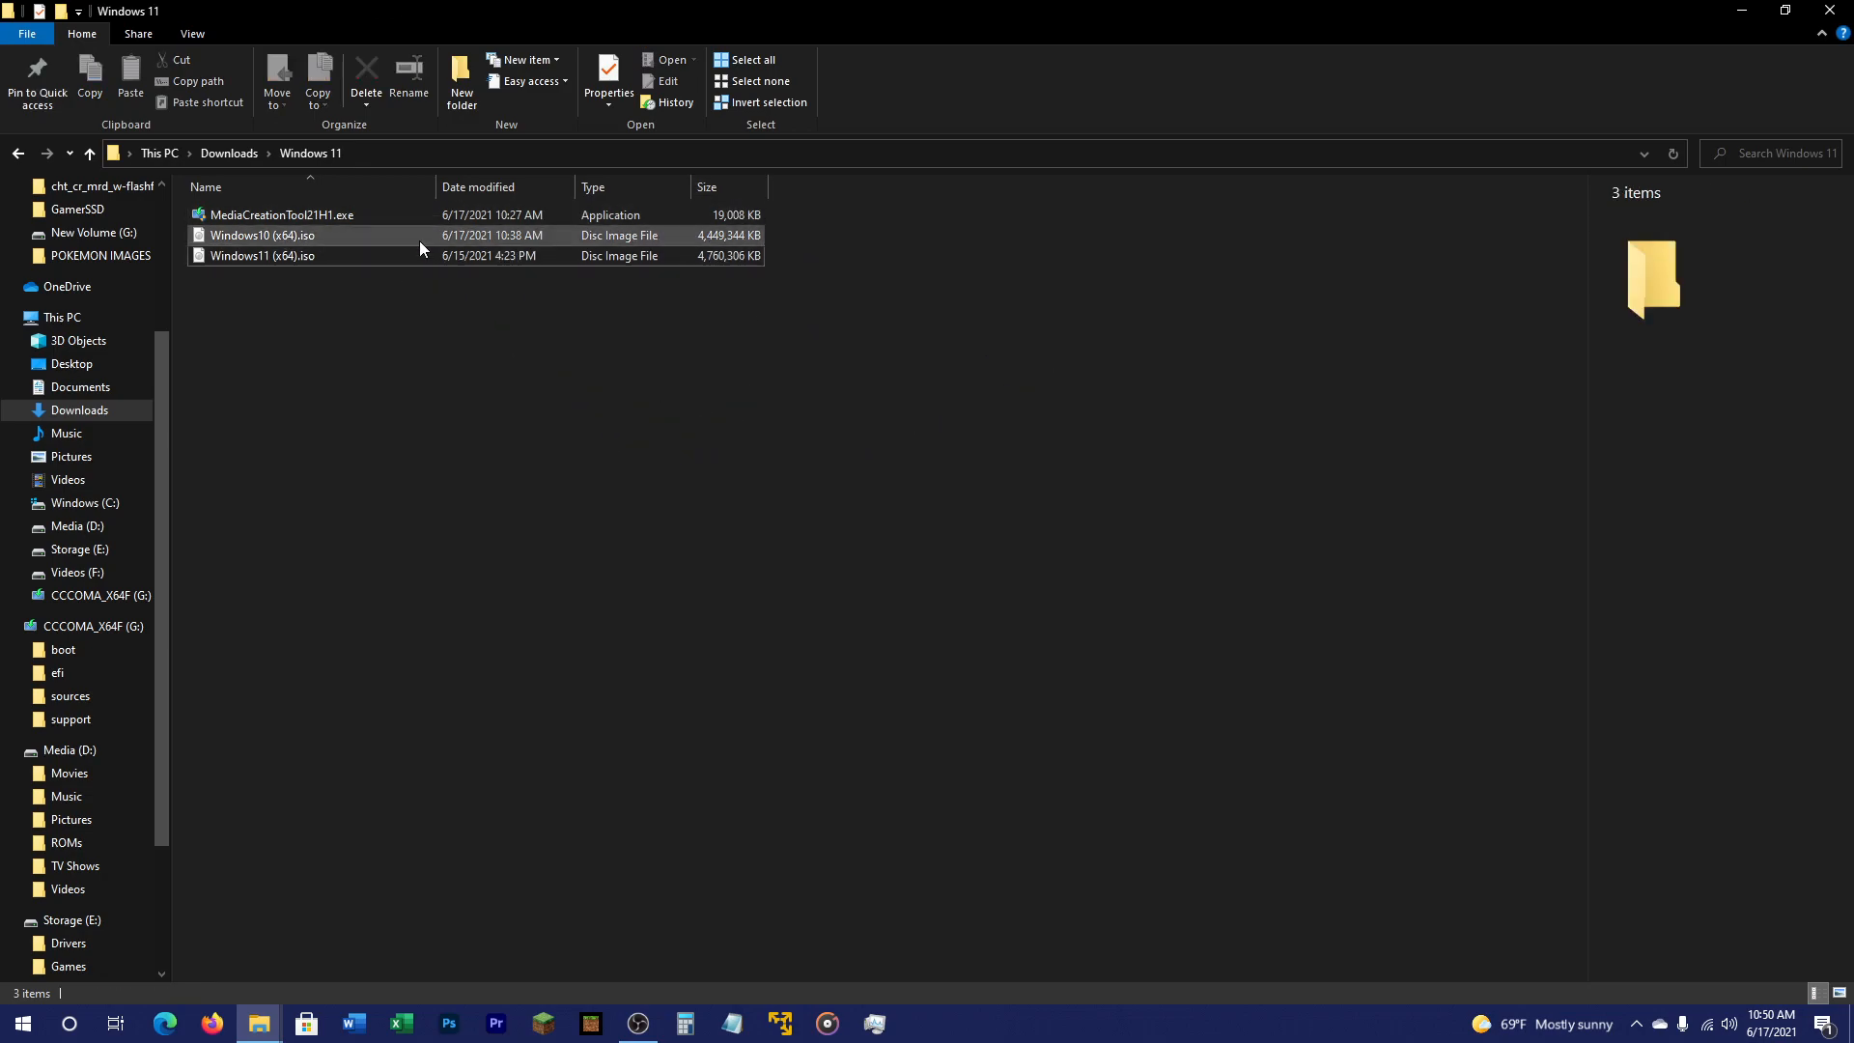
click(263, 254)
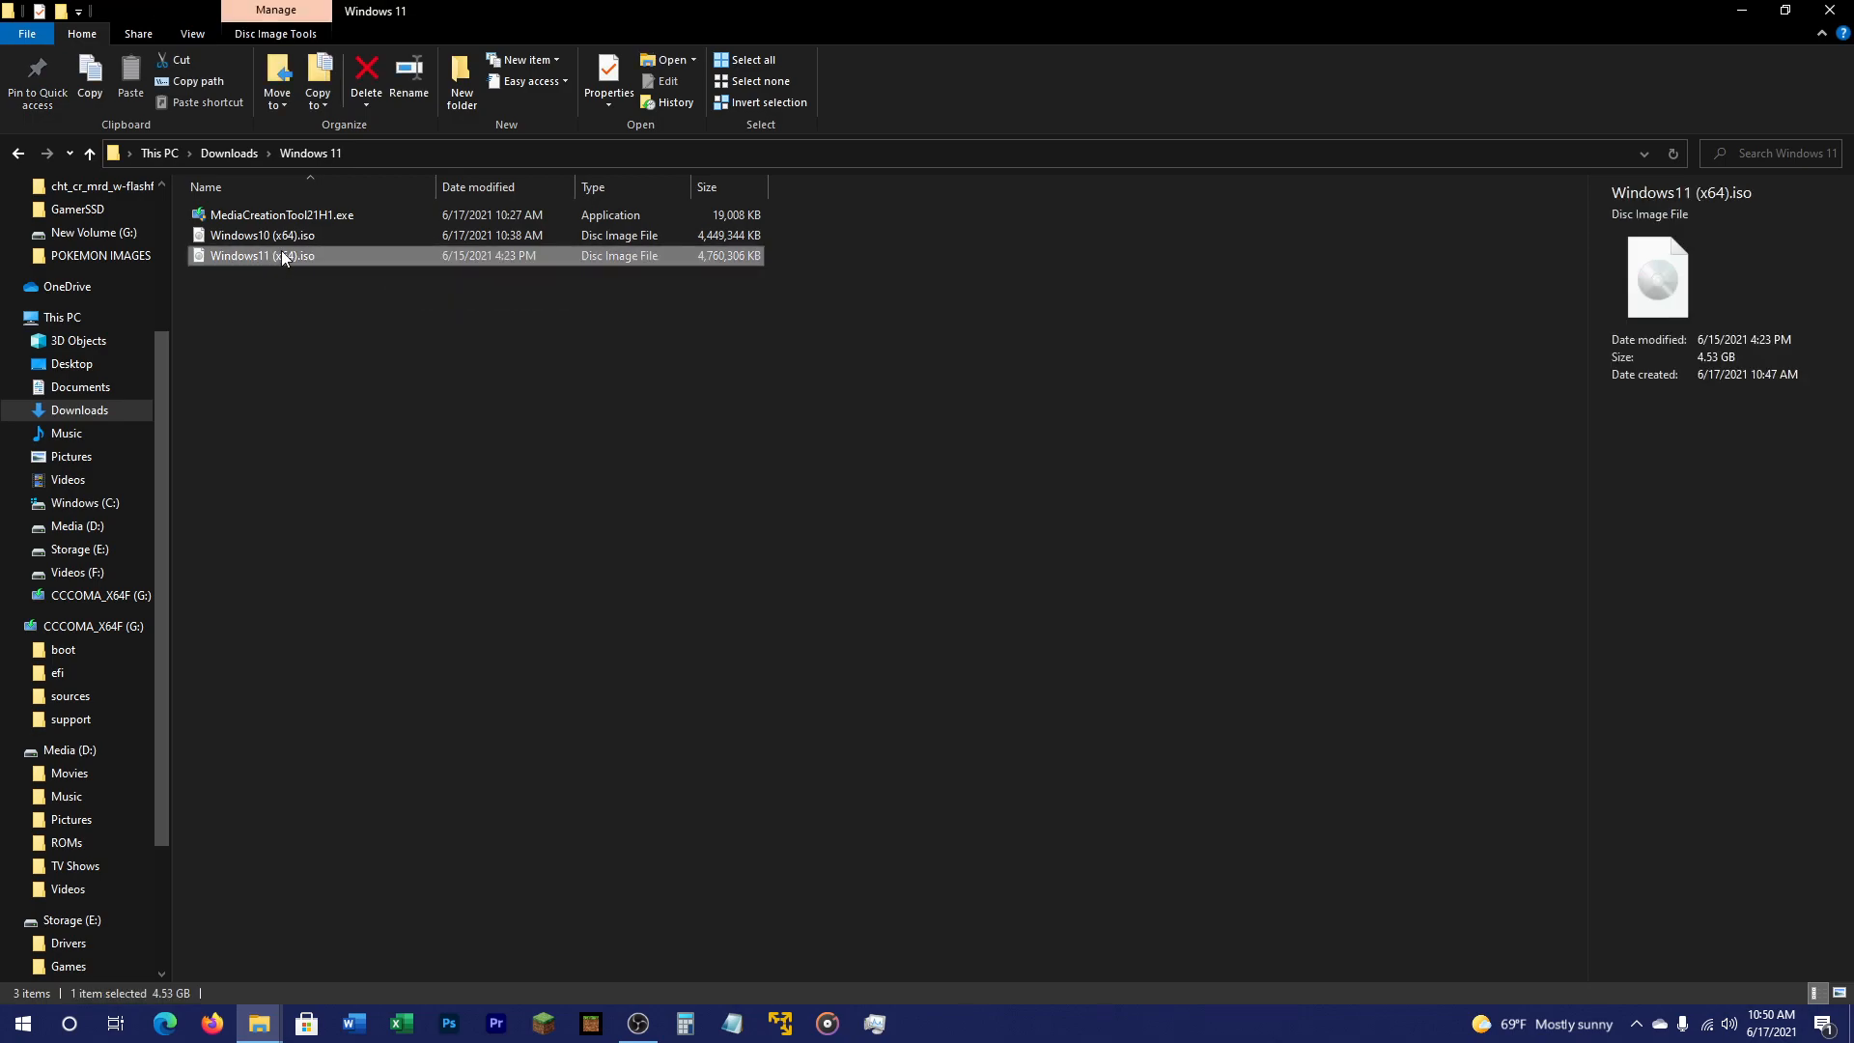
mouse_move(425, 550)
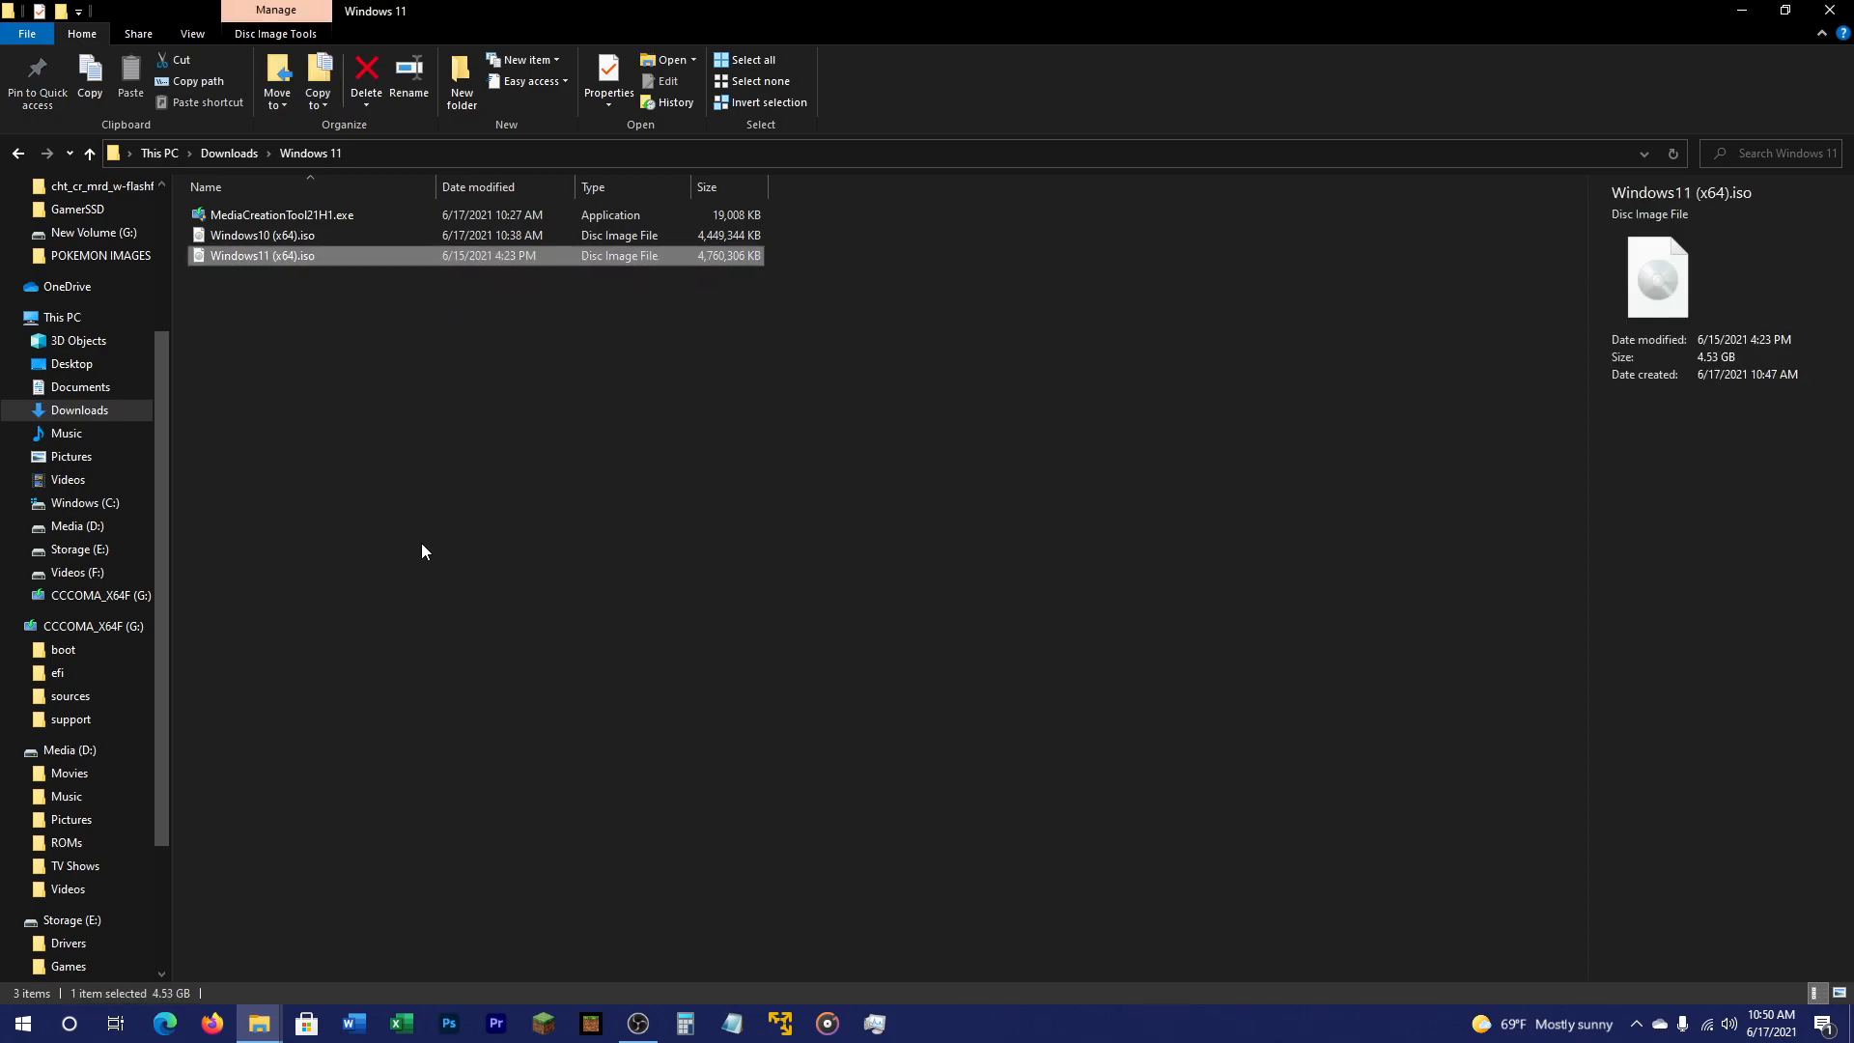
mouse_move(166, 1004)
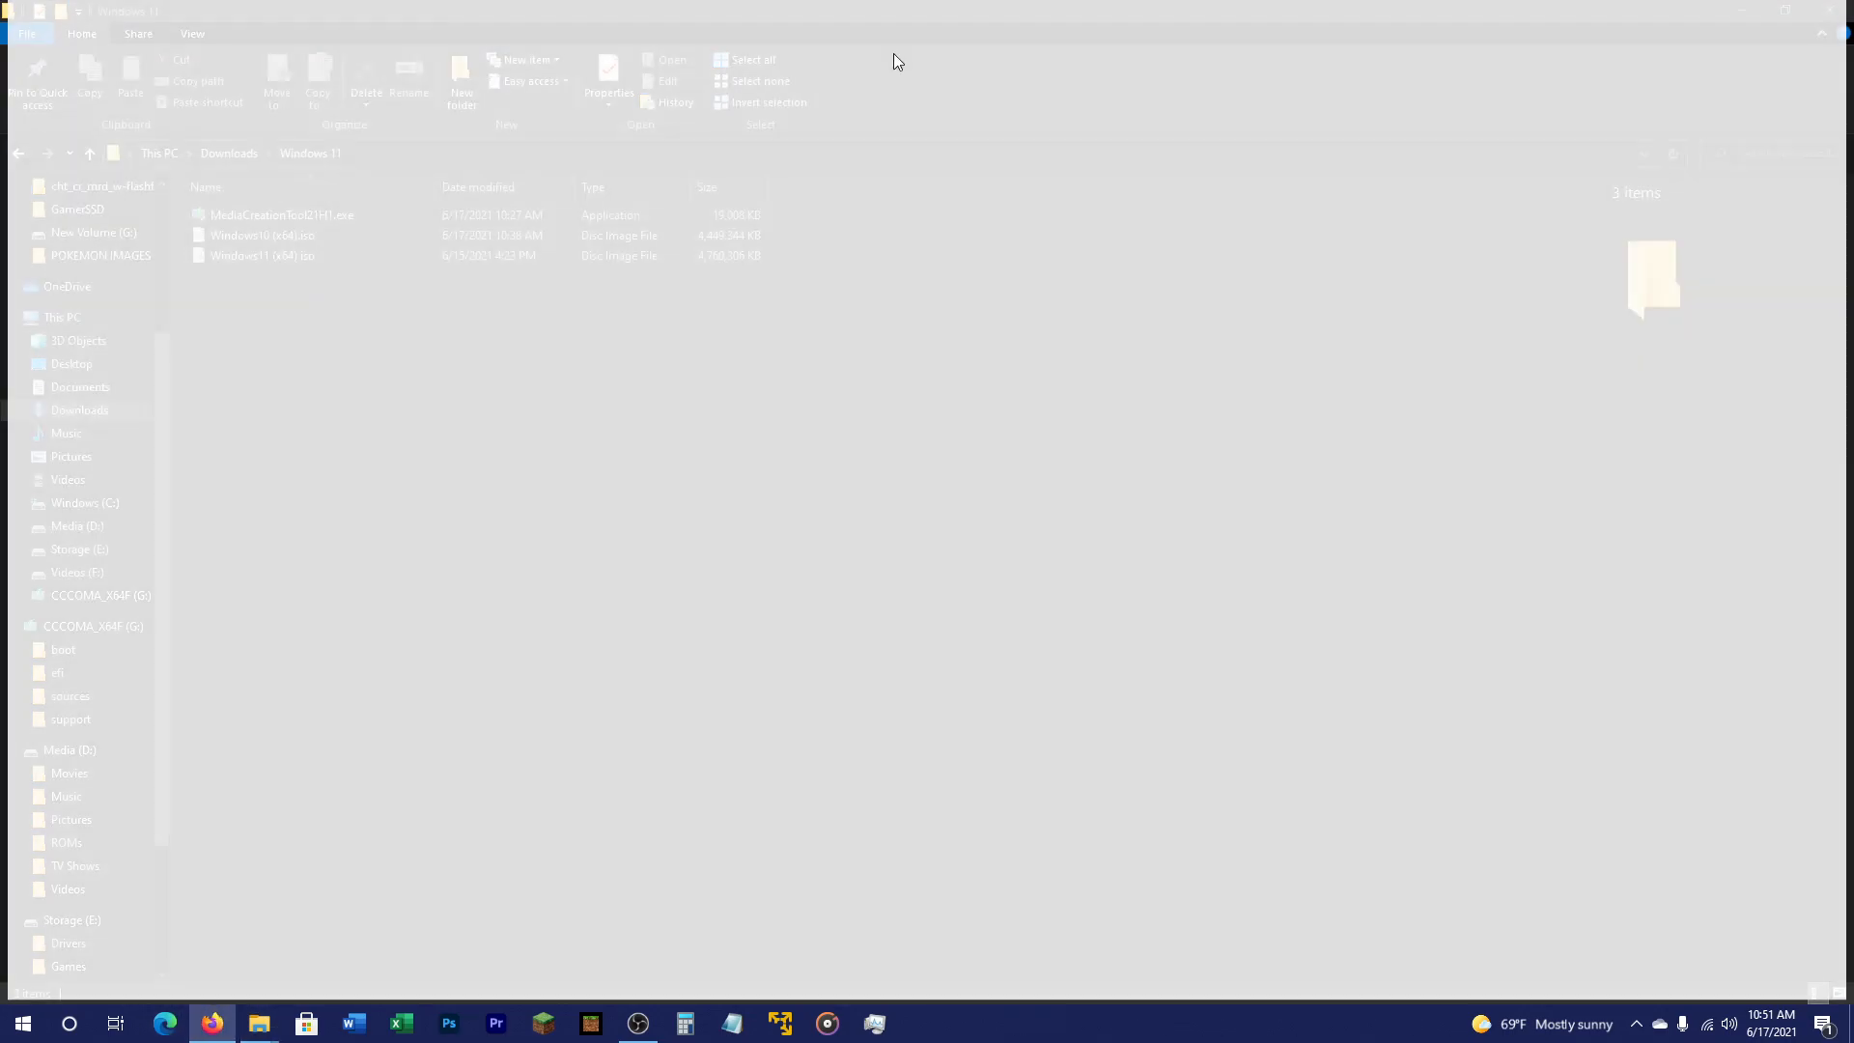
click(211, 1024)
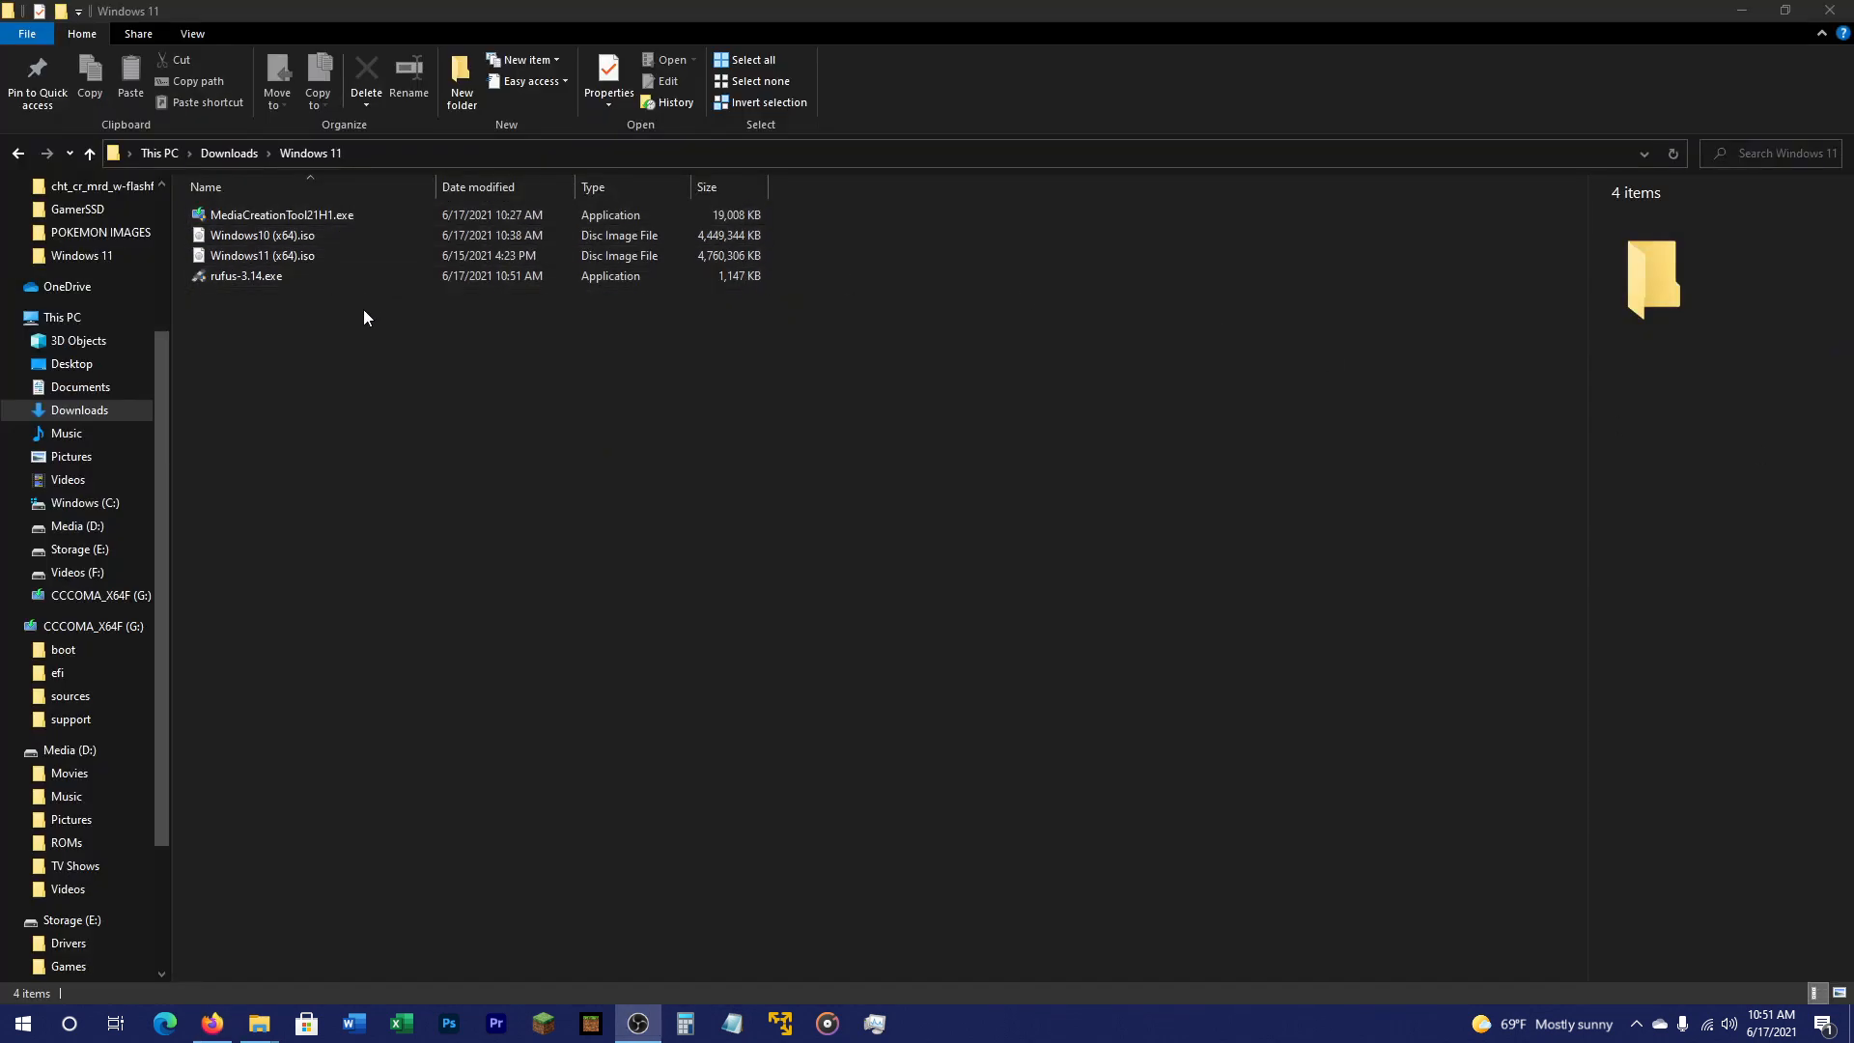
click(246, 277)
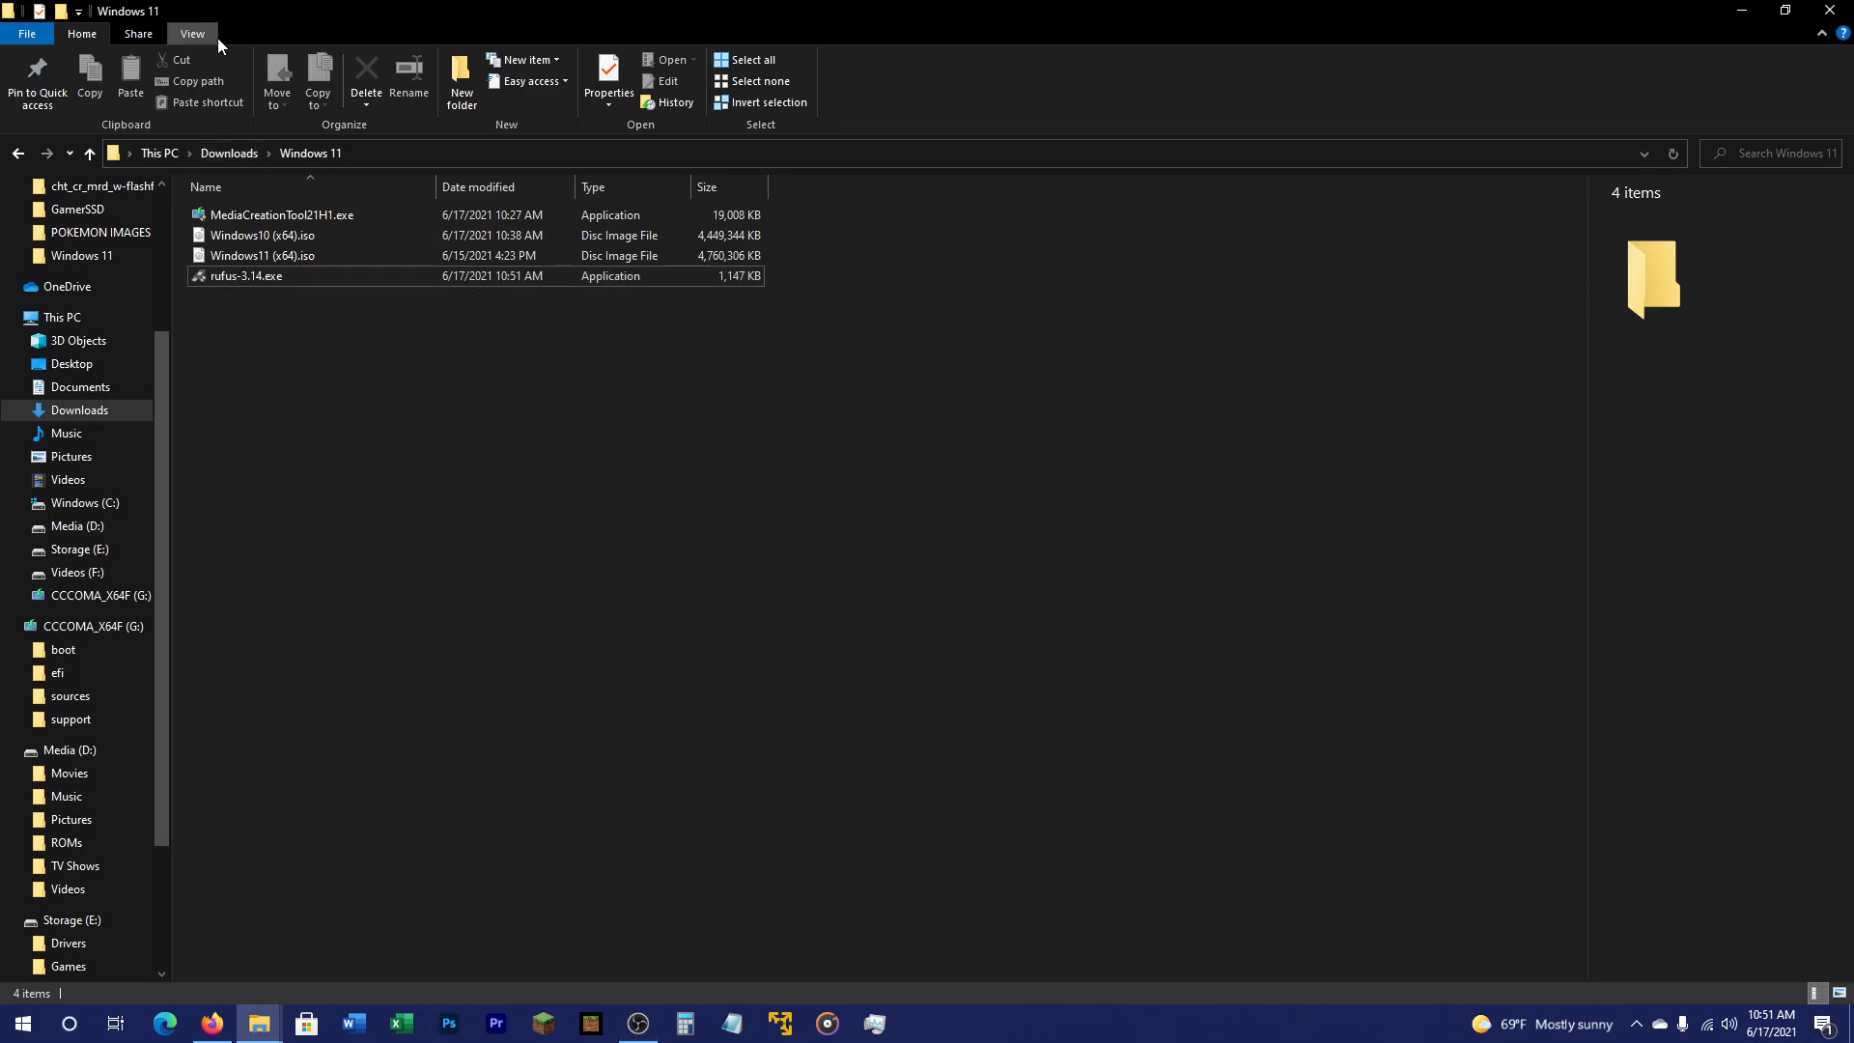
- Switch the folder to Extra large icons and review the four files, ending on rufus-3.14.exe
click(191, 33)
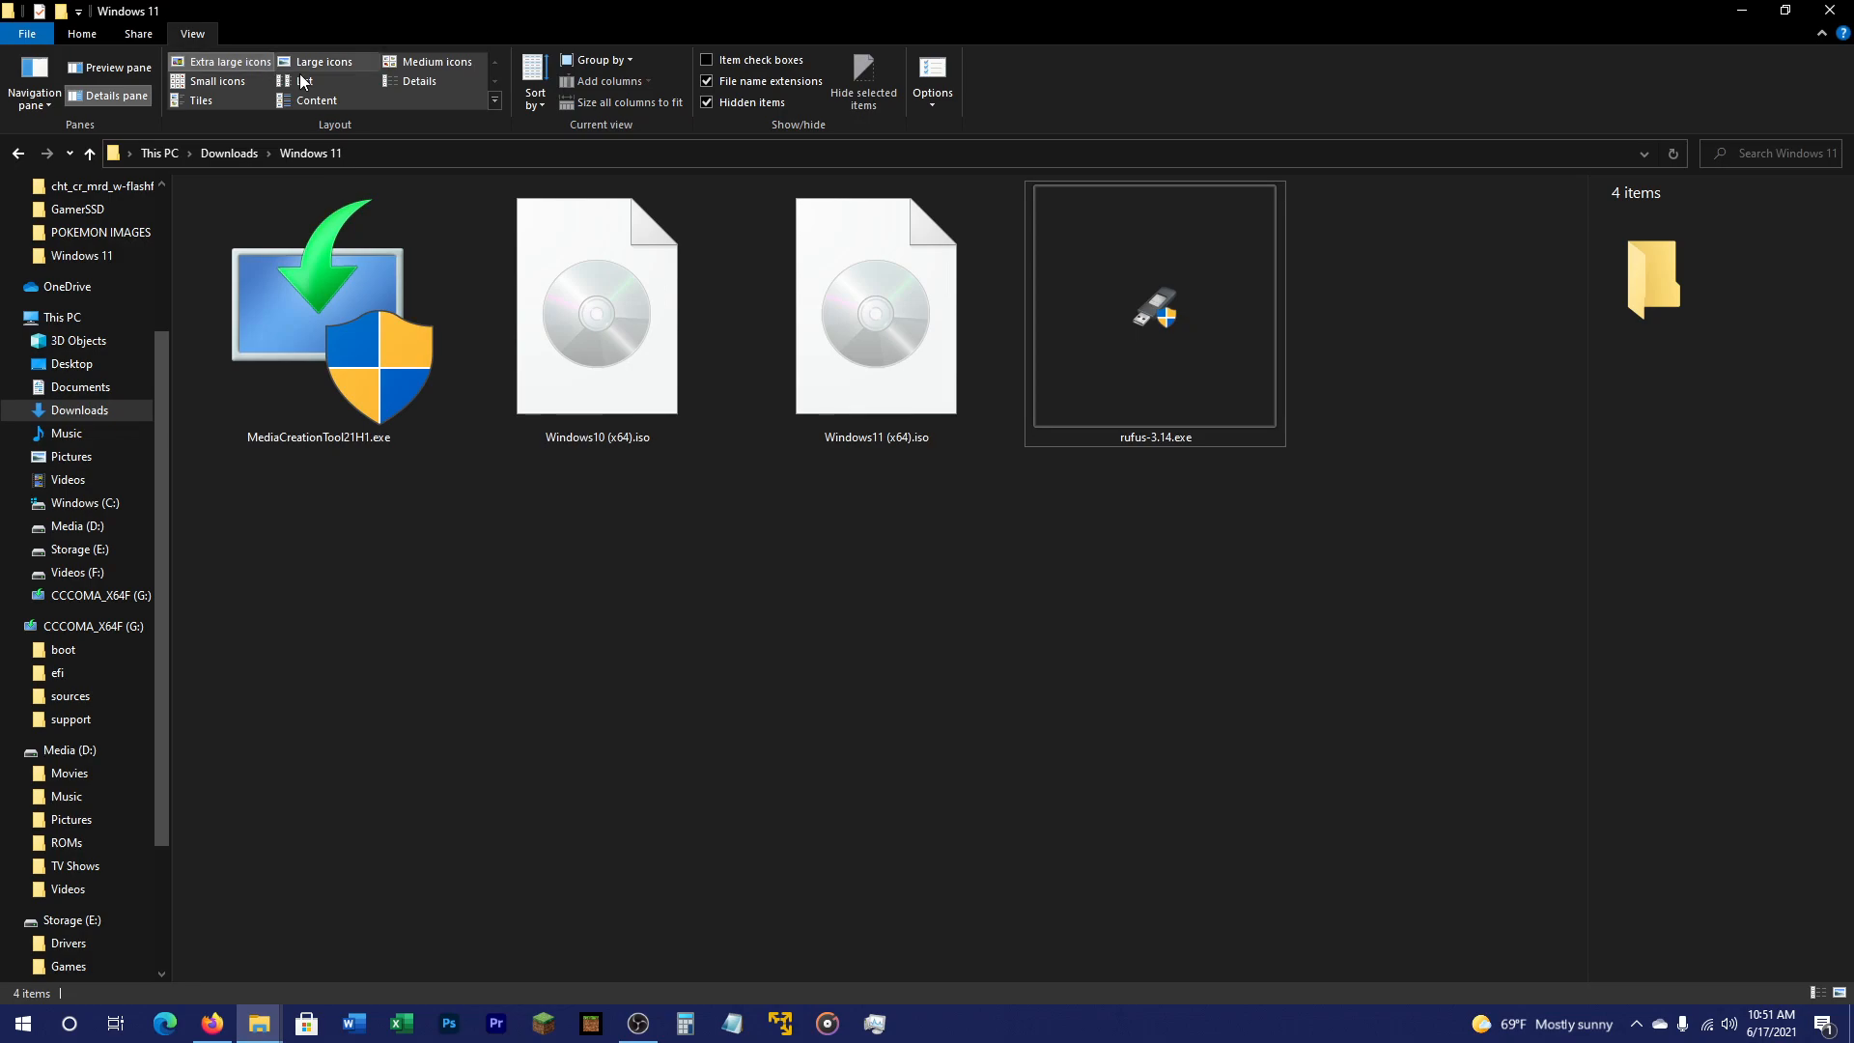
click(1153, 309)
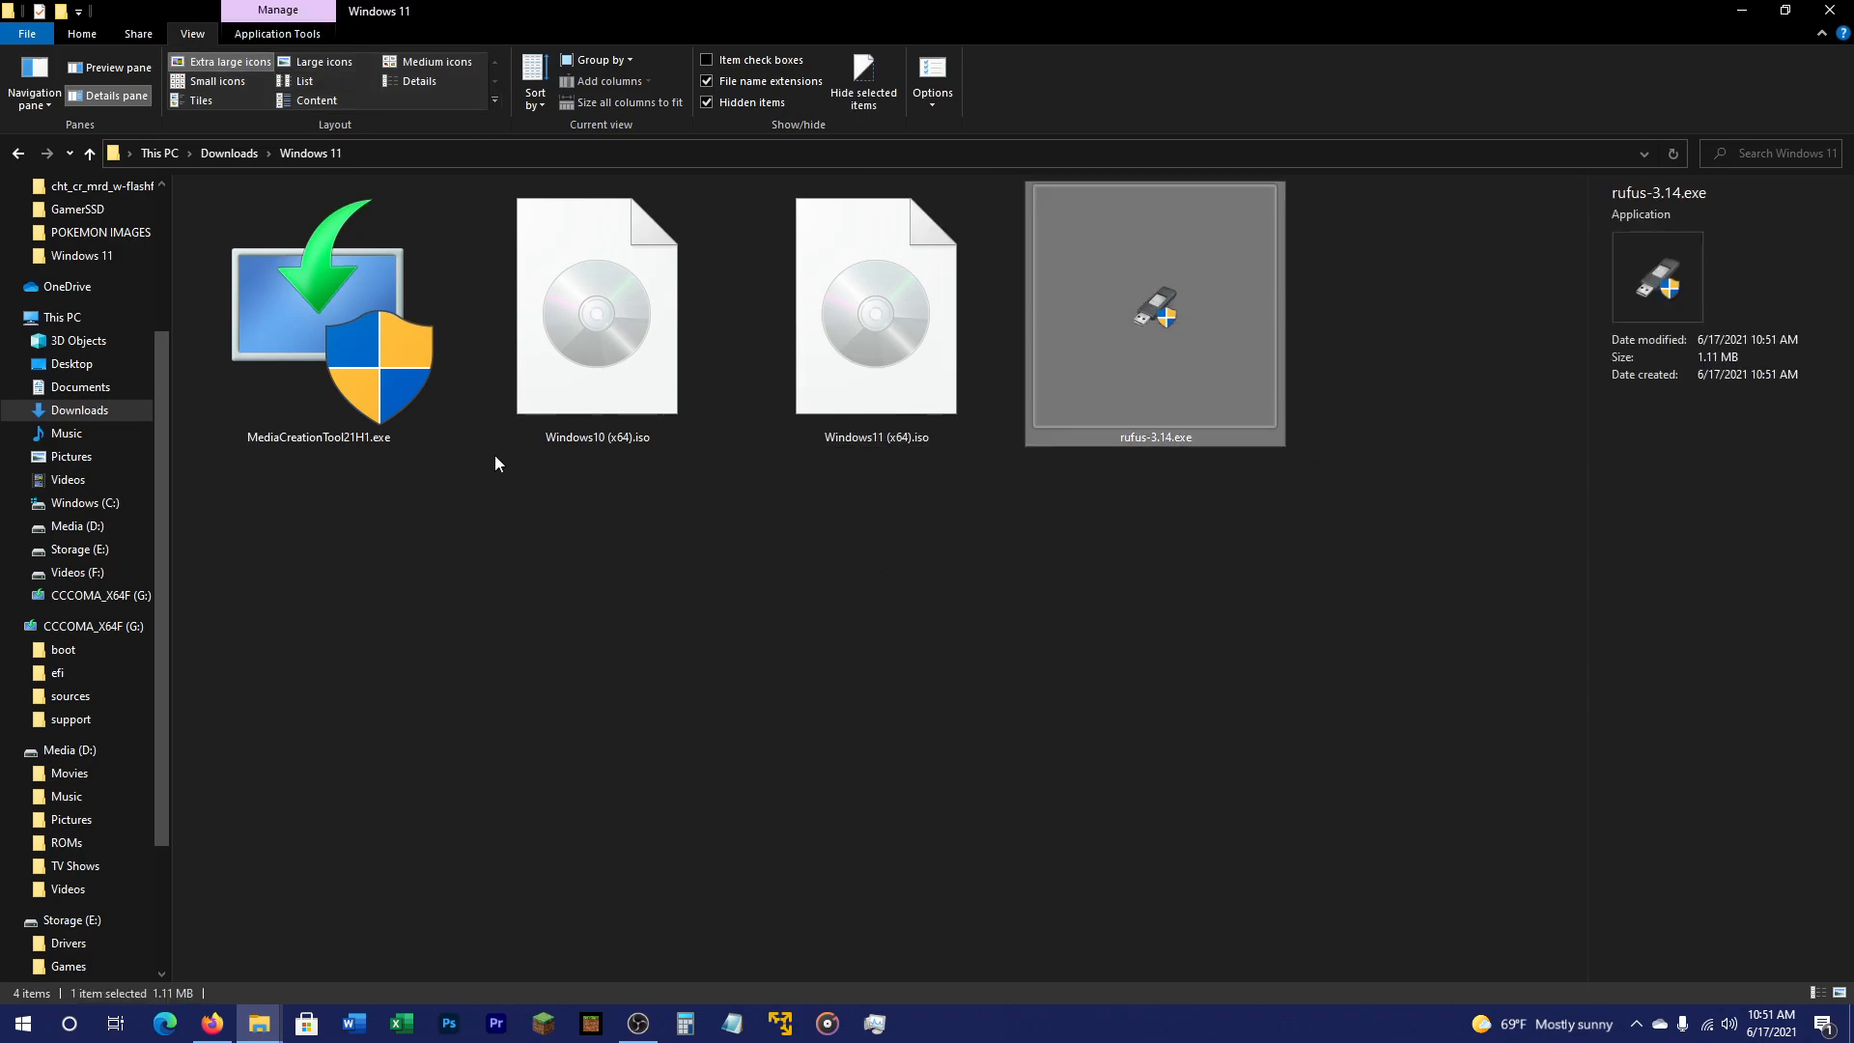
click(317, 313)
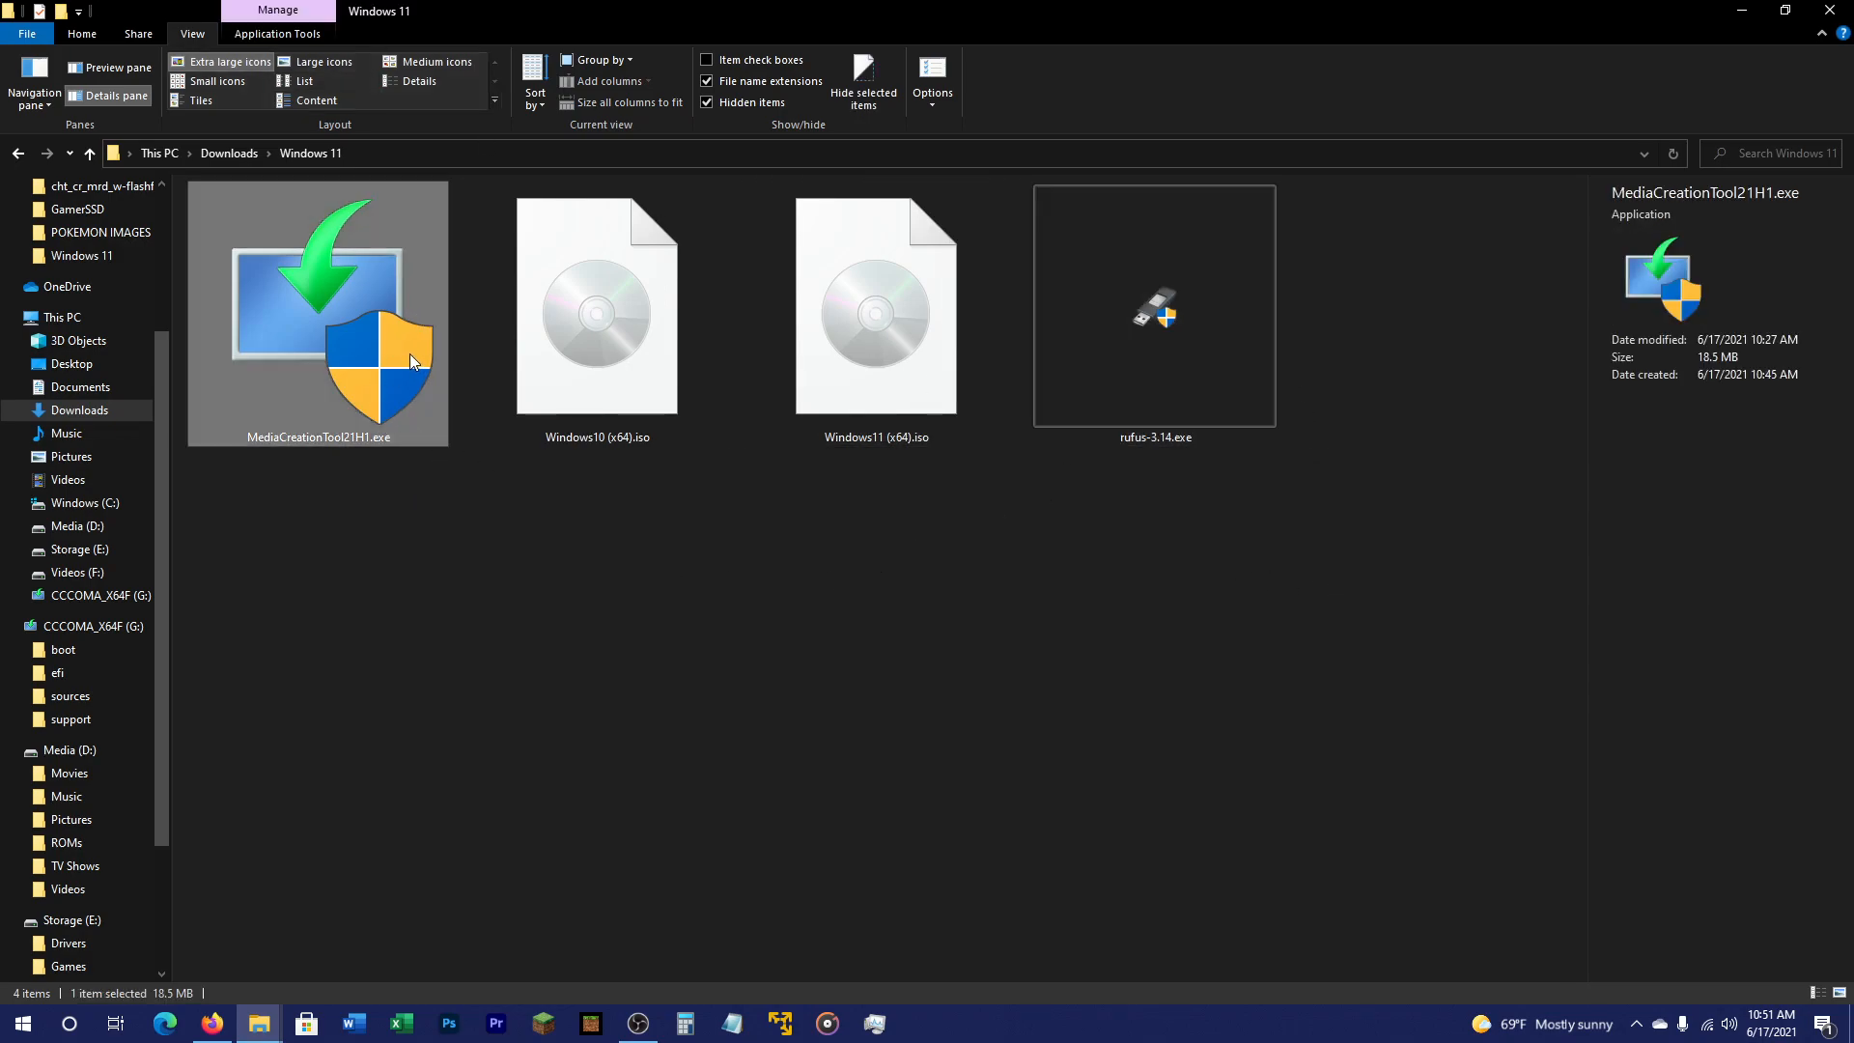
mouse_move(597, 307)
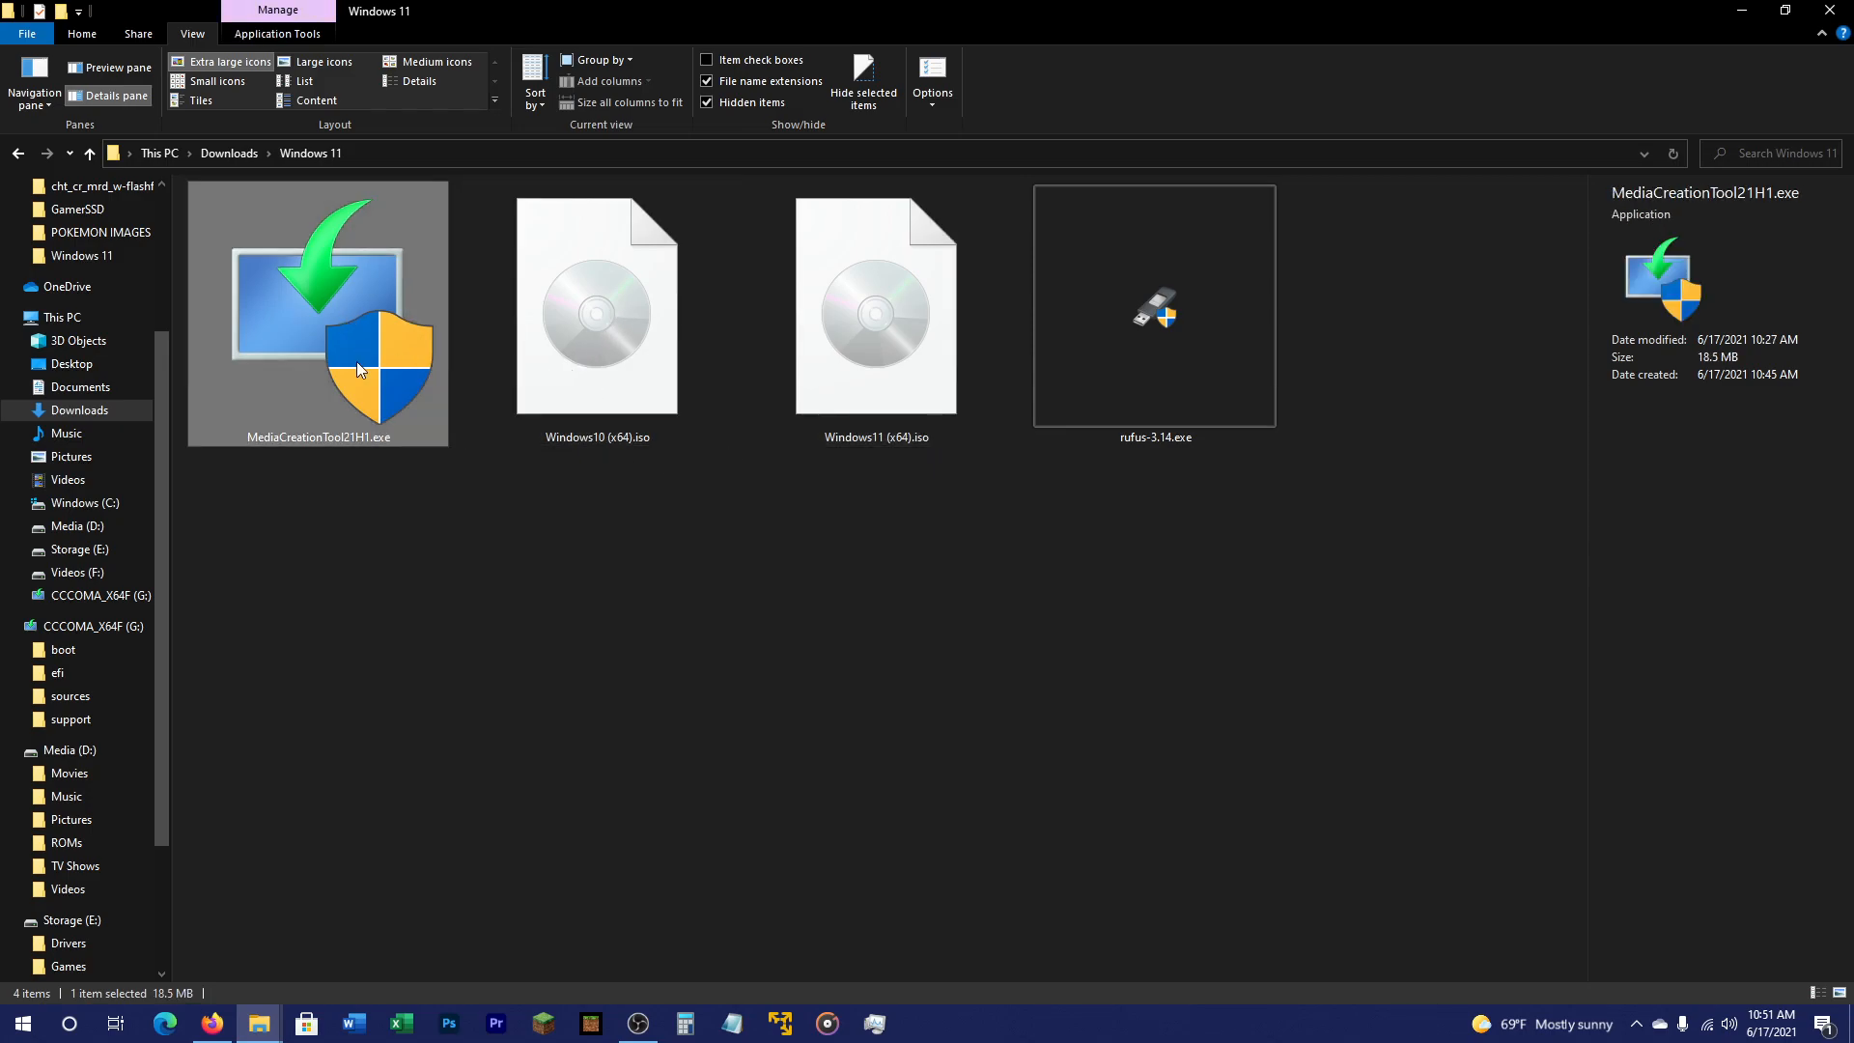
click(875, 305)
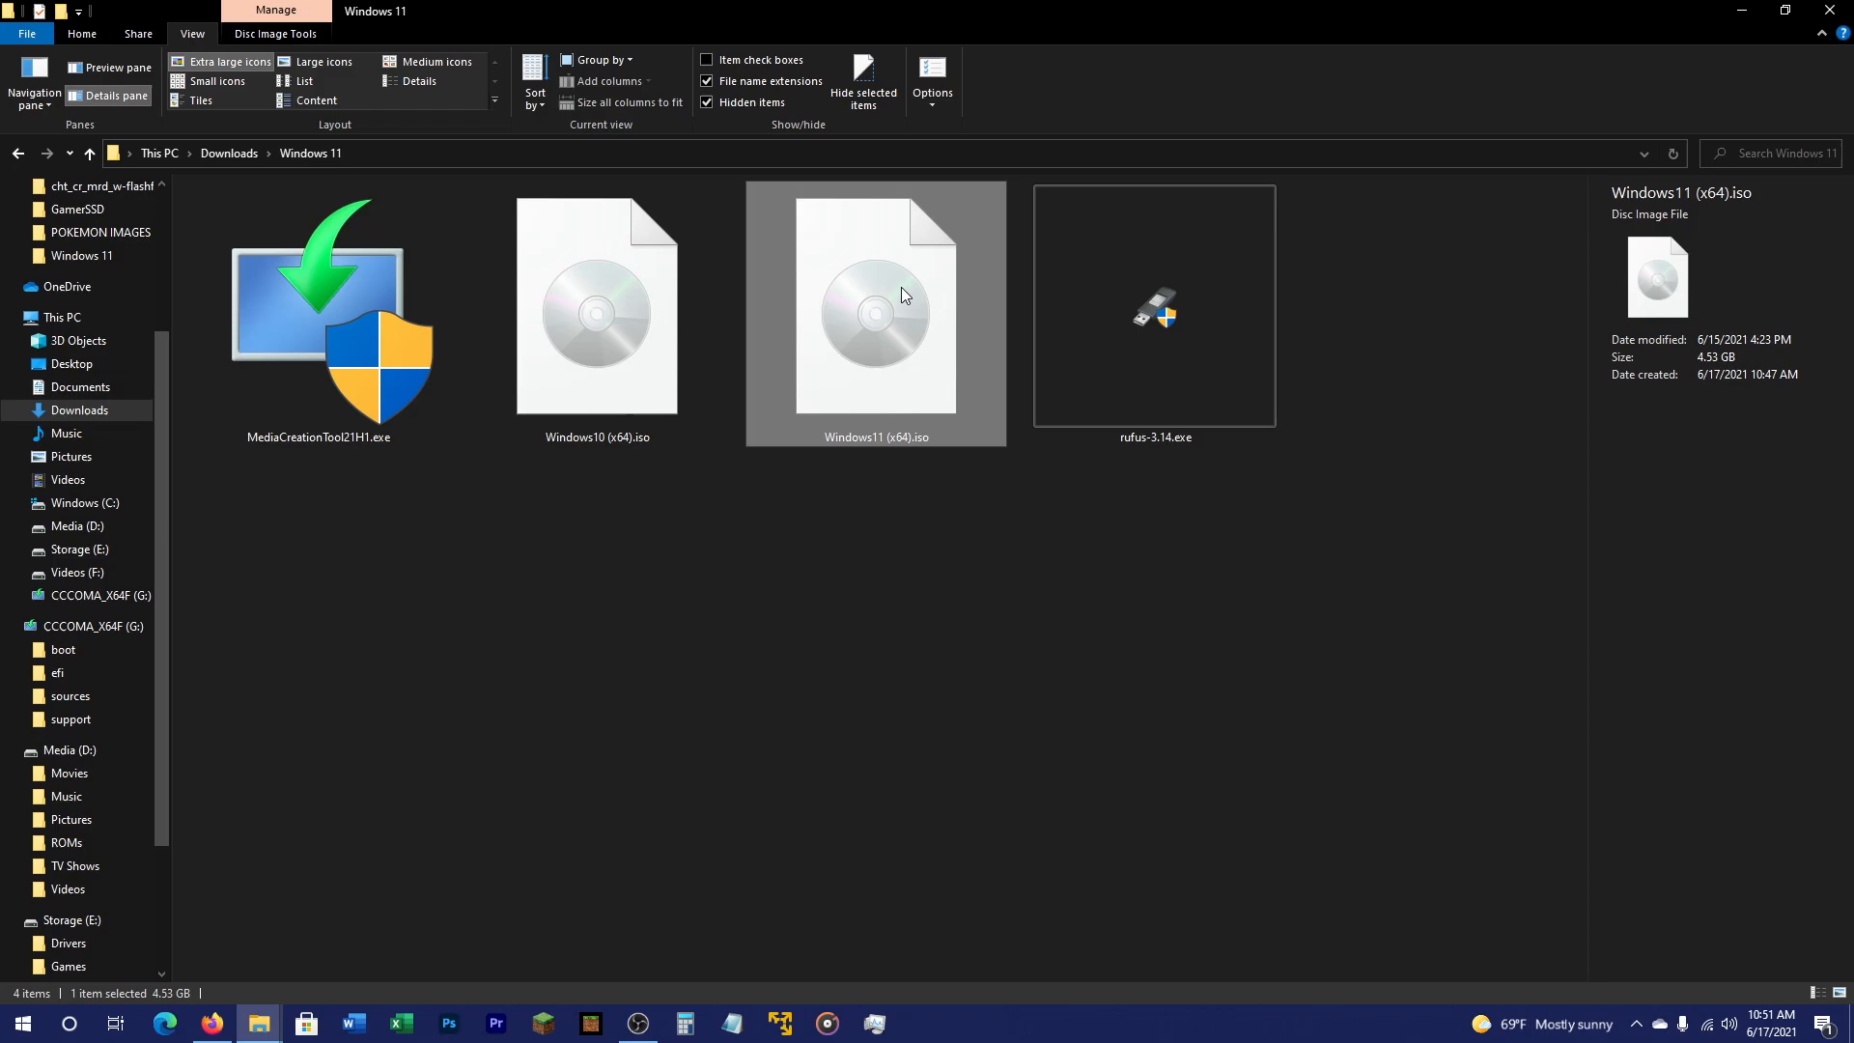
mouse_move(962, 544)
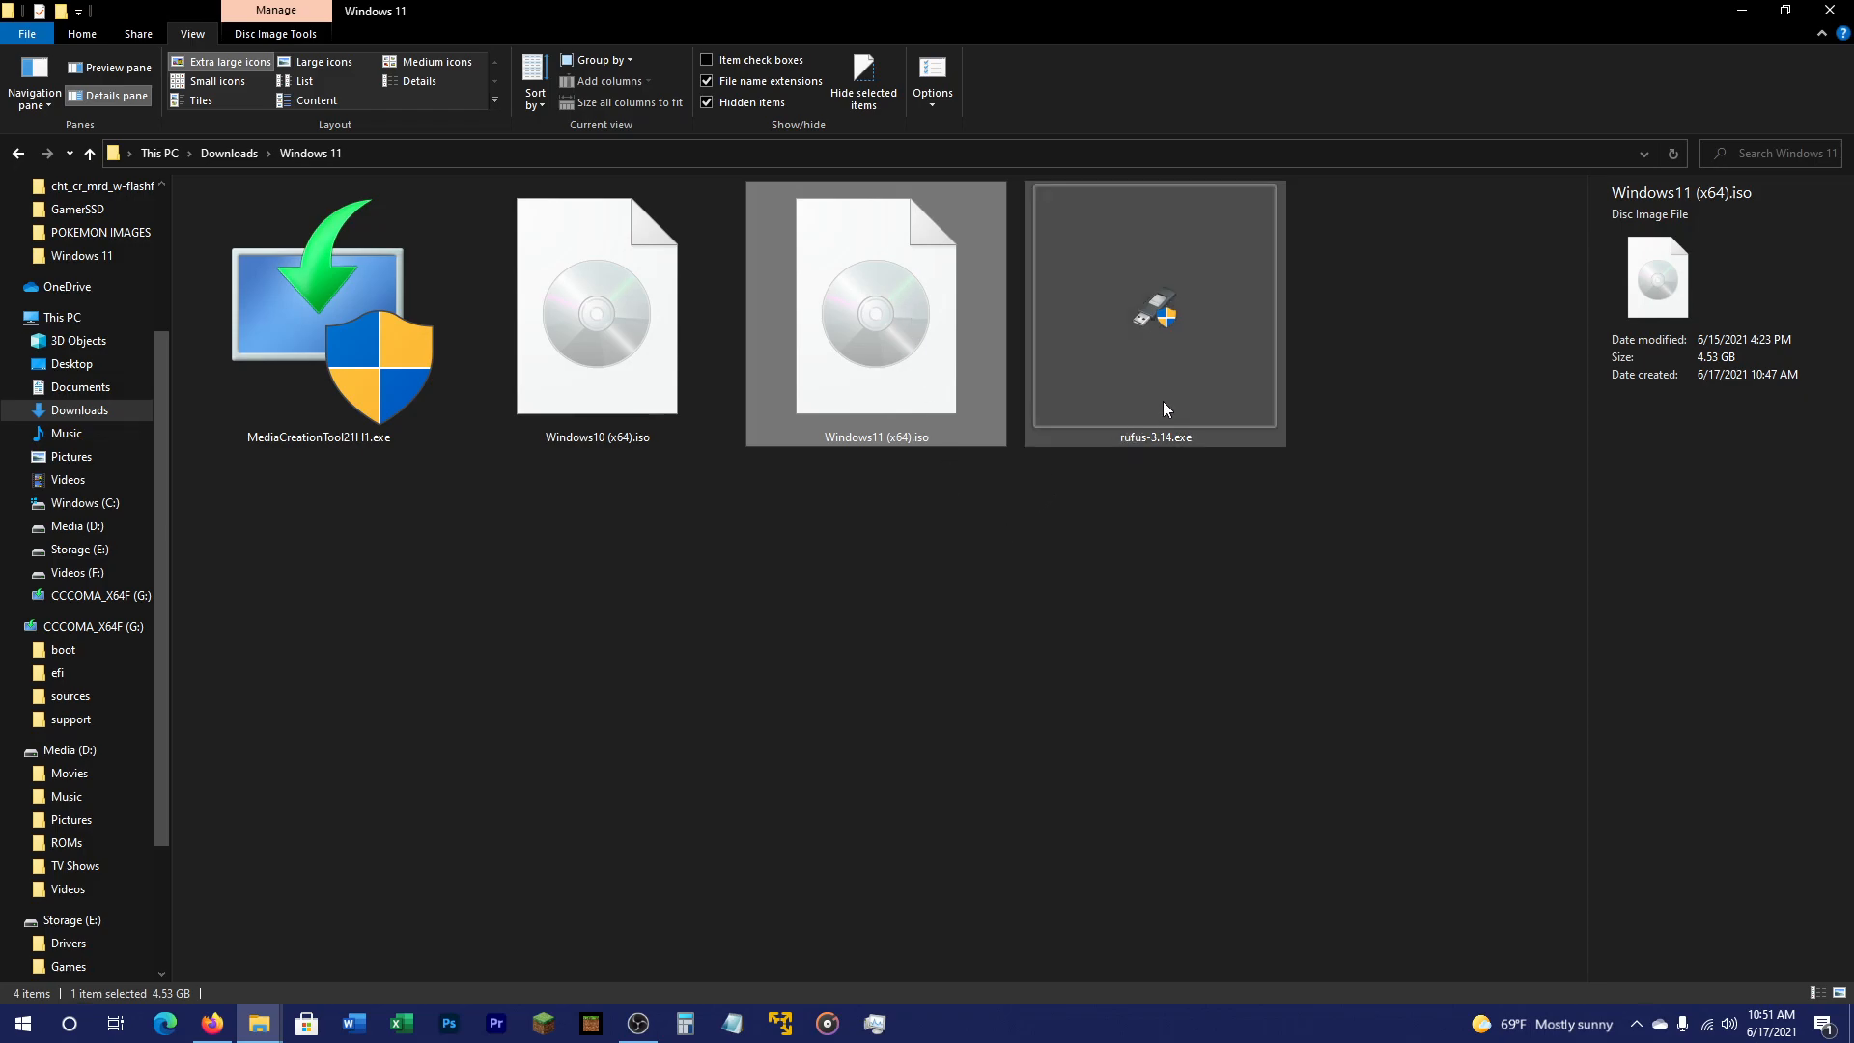
click(1294, 576)
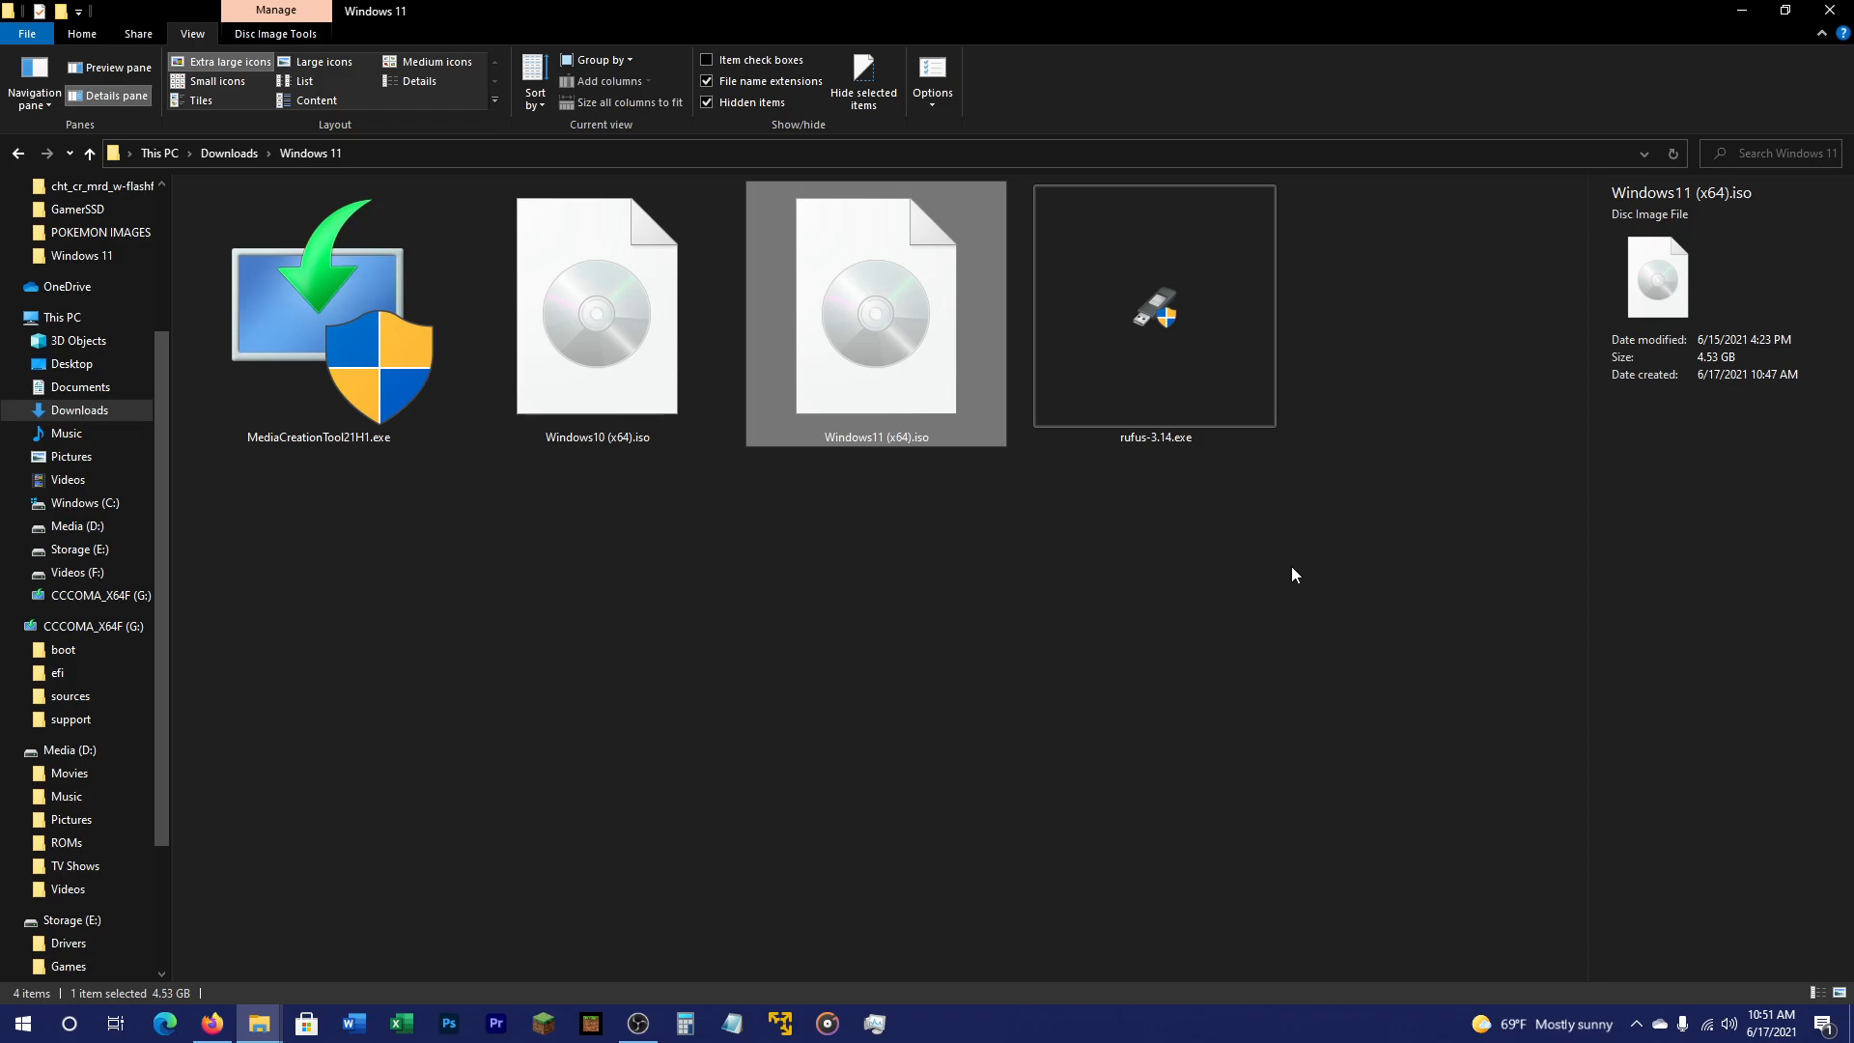
mouse_move(1451, 492)
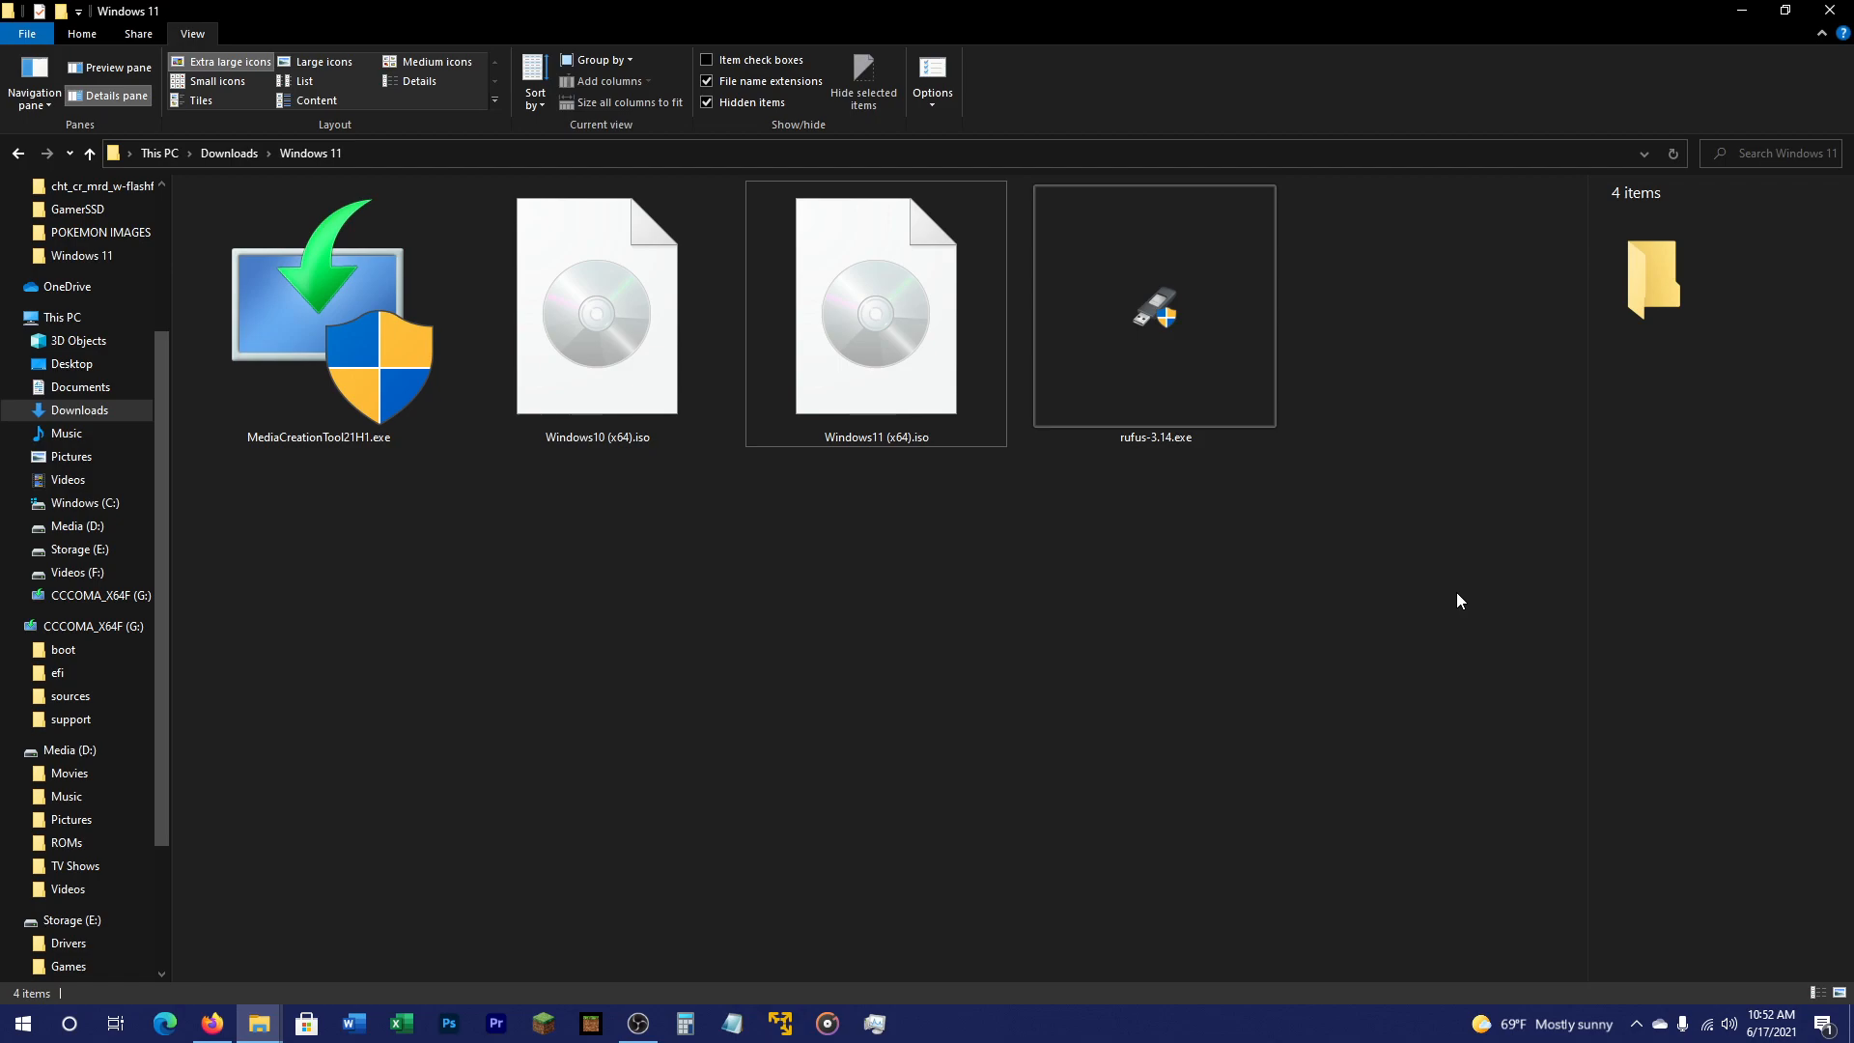
click(1155, 309)
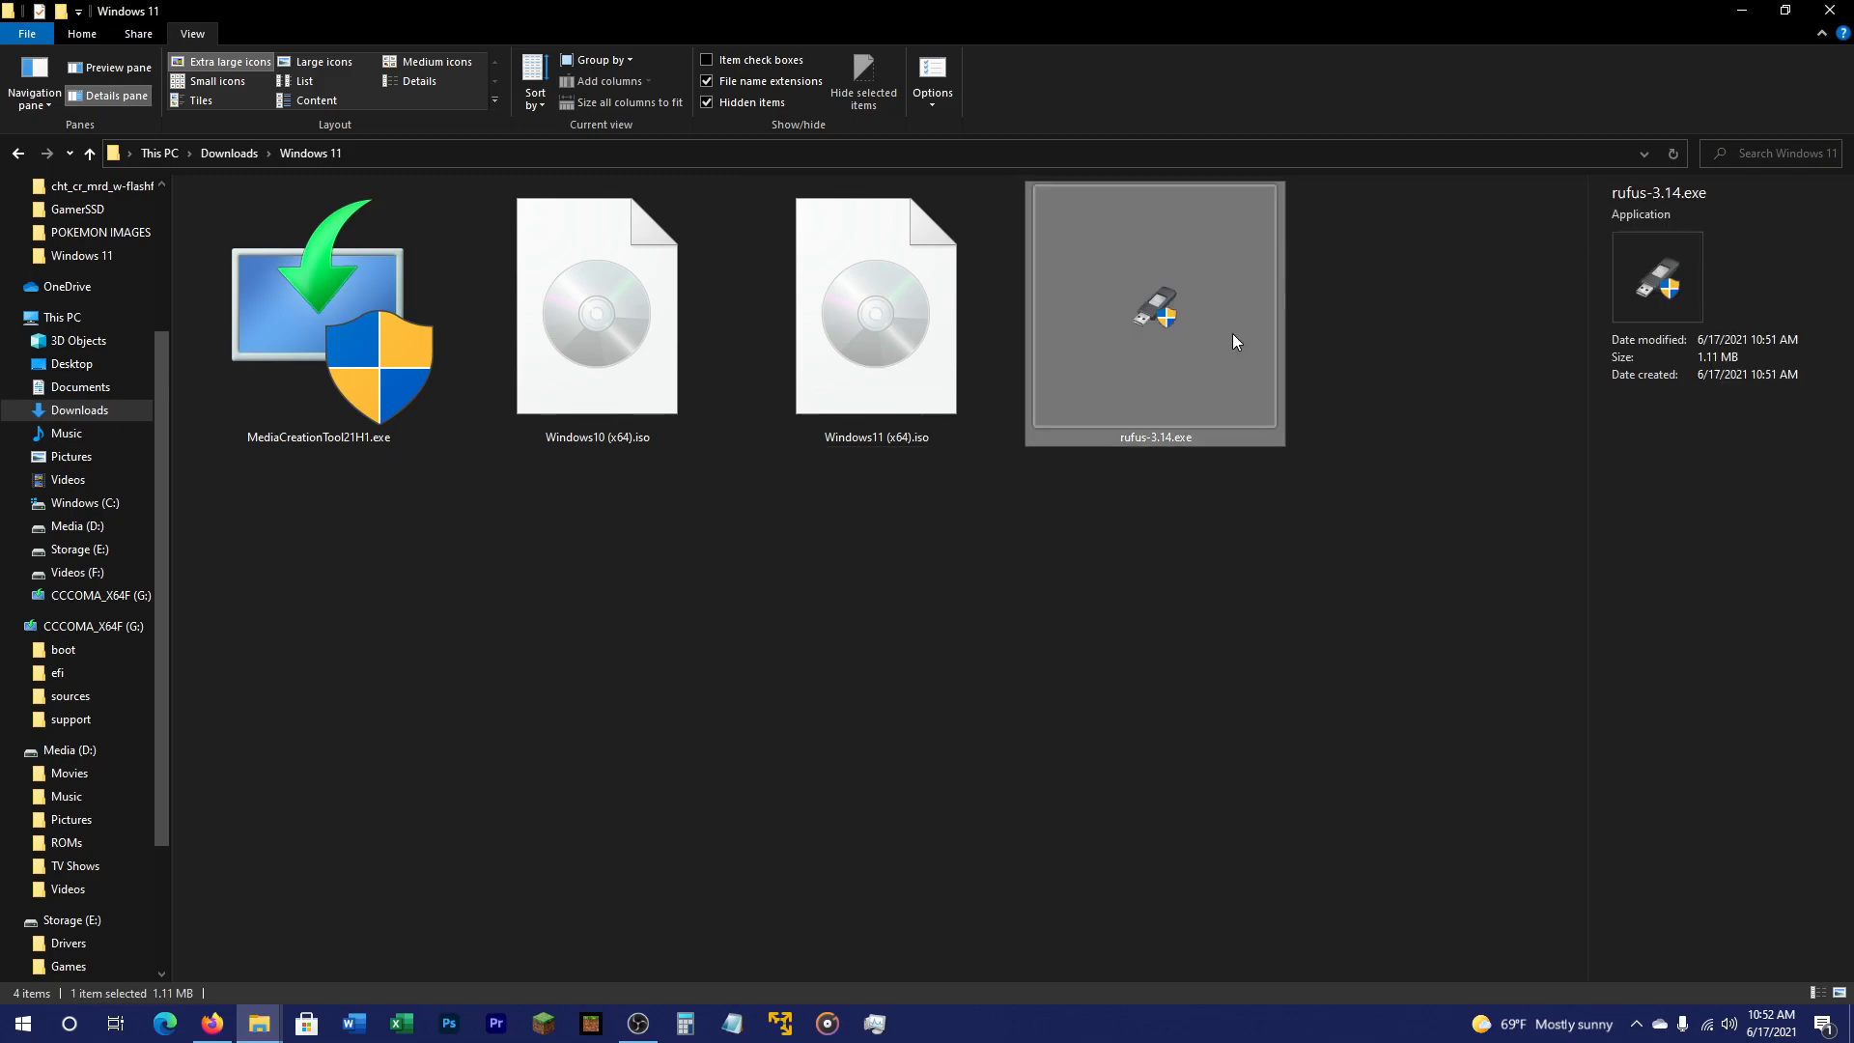
- Launch Rufus and load Windows11 (x64).iso from the Windows 11 download folder as the boot image
double_click(1153, 309)
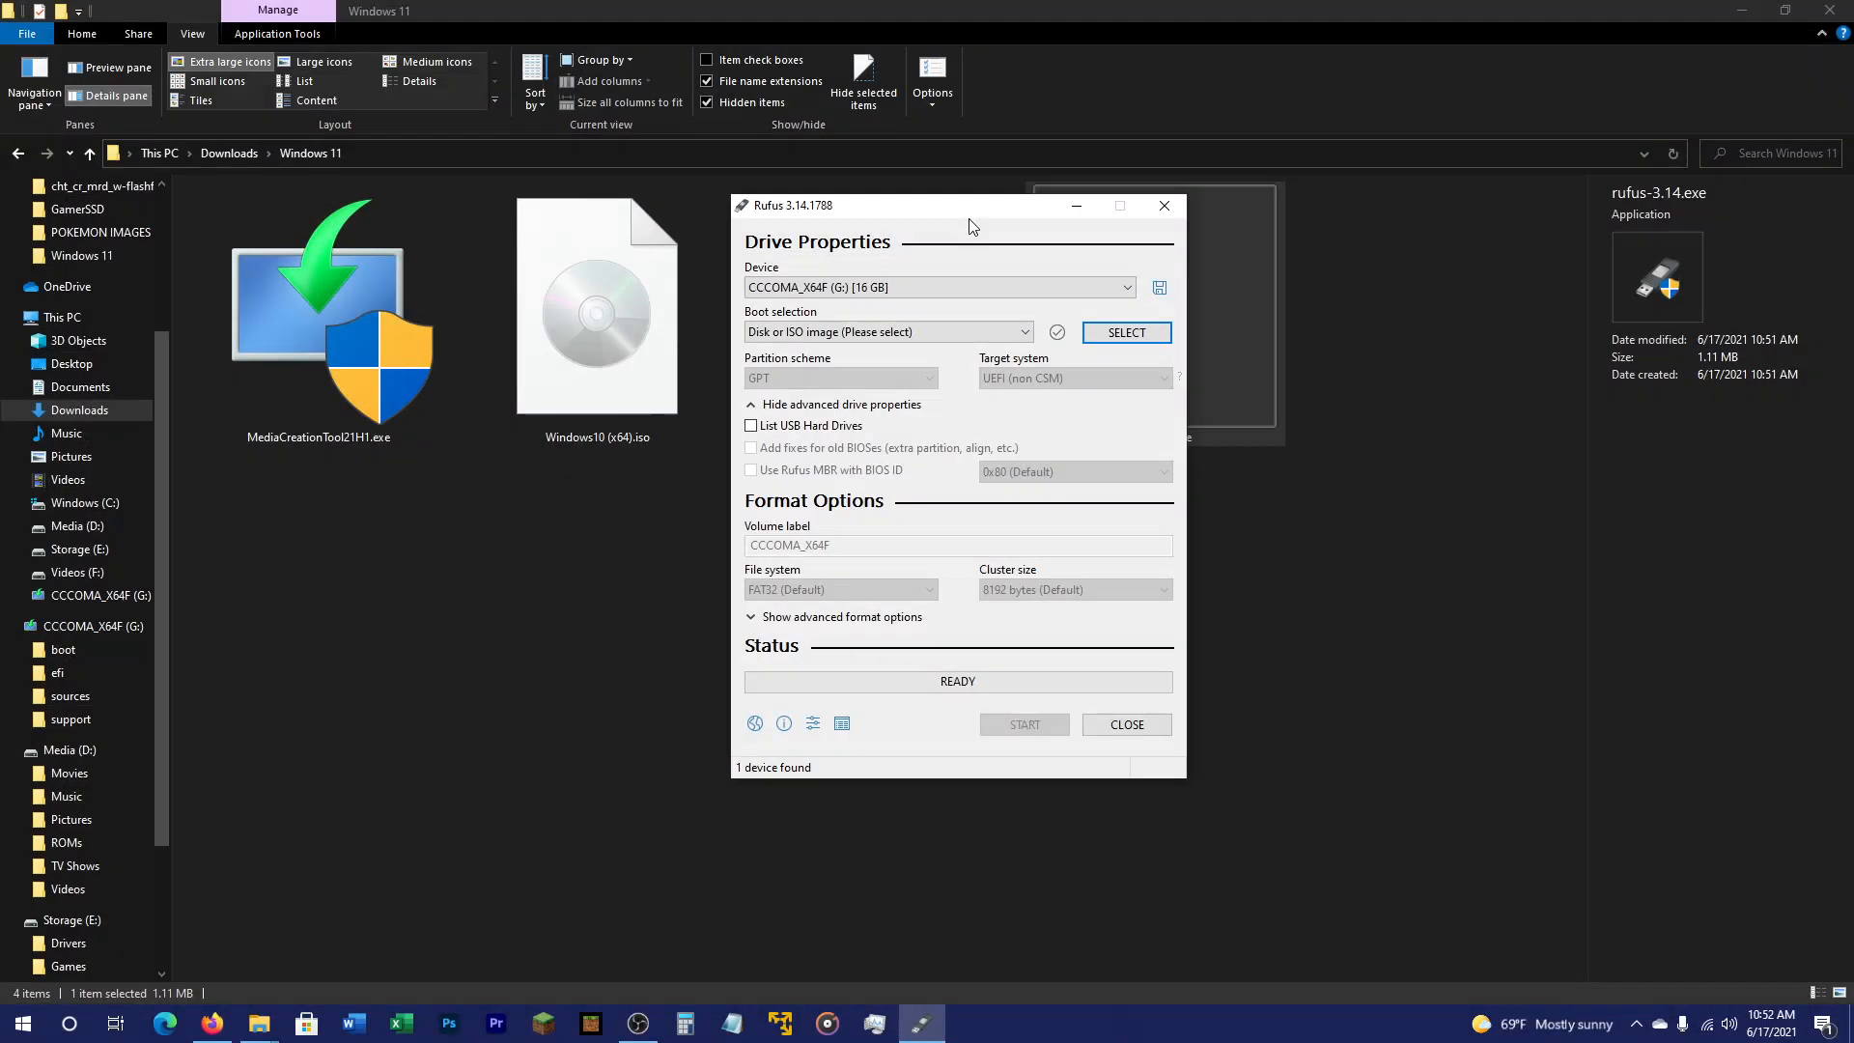
drag(969, 205, 962, 235)
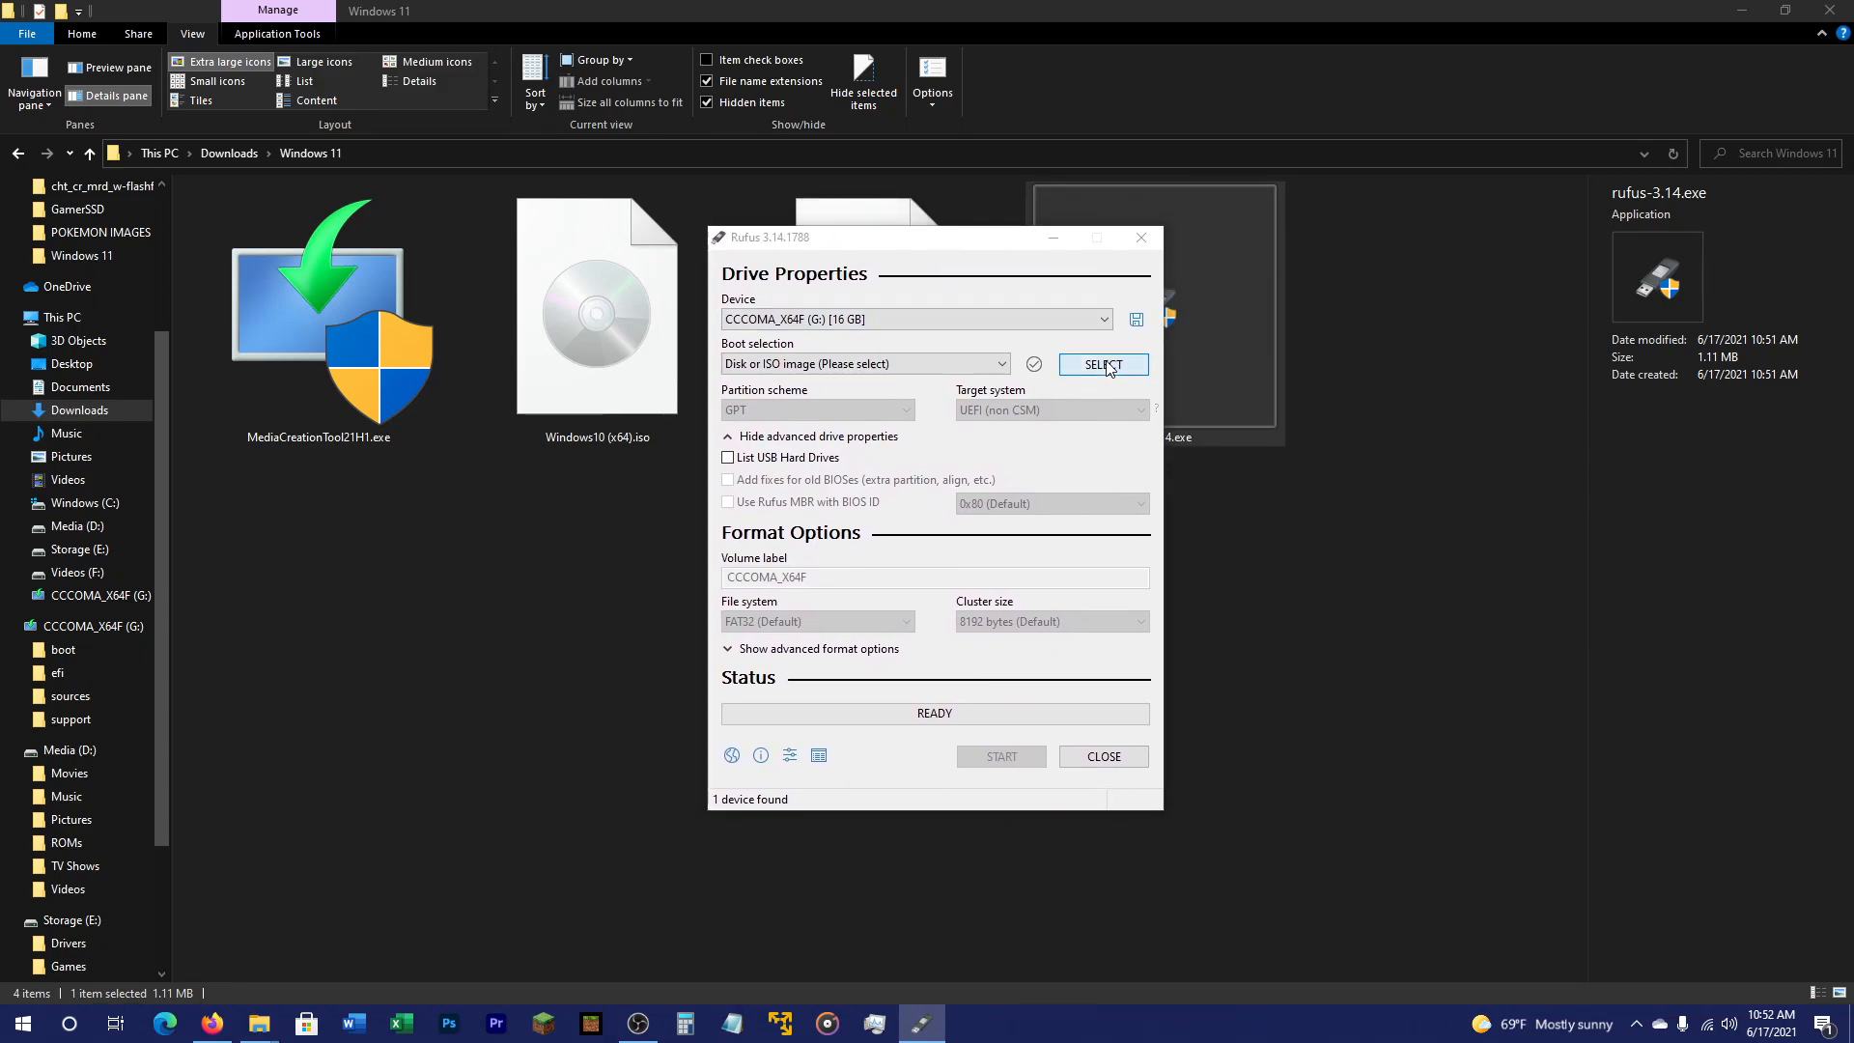
click(1103, 365)
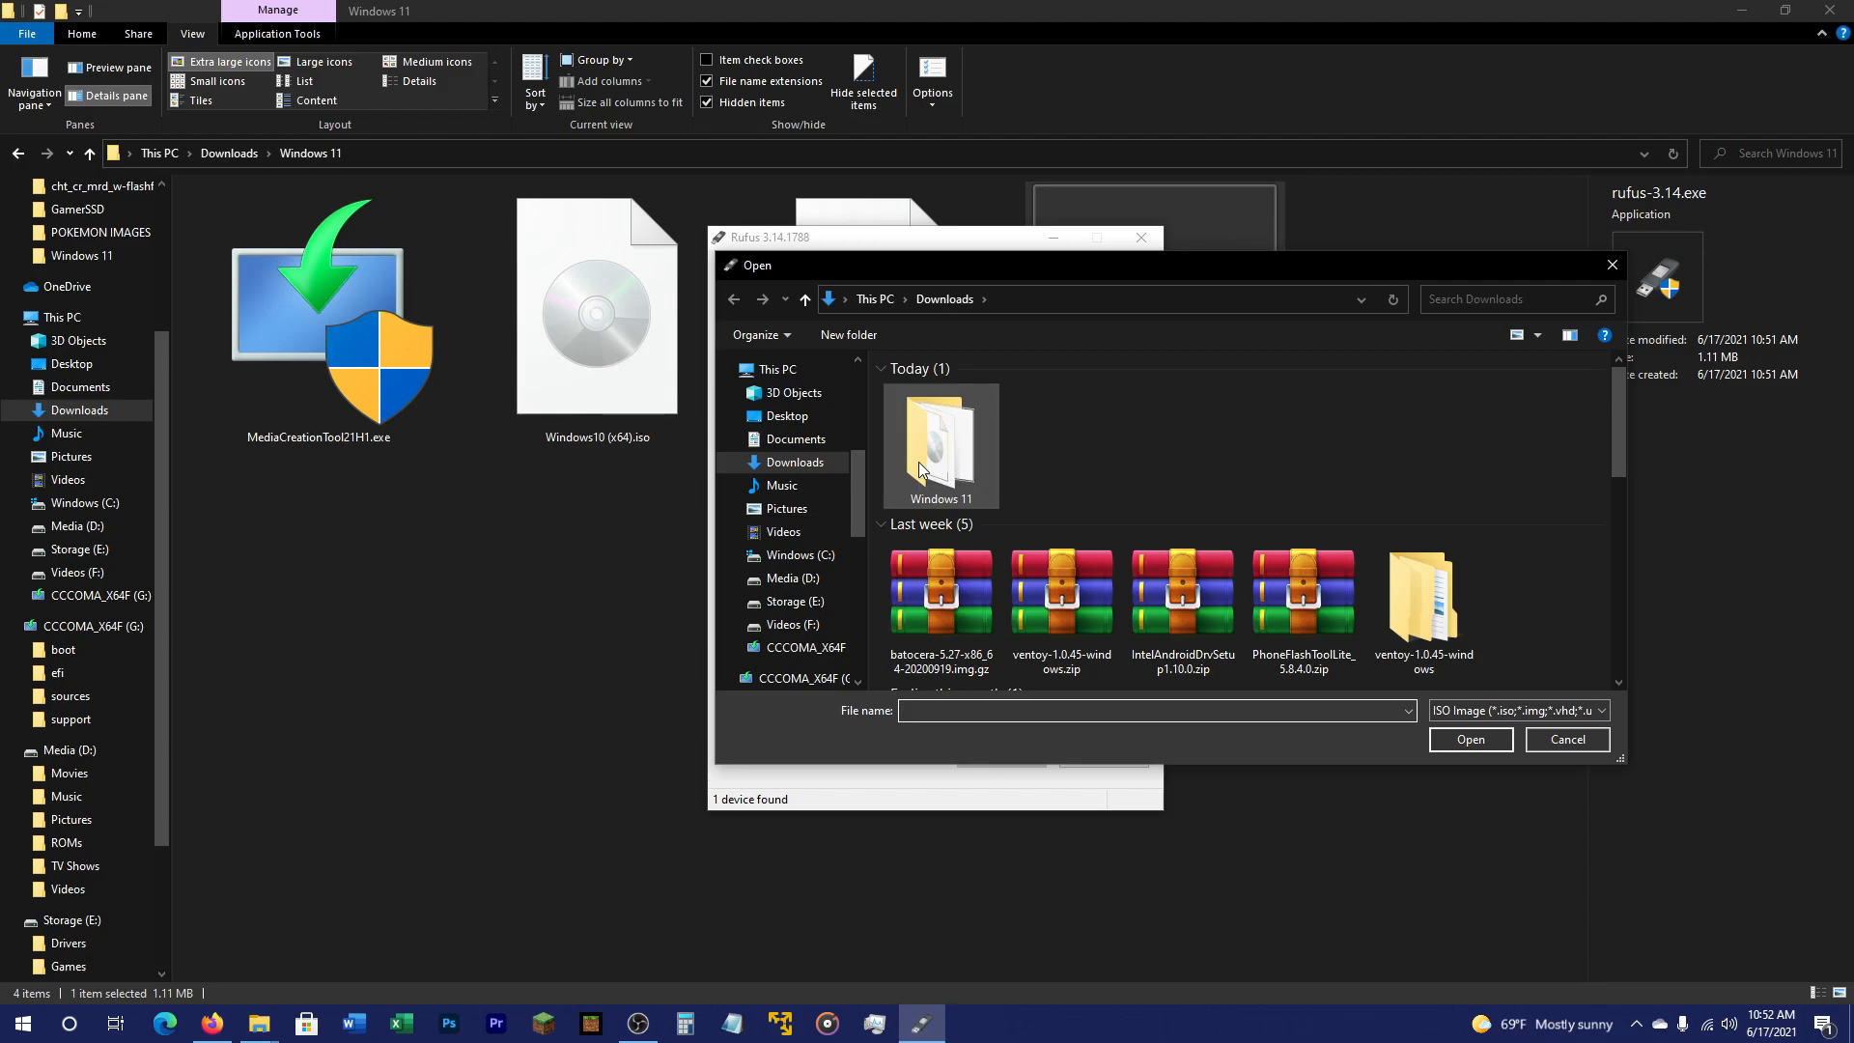
double_click(940, 444)
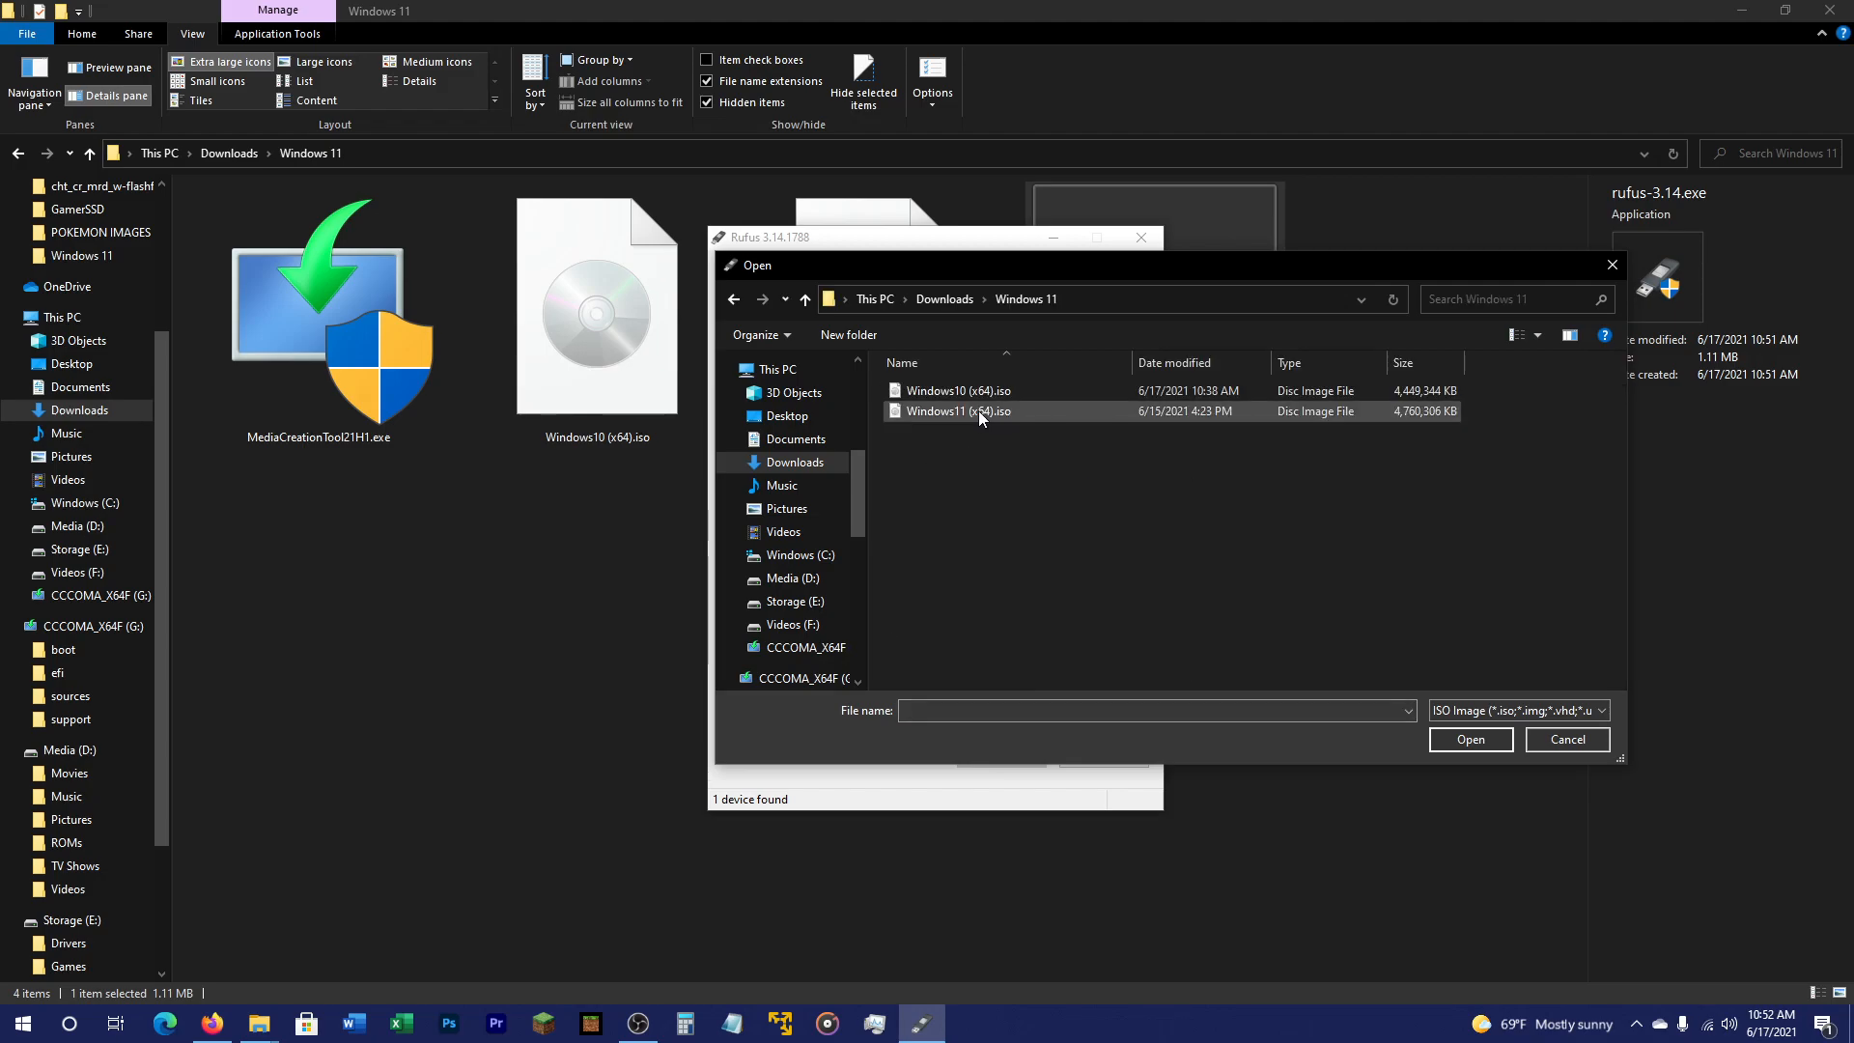
mouse_move(958, 409)
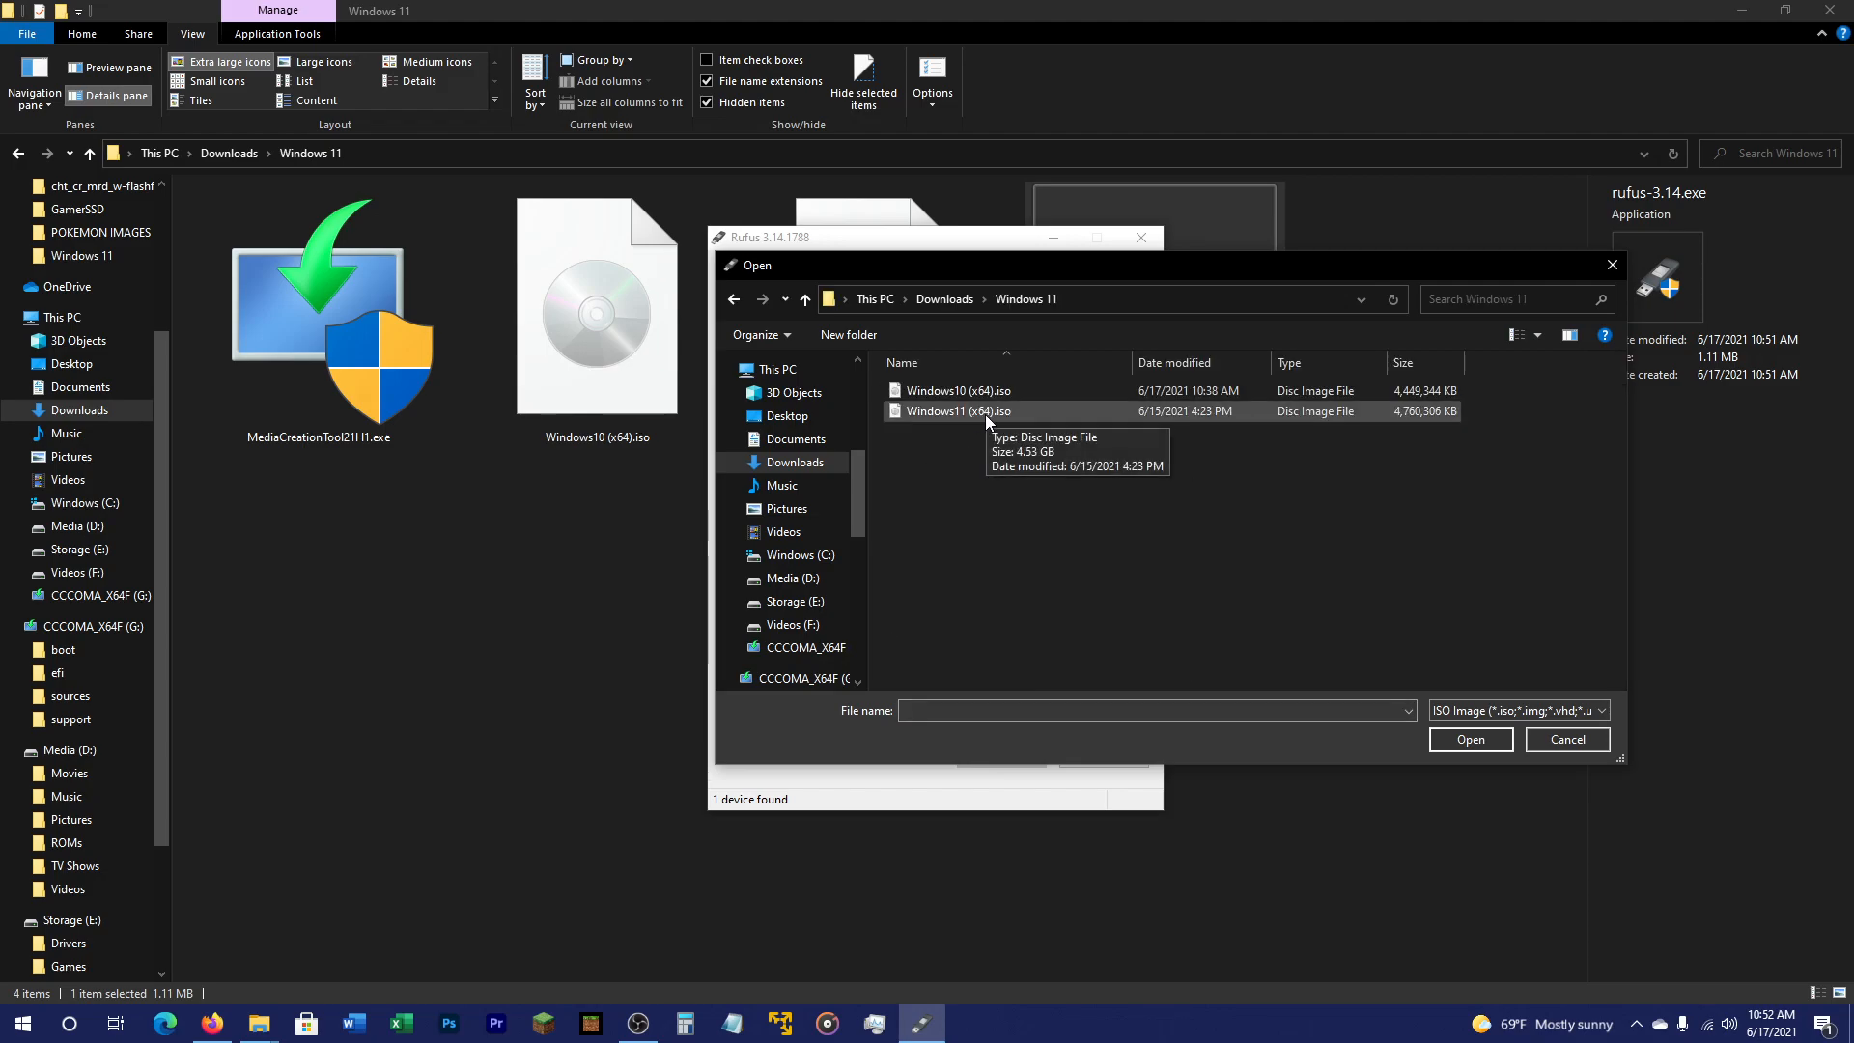
double_click(958, 409)
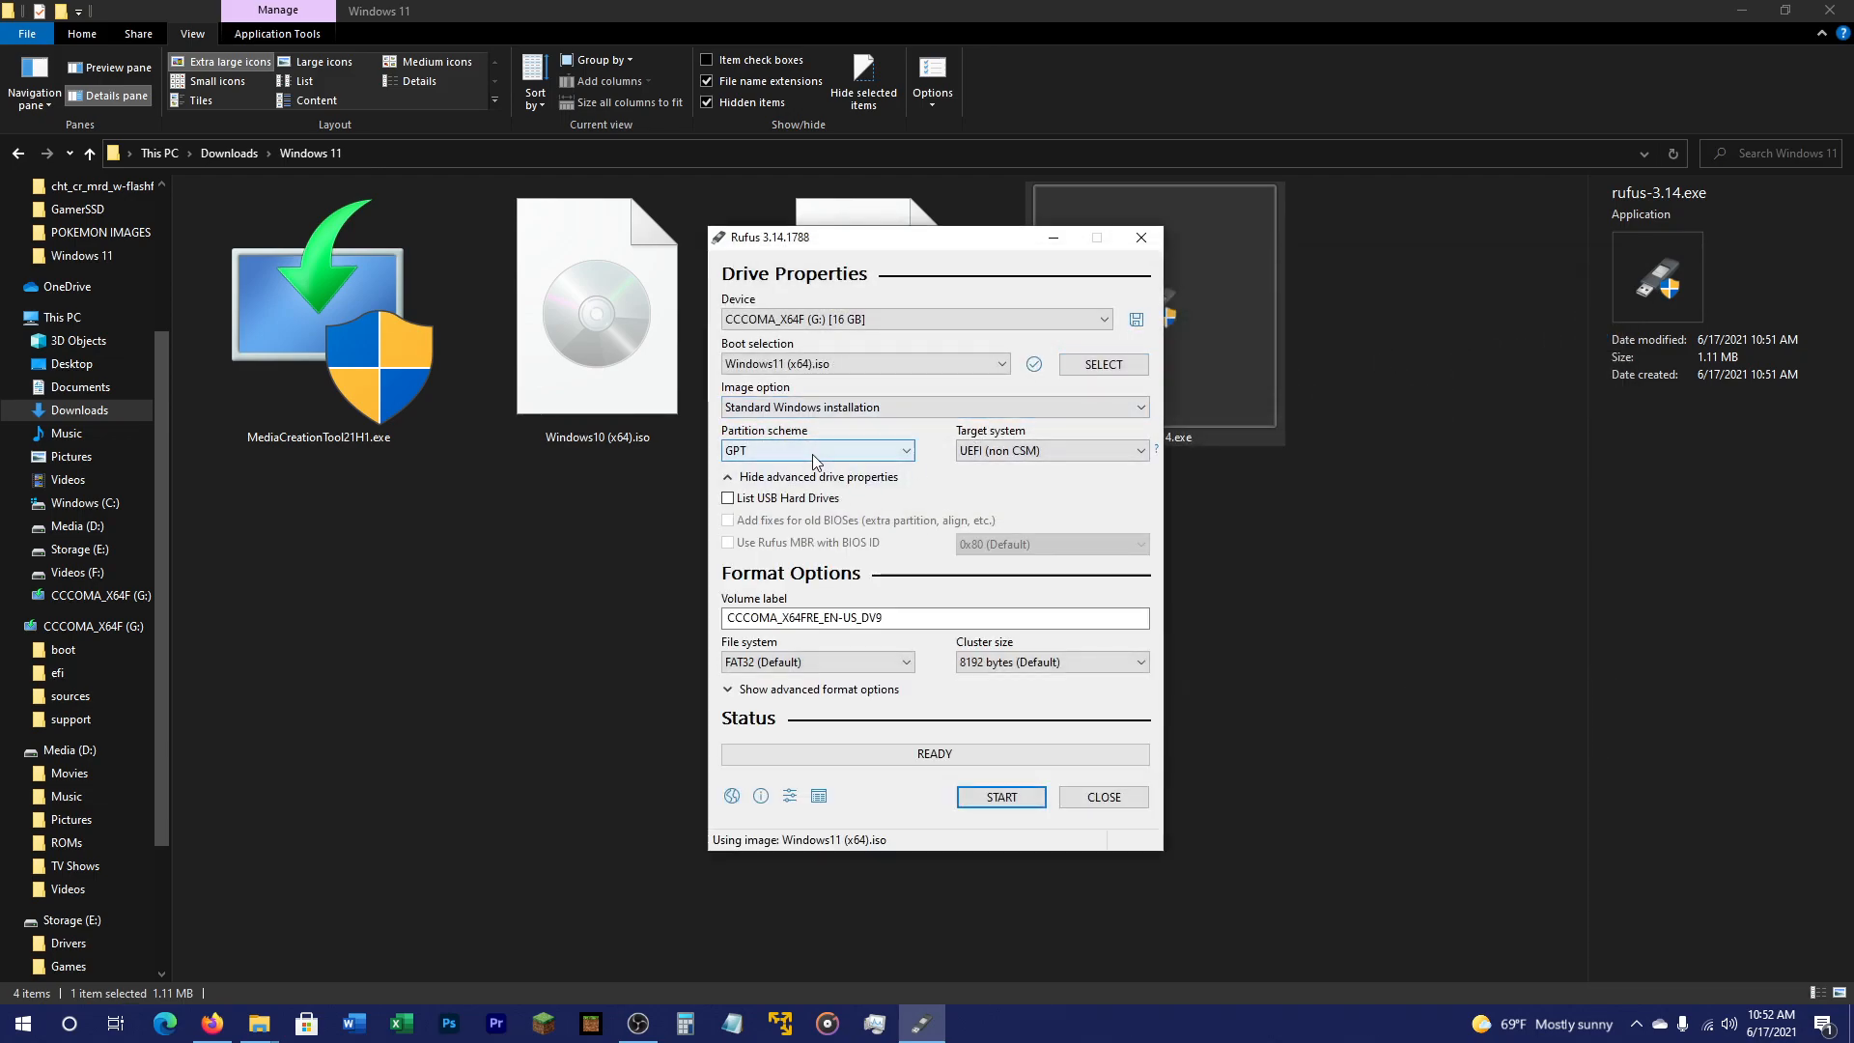
click(815, 450)
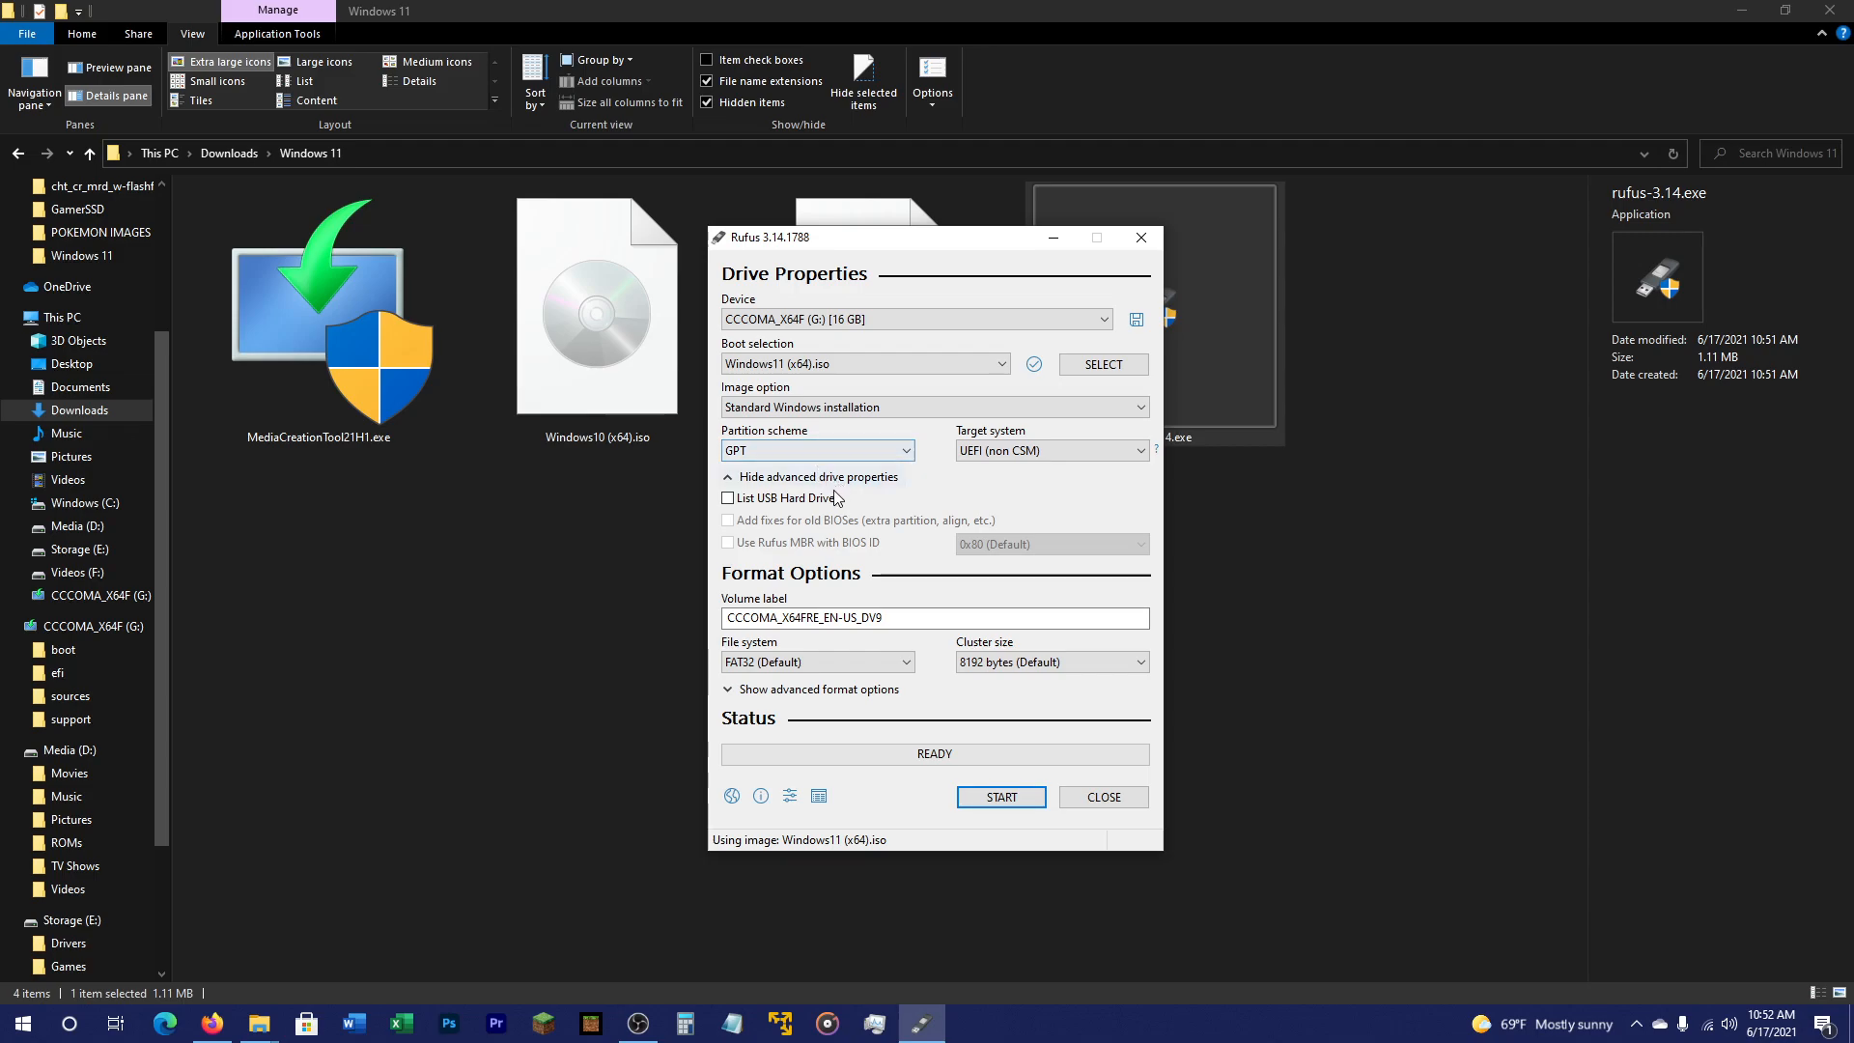
mouse_move(816, 450)
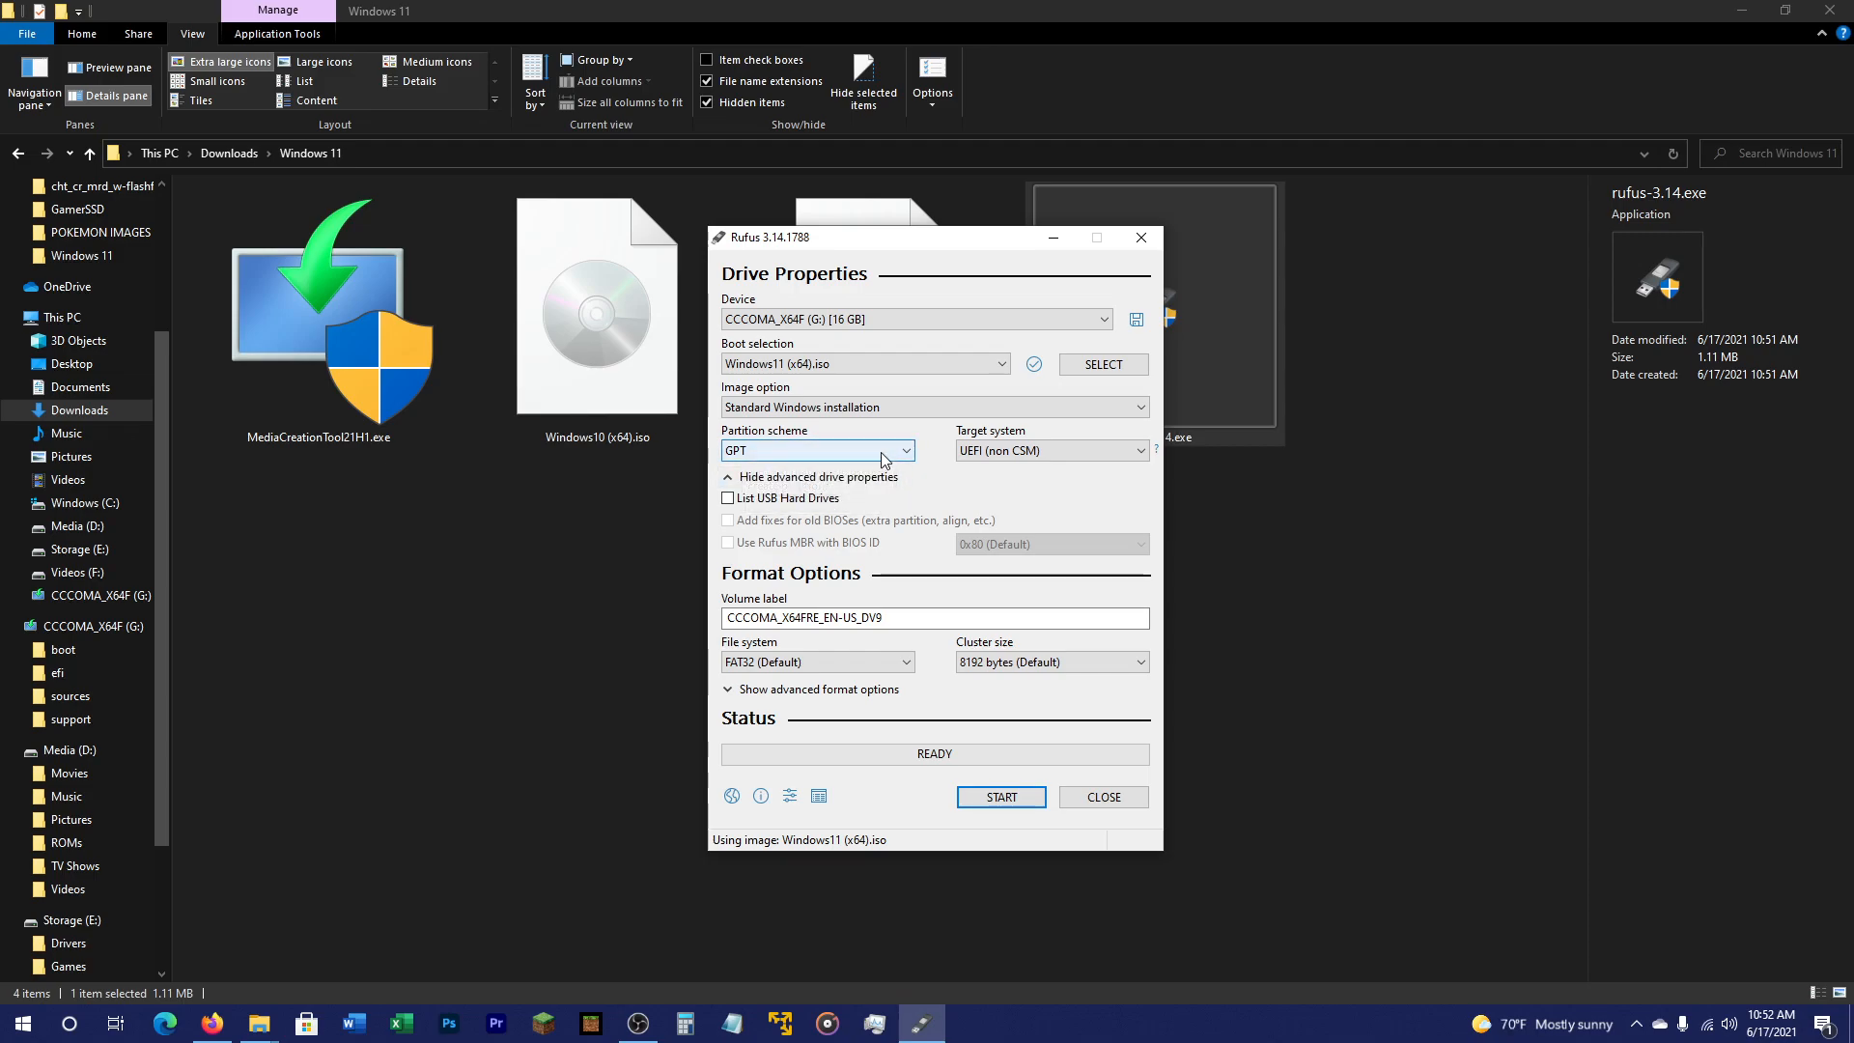
click(817, 451)
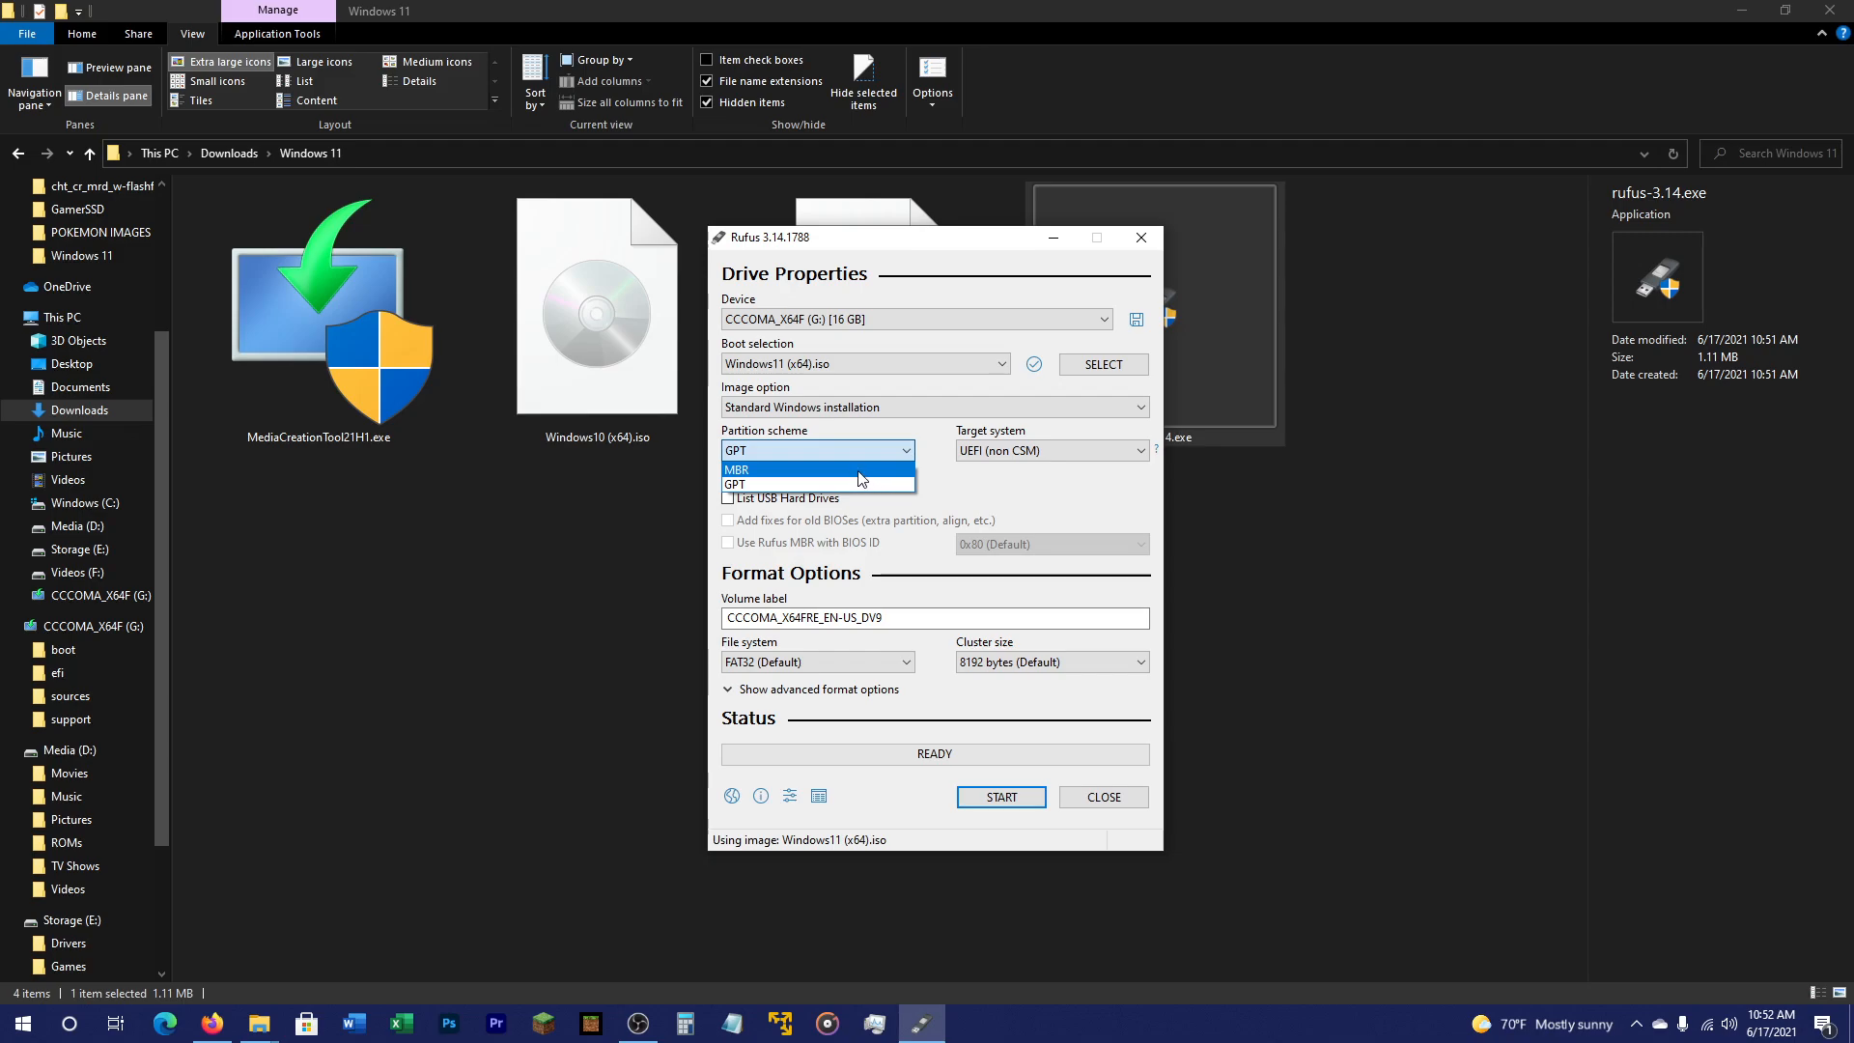
mouse_move(935, 460)
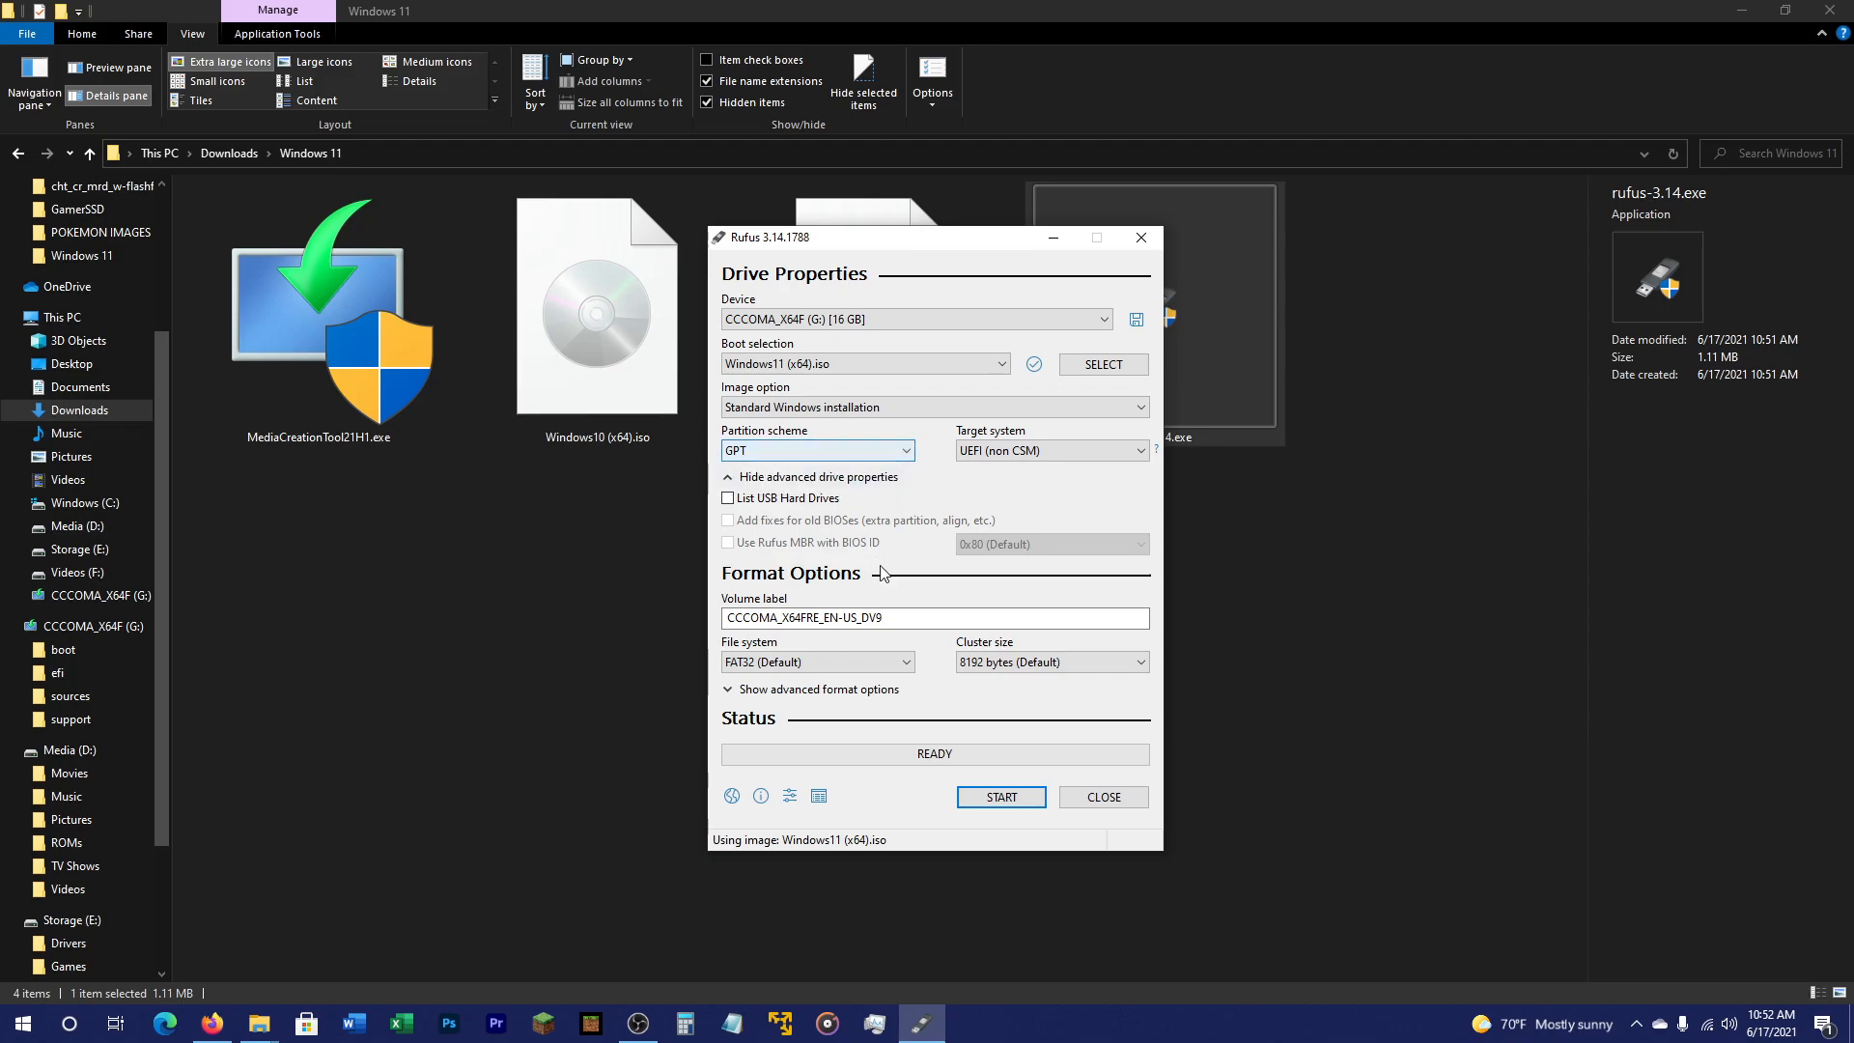
mouse_move(813, 640)
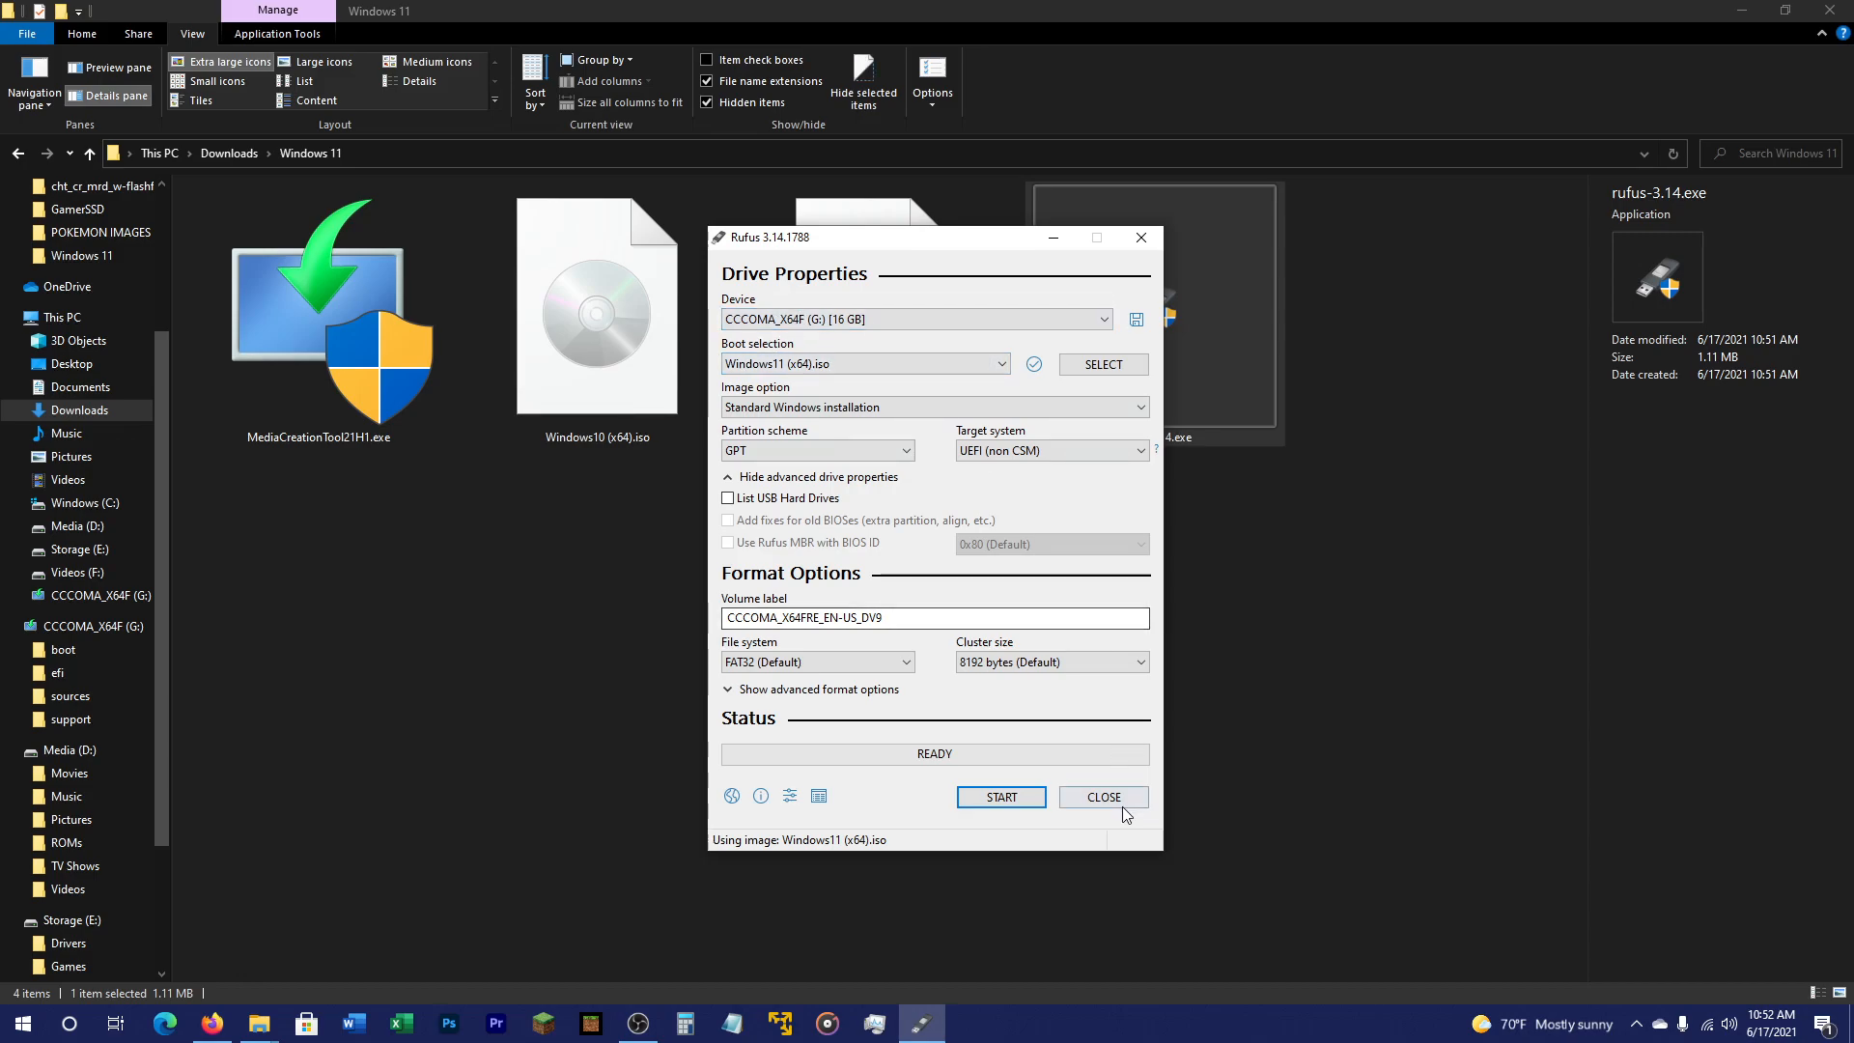
- Close Rufus, start MediaCreationTool21H1.exe and accept its licence terms
click(1101, 795)
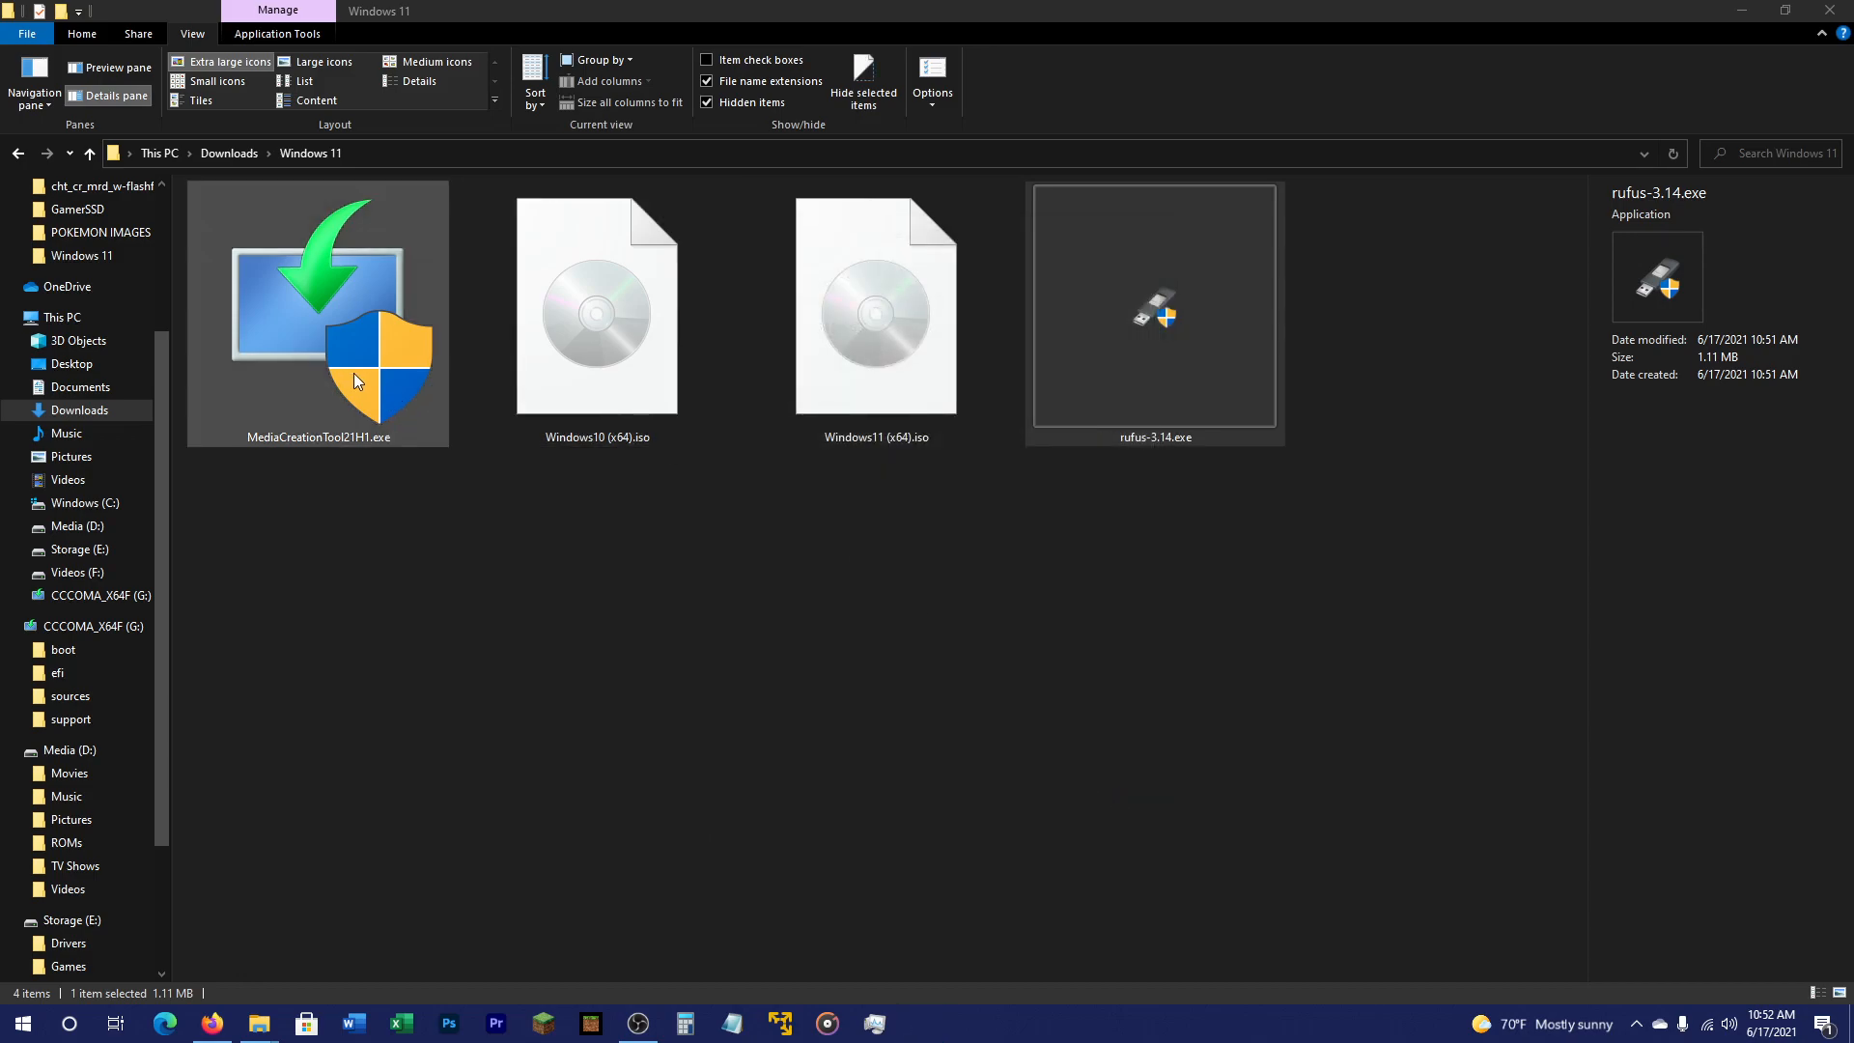
double_click(317, 313)
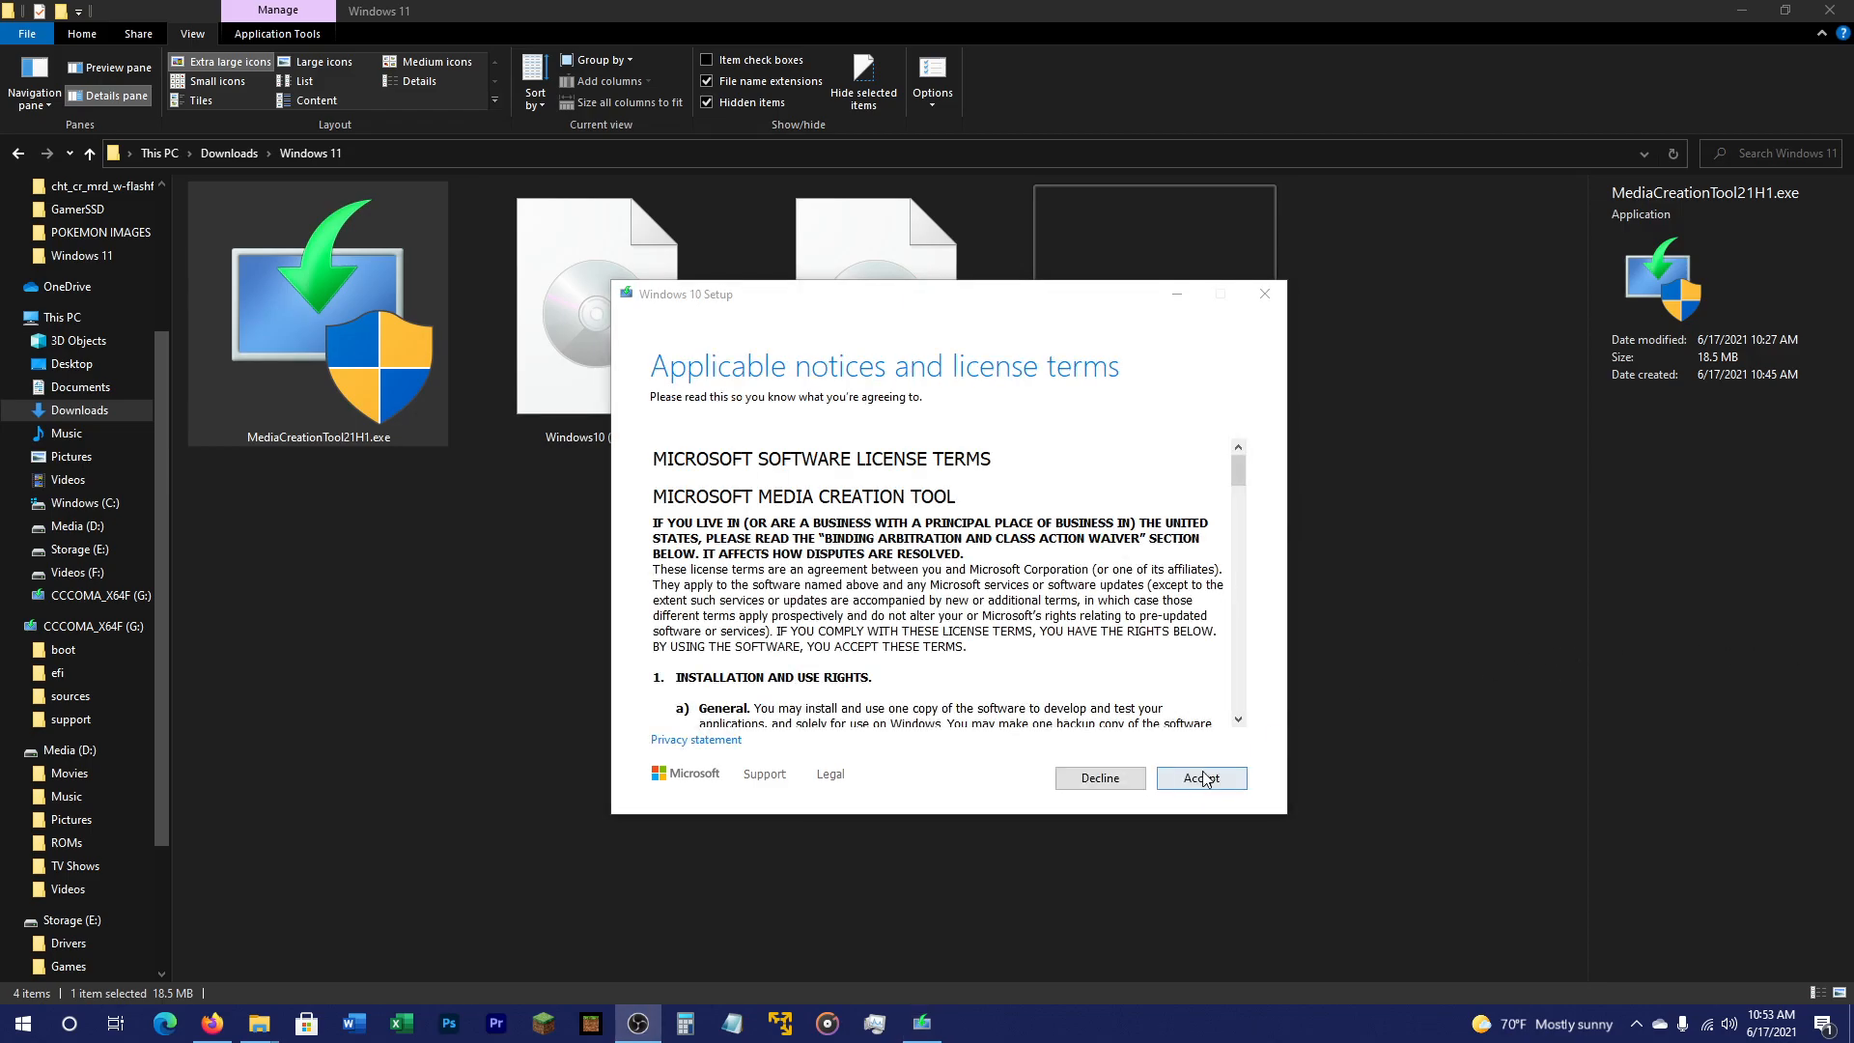
click(1200, 779)
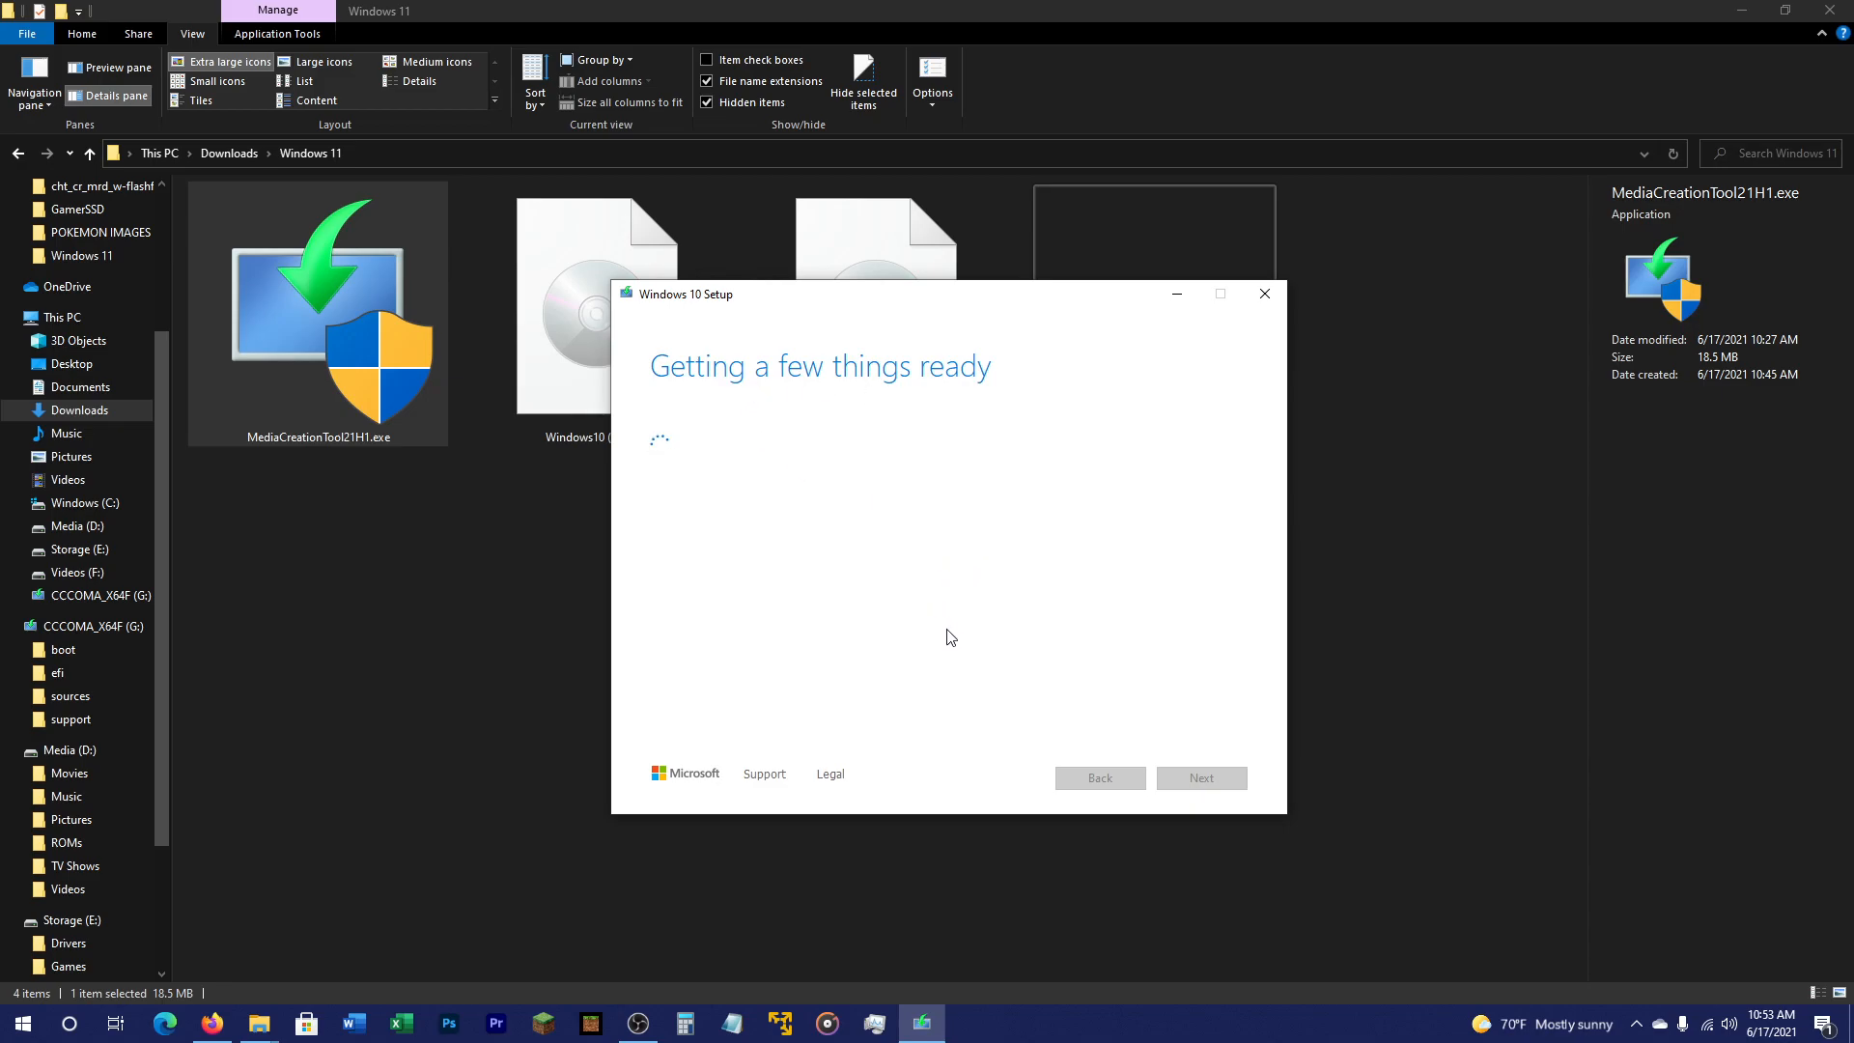
mouse_move(765, 429)
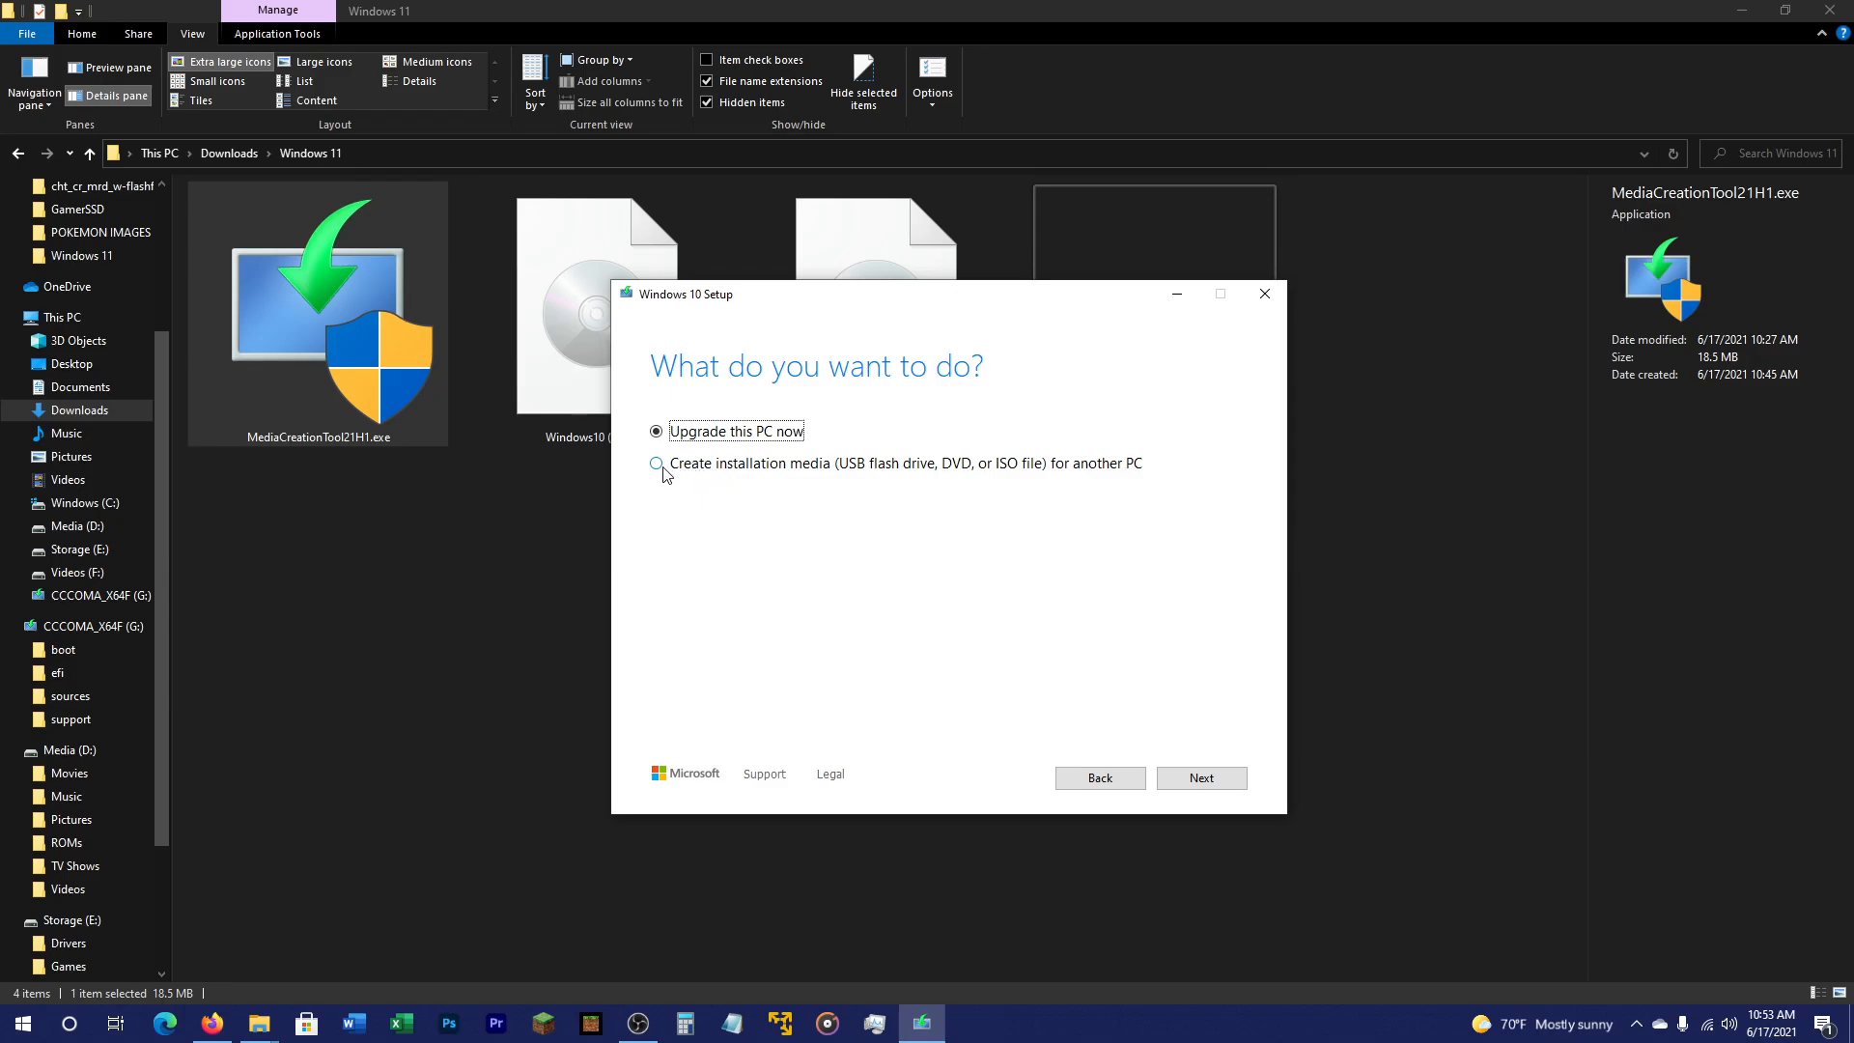
- Choose creating installation media for another PC with English (United States), Windows 10, 64-bit (x64)
click(656, 461)
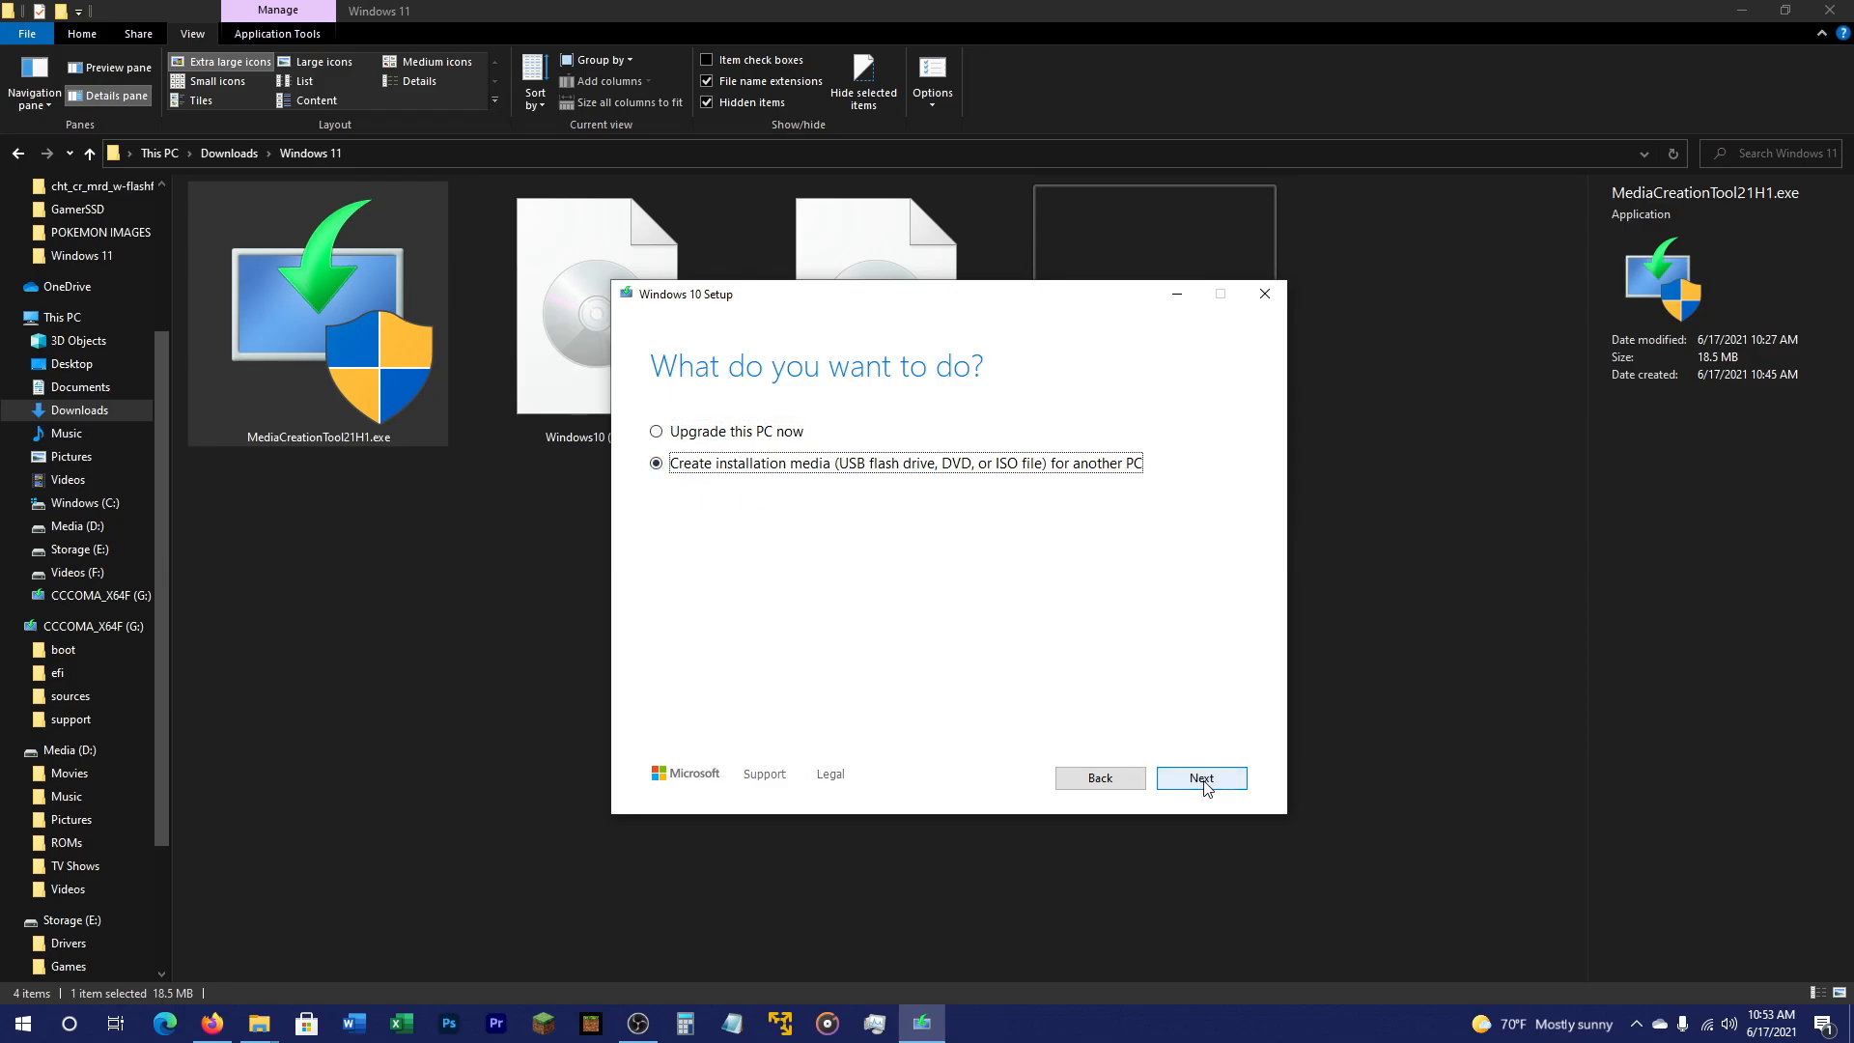
click(1199, 779)
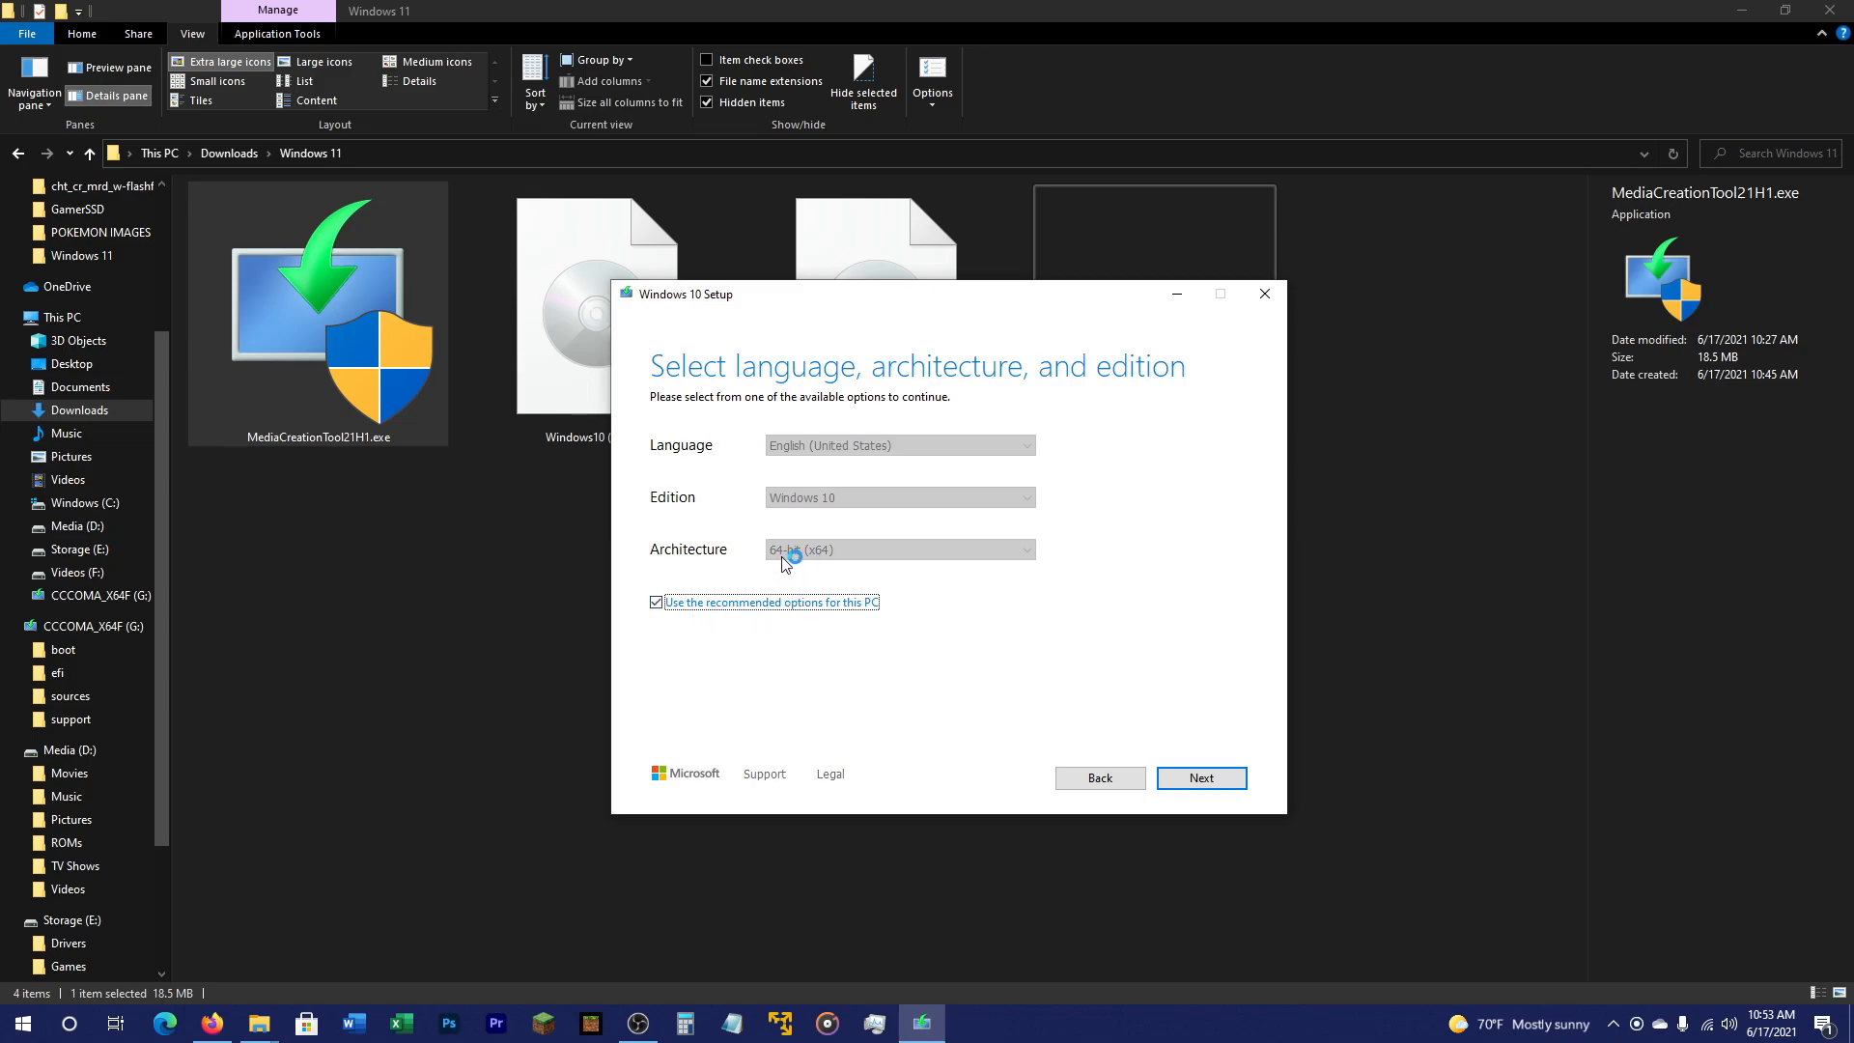
mouse_move(788, 452)
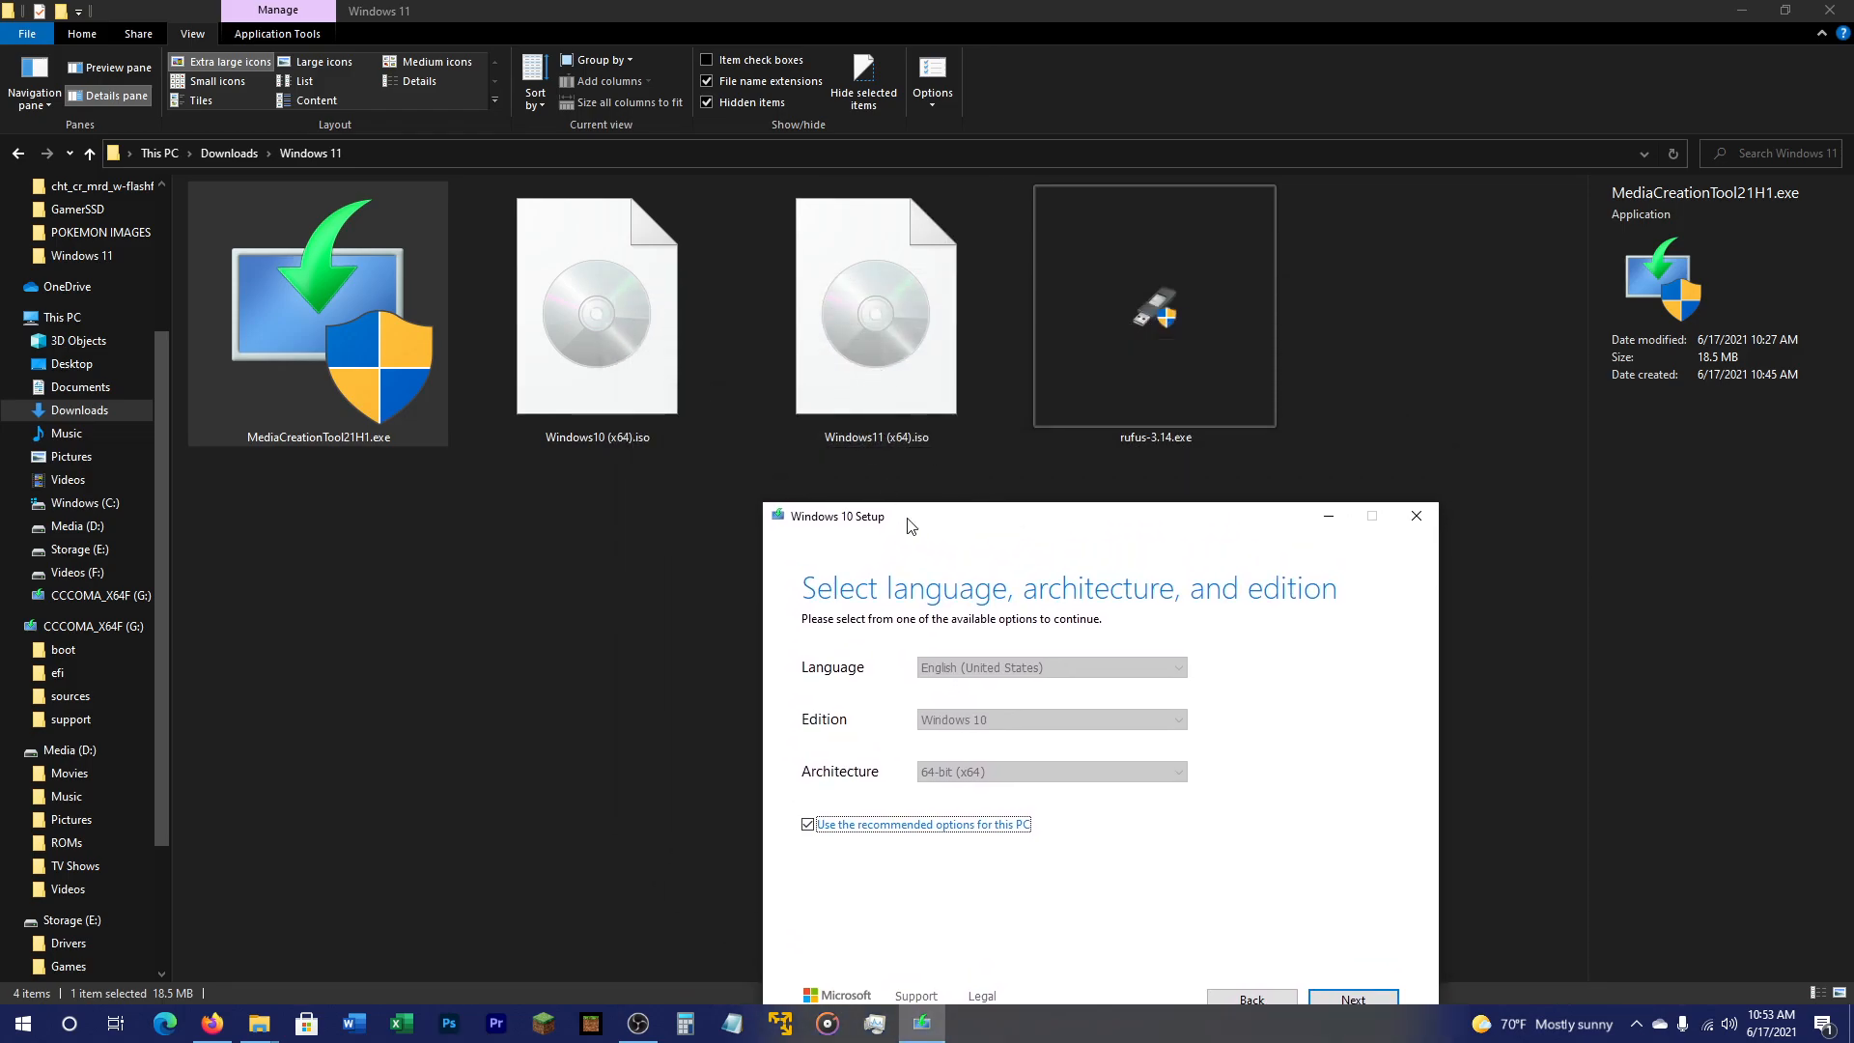
drag(842, 516, 697, 318)
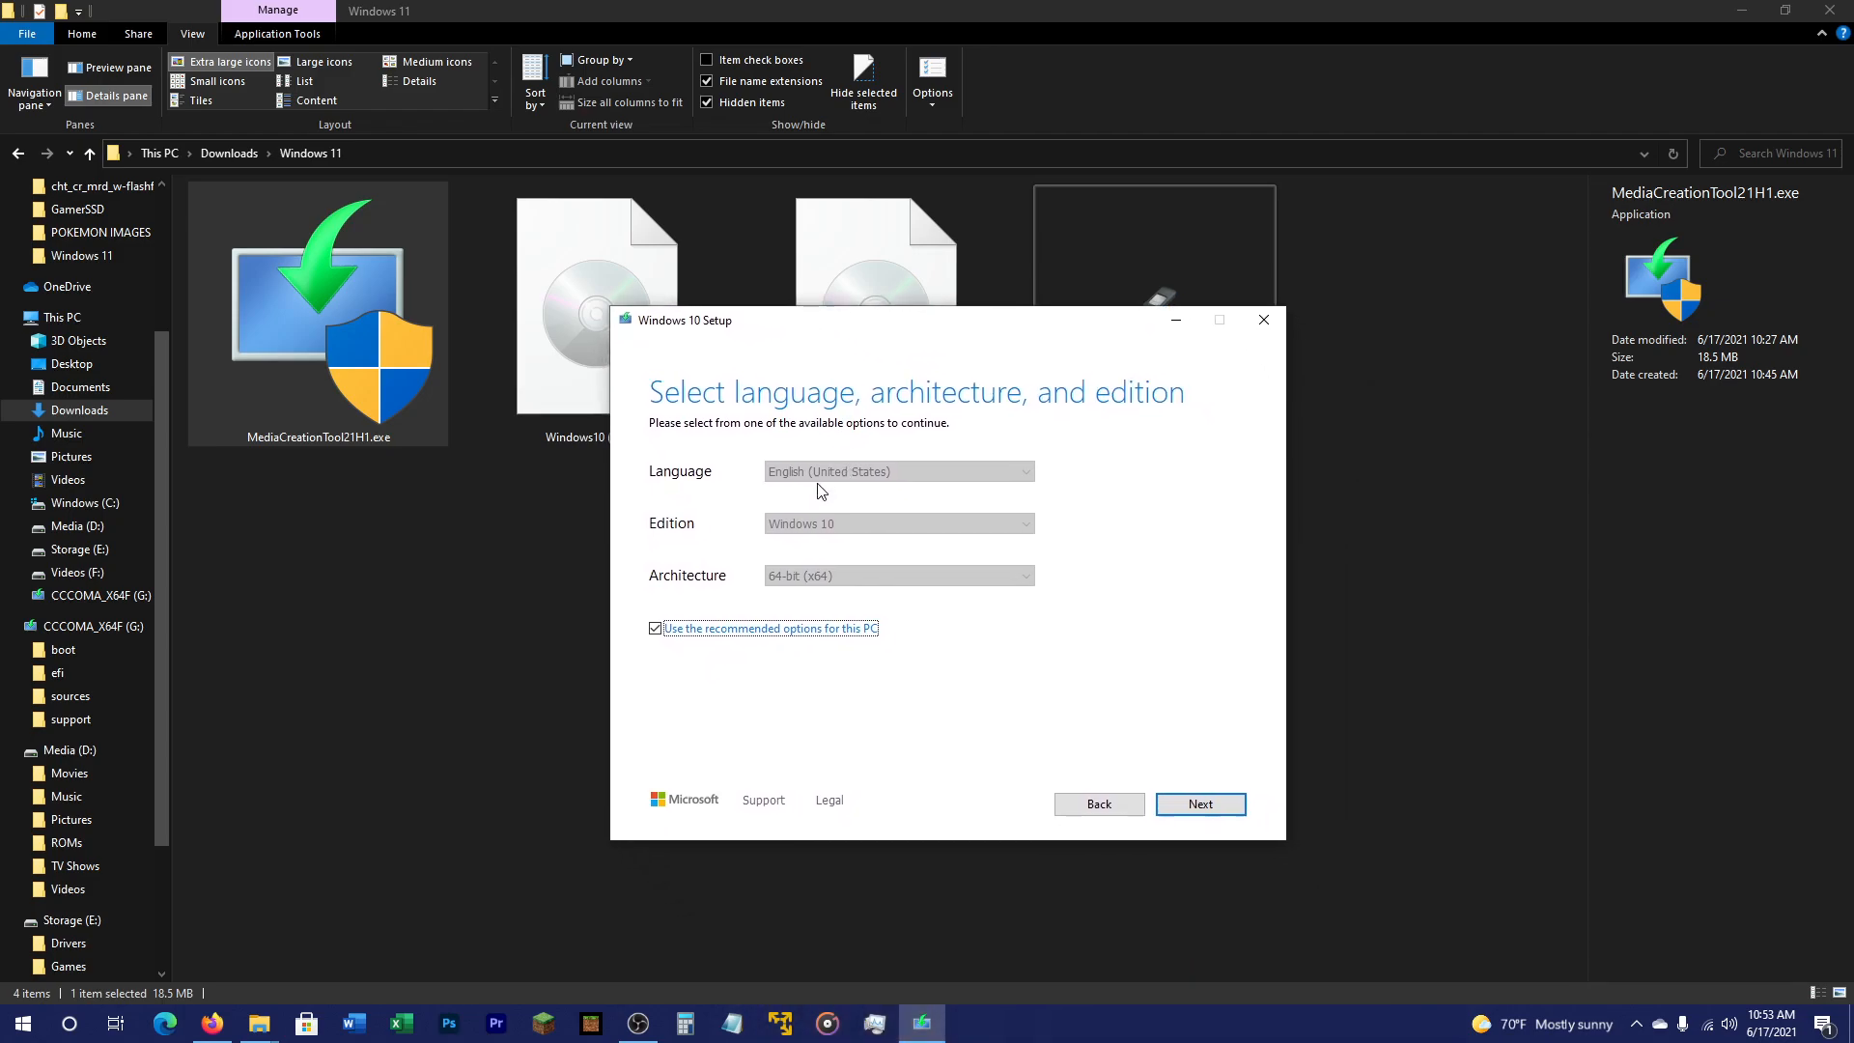
mouse_move(881, 488)
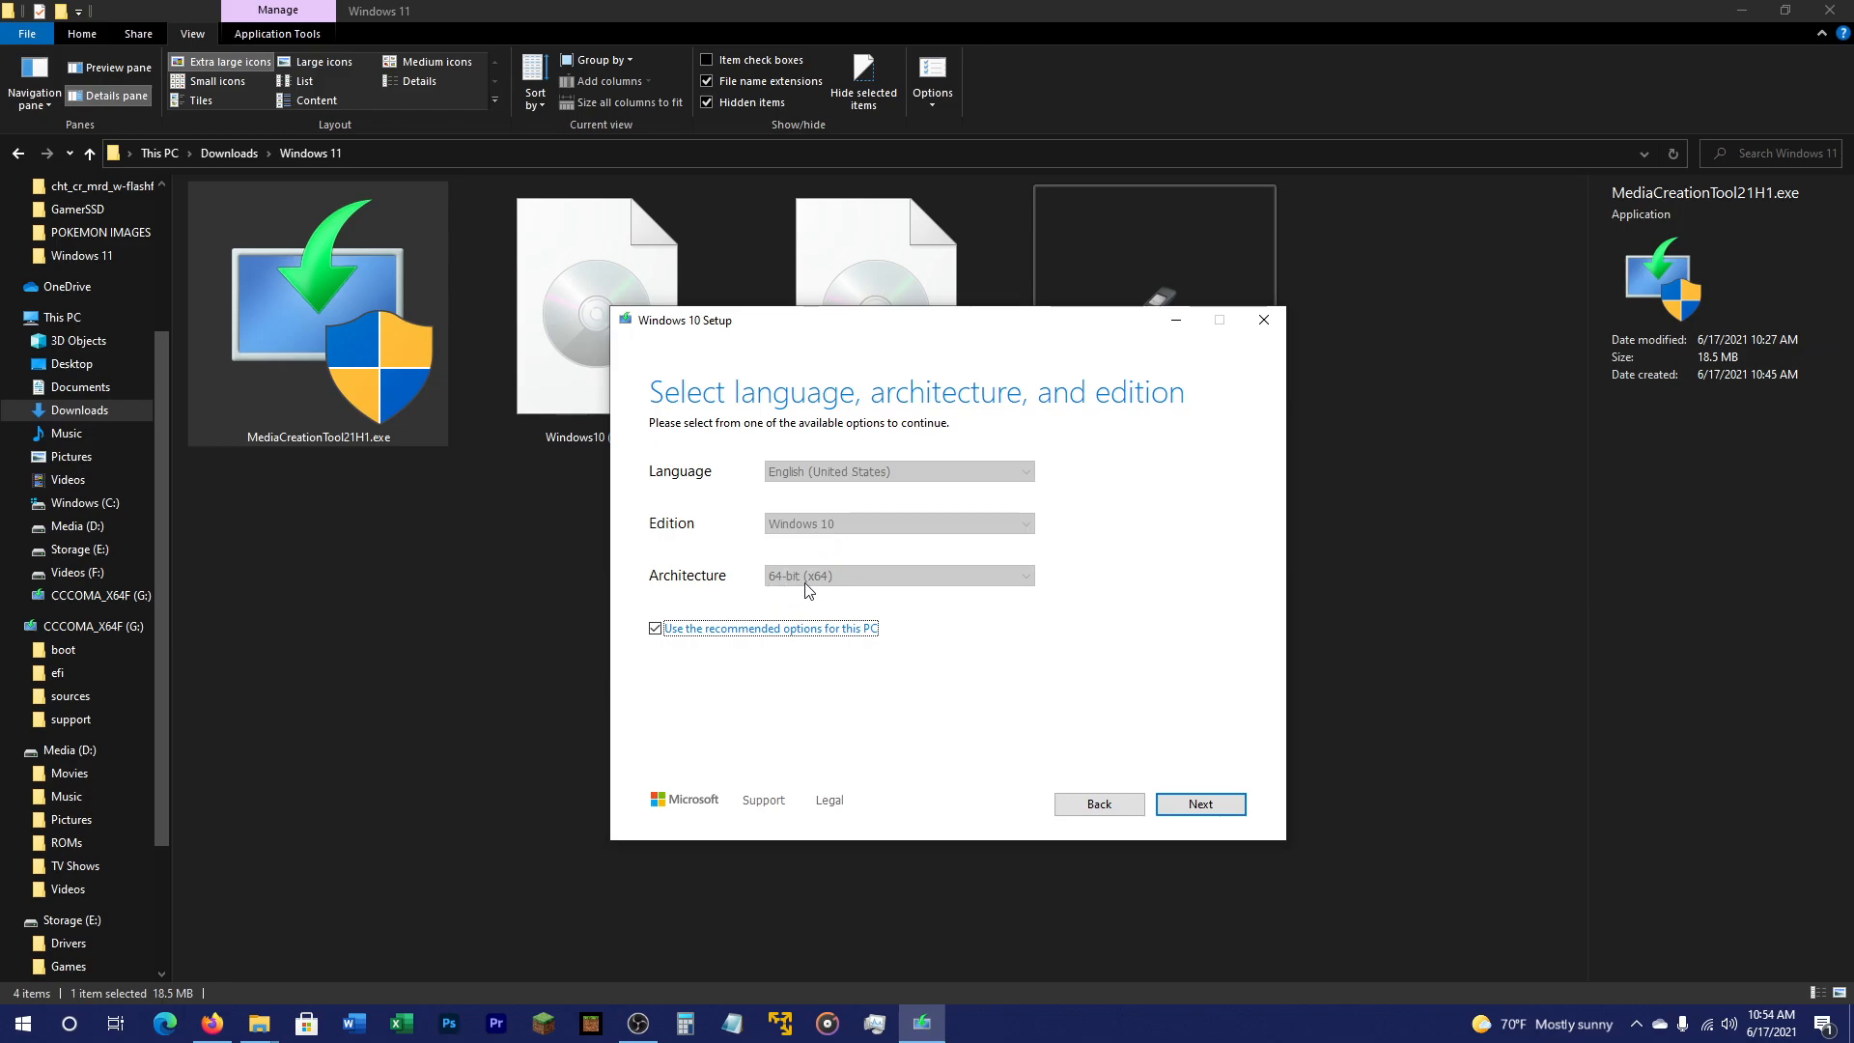
mouse_move(829, 567)
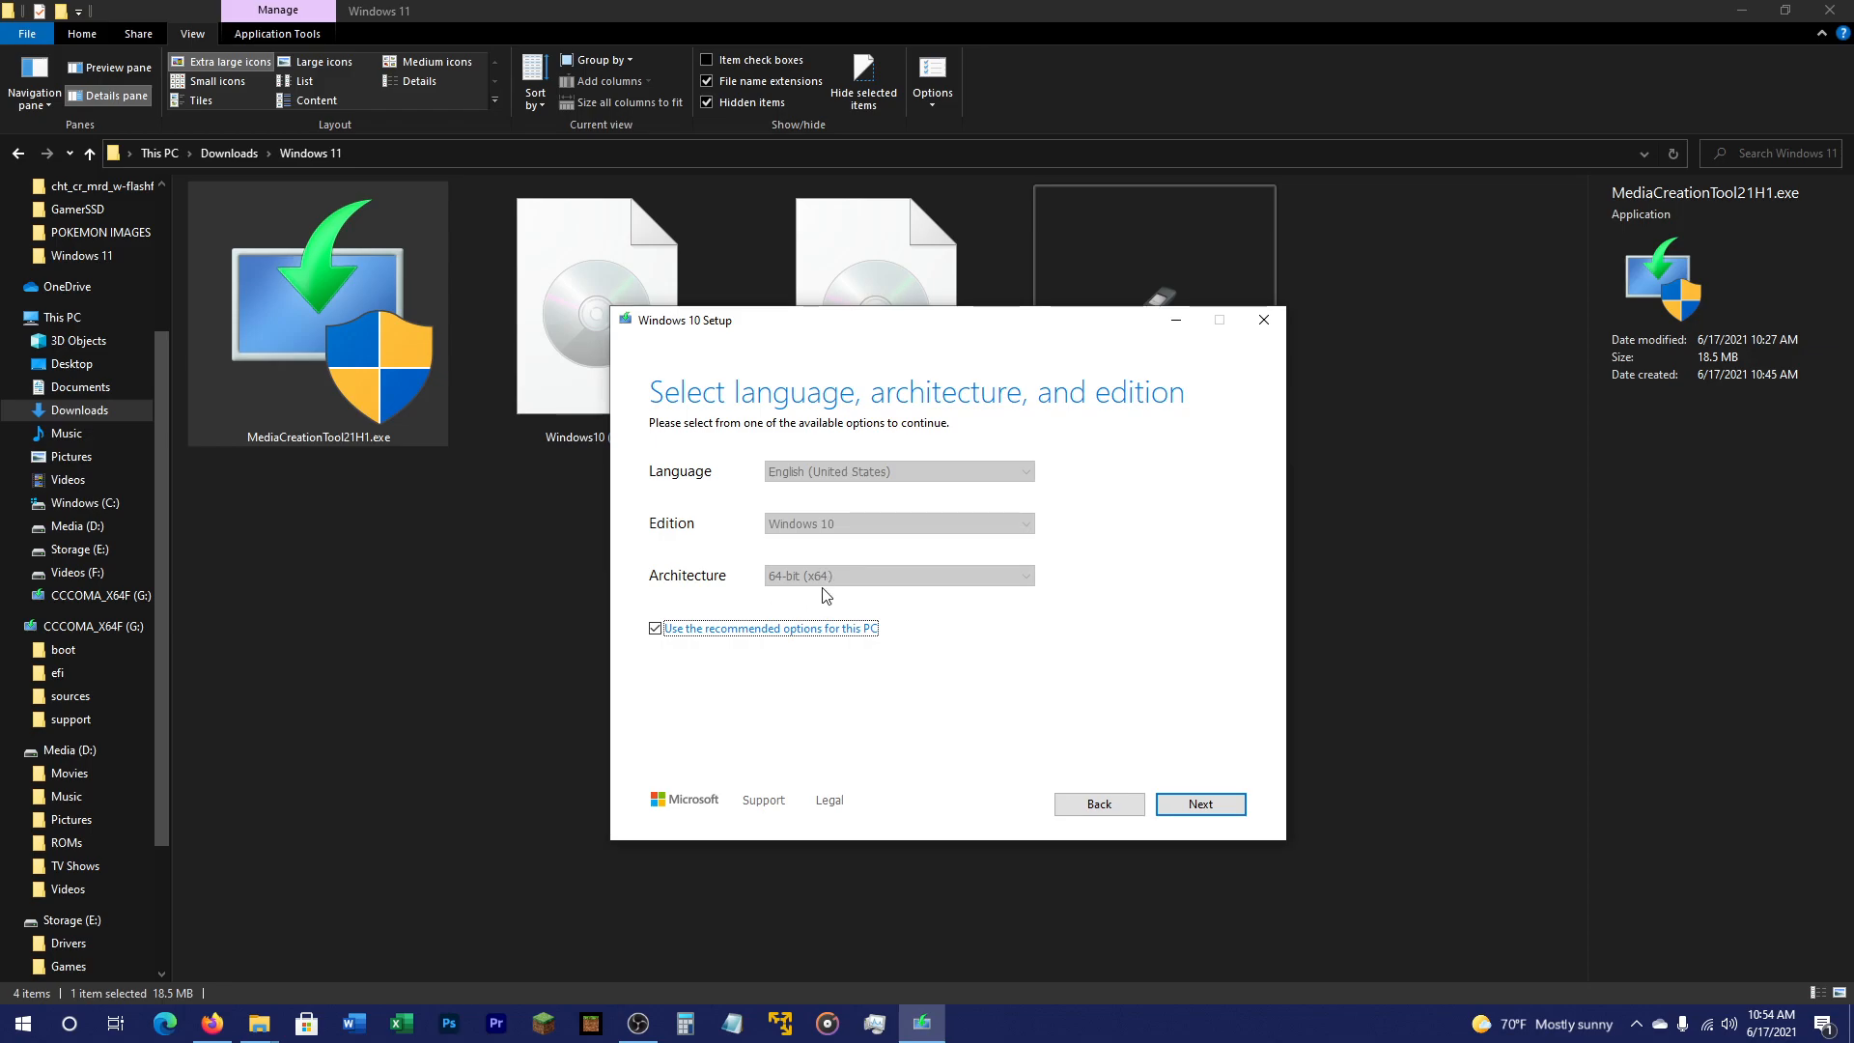
mouse_move(779, 608)
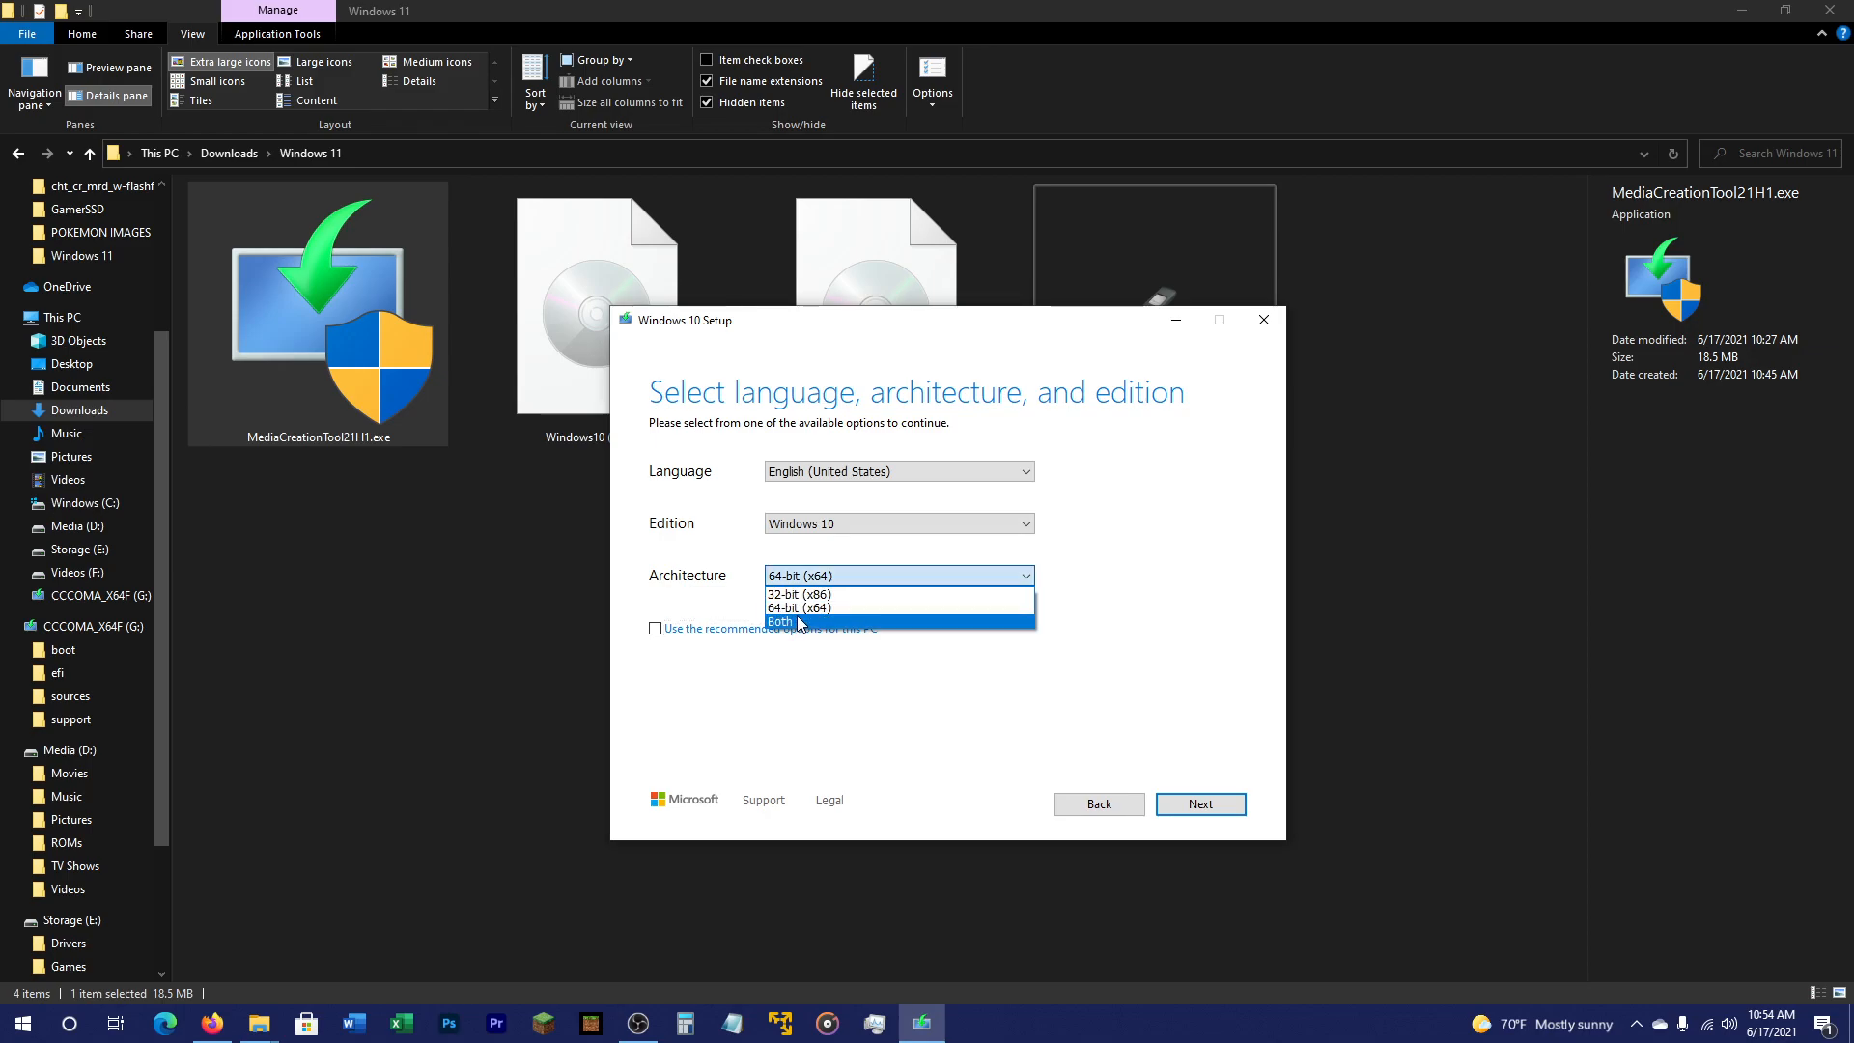
mouse_move(797, 606)
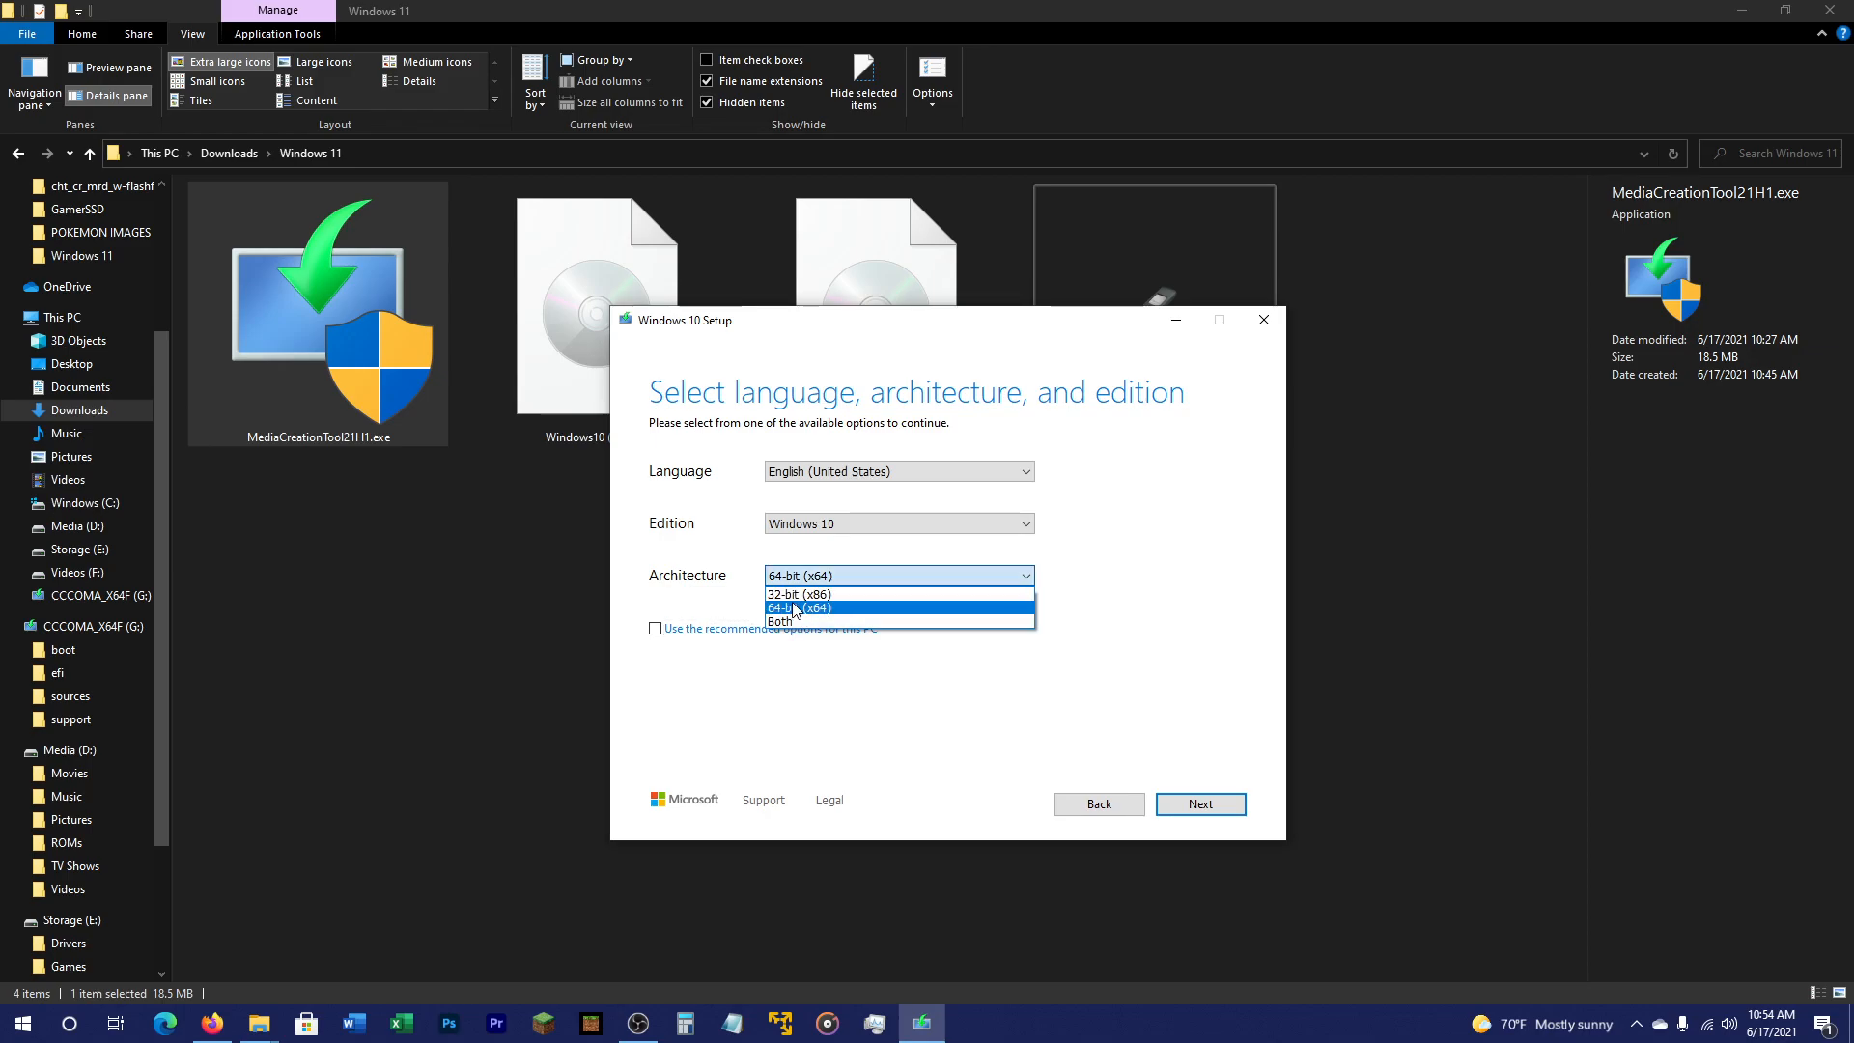
click(798, 607)
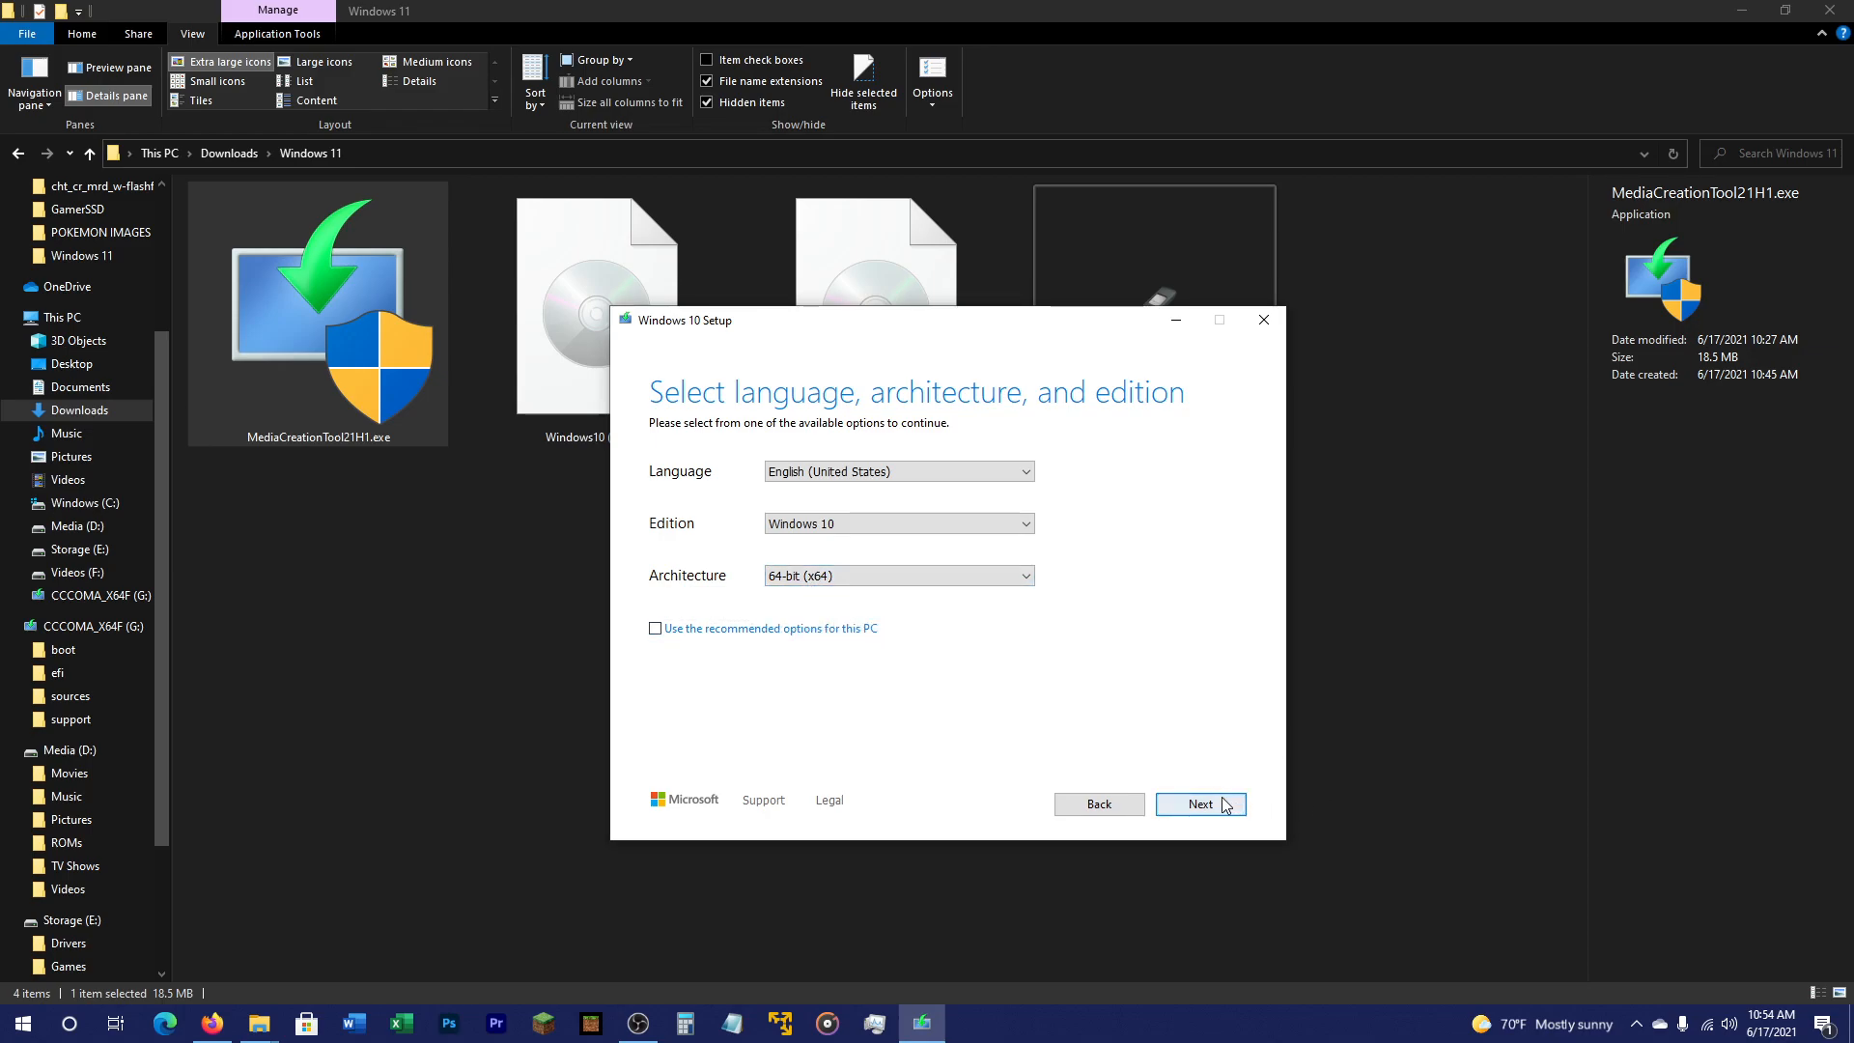
- Back out of the ISO save location and quit Windows 10 Setup, confirming the quit
click(1200, 804)
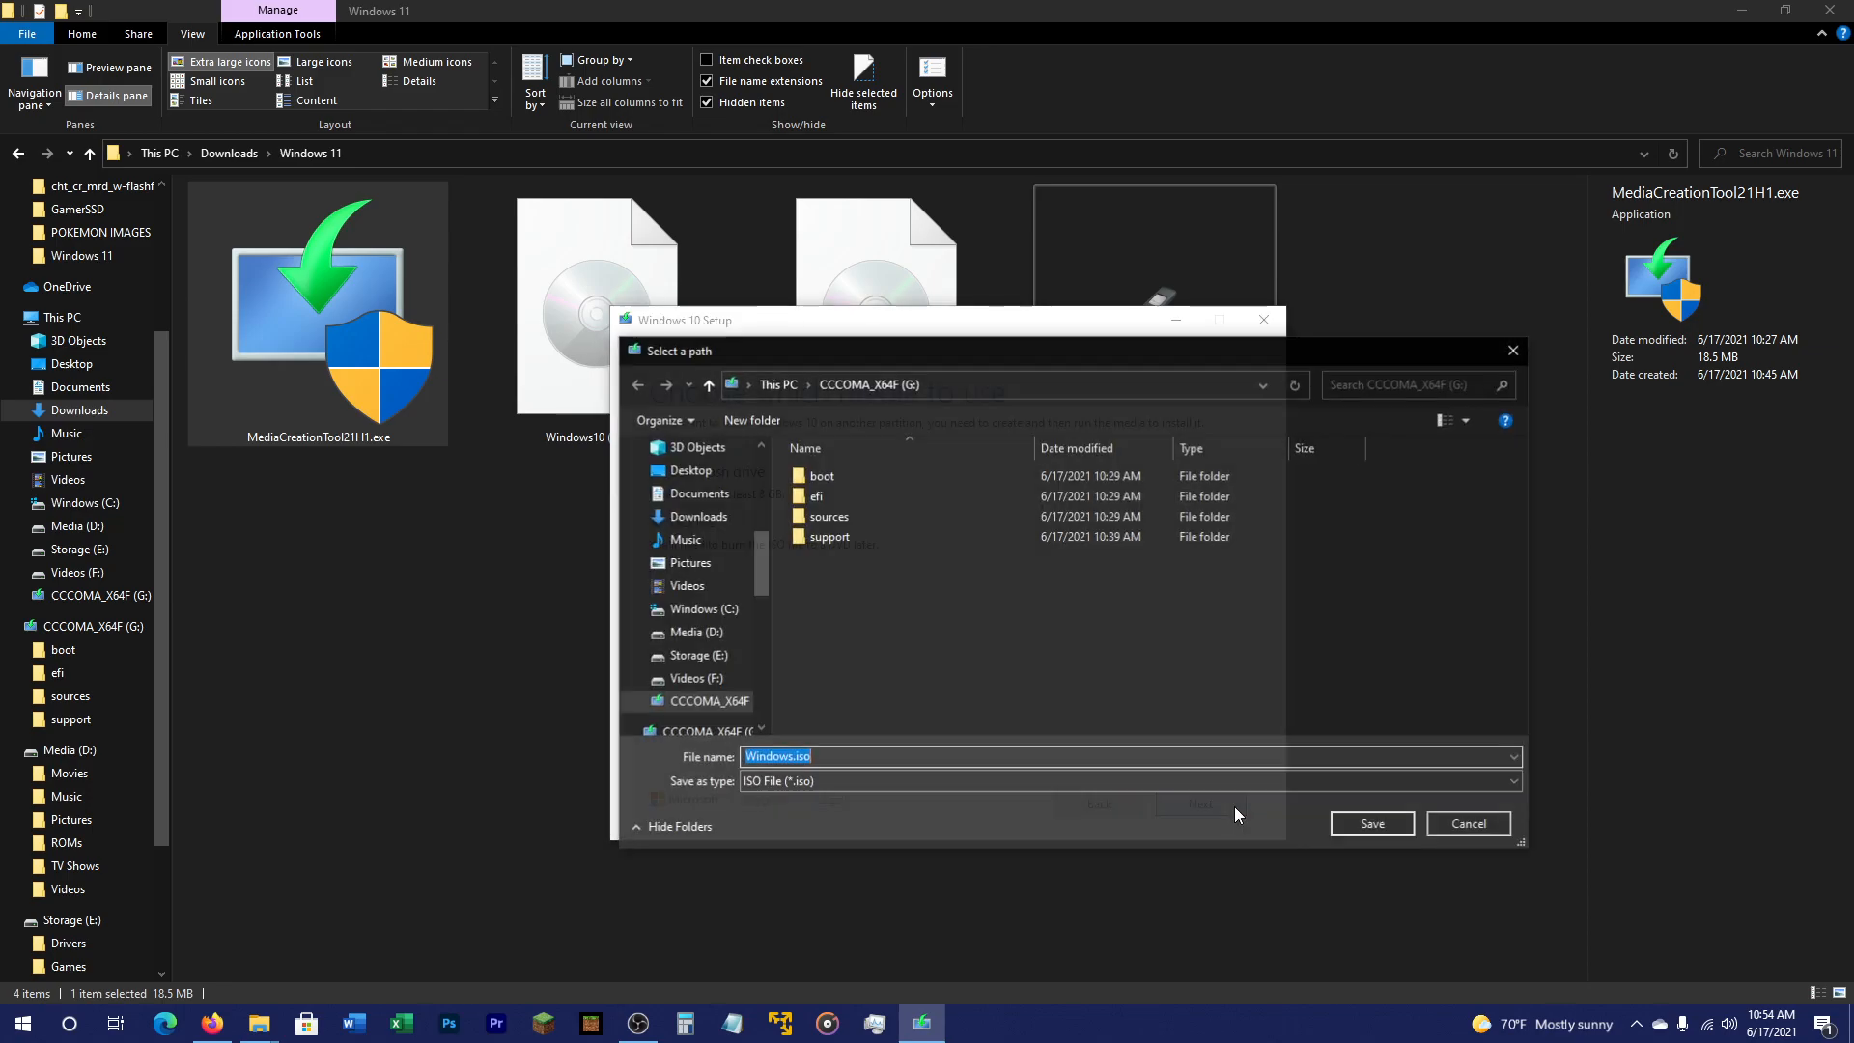
click(828, 537)
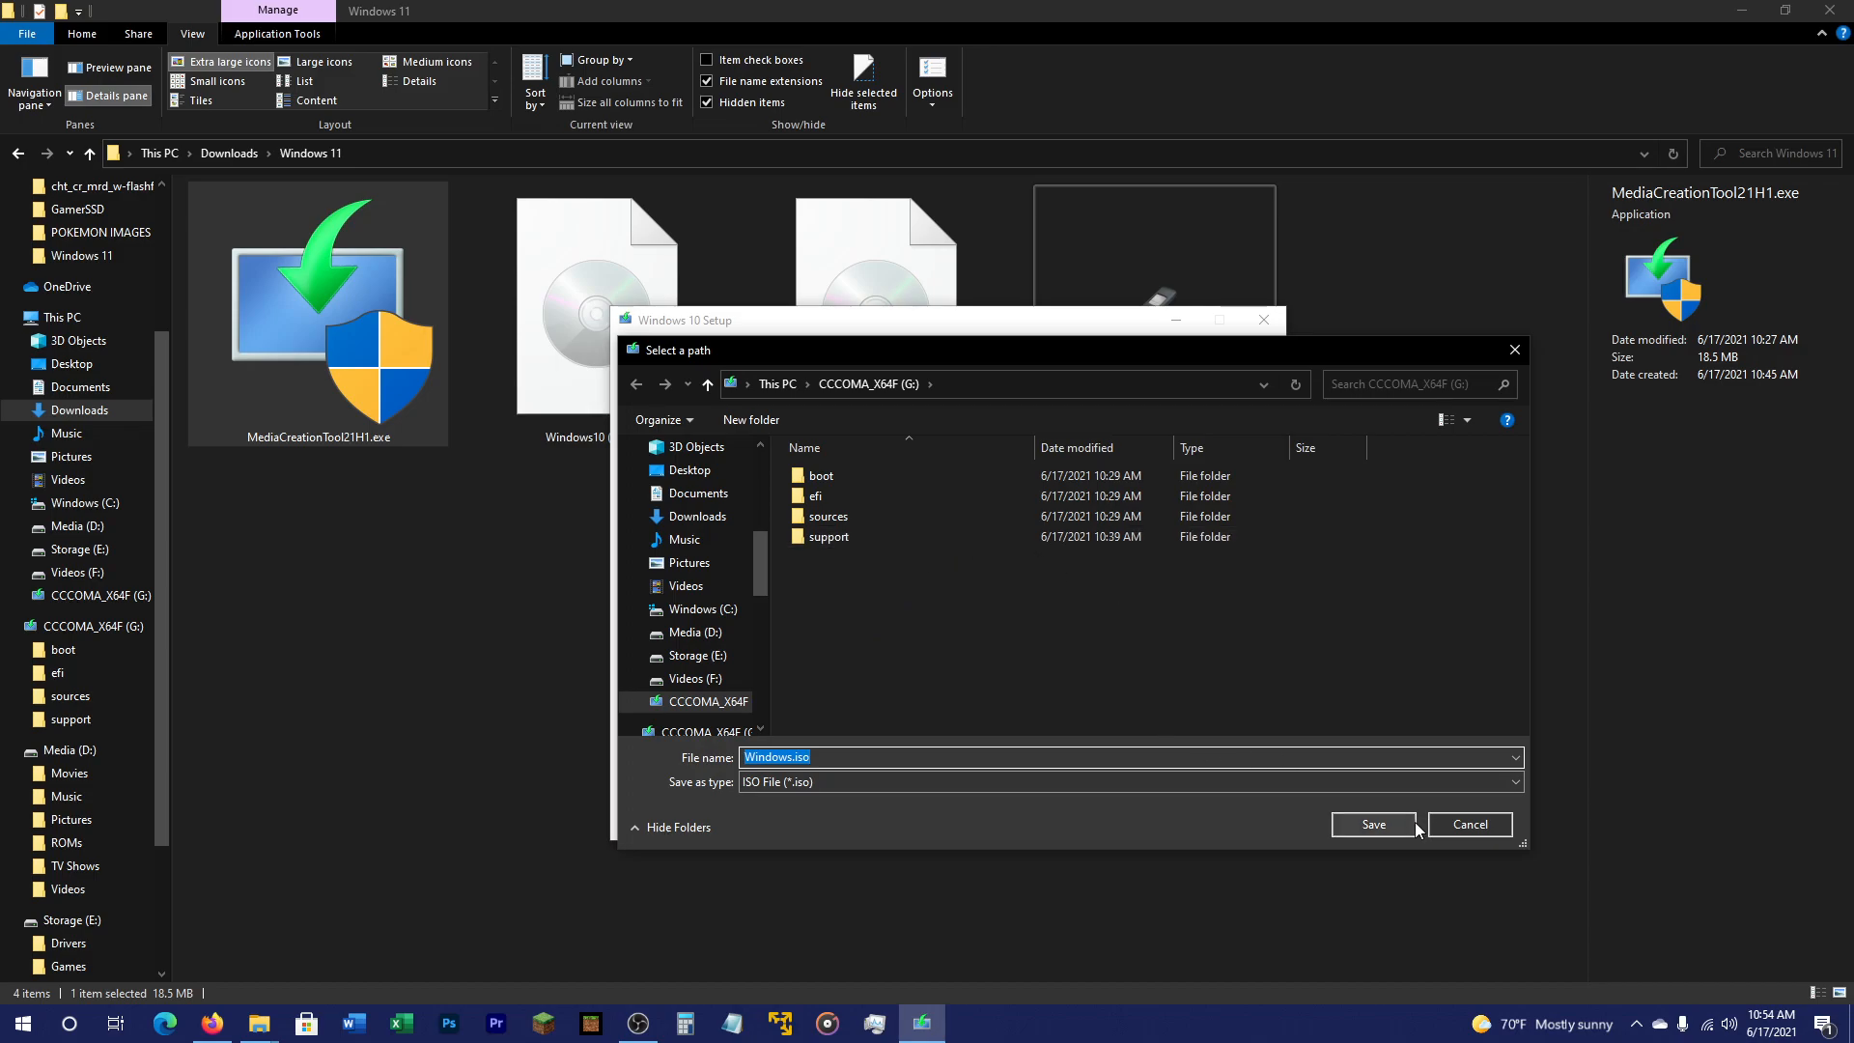
click(1371, 824)
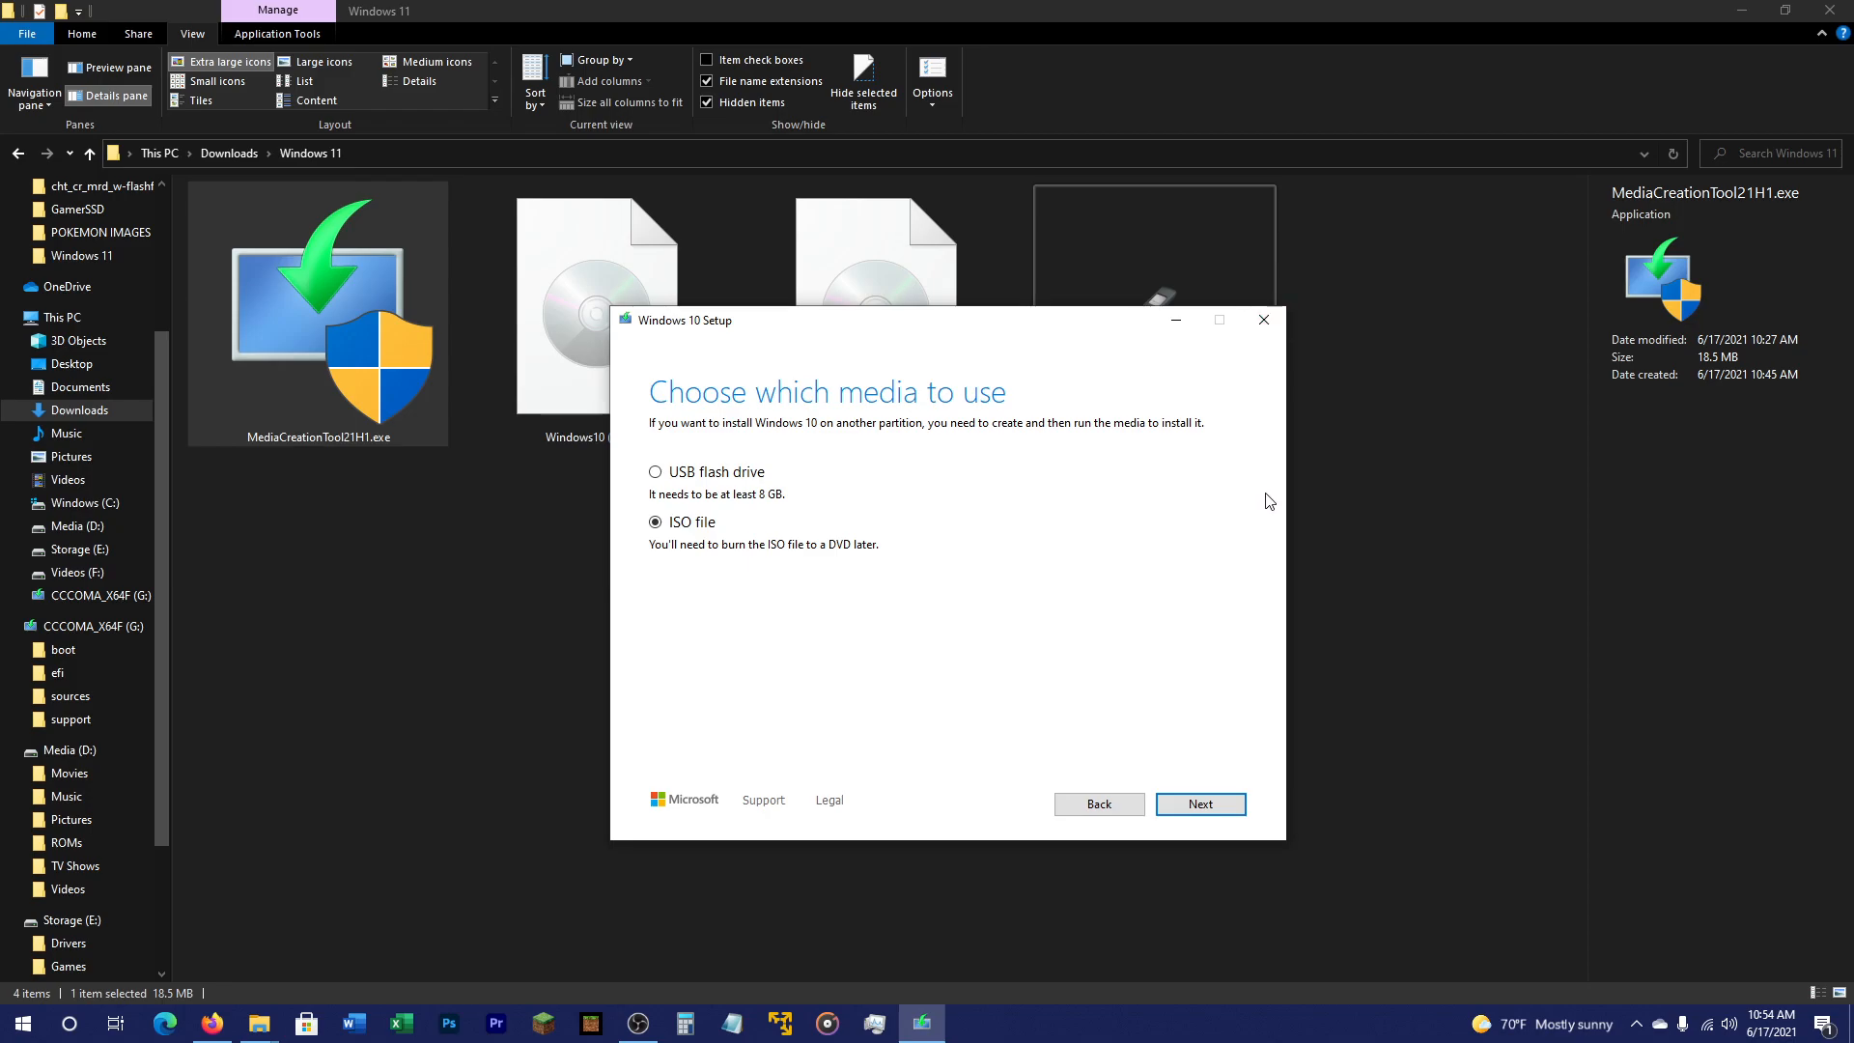
mouse_move(1263, 320)
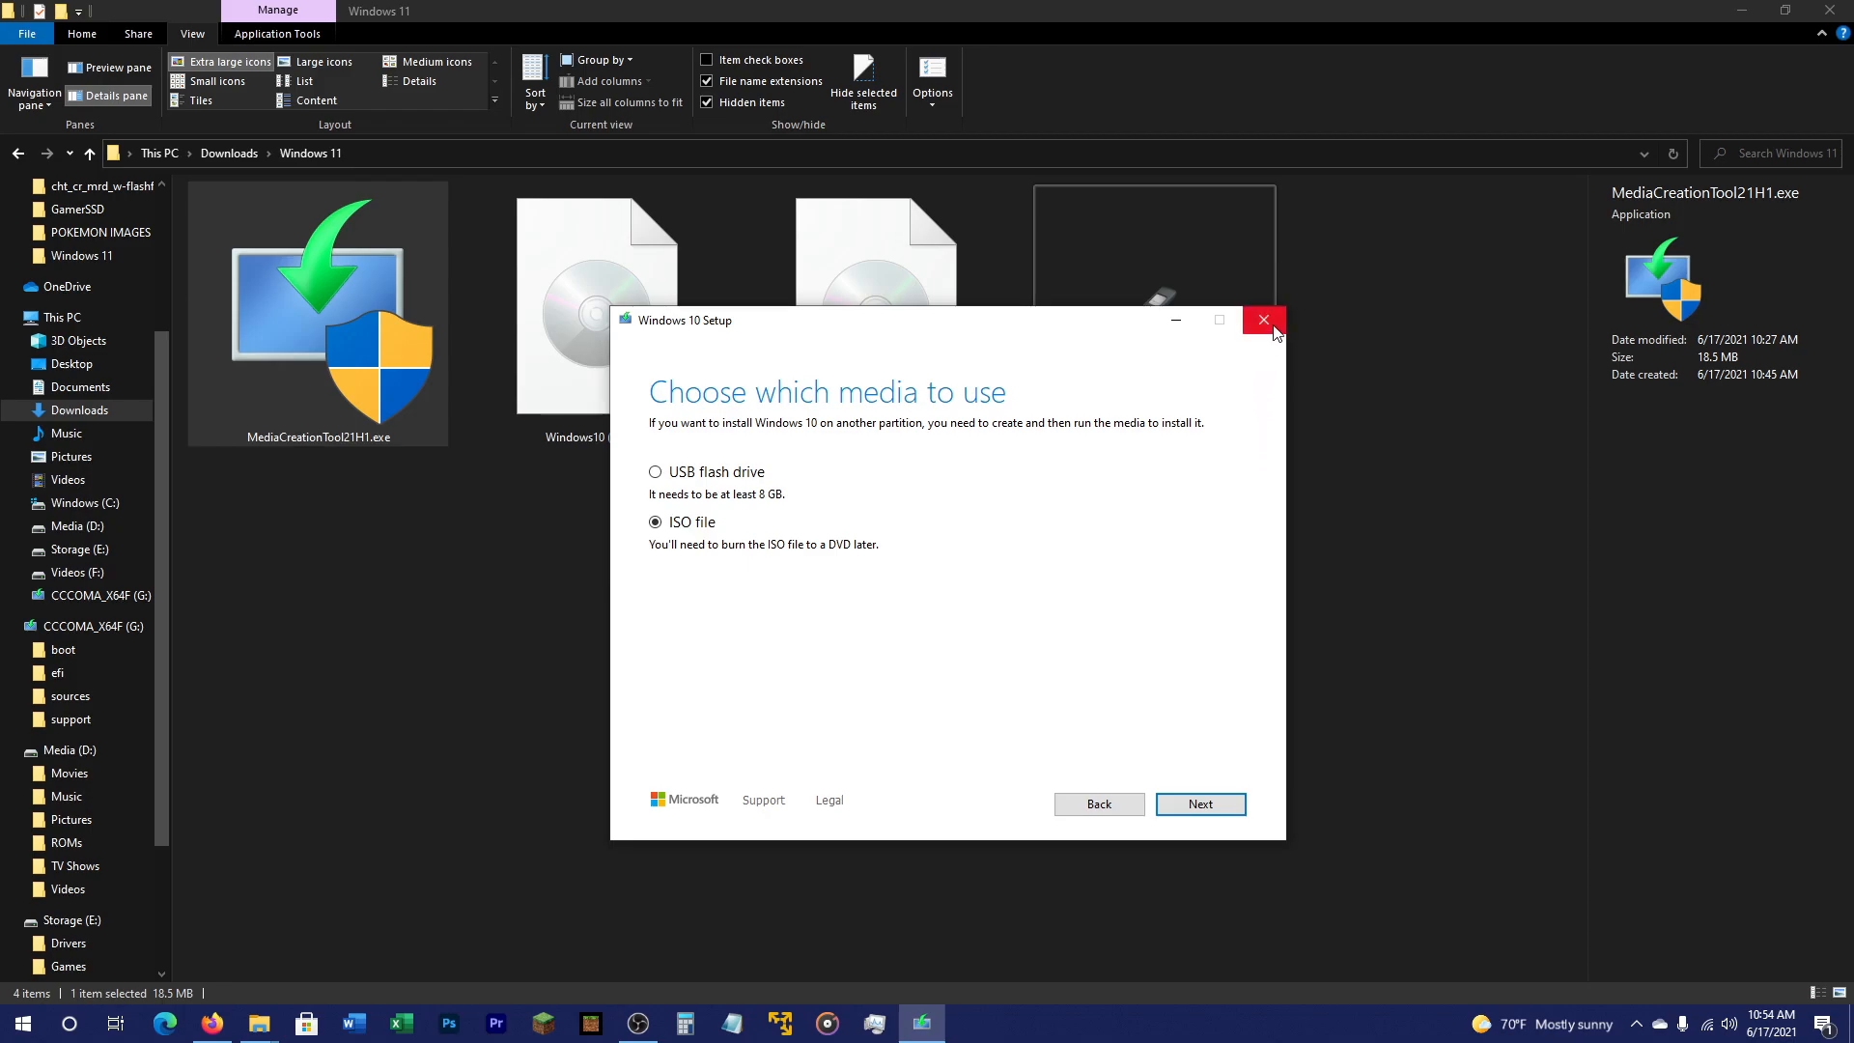
click(1263, 321)
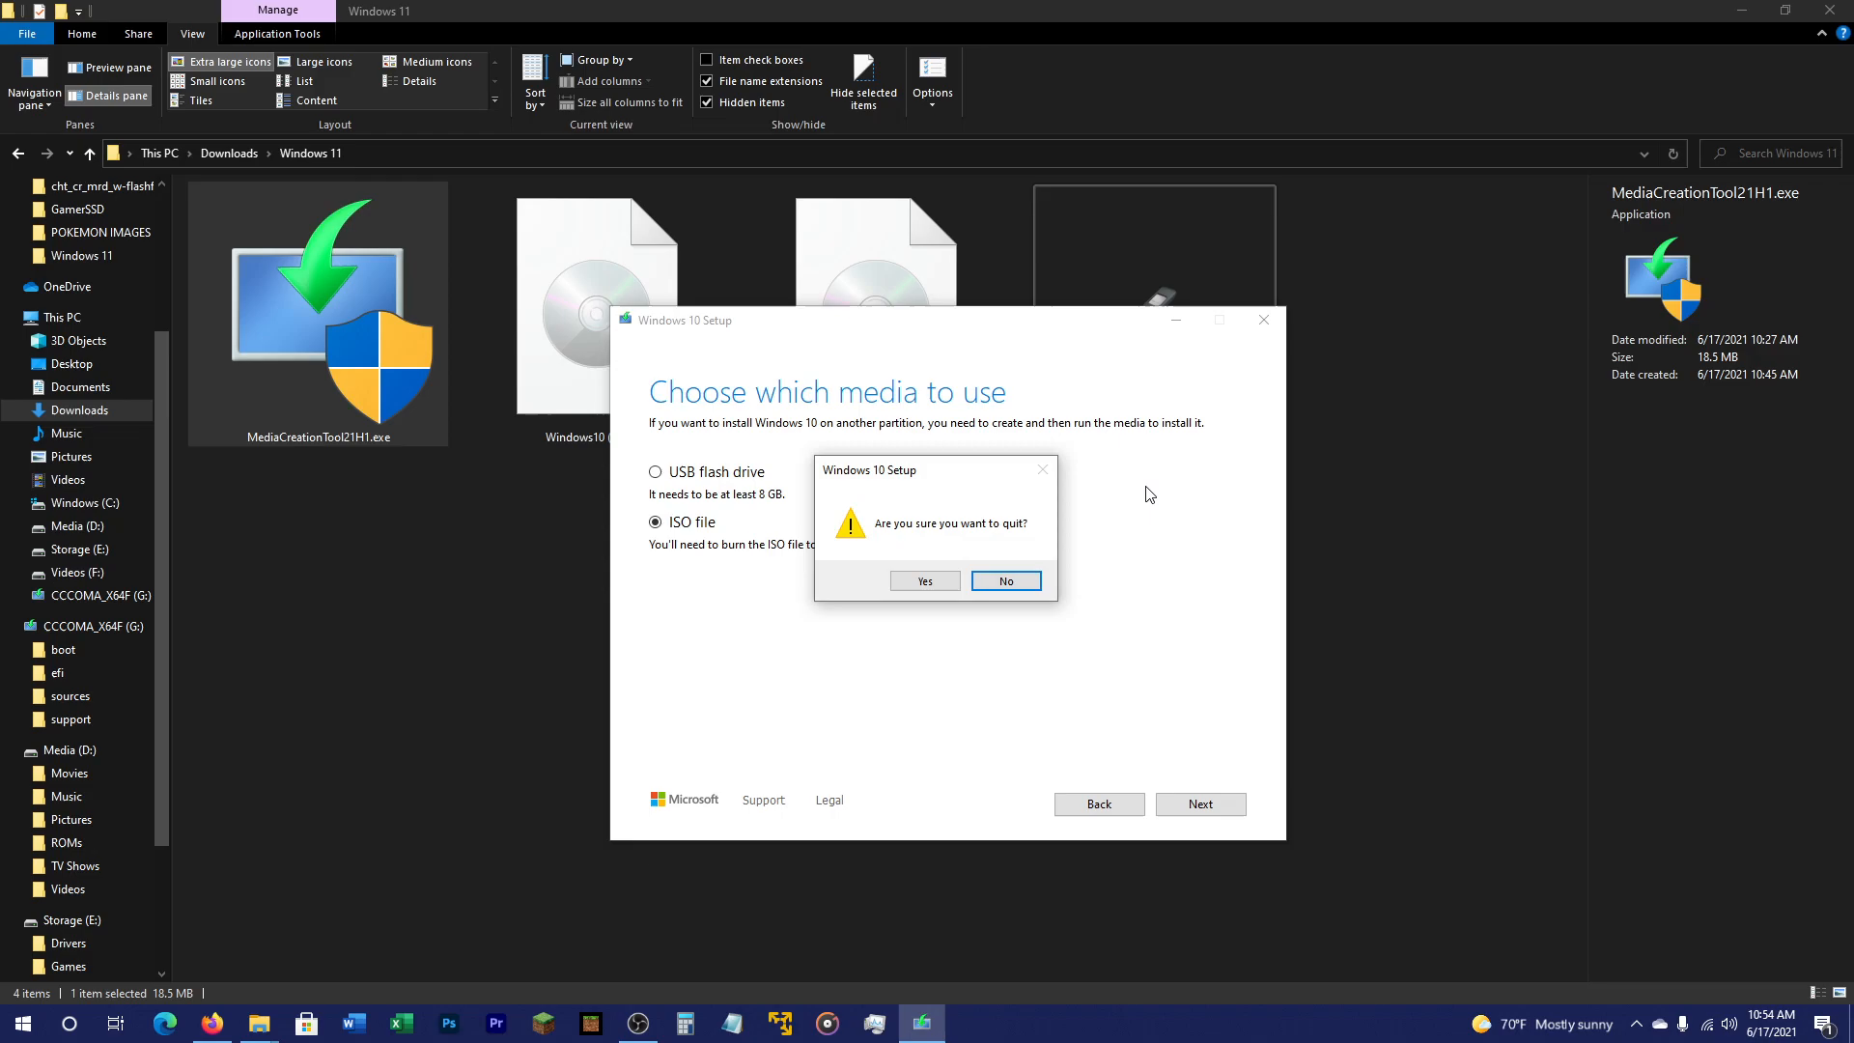
click(925, 581)
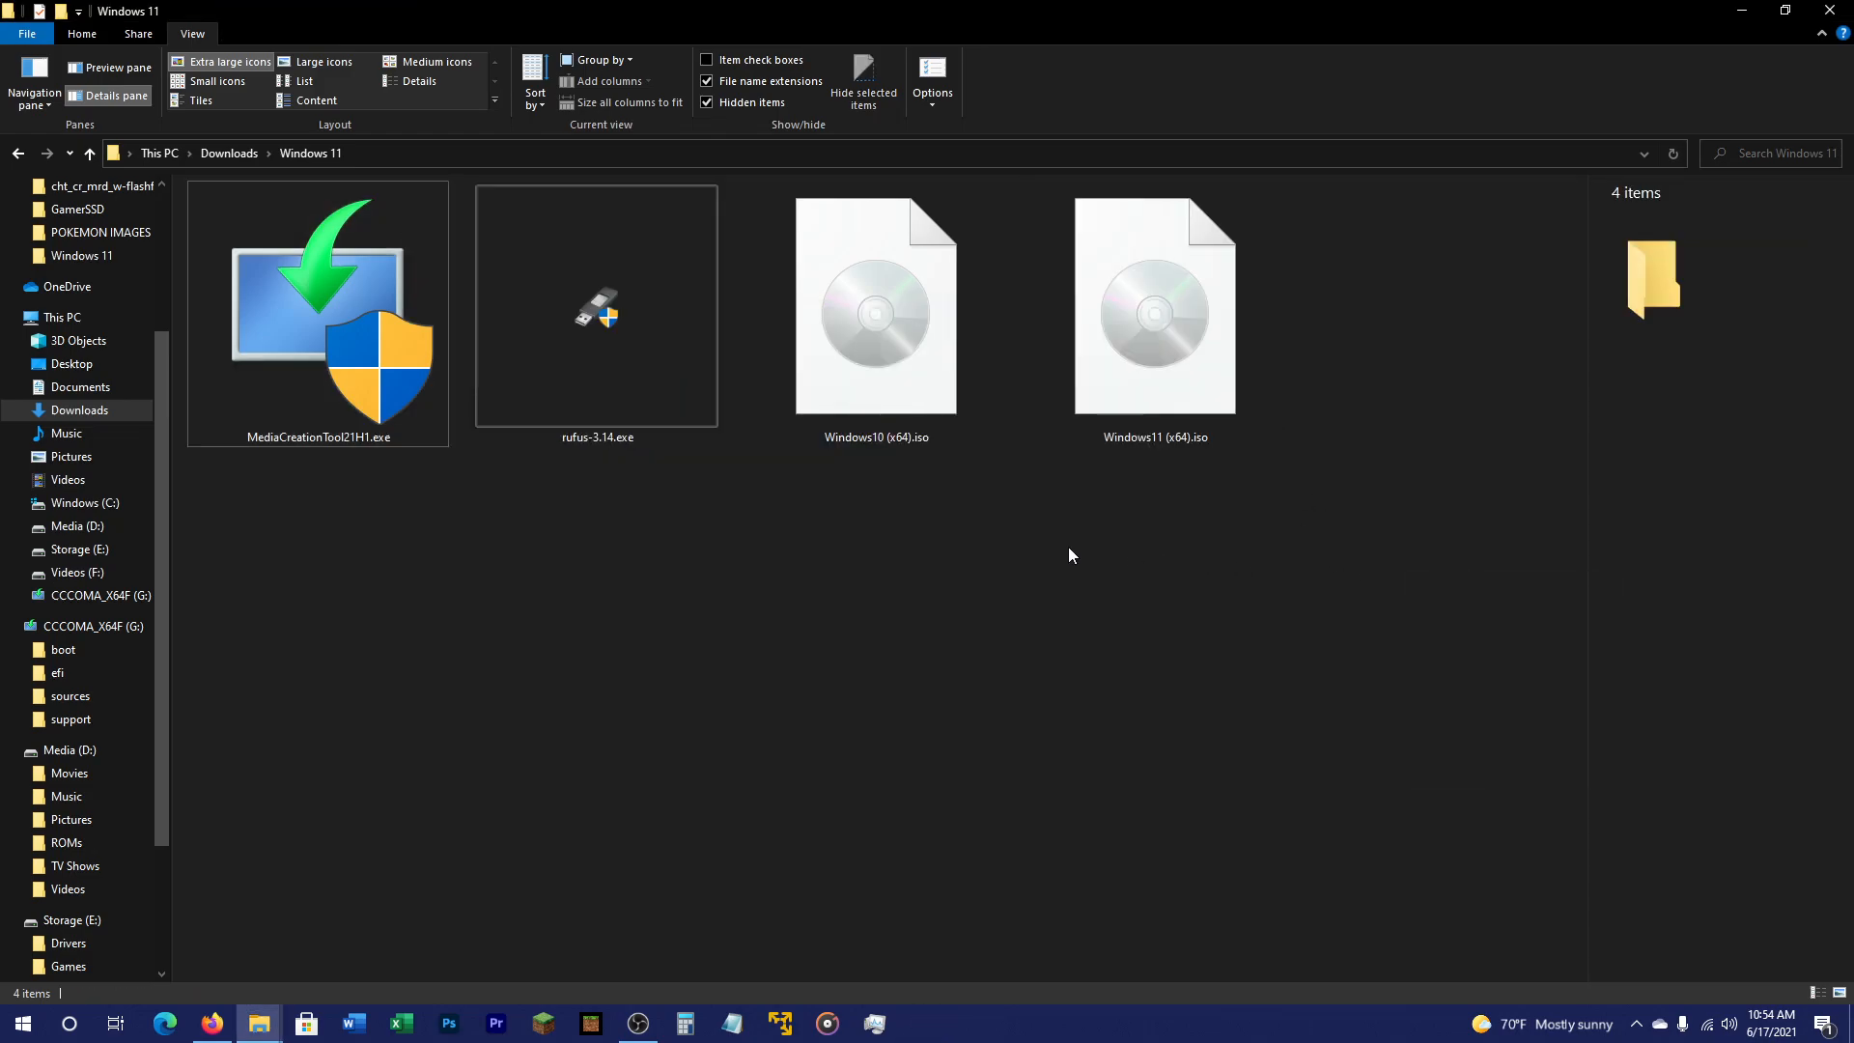
mouse_move(875, 319)
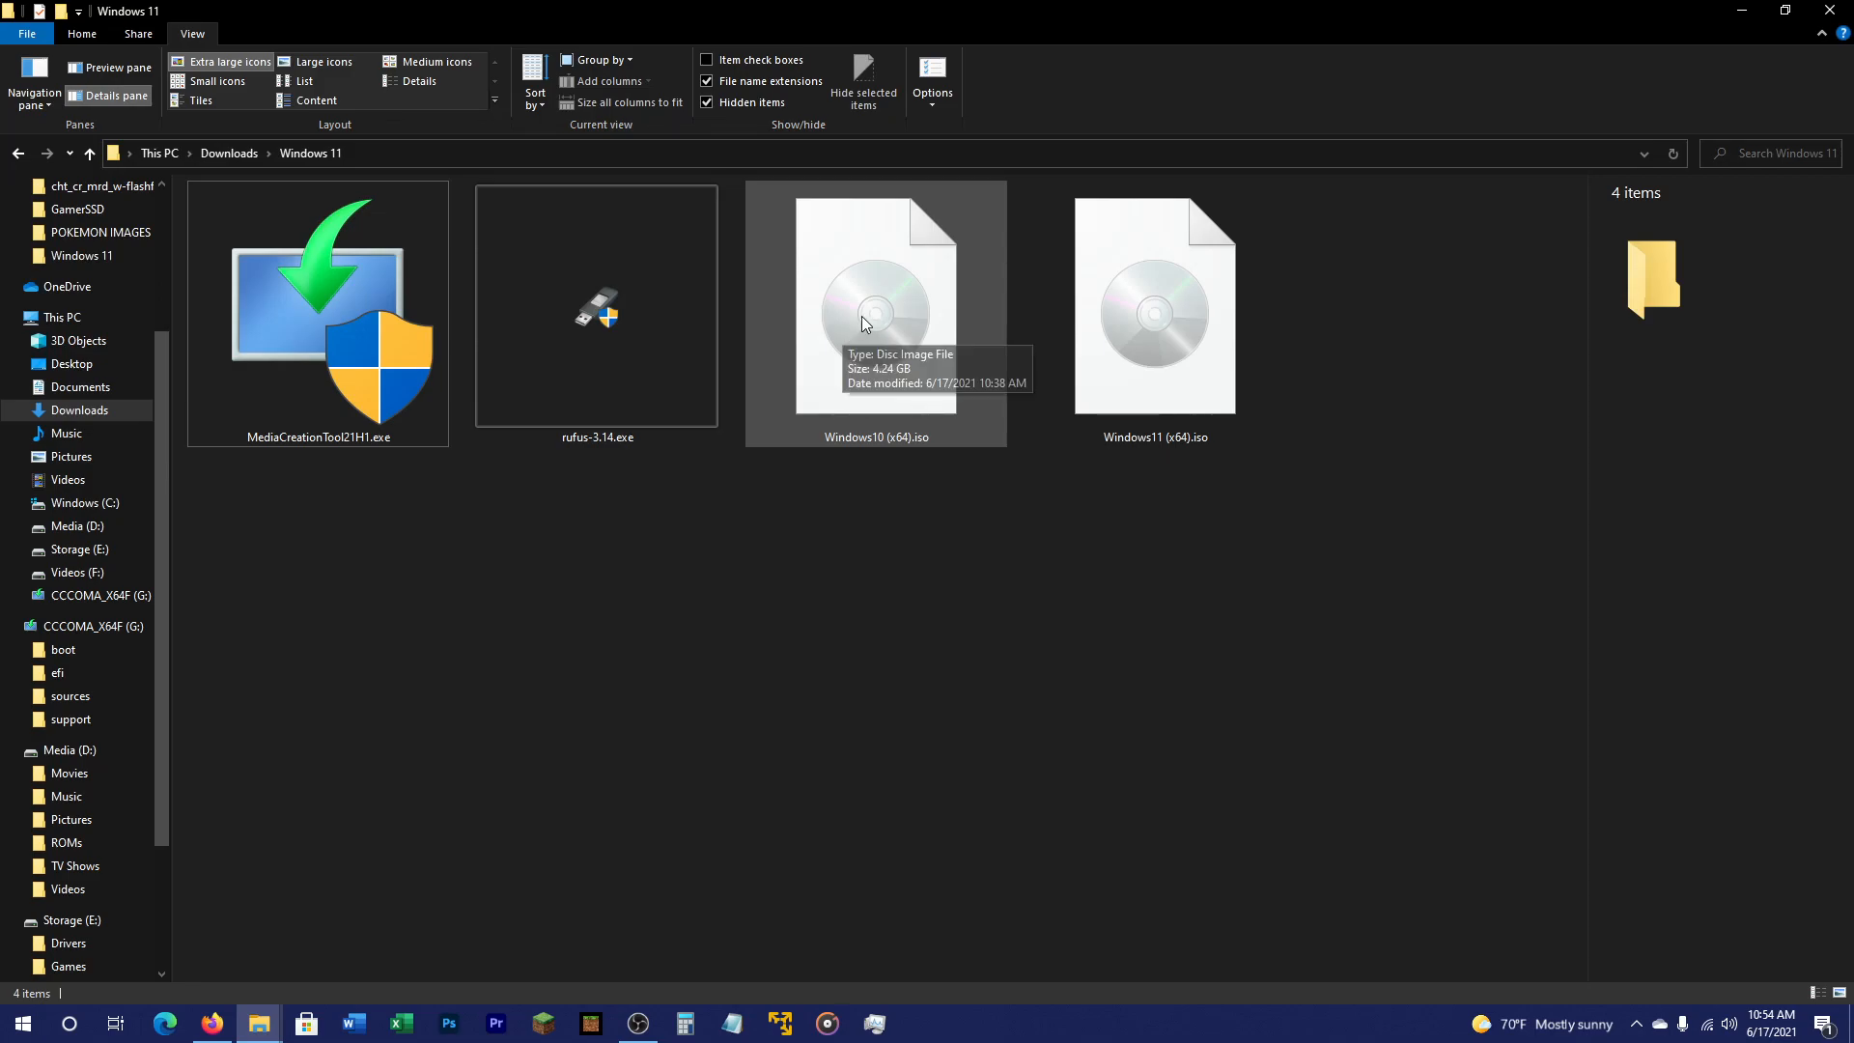
- Mount Windows10 (x64).iso, enter its sources folder and select all items in it
click(875, 305)
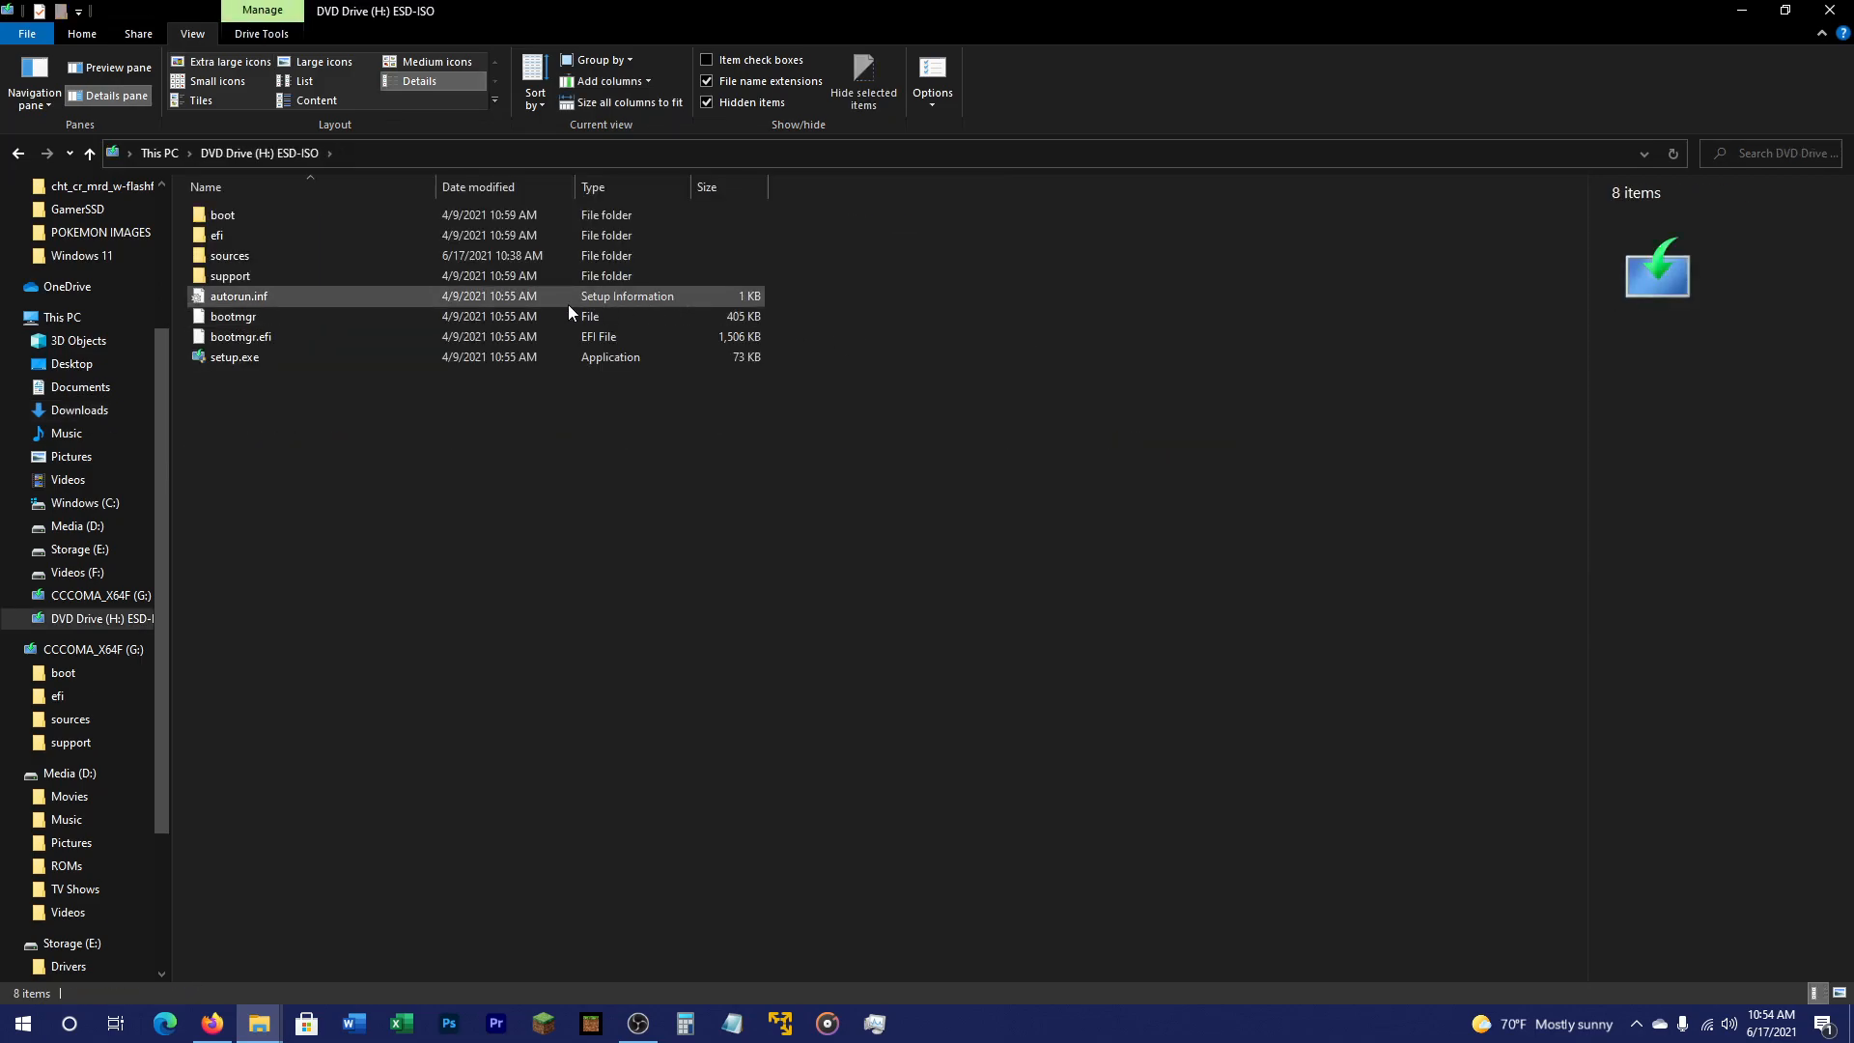
click(230, 255)
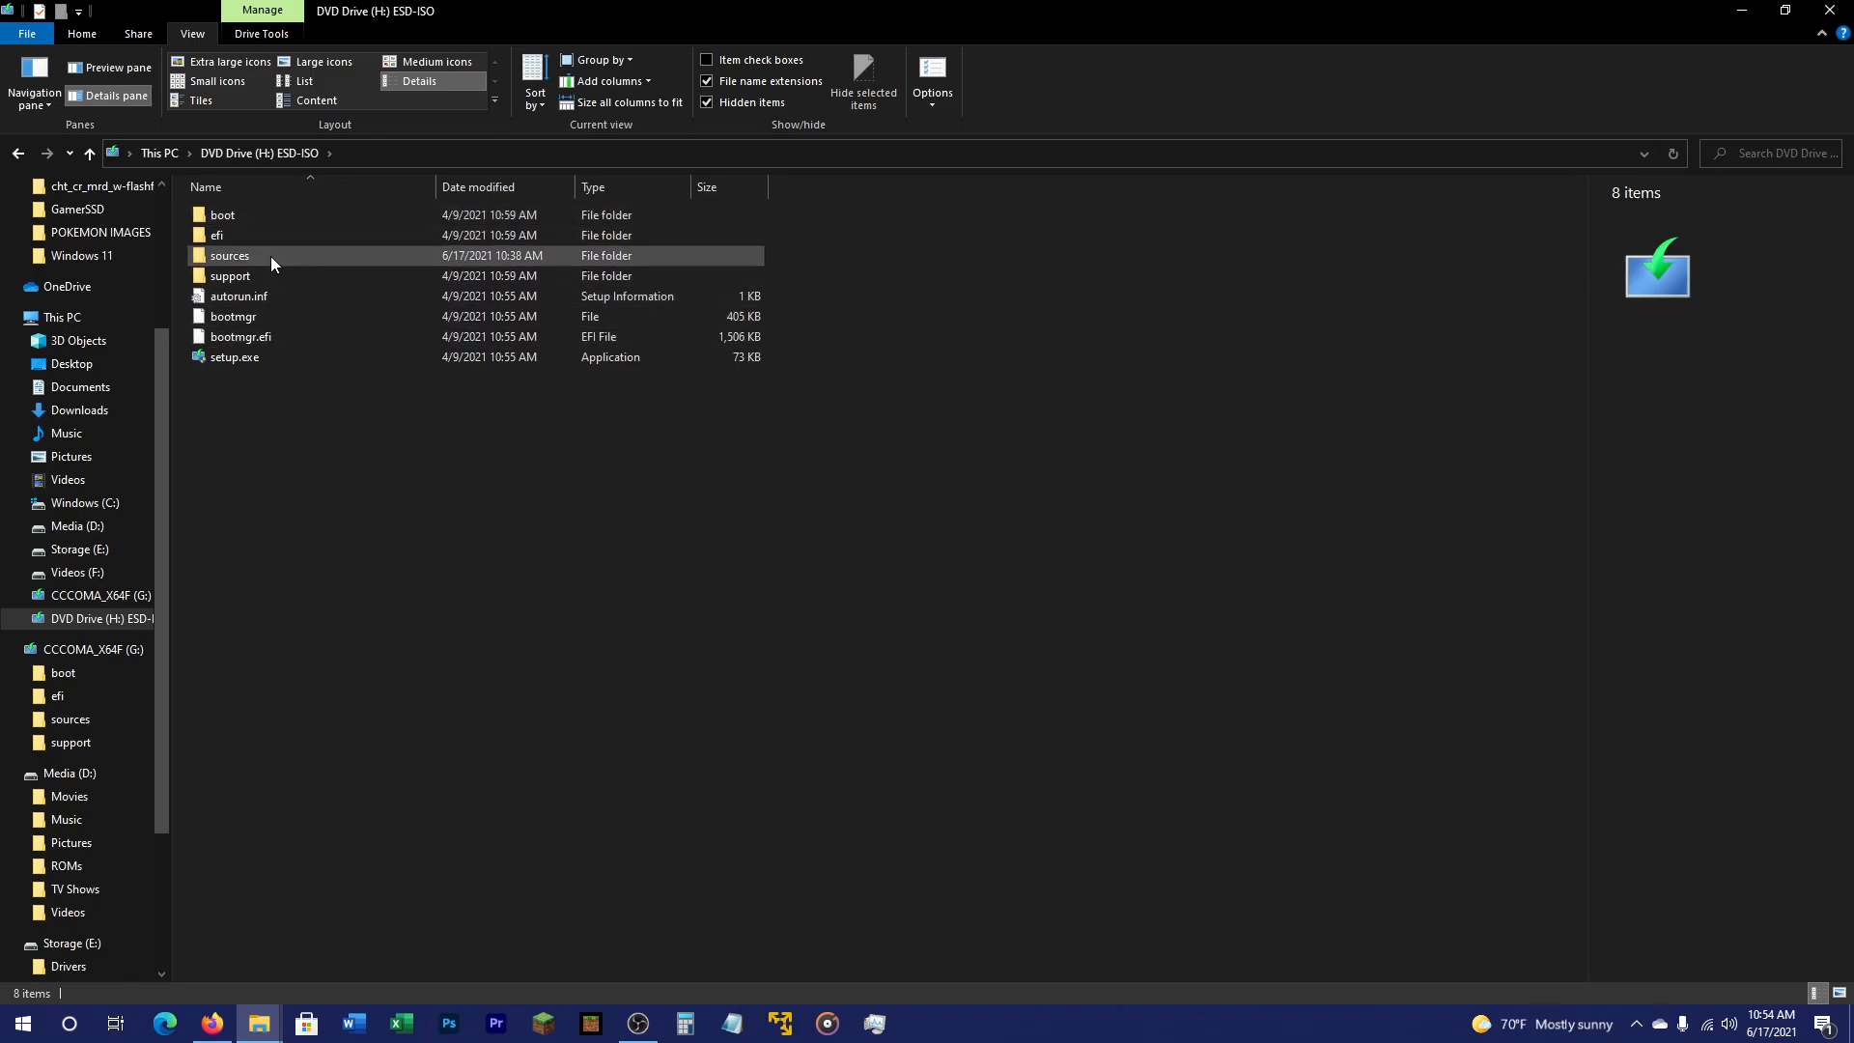
double_click(230, 255)
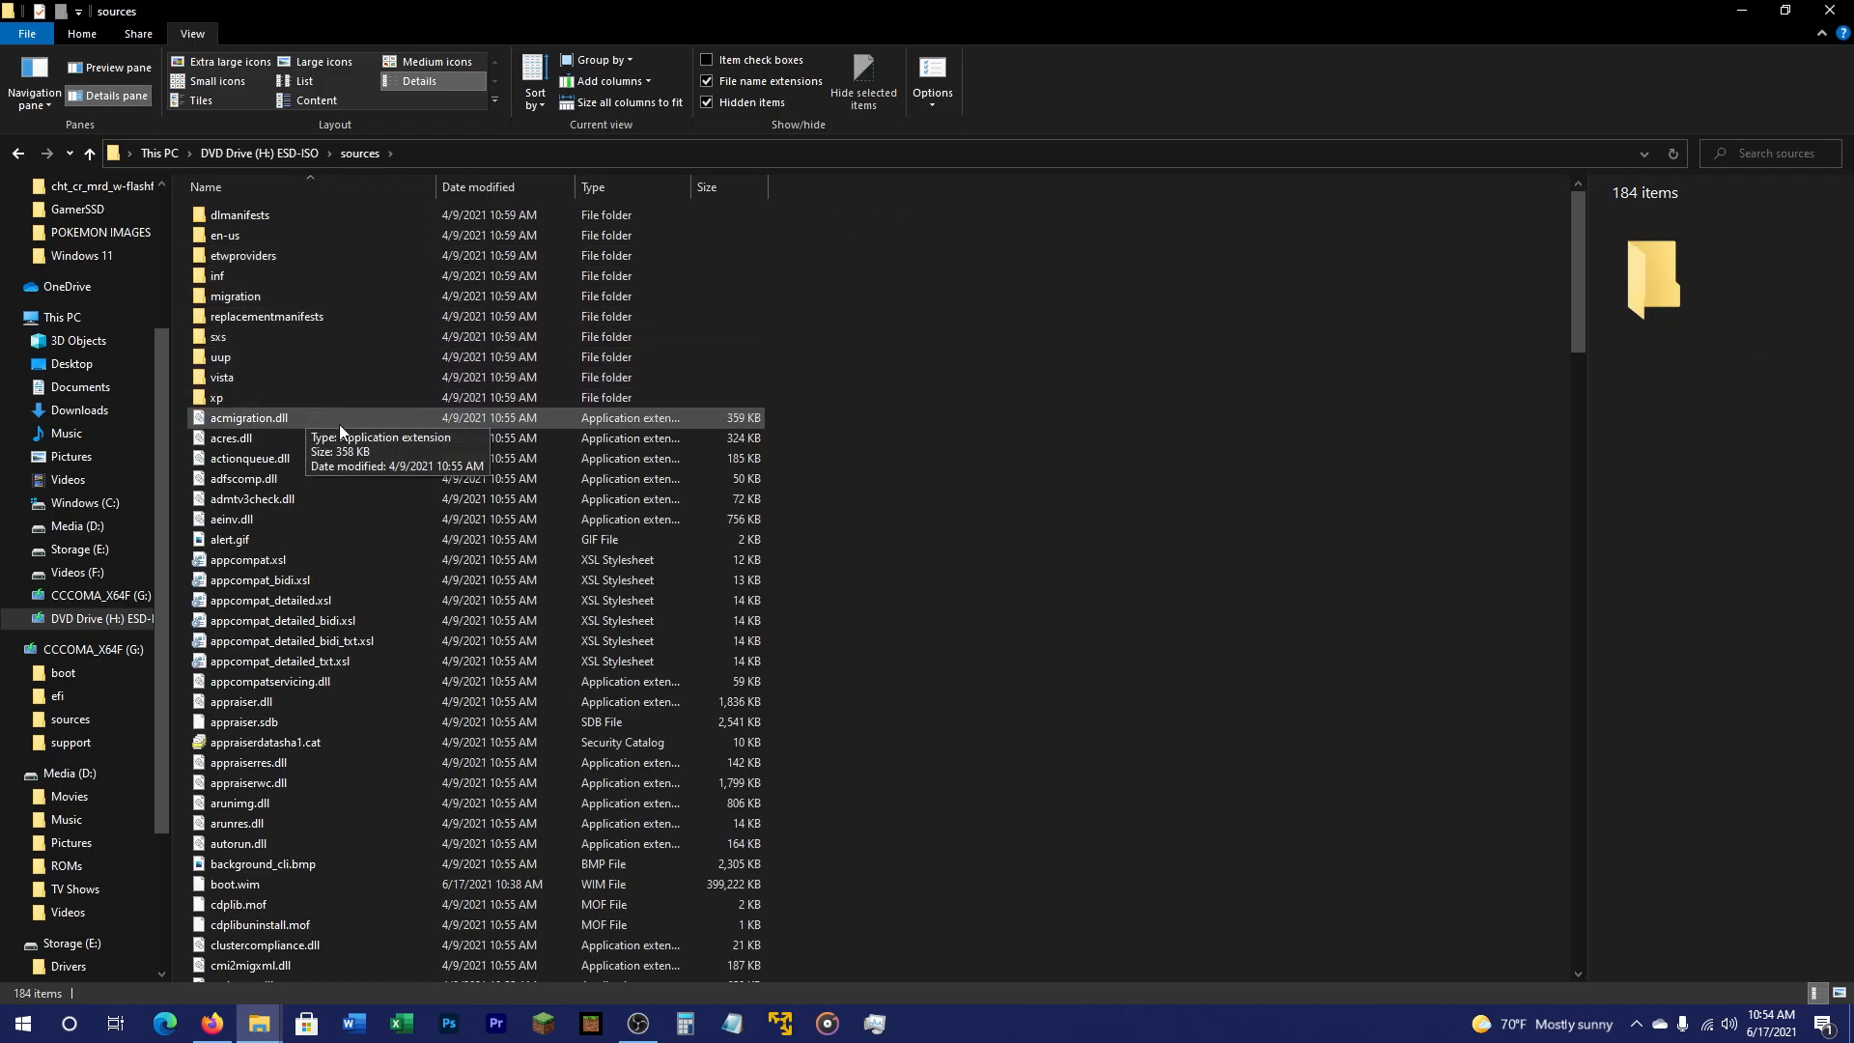
key(ctrl+a)
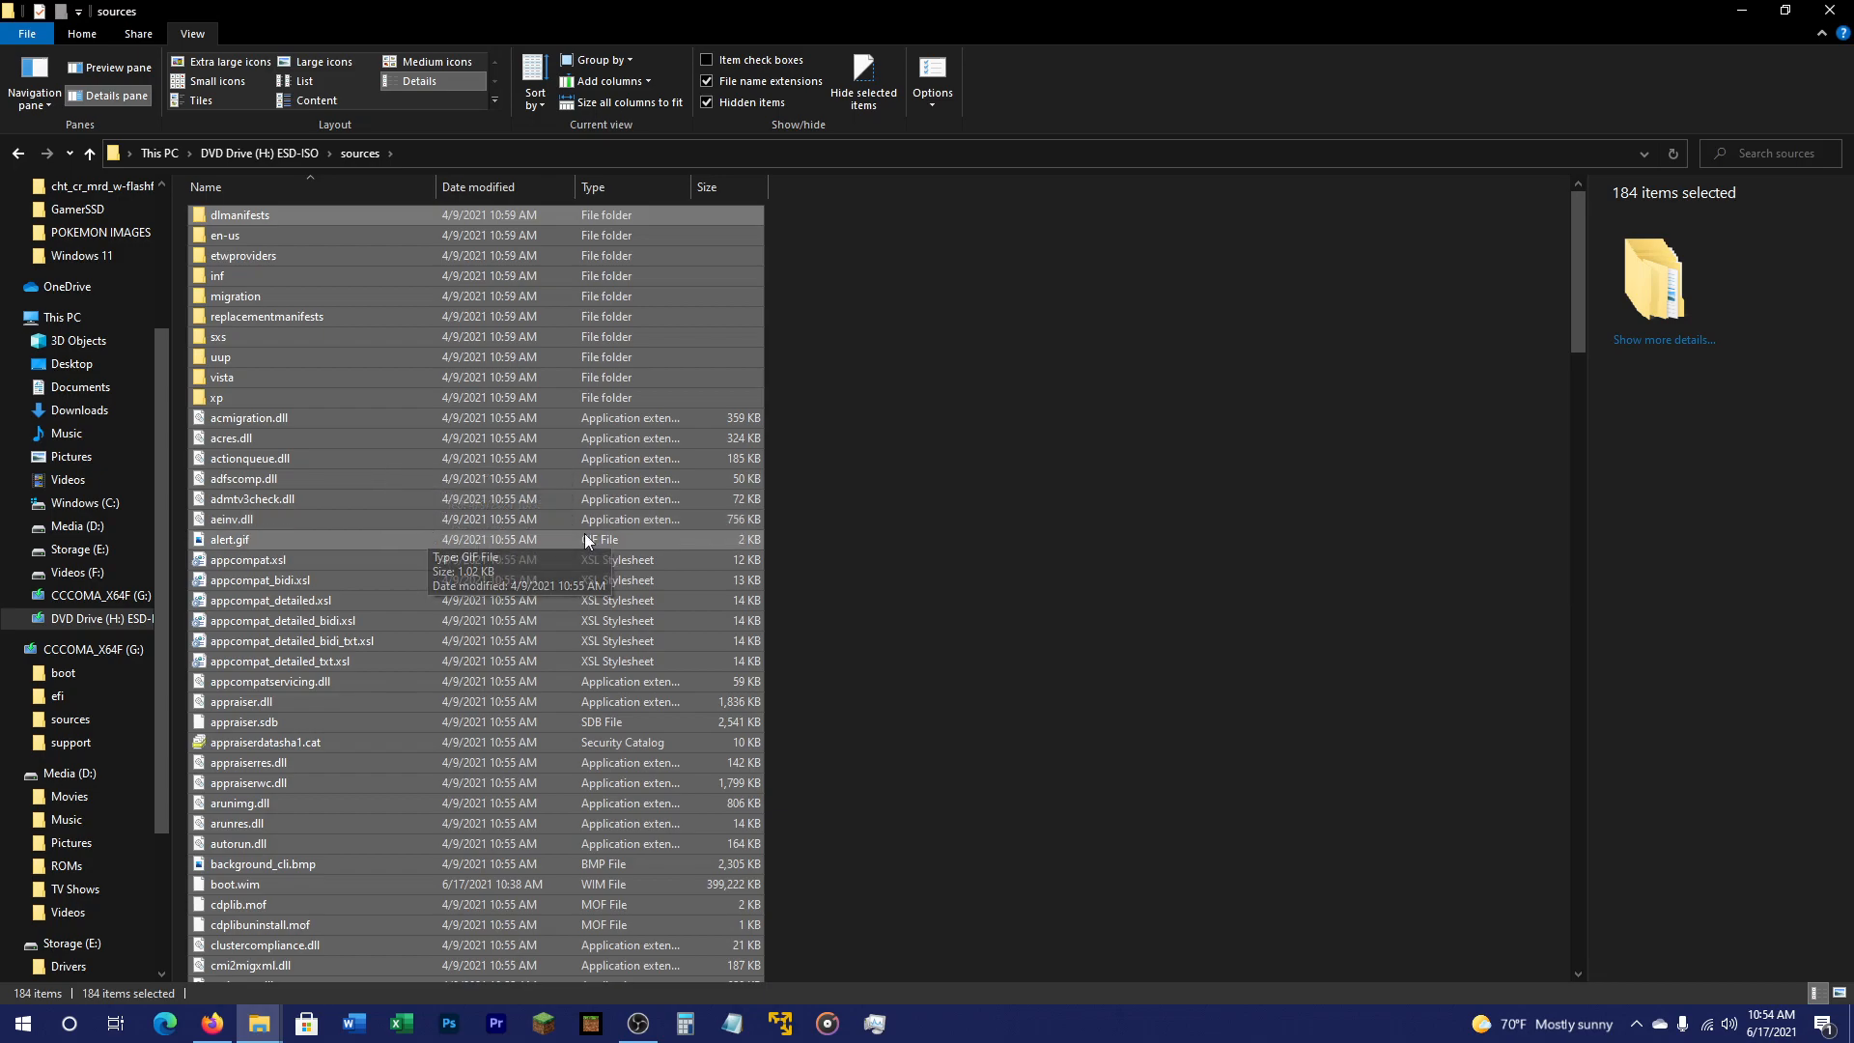
scroll(down, 3)
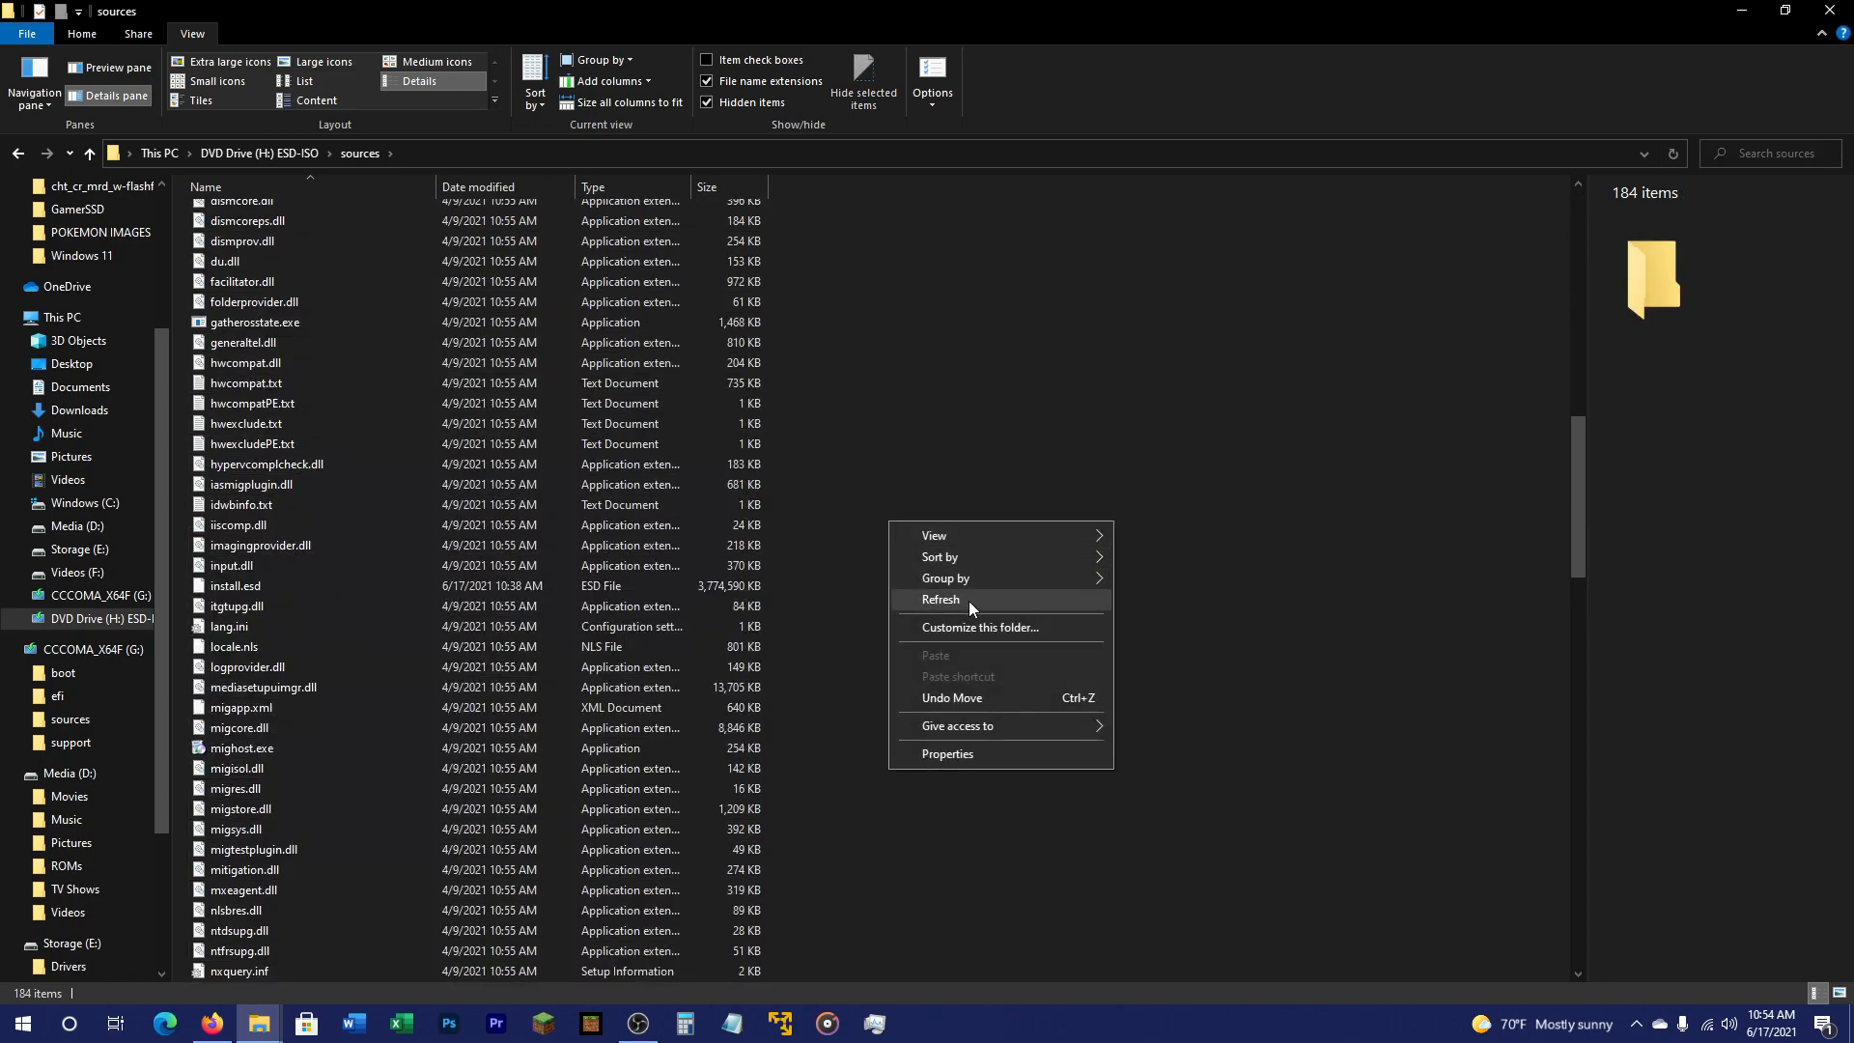
click(941, 599)
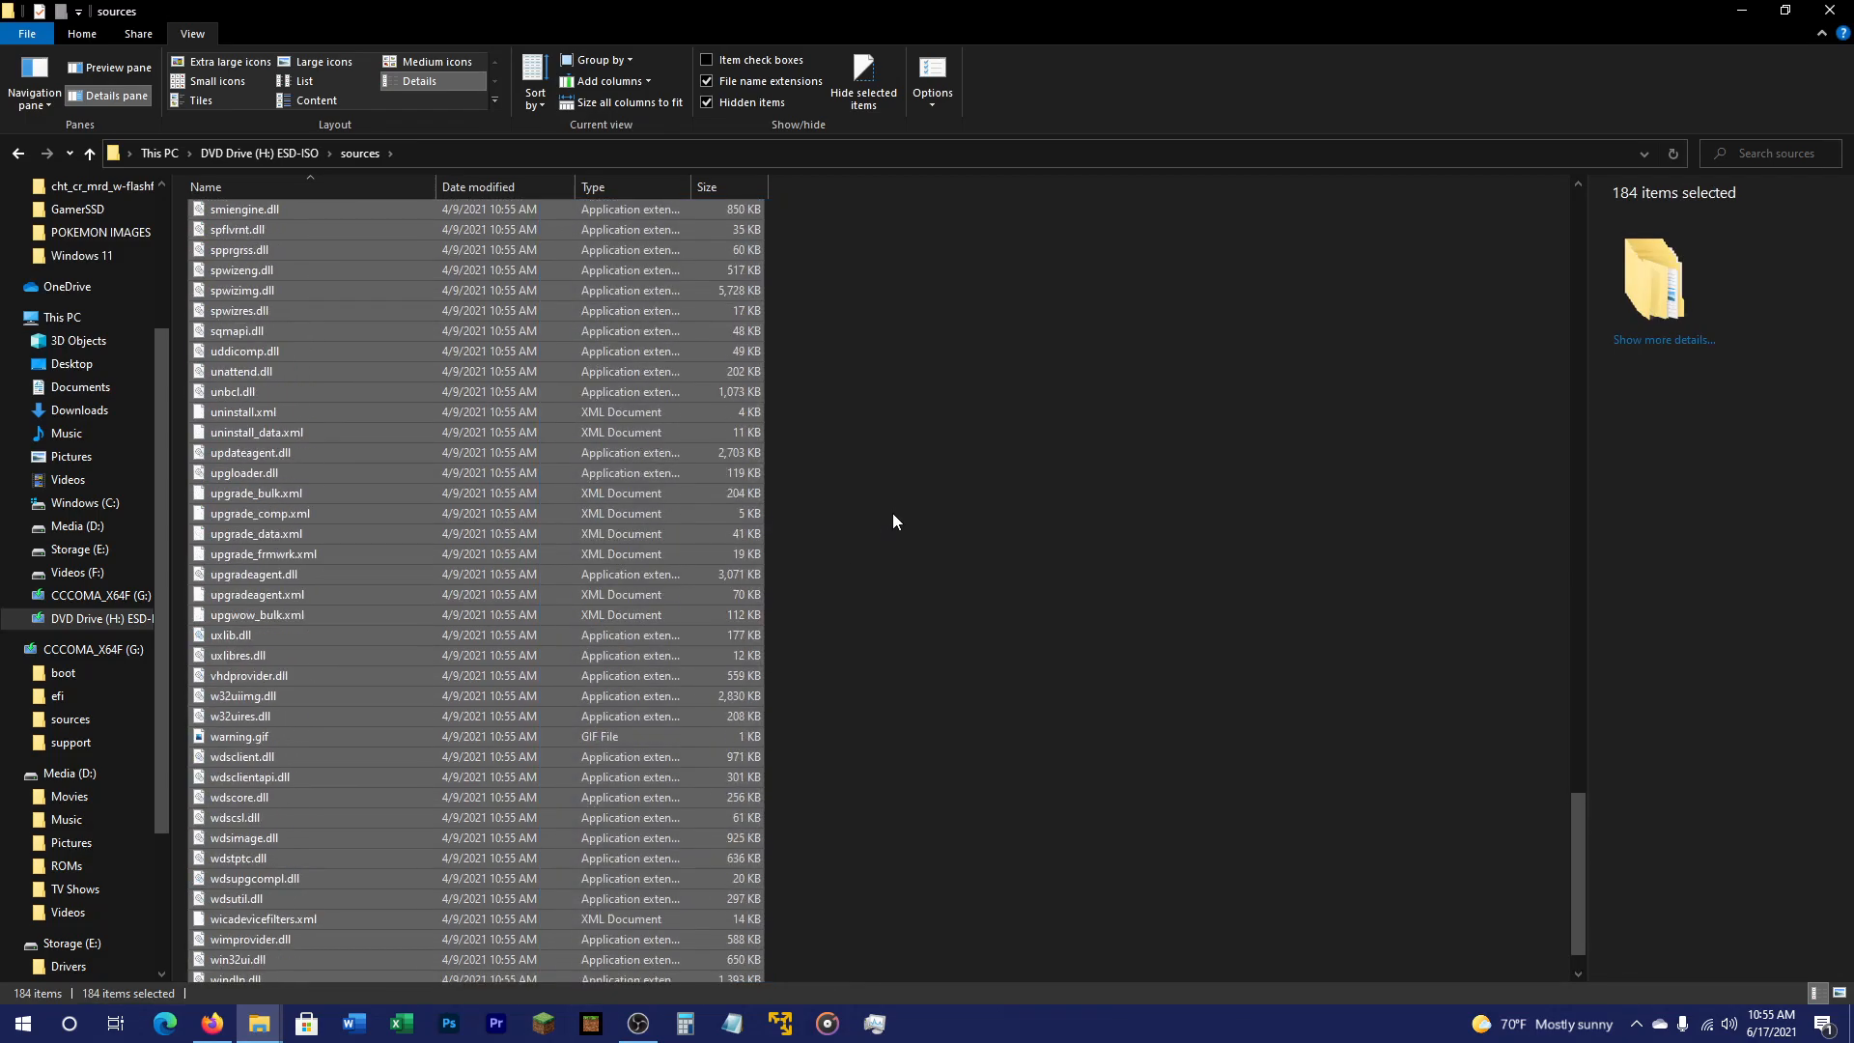
scroll(down, 3)
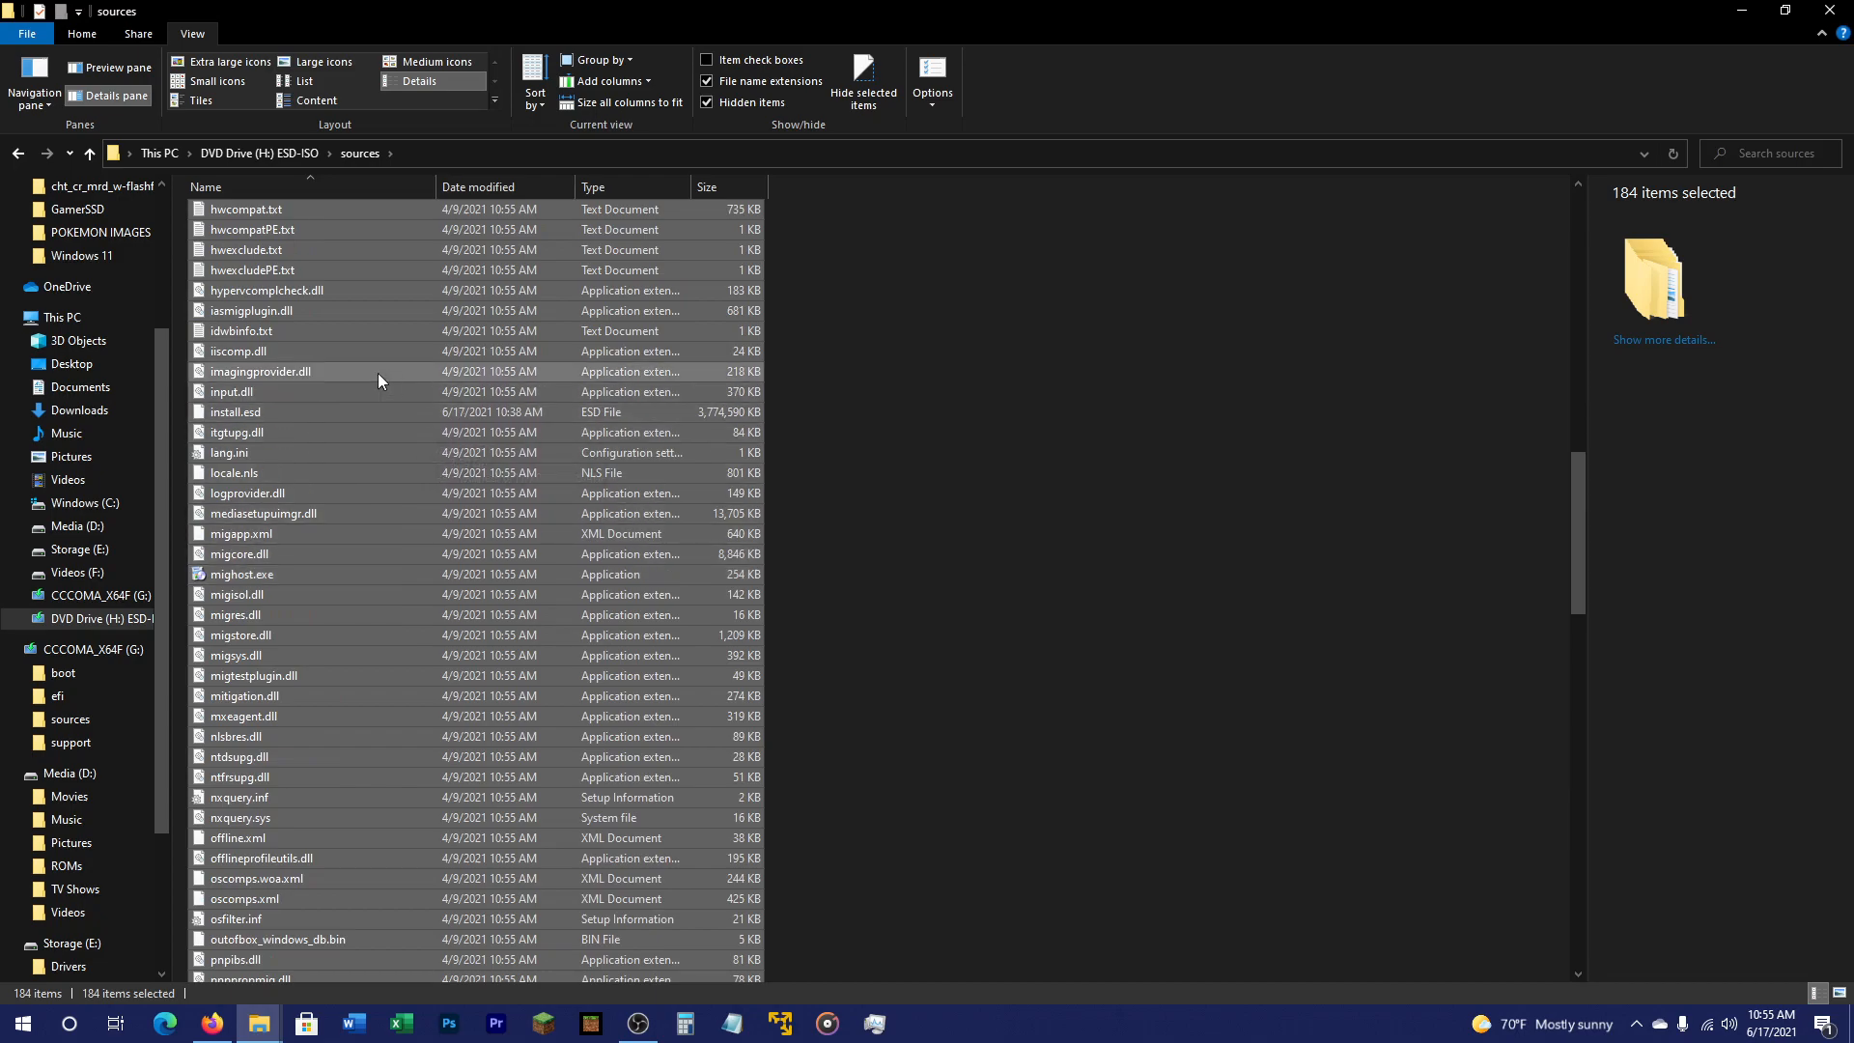
mouse_move(267, 411)
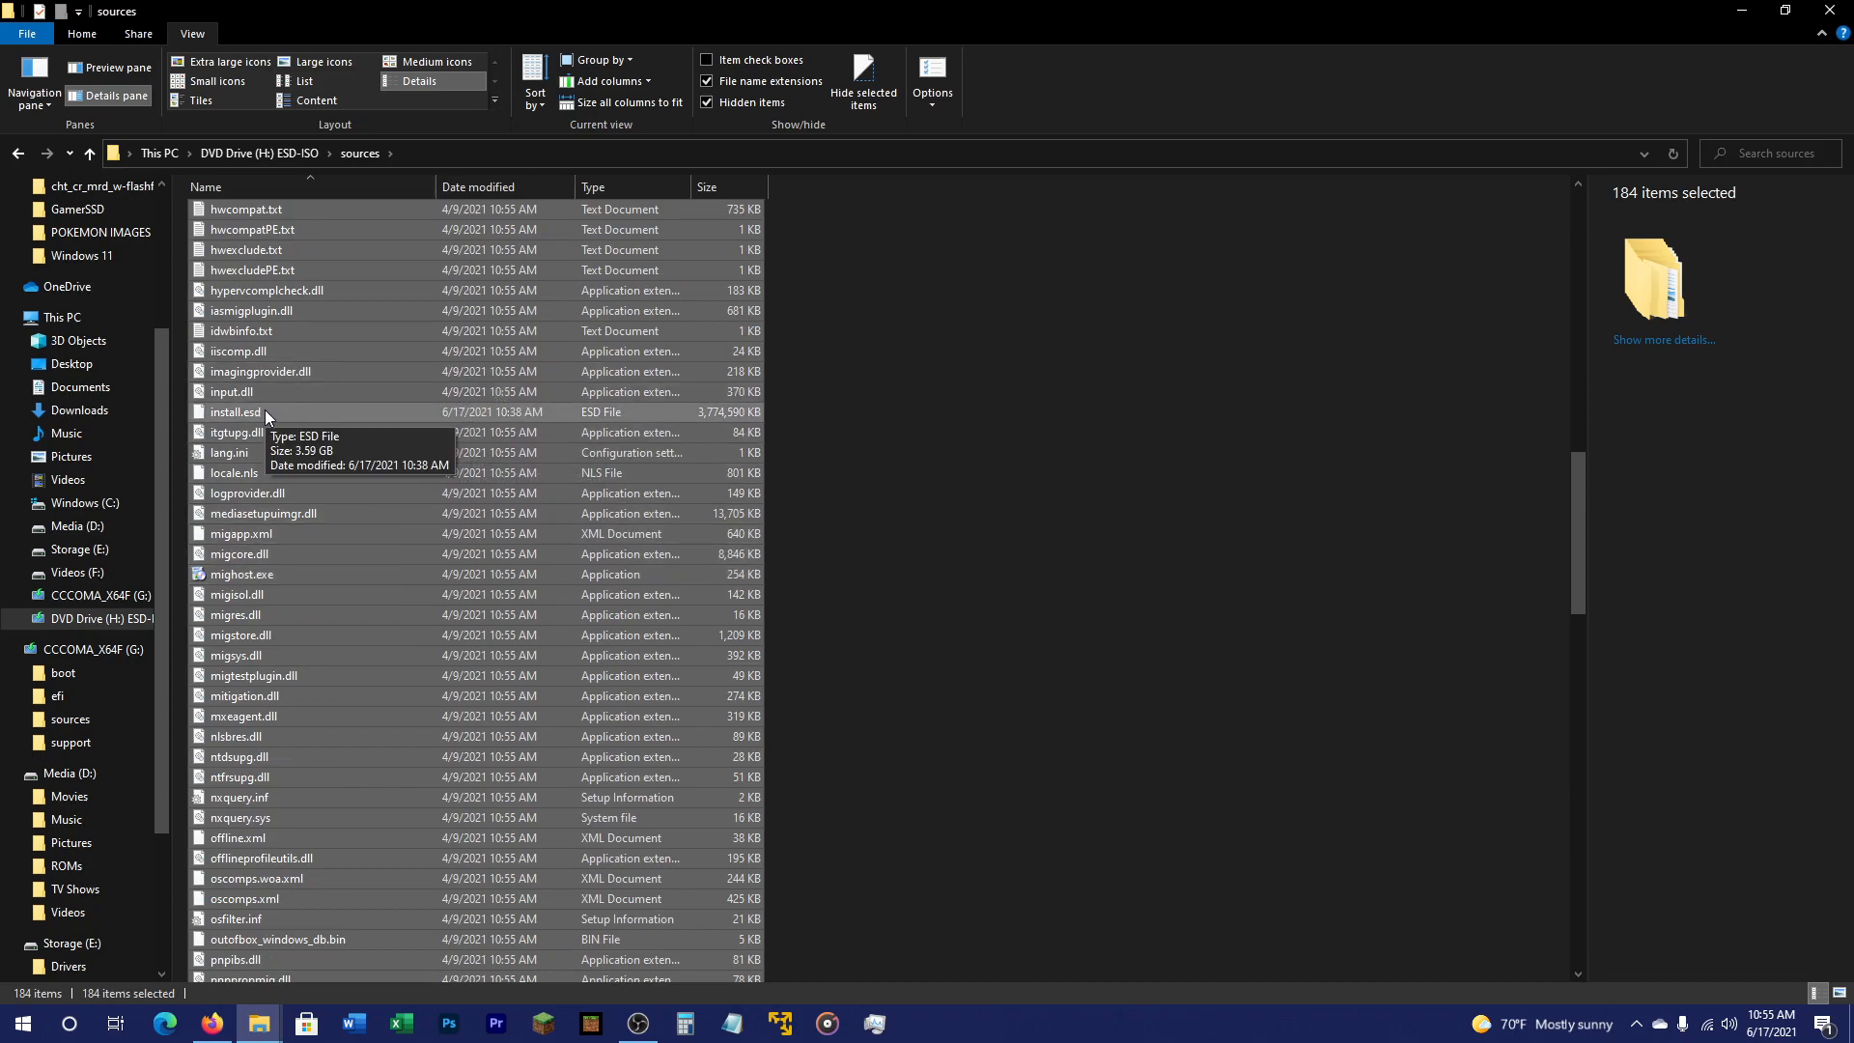
mouse_move(267, 417)
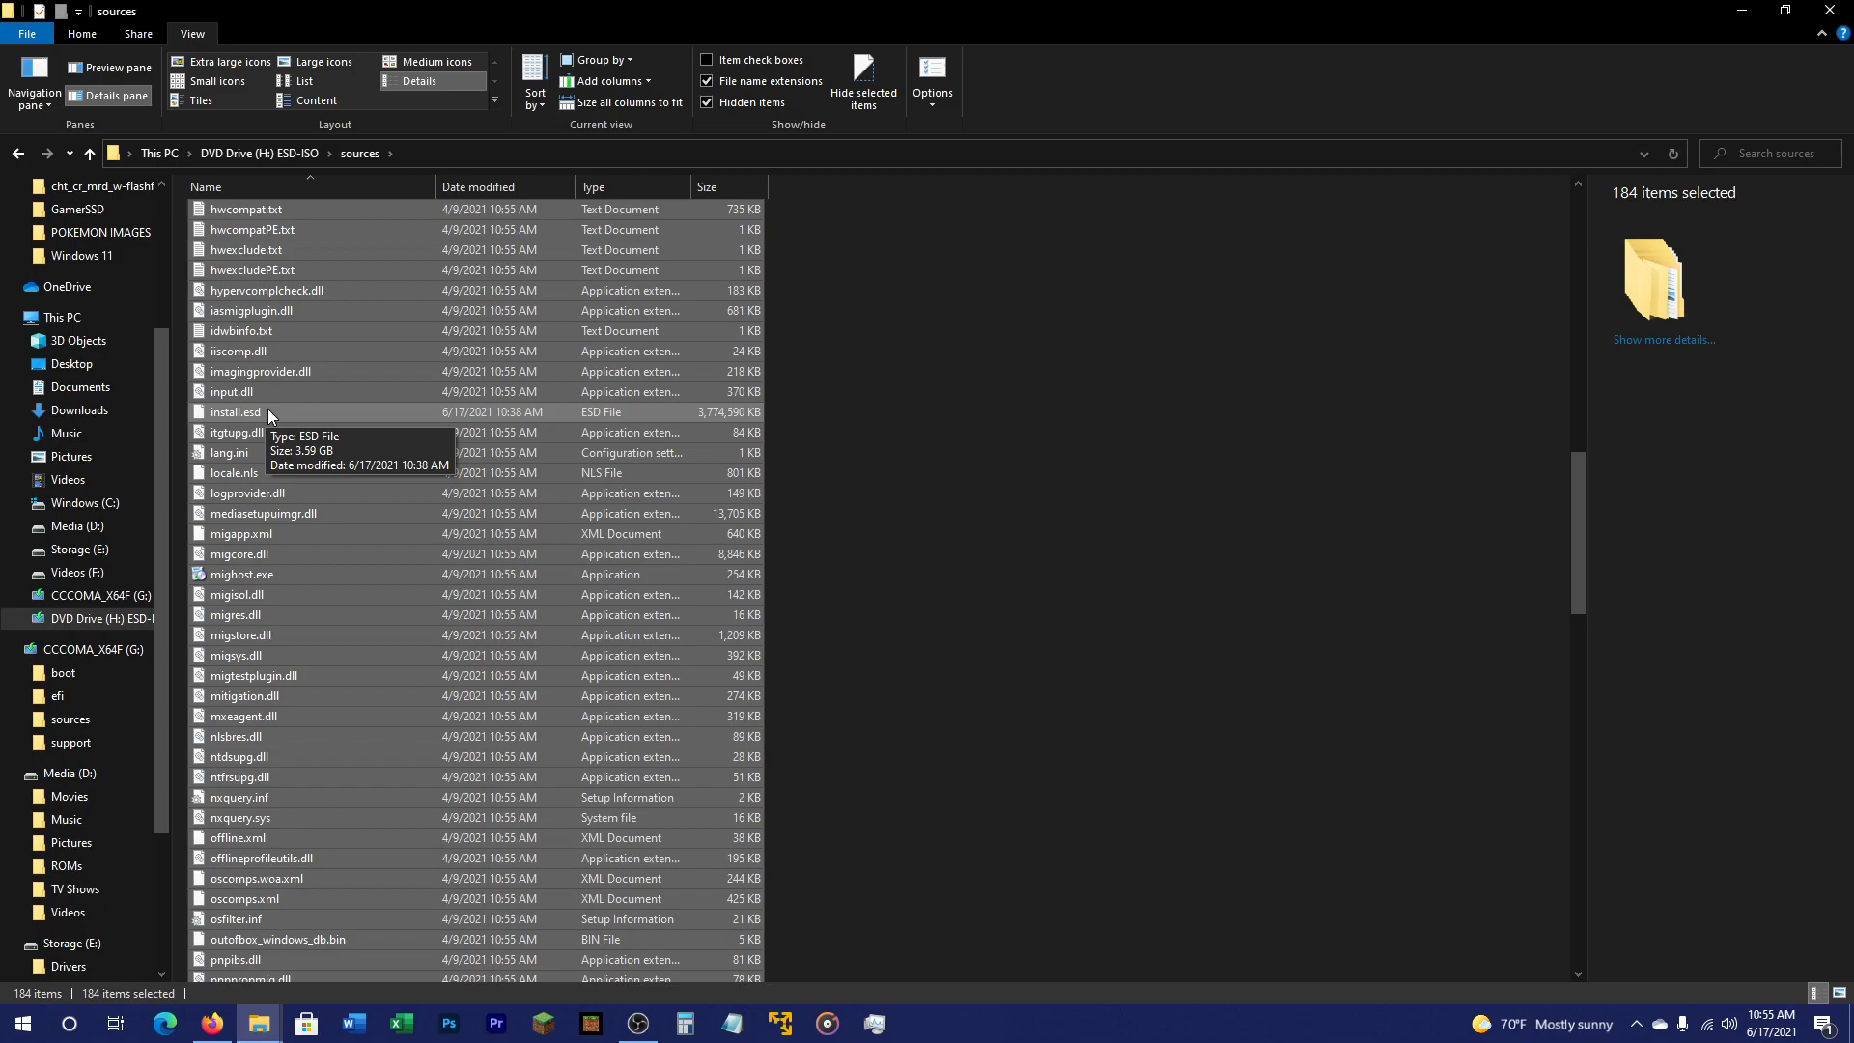
mouse_move(282, 417)
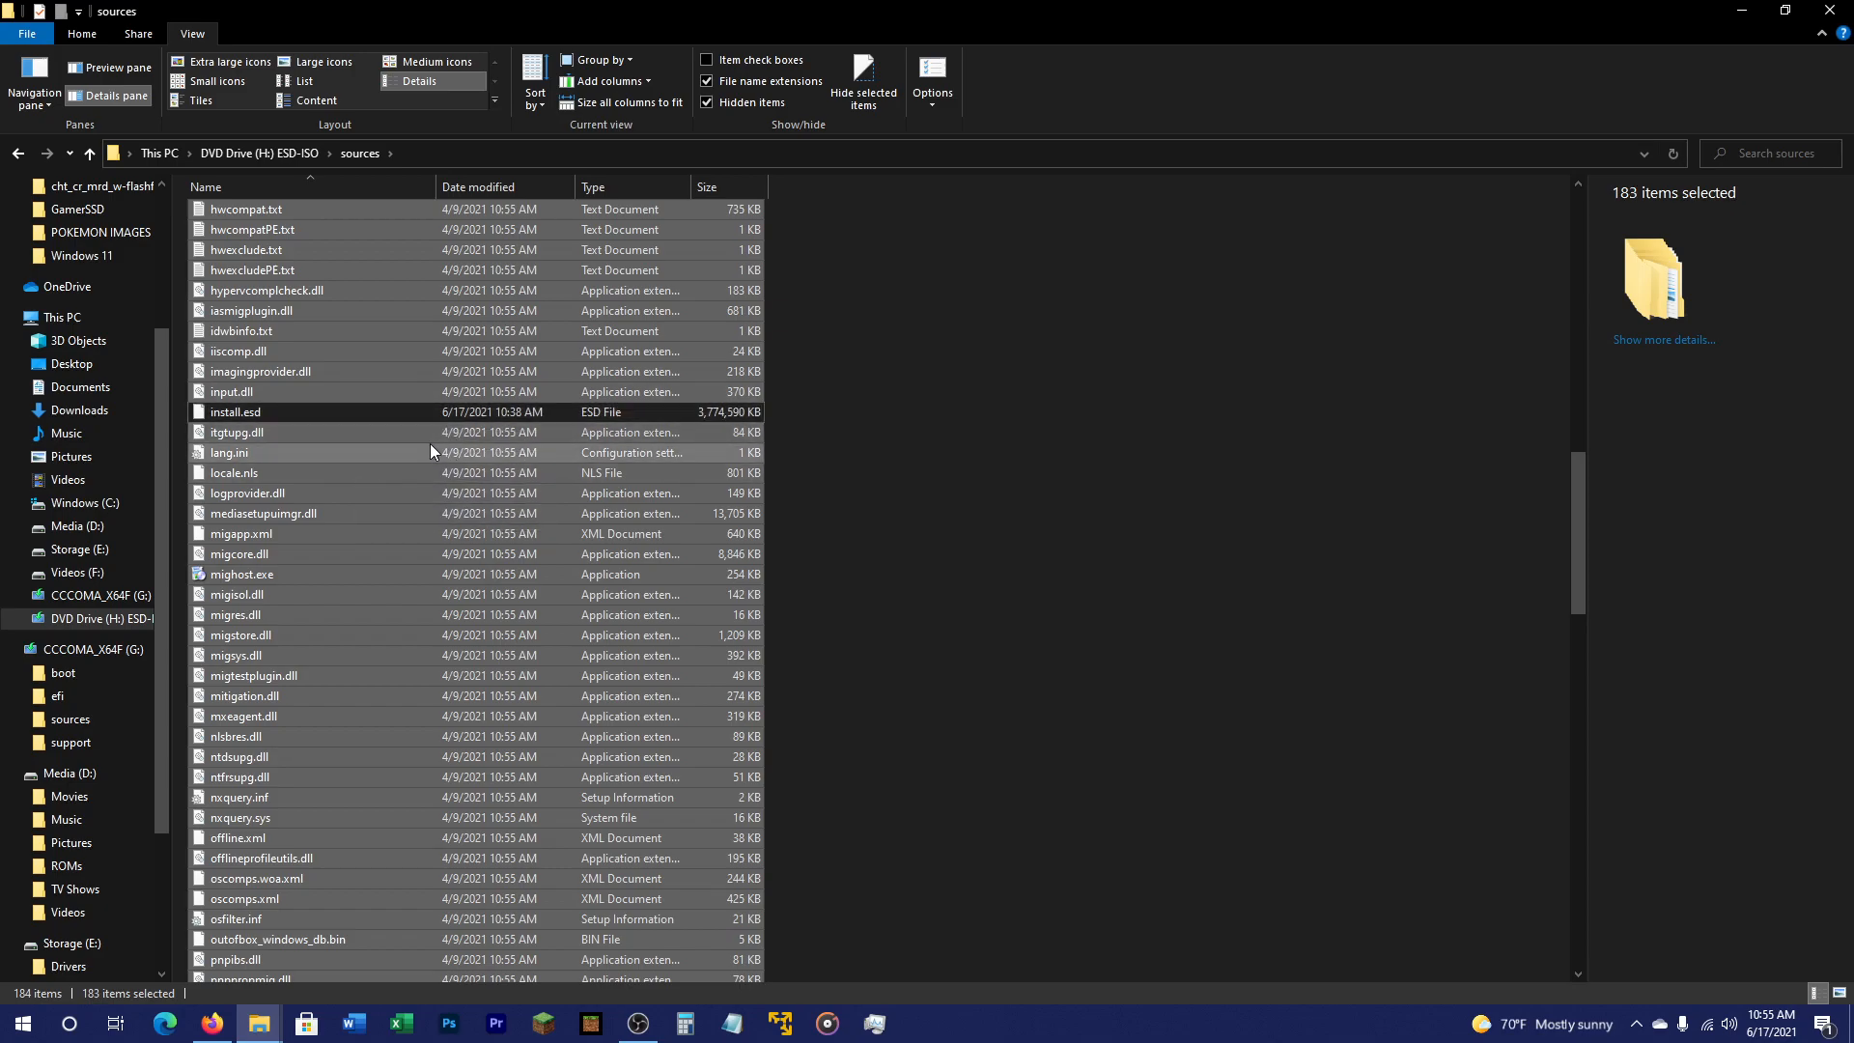
mouse_move(690, 514)
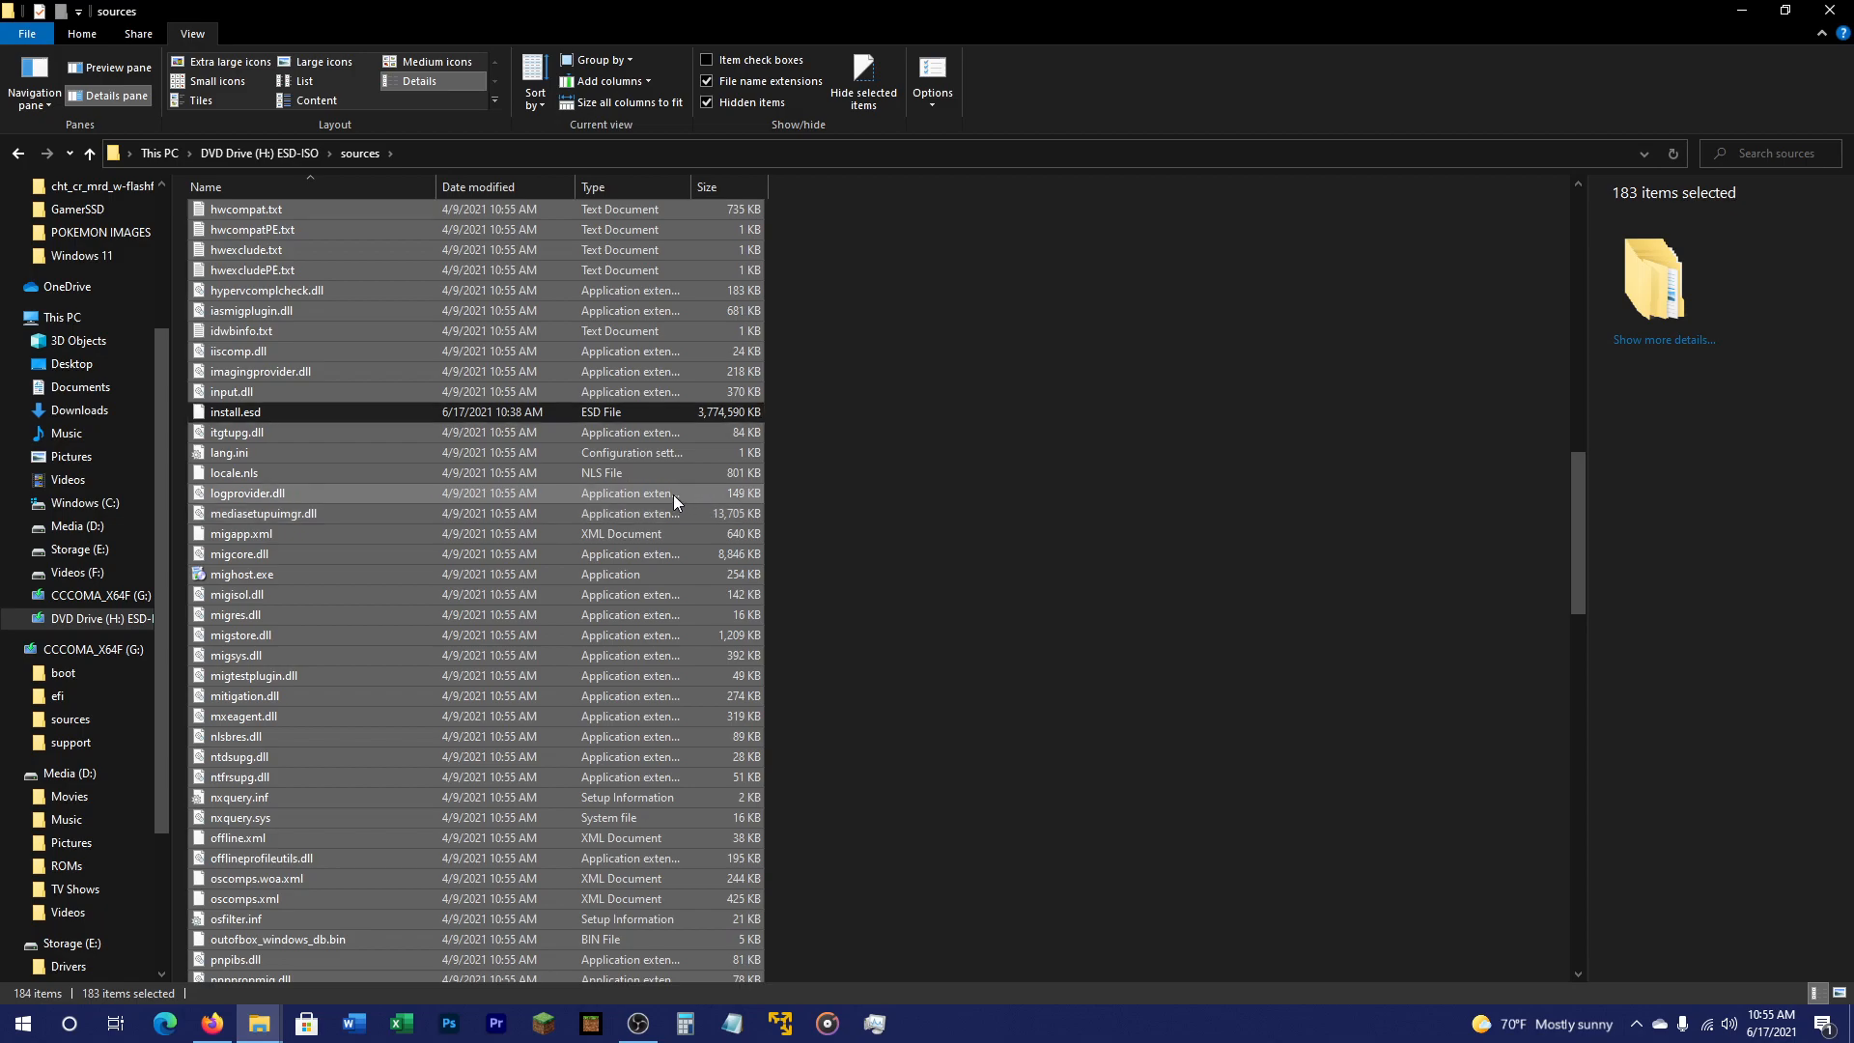
- Copy the selected files into the sources folder of CCCOMA_X64F (G:), replacing same-named files
right_click(554, 496)
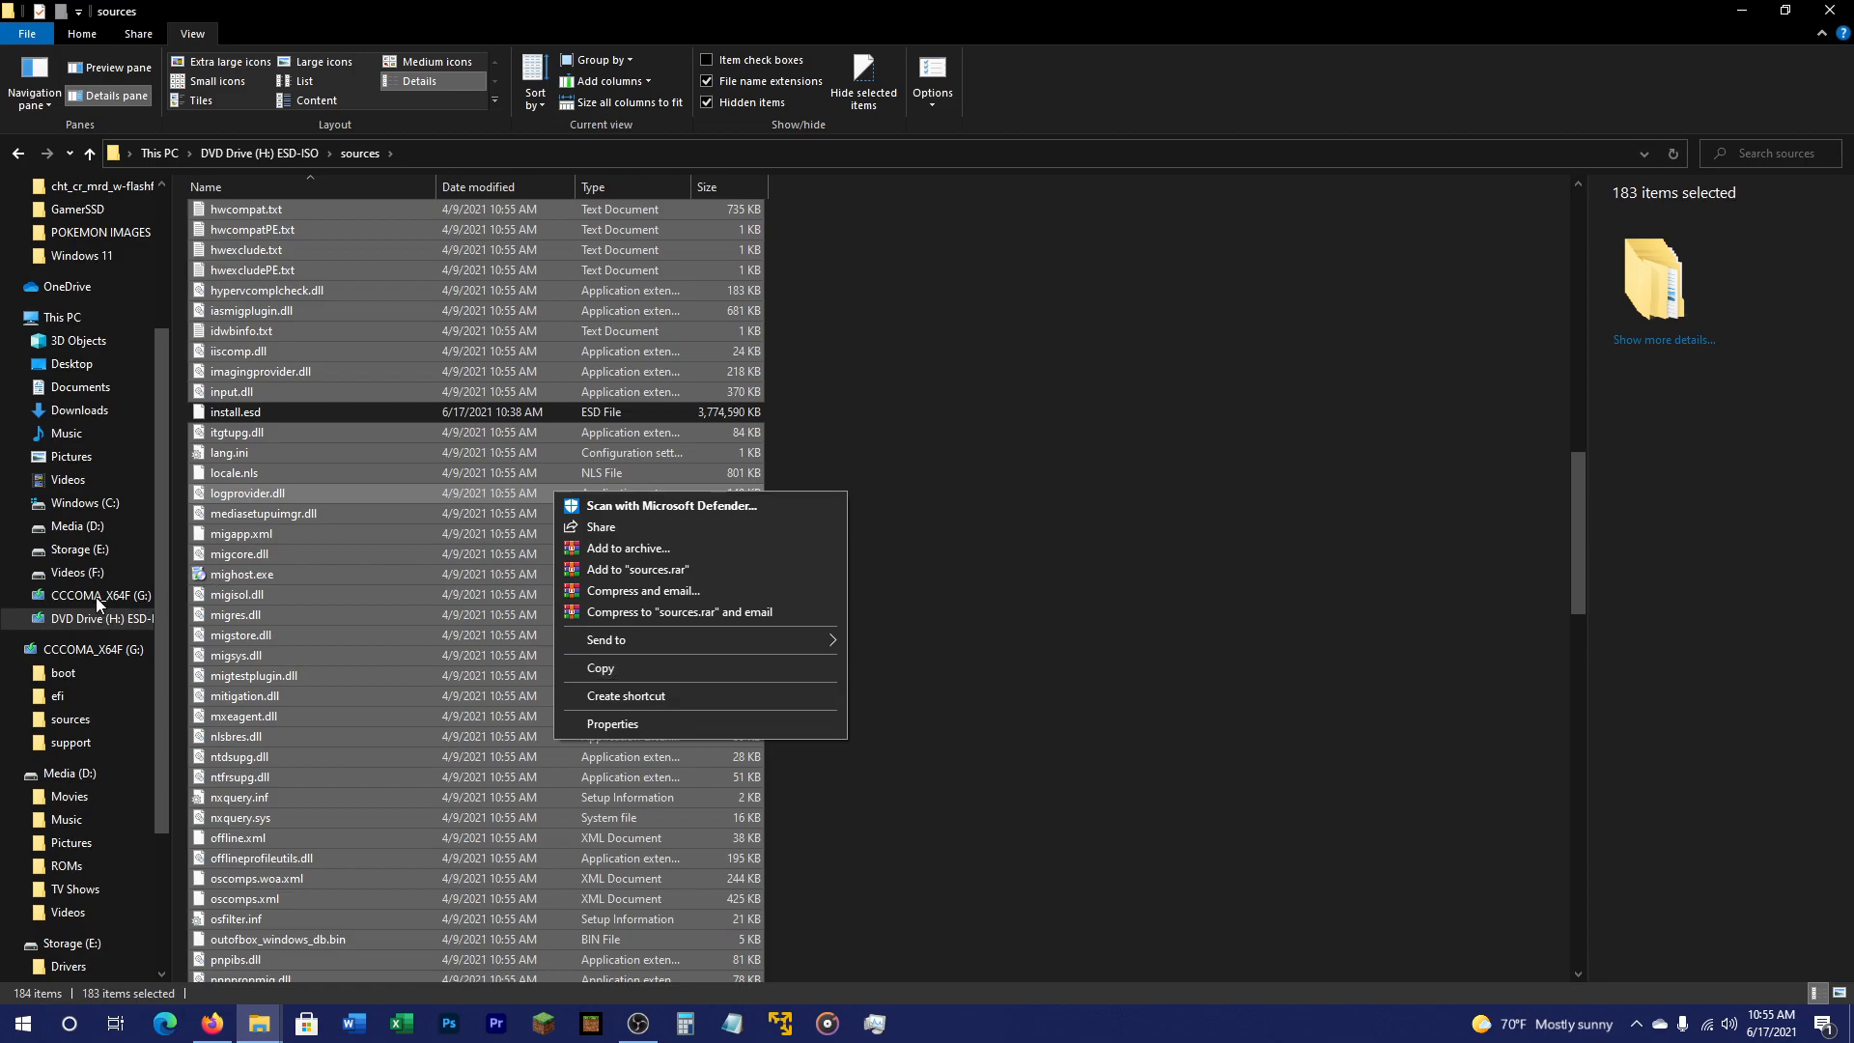
click(101, 595)
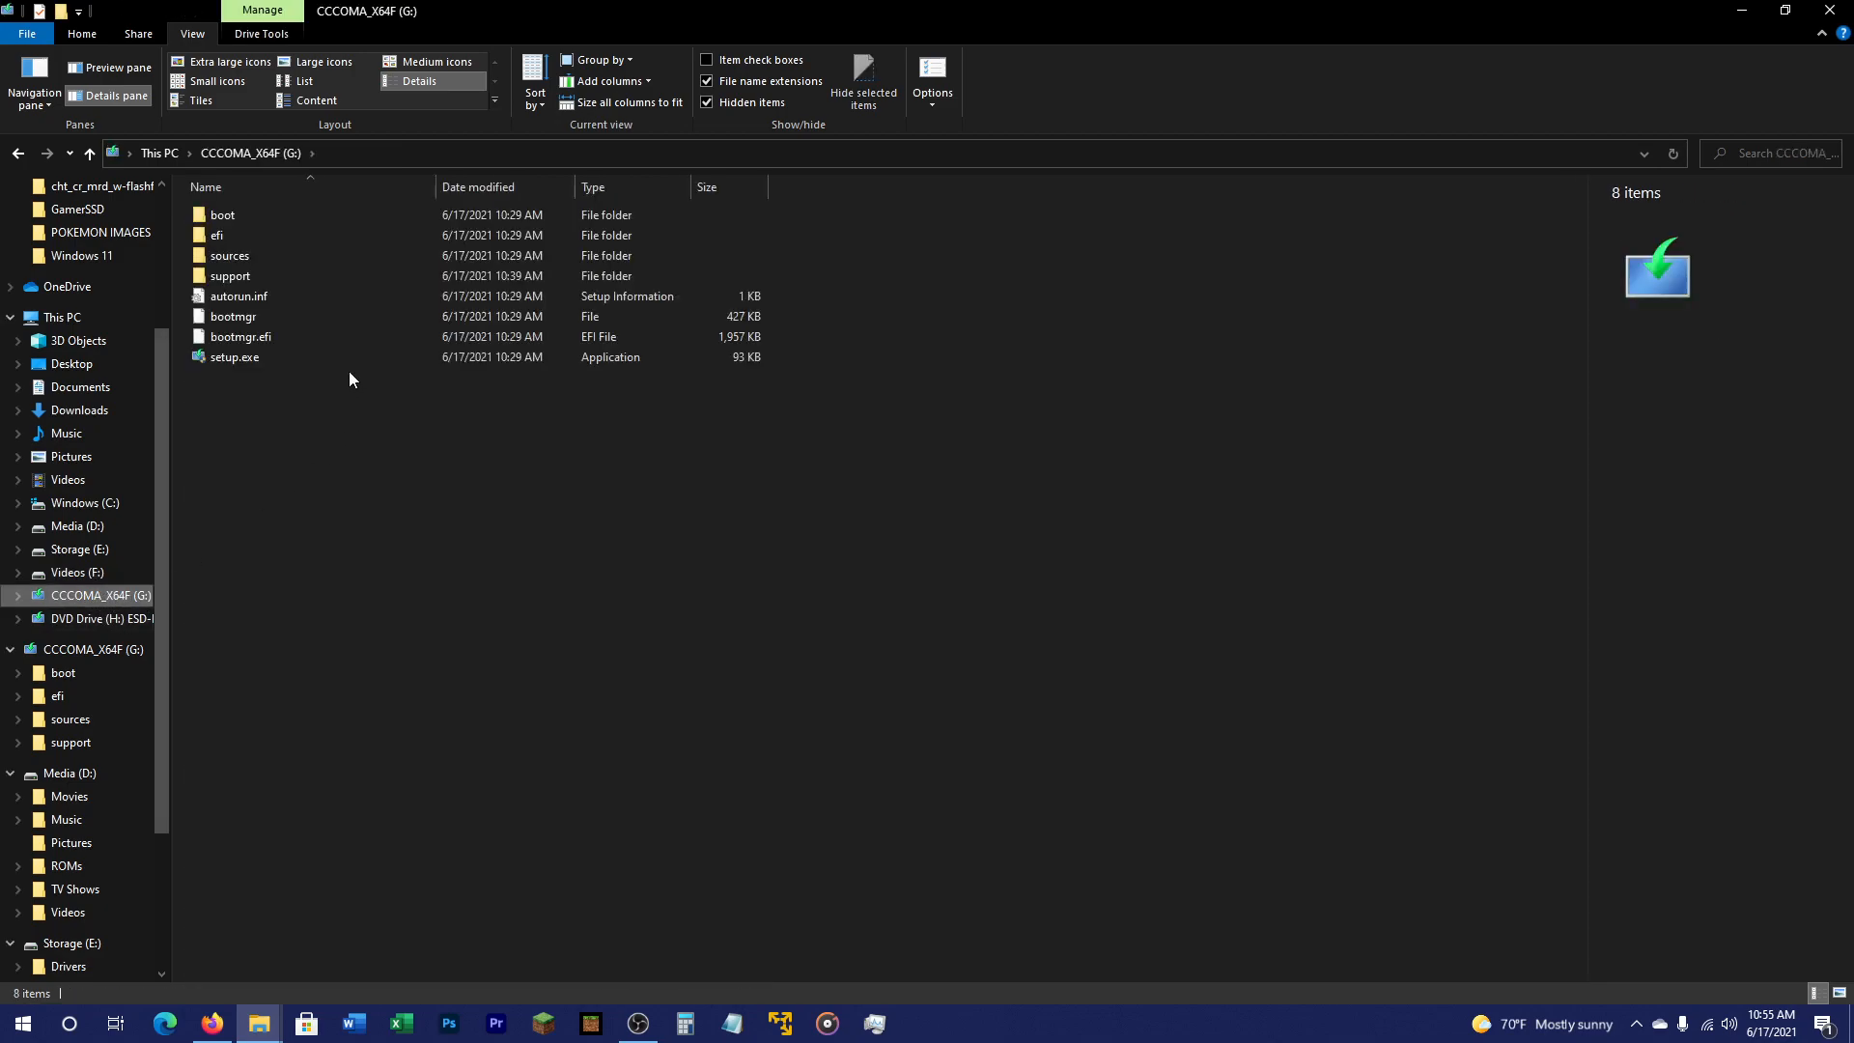
click(240, 295)
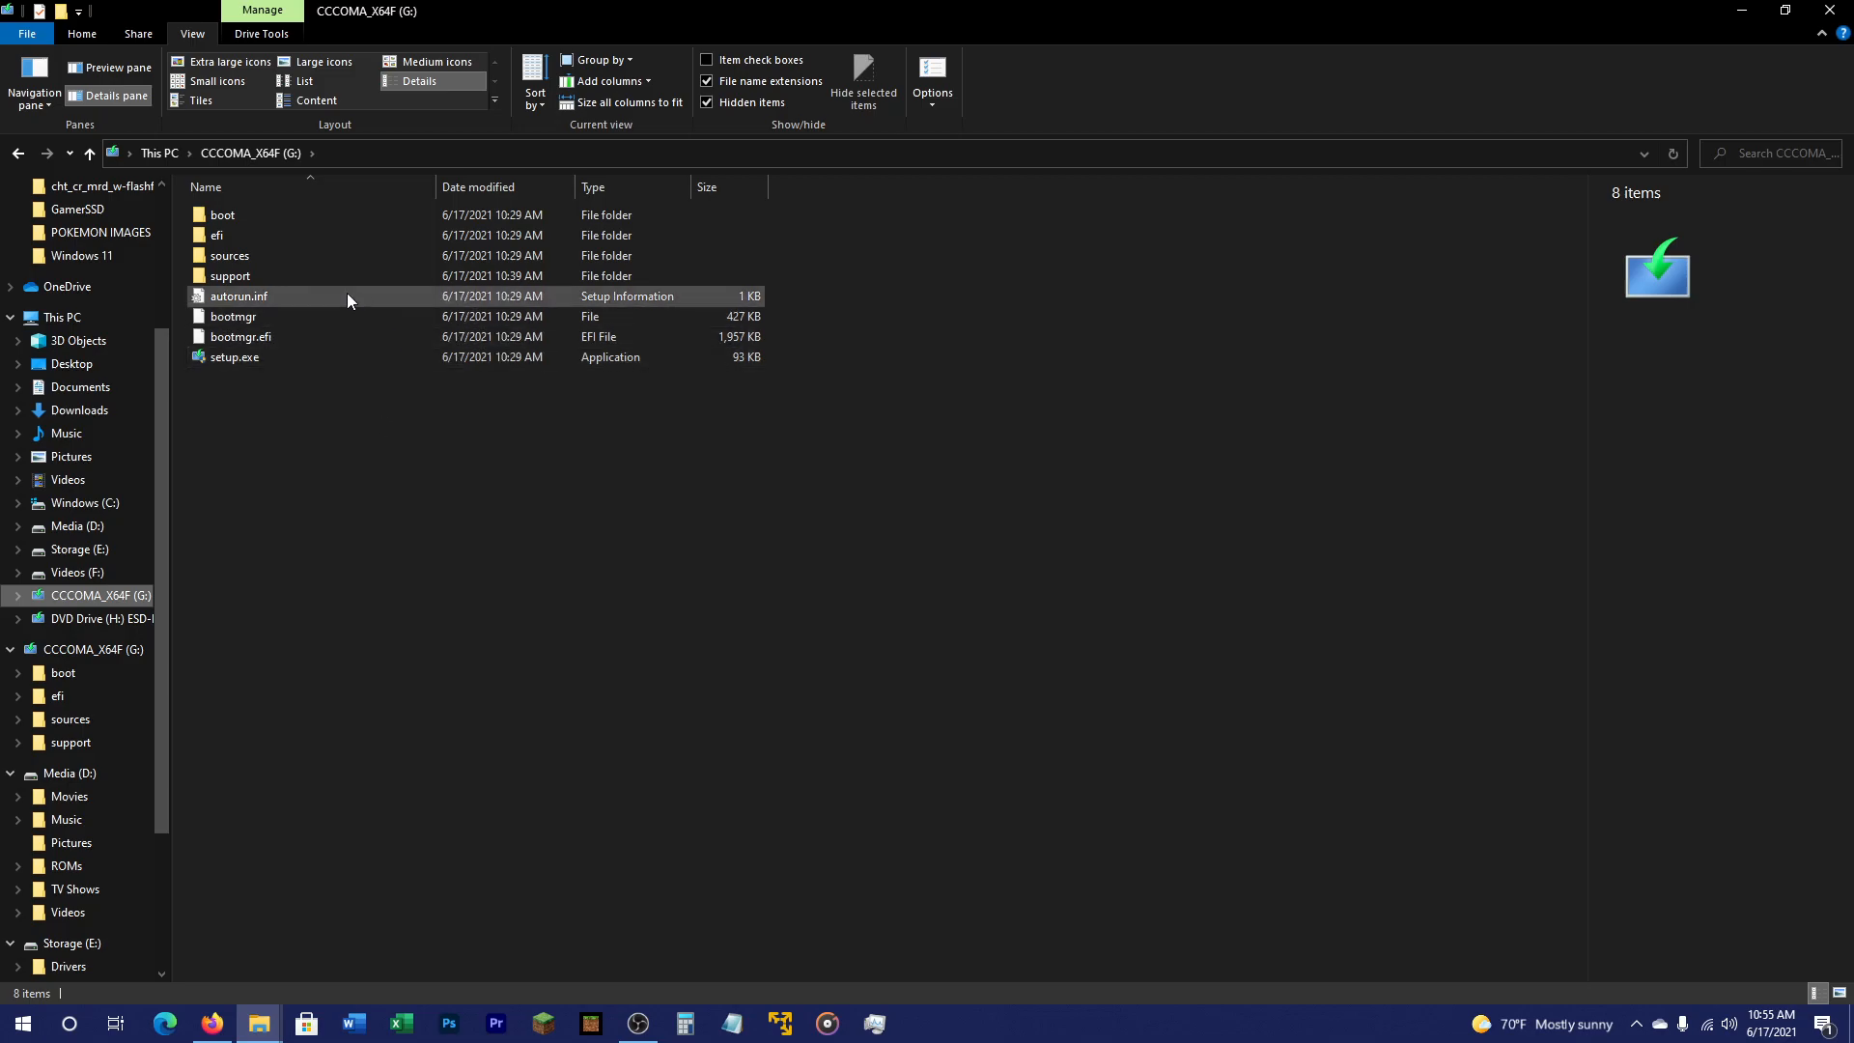
double_click(230, 255)
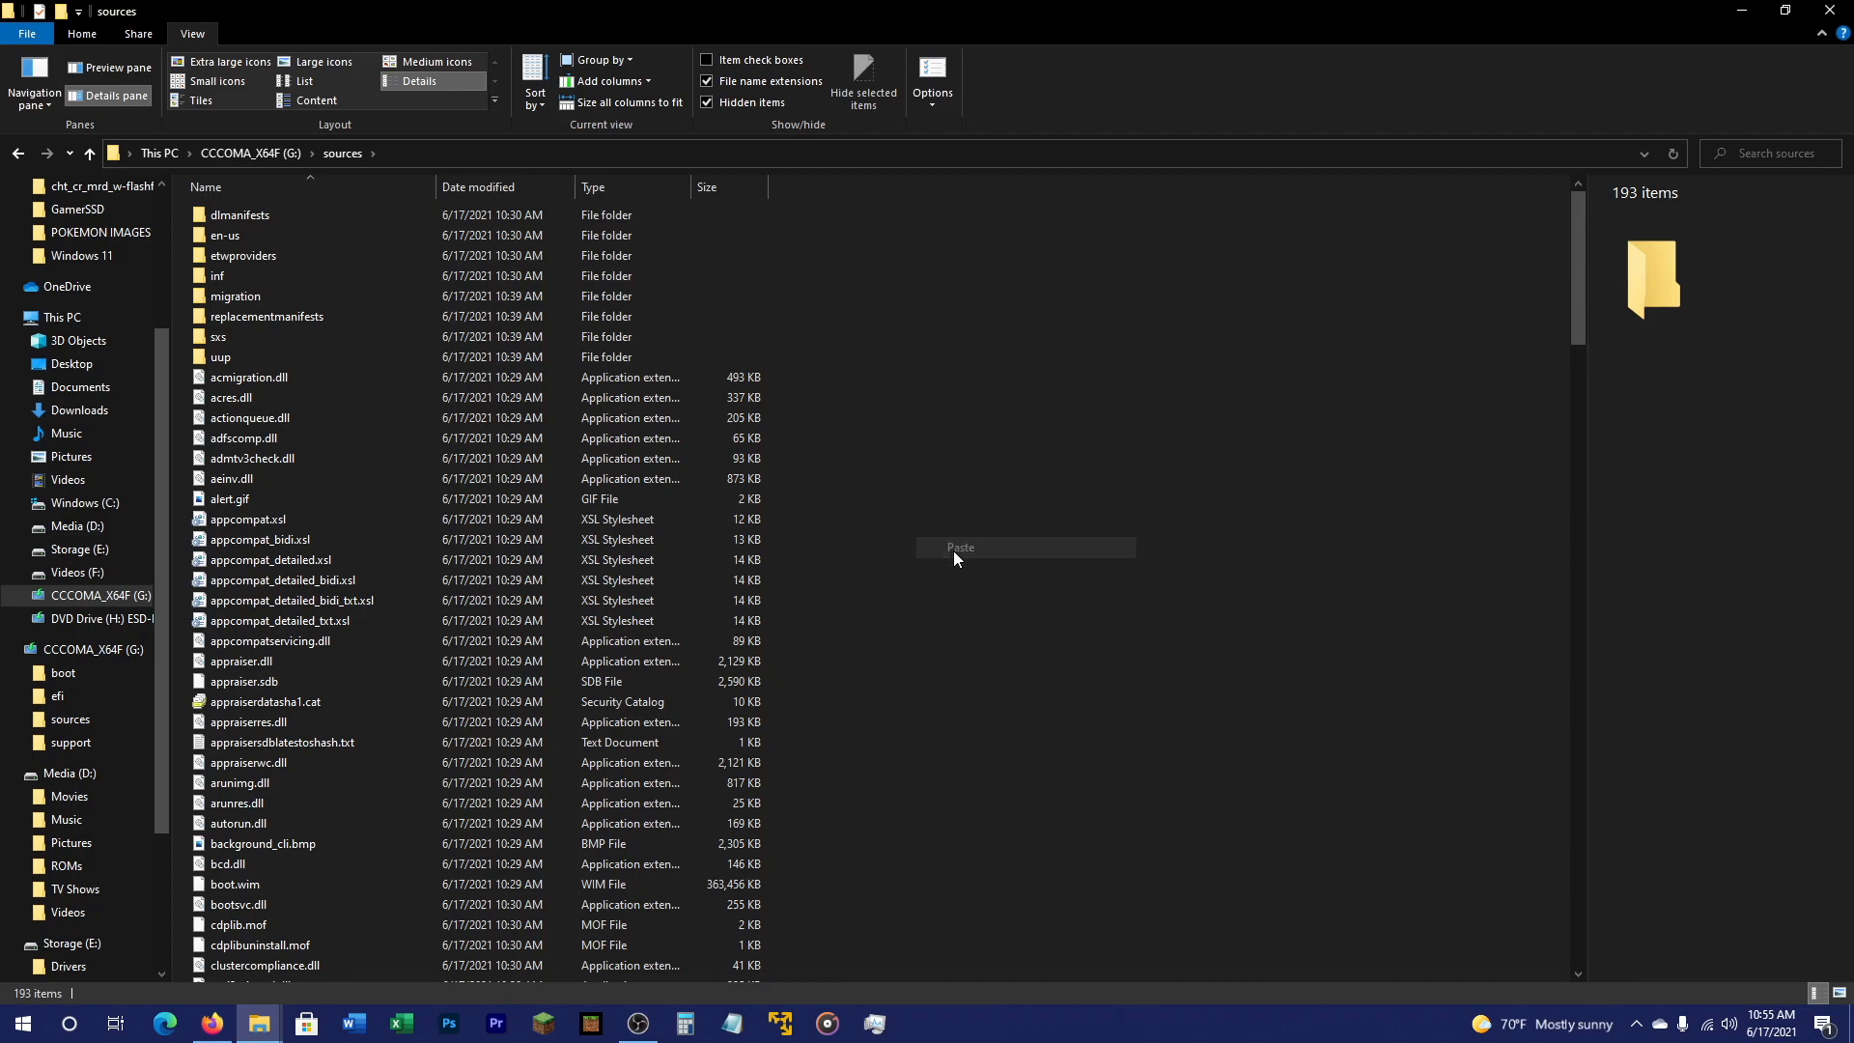
click(960, 546)
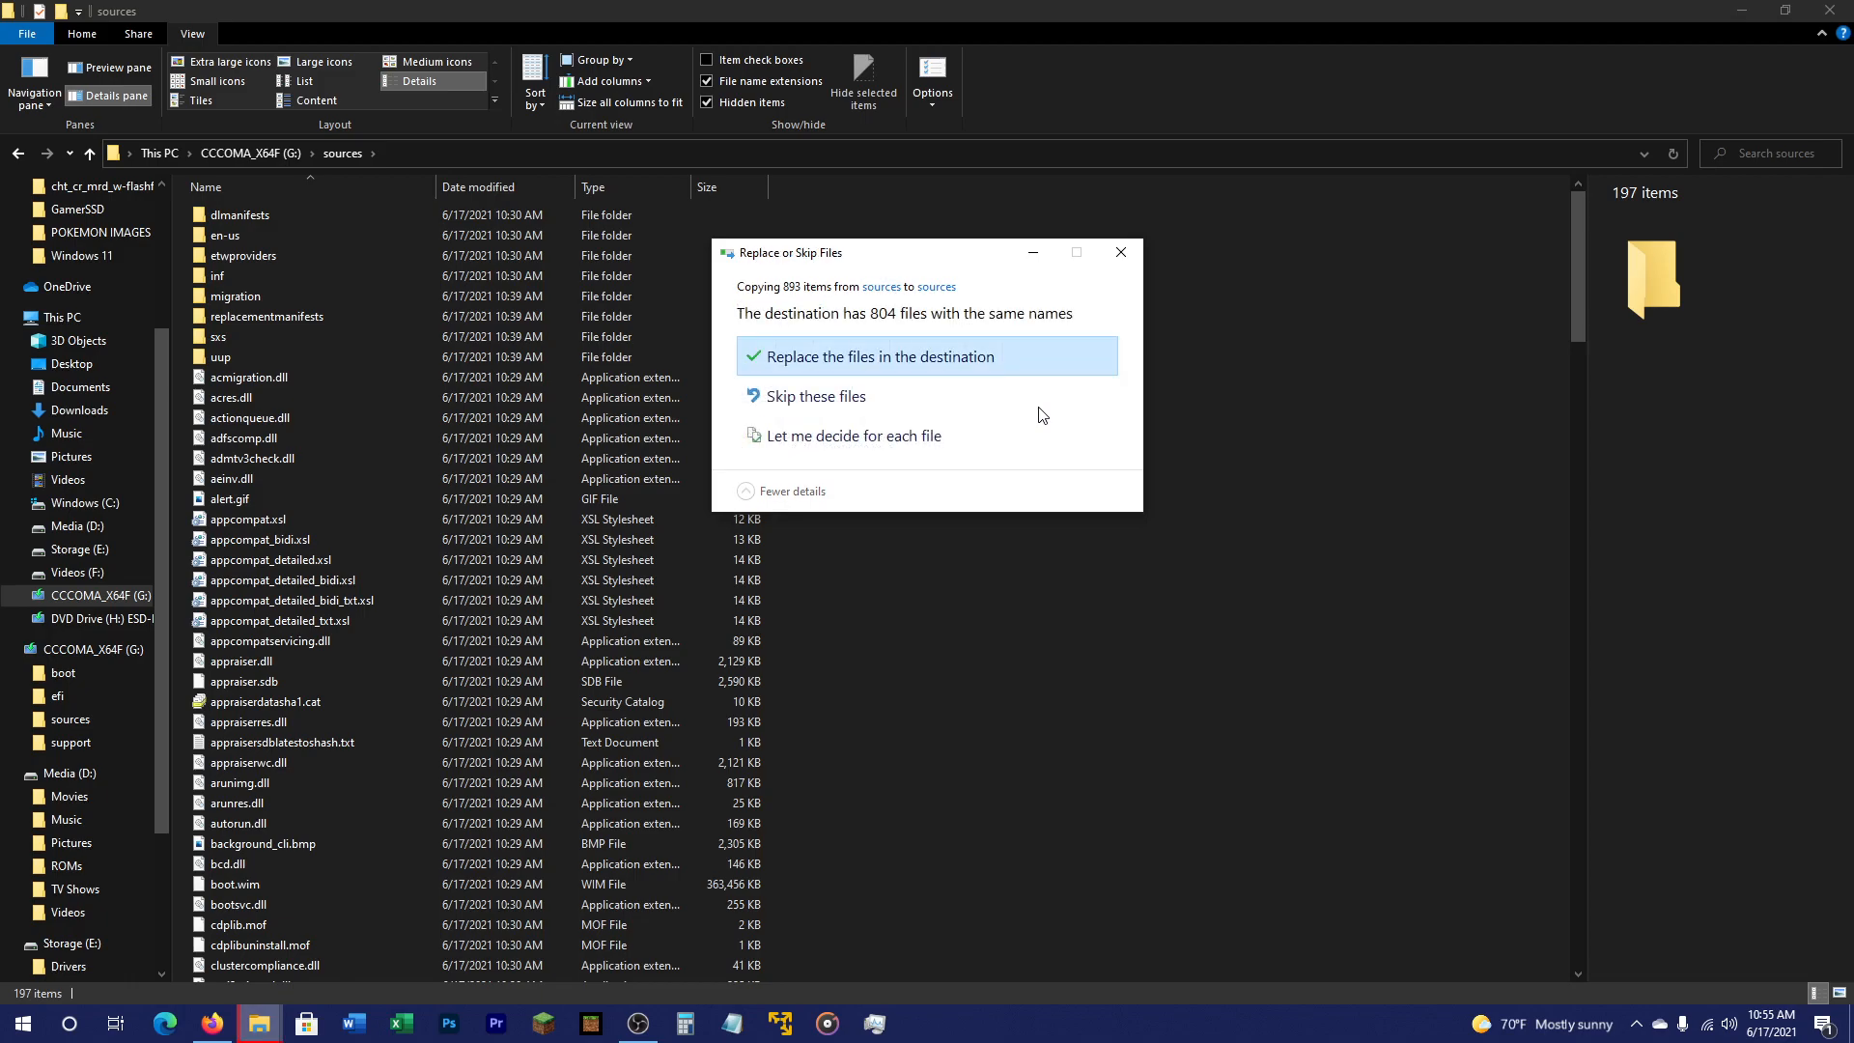
mouse_move(844, 399)
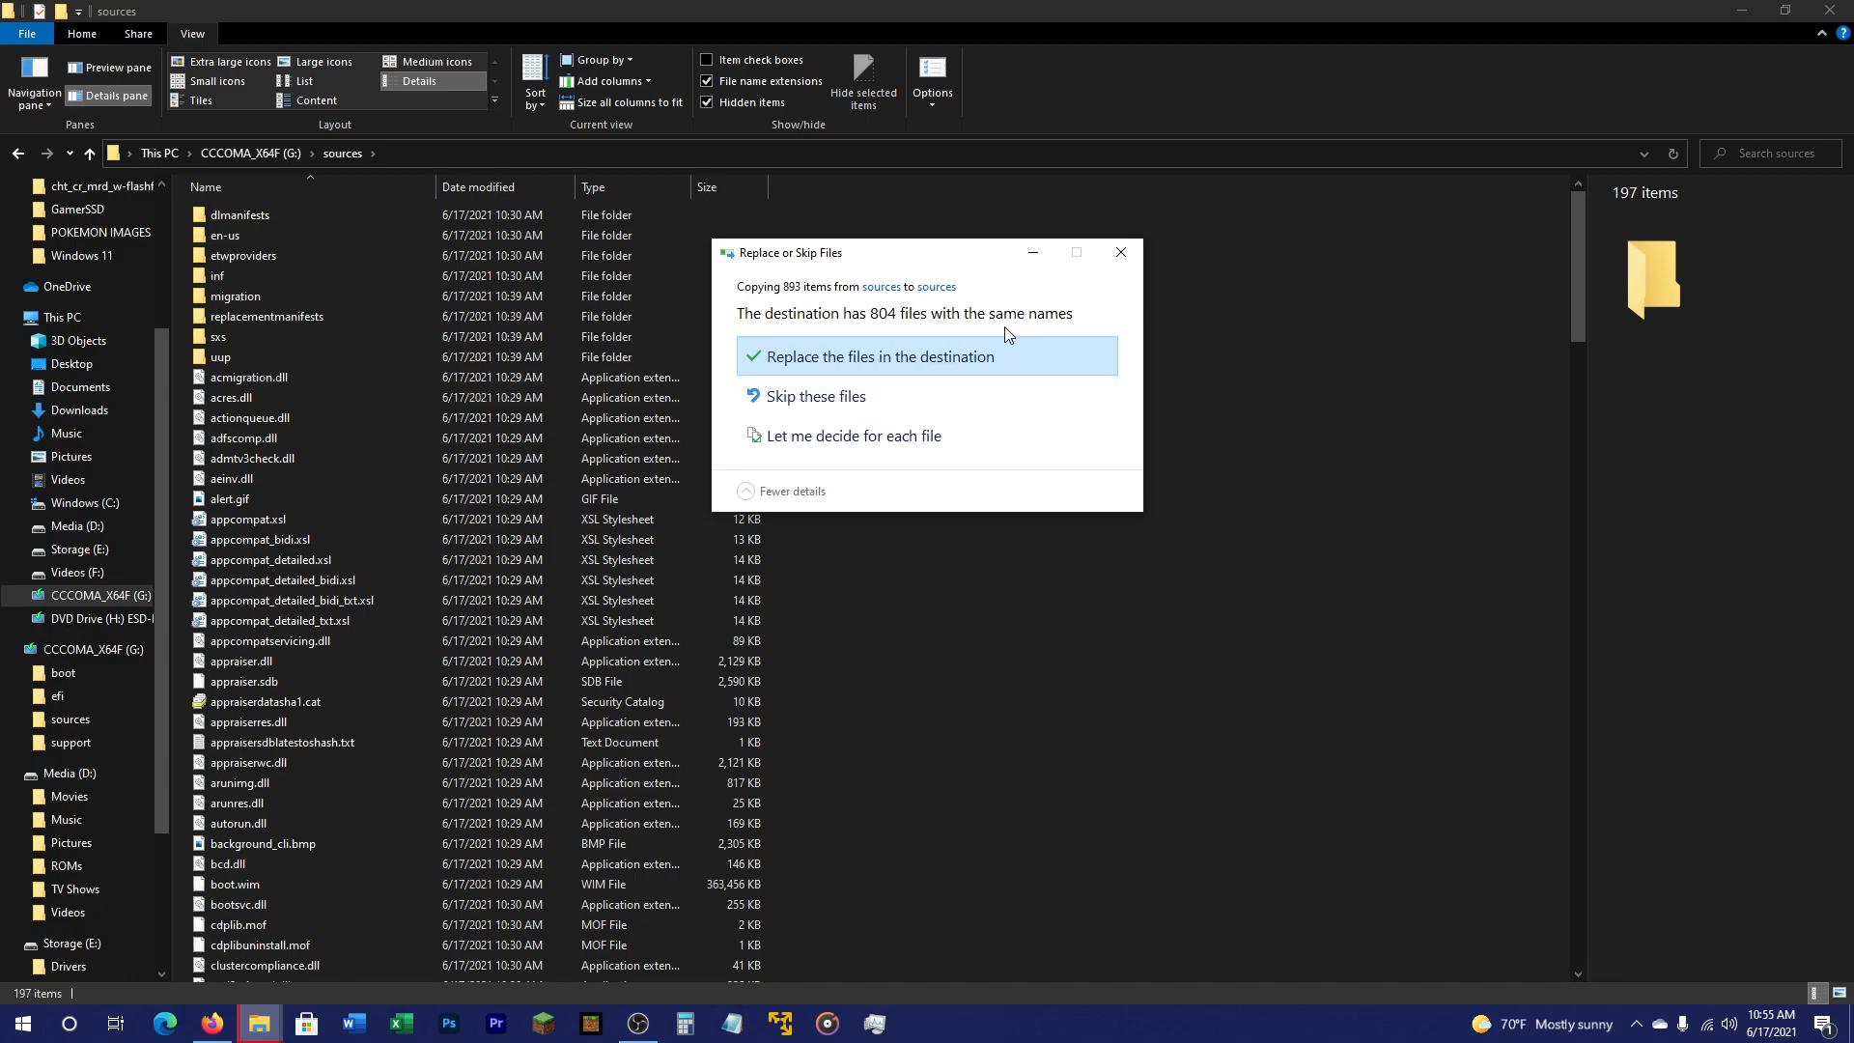
click(883, 356)
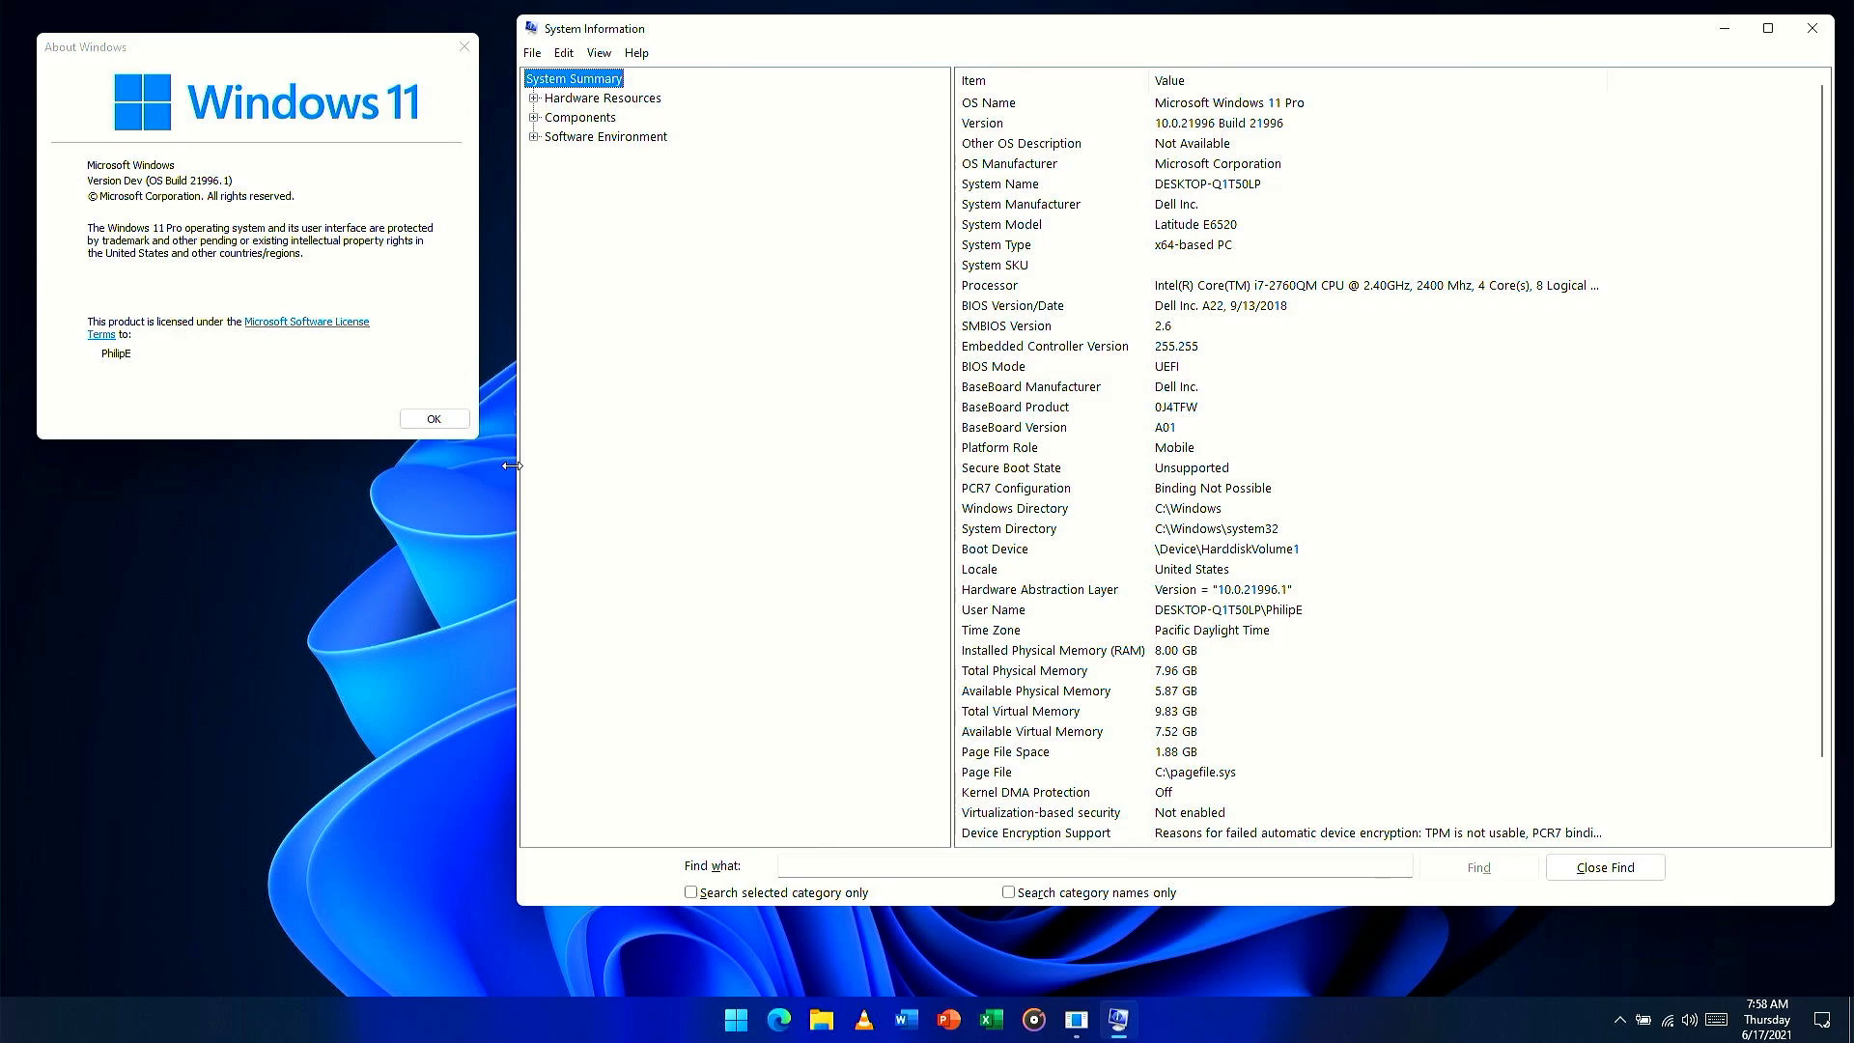
mouse_move(803, 444)
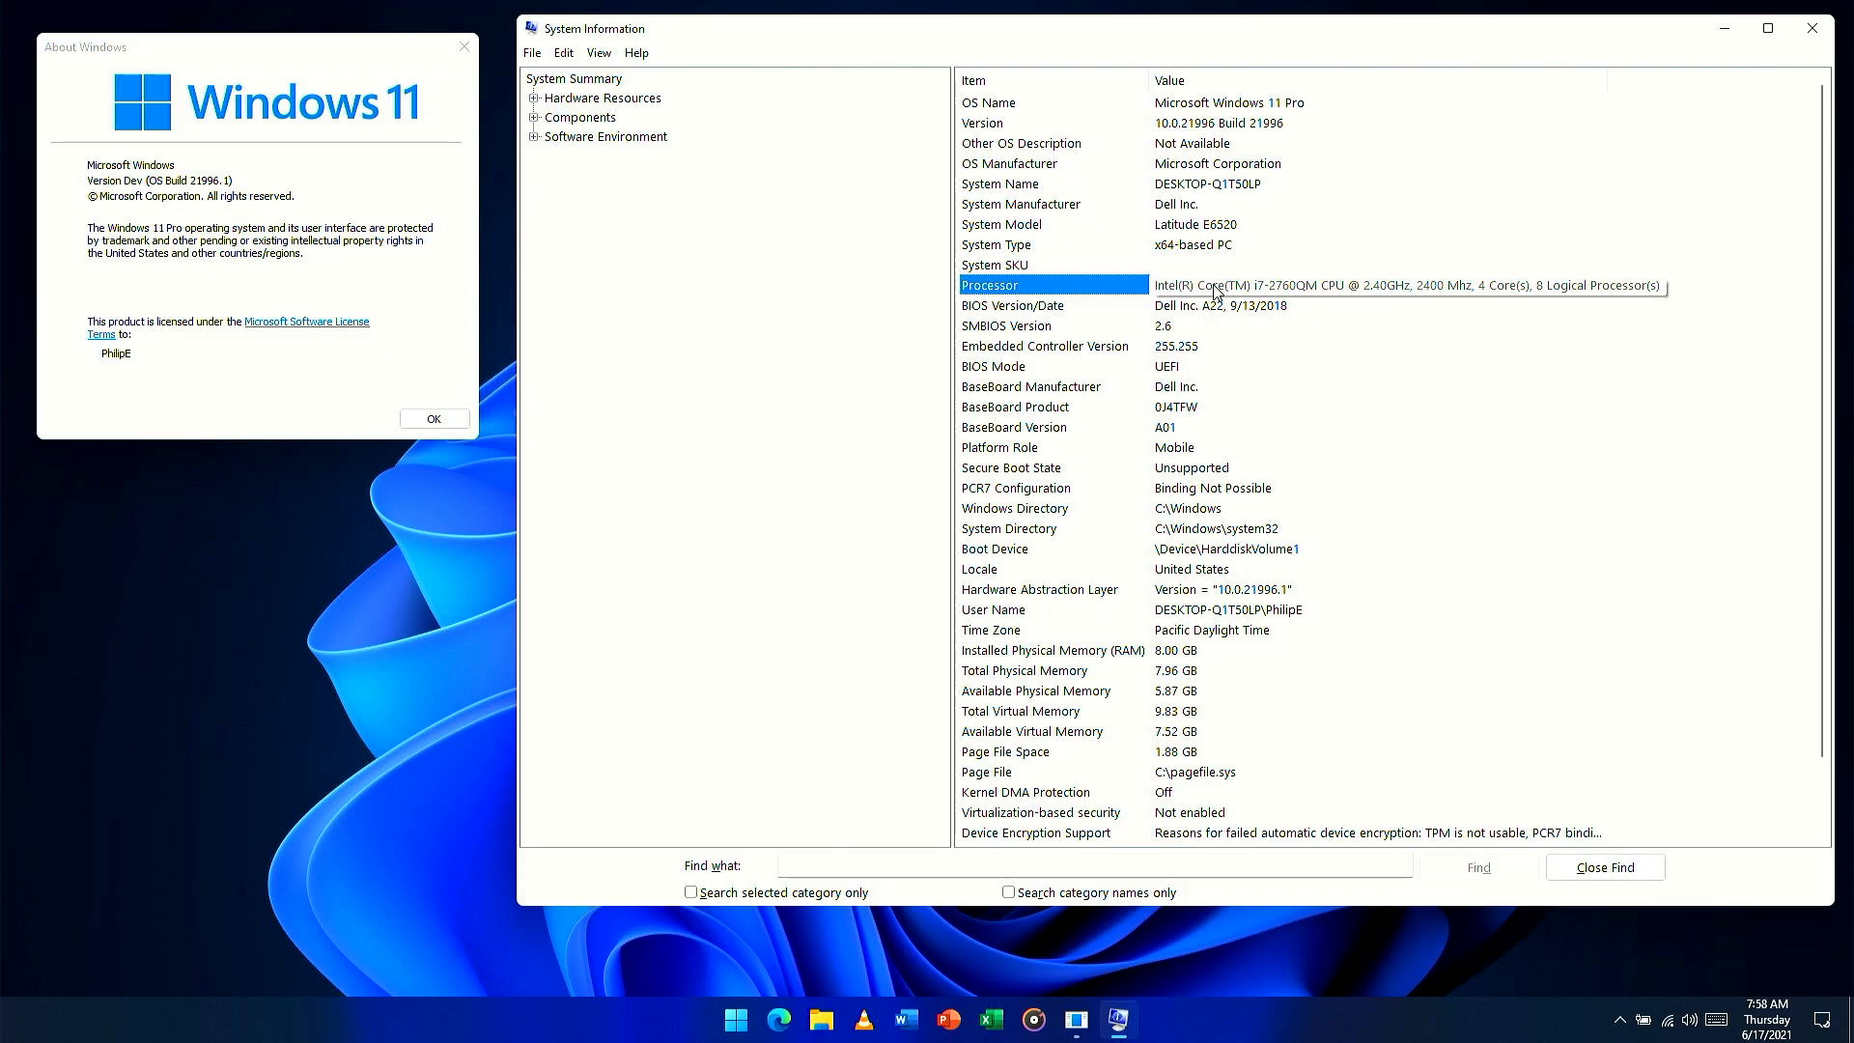
click(1395, 286)
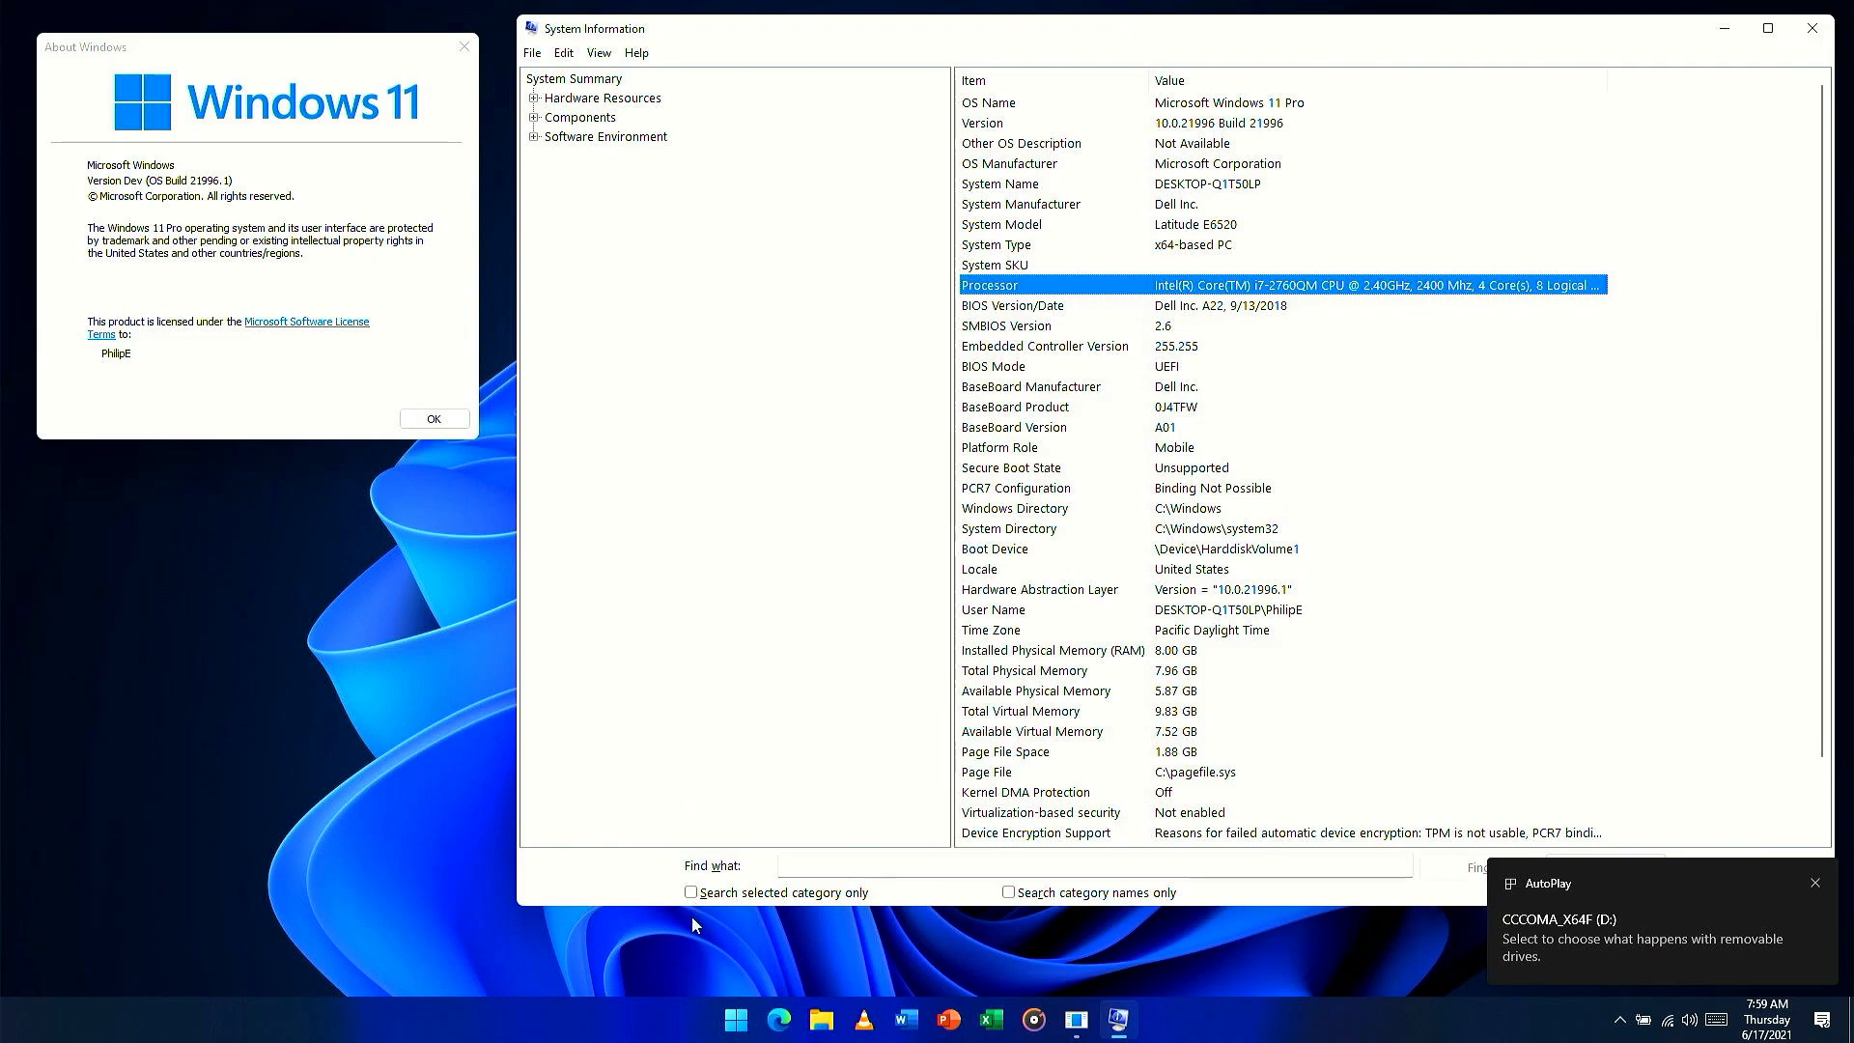
mouse_move(734, 1018)
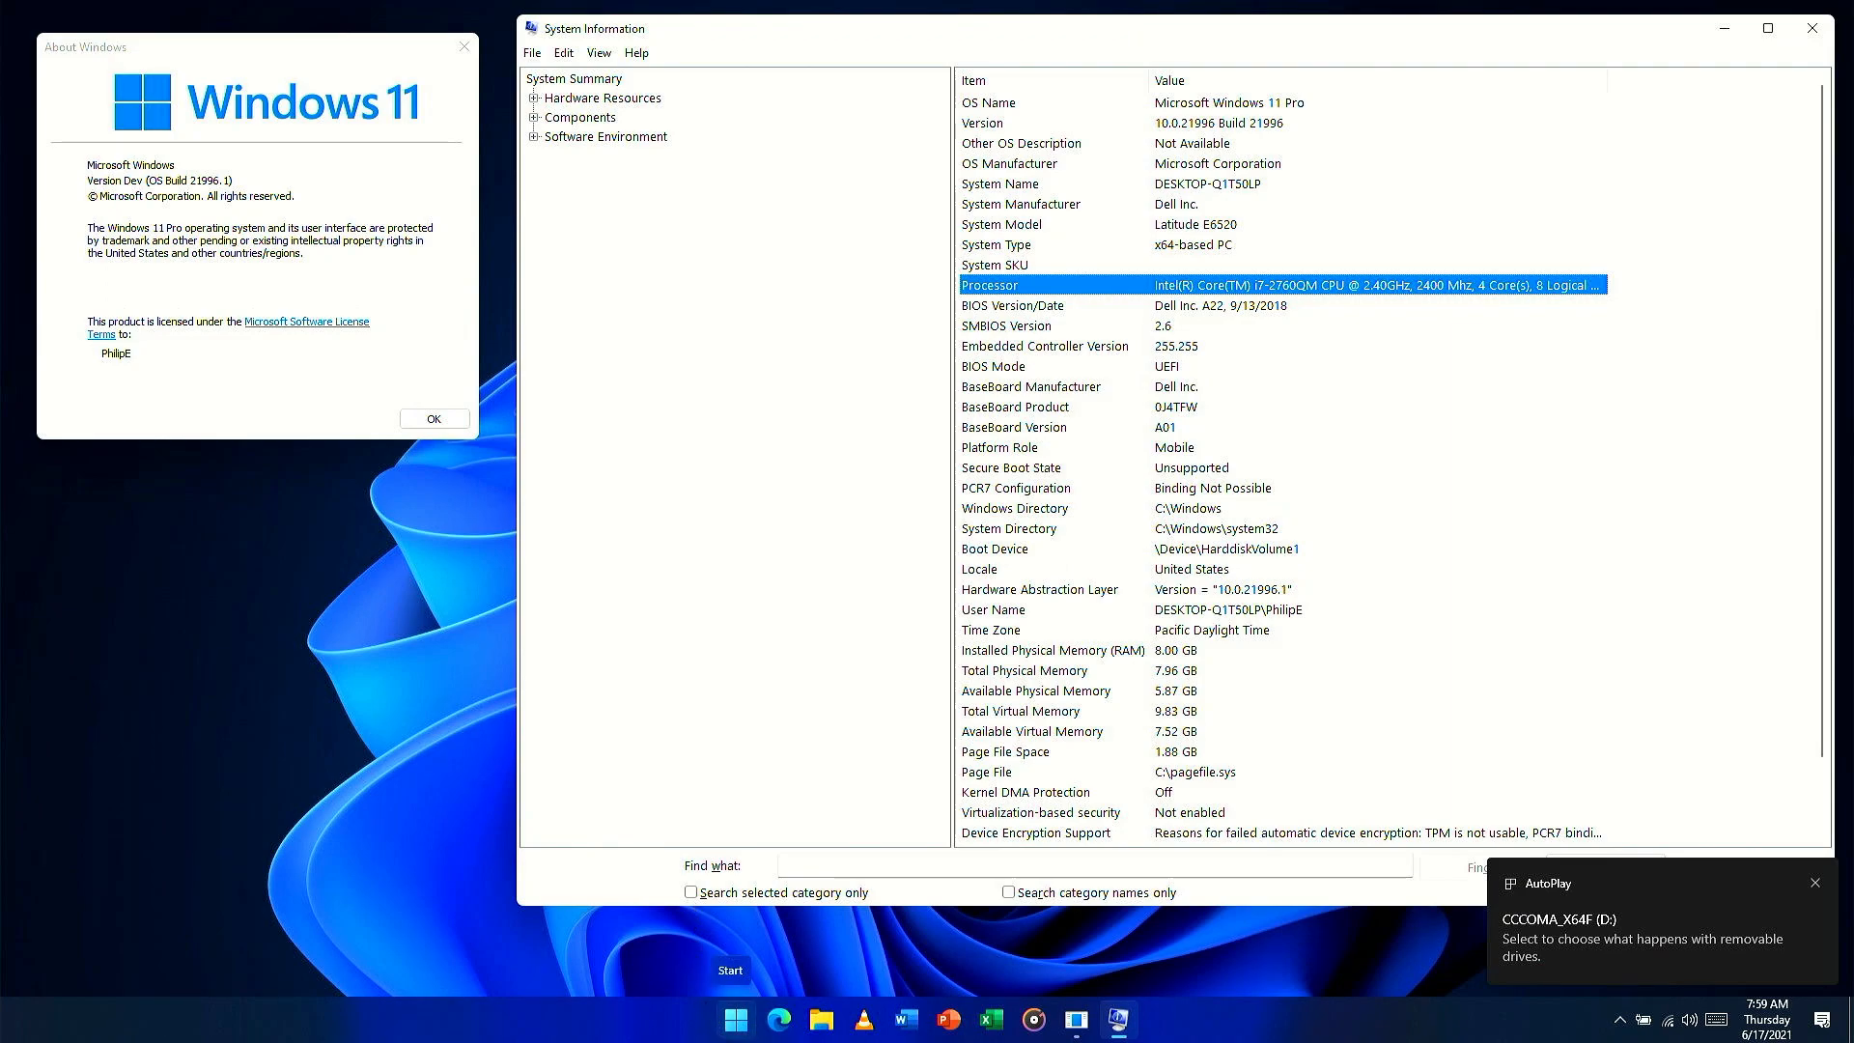
- Restart the laptop from the Start menu's power options
click(734, 1018)
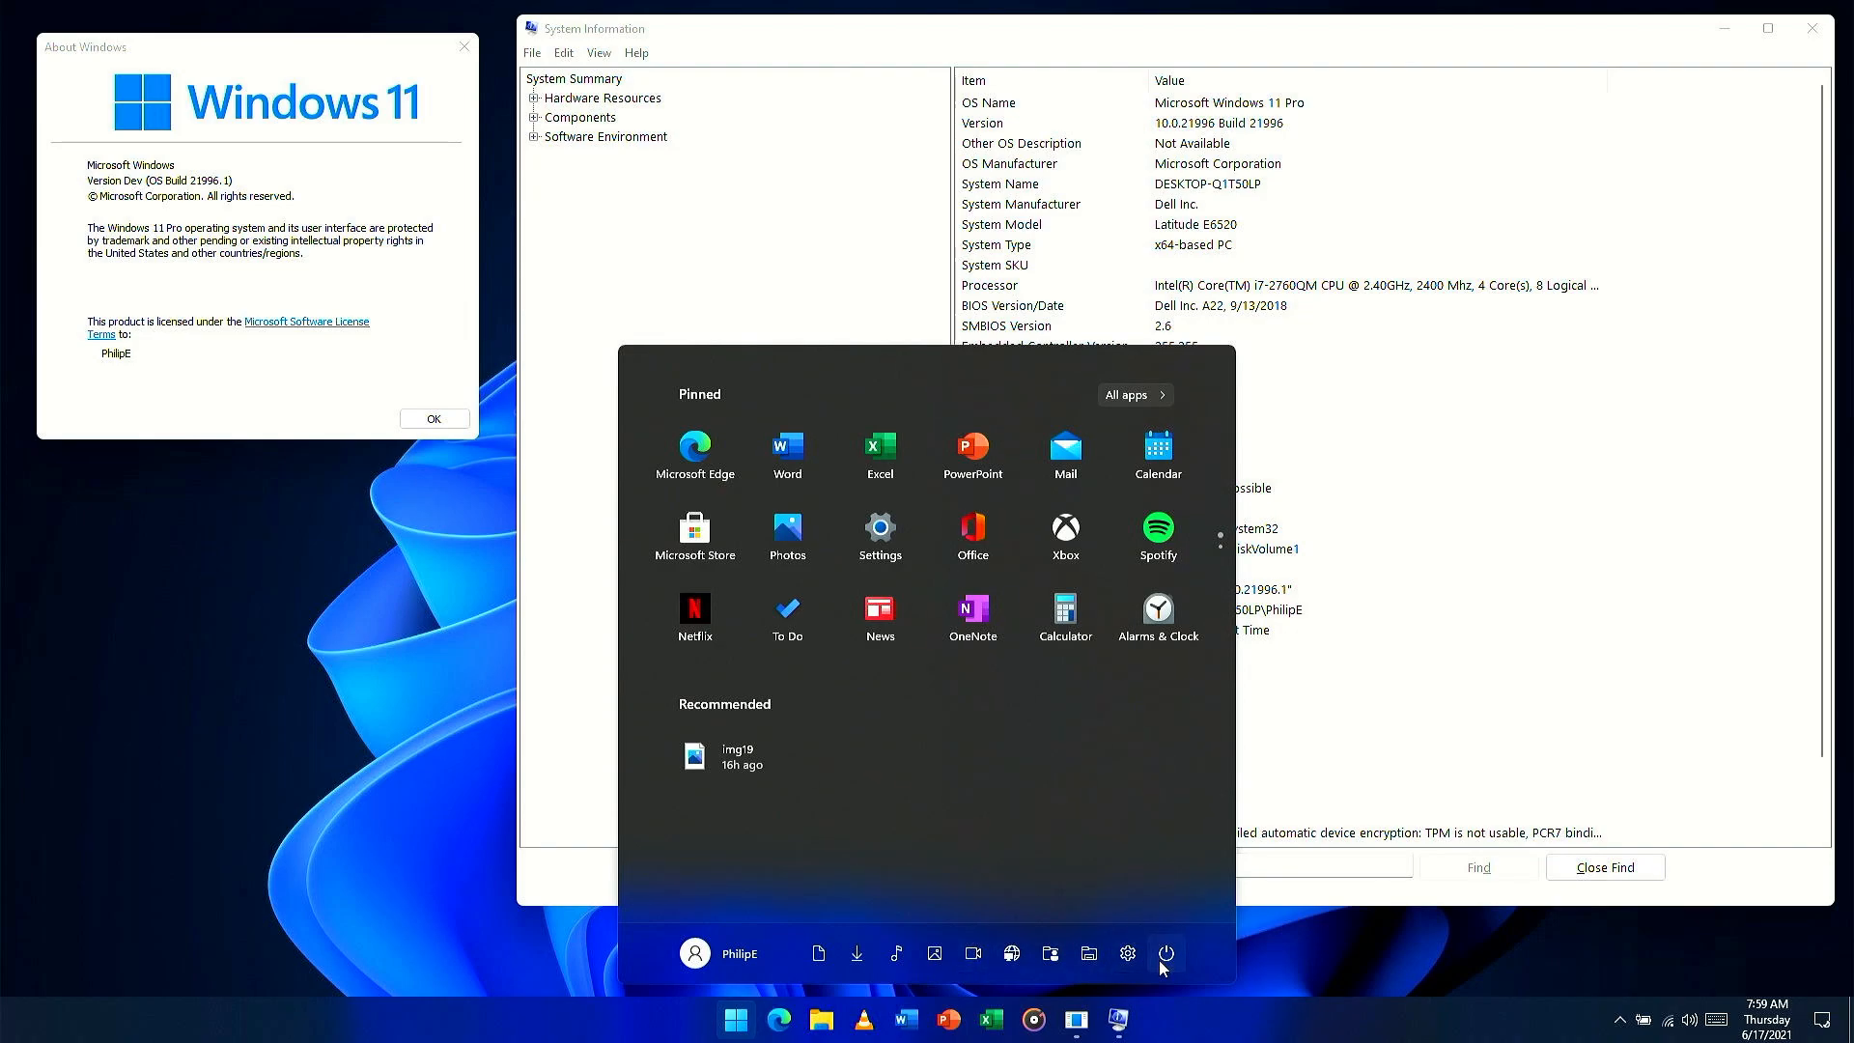
click(1162, 952)
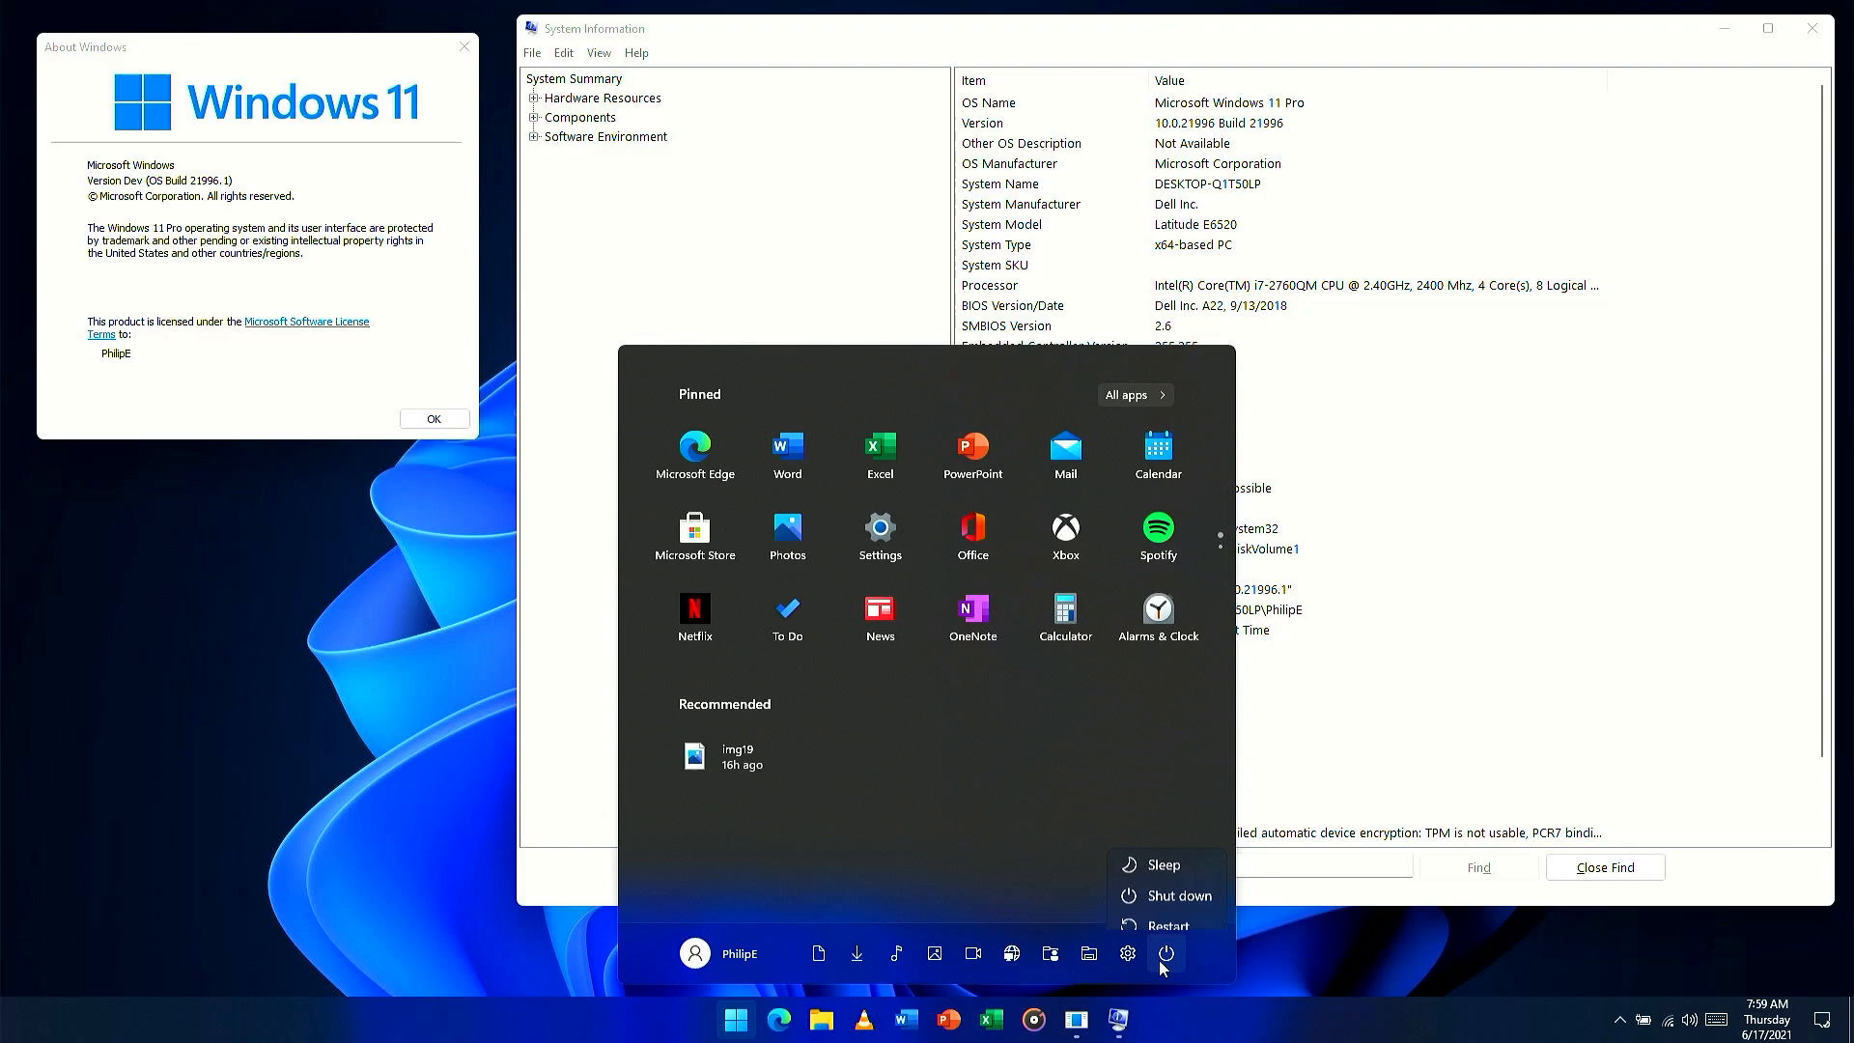
mouse_move(1167, 912)
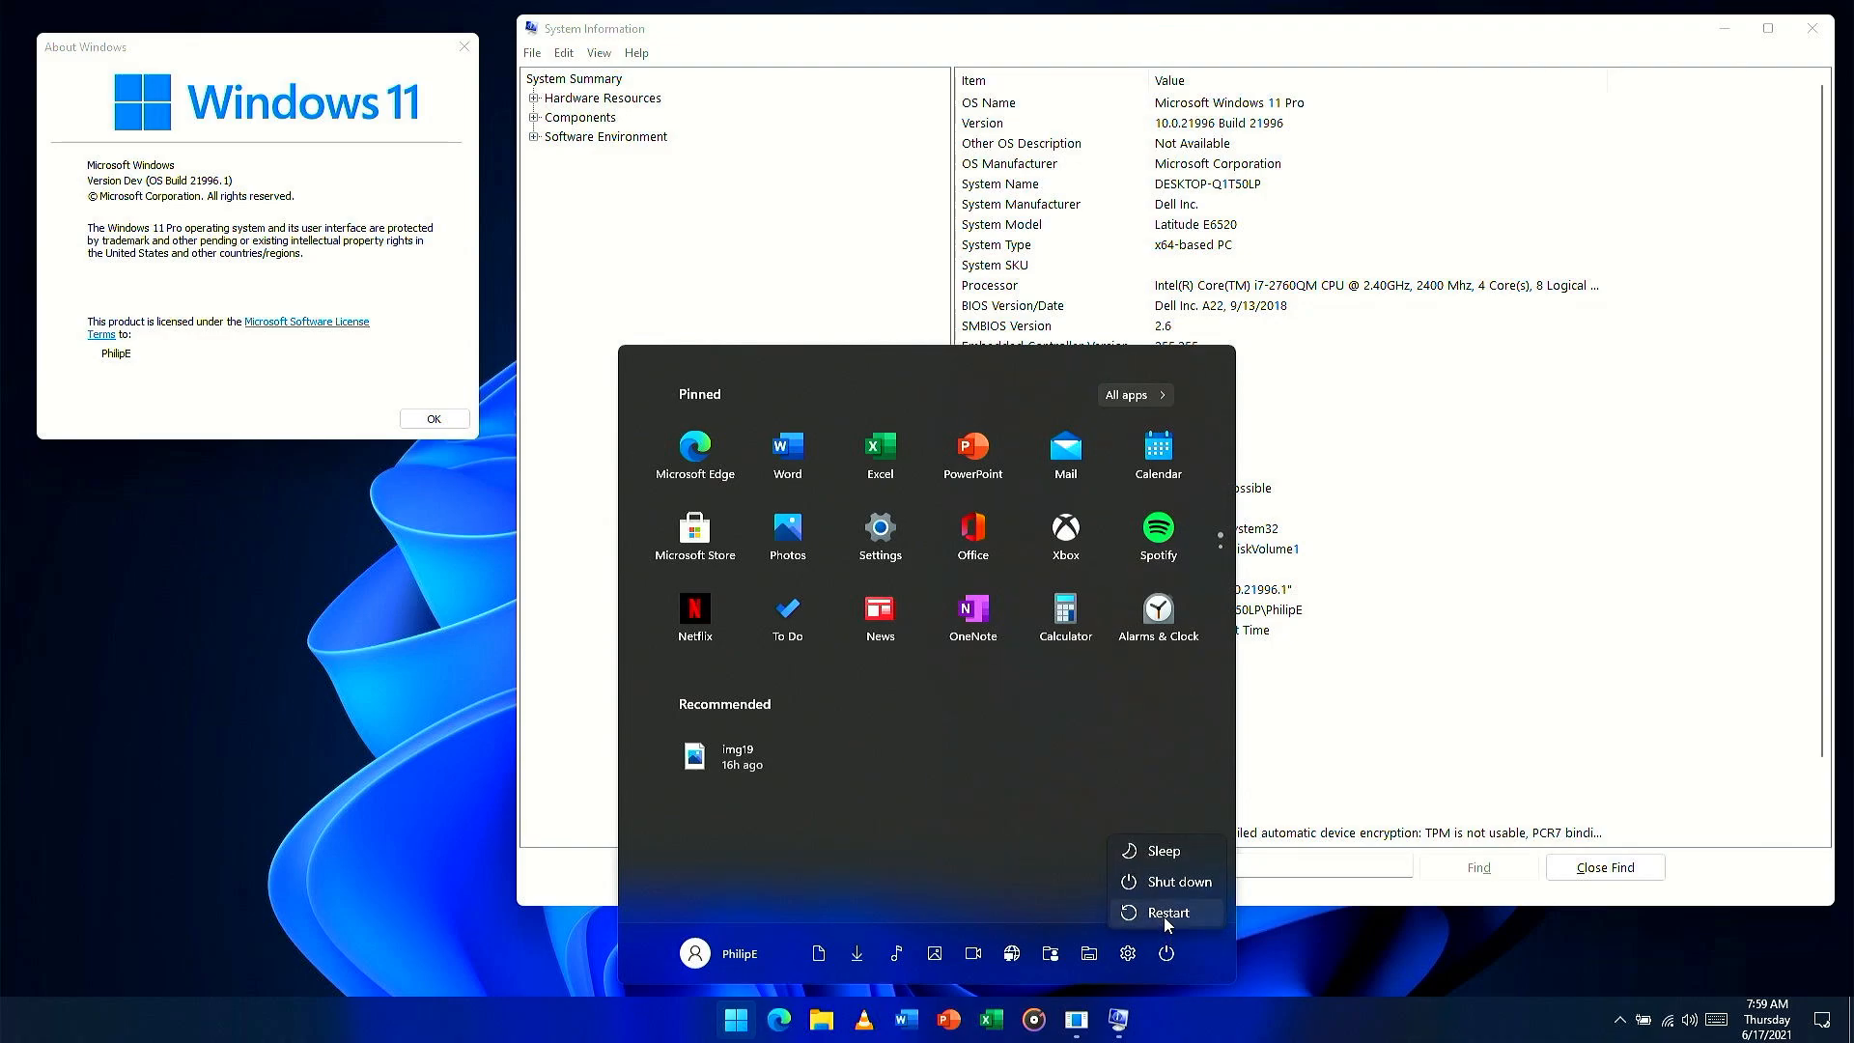
click(1167, 912)
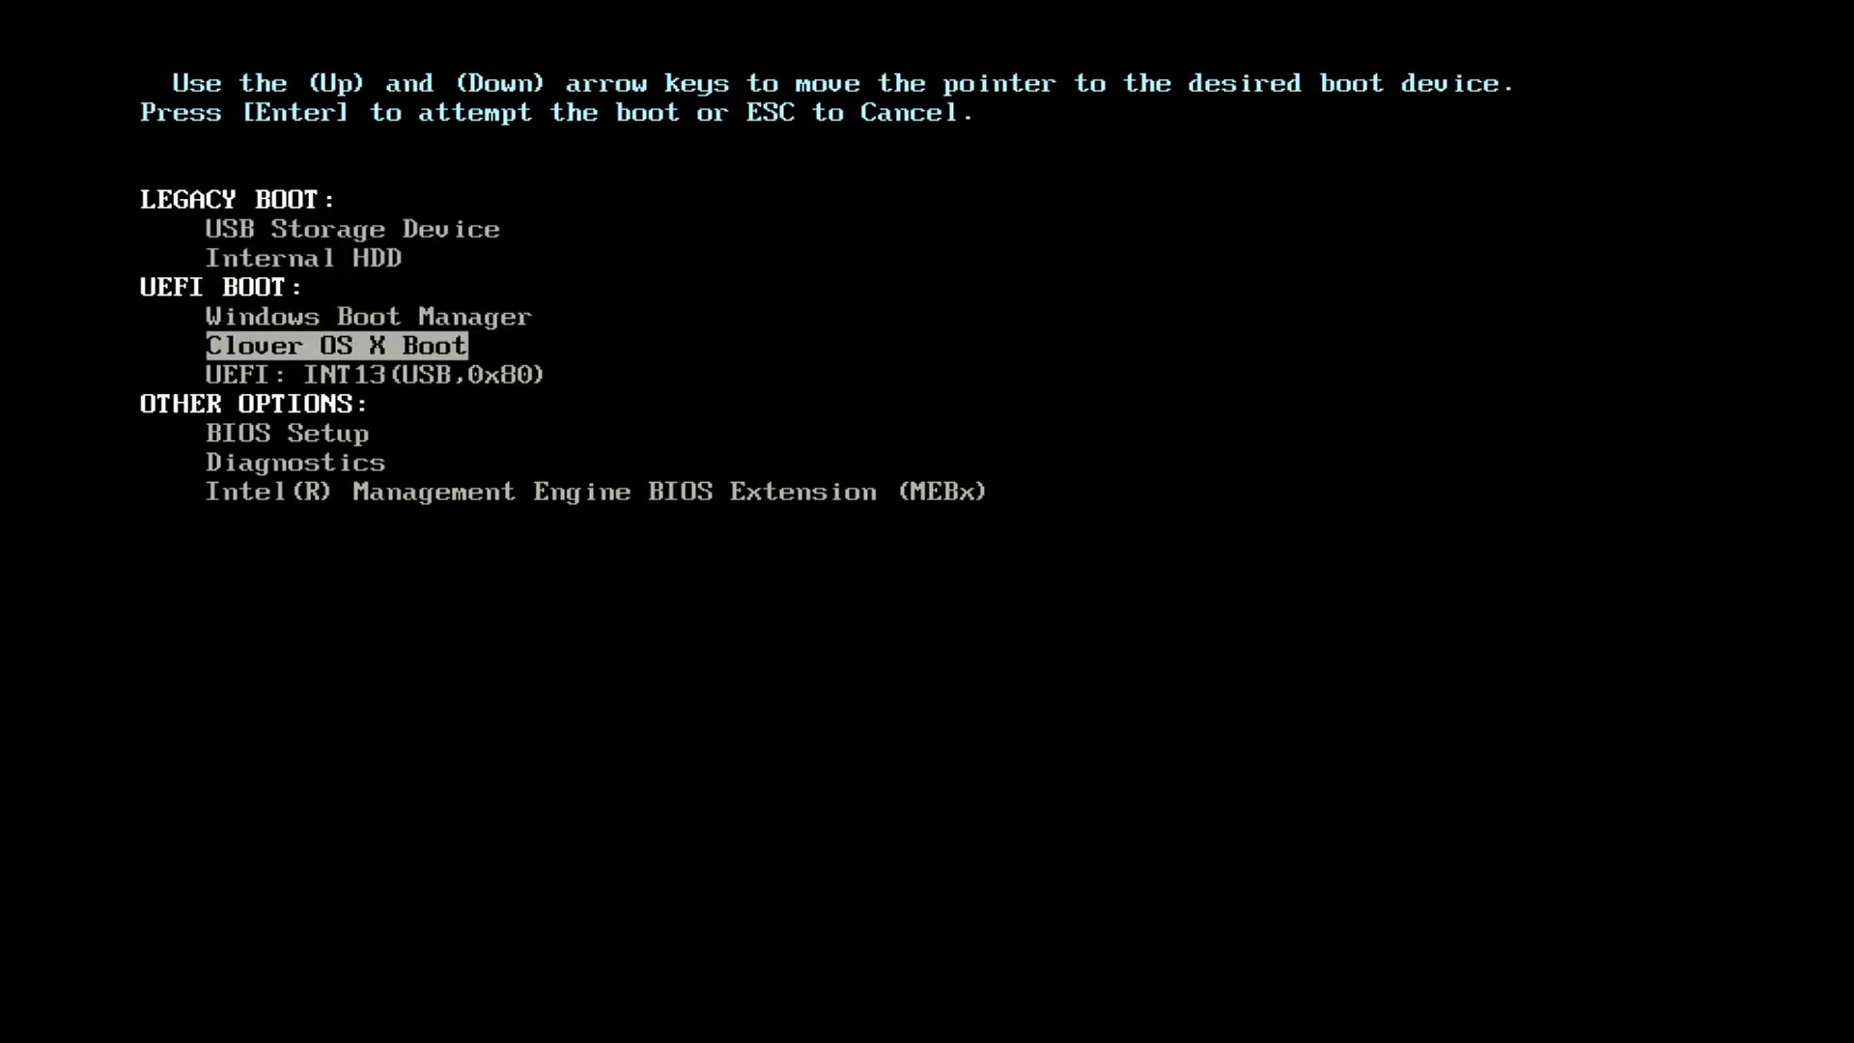
- Select the USB Storage Device entry in the boot menu and boot from it
key(Down)
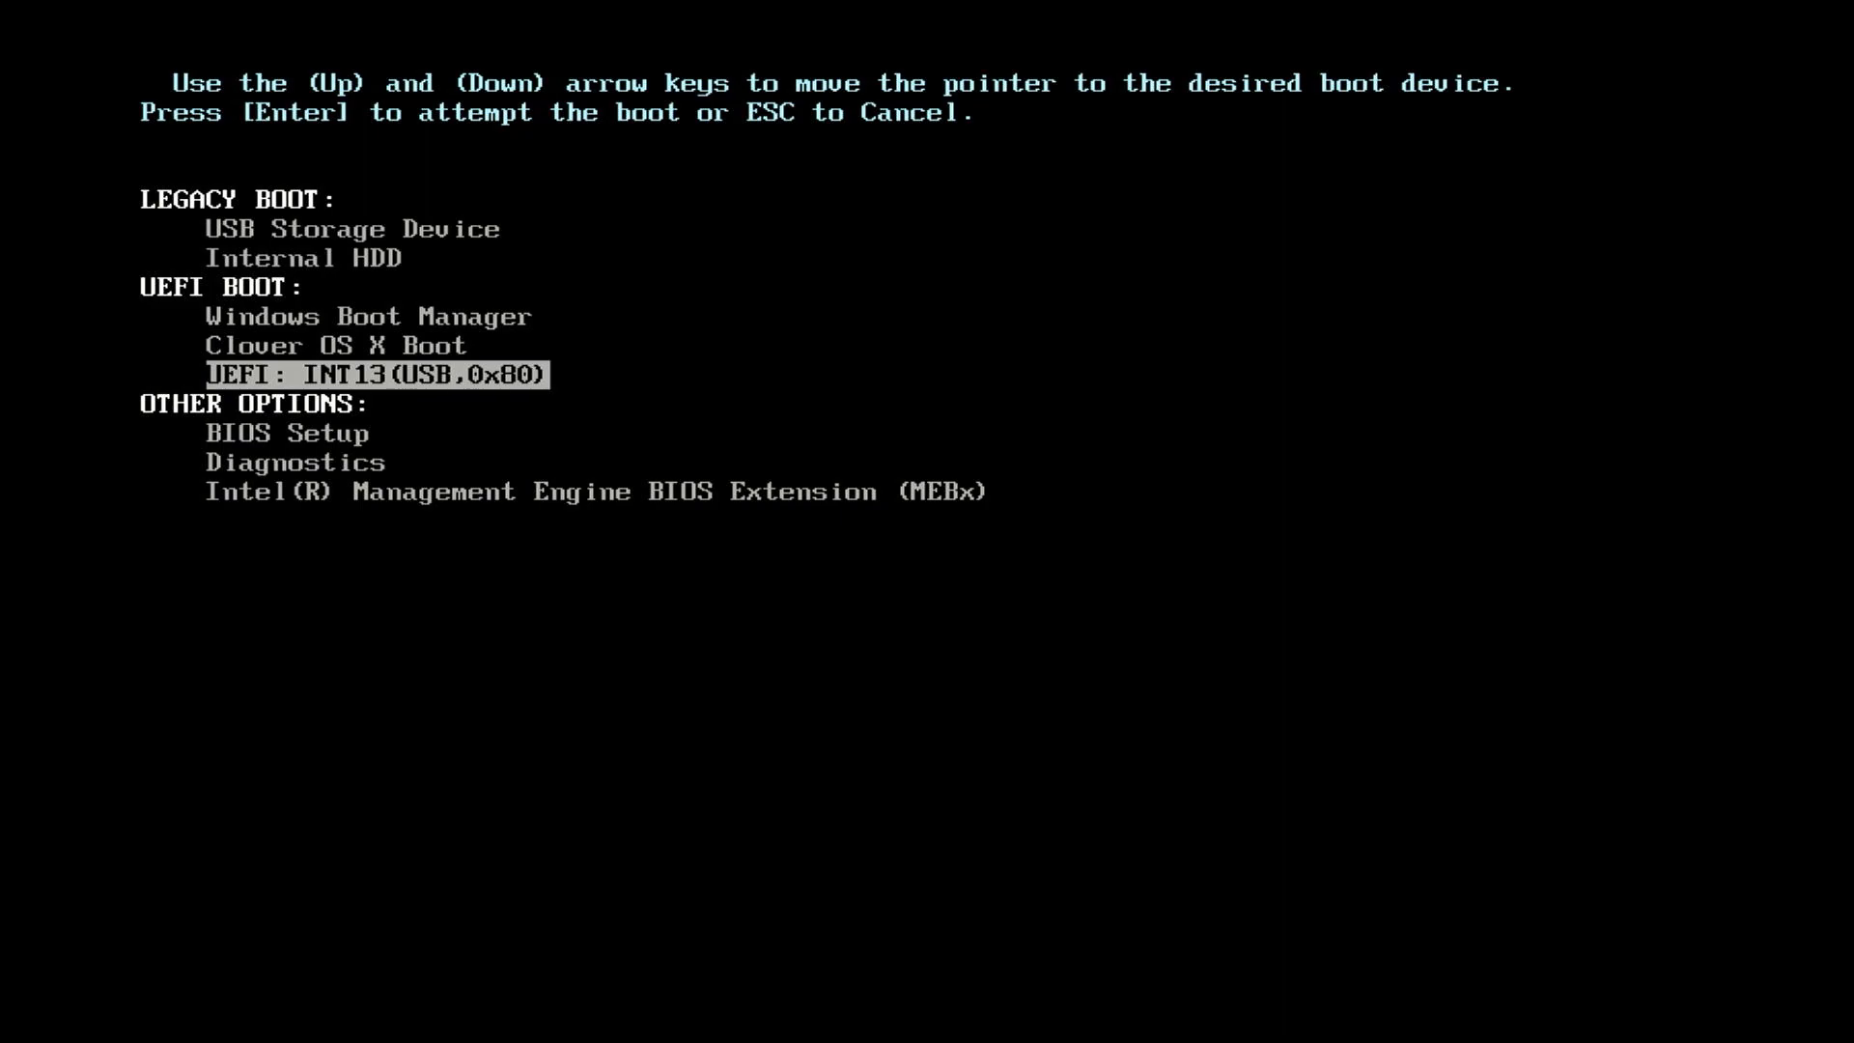
key(Up)
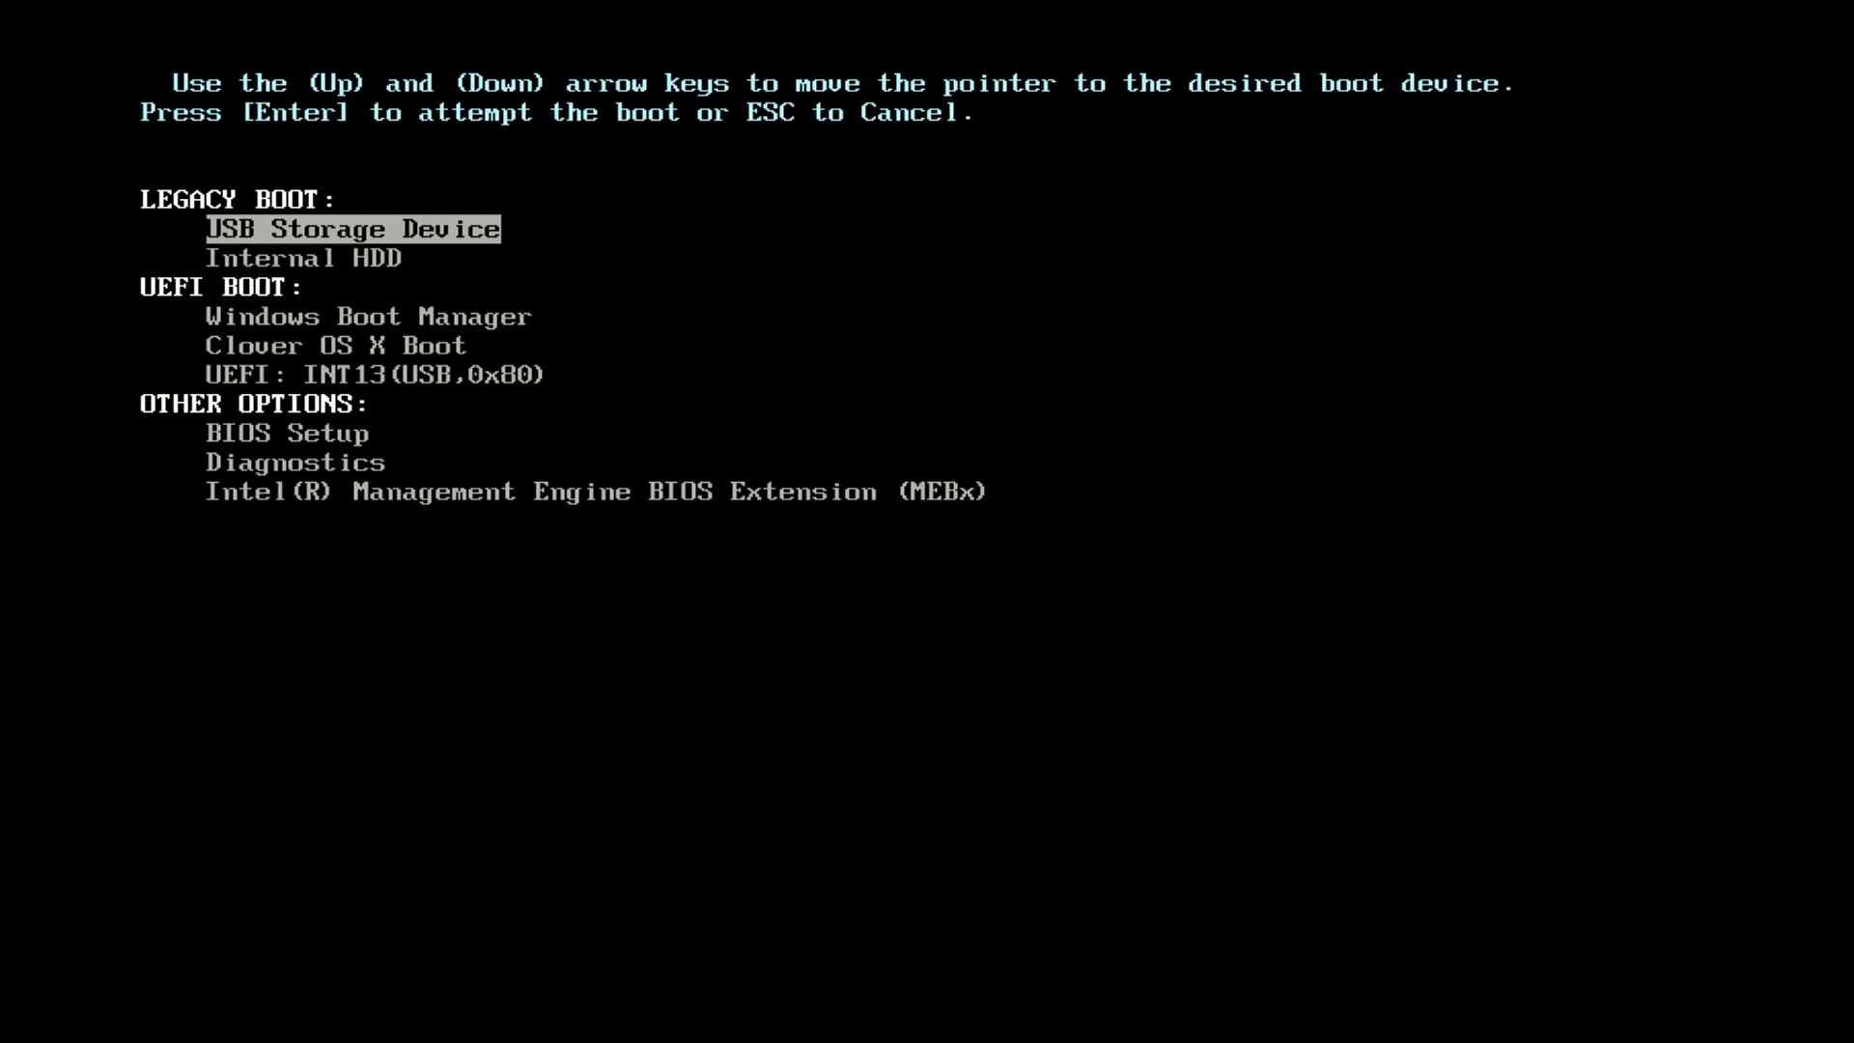
key(Down)
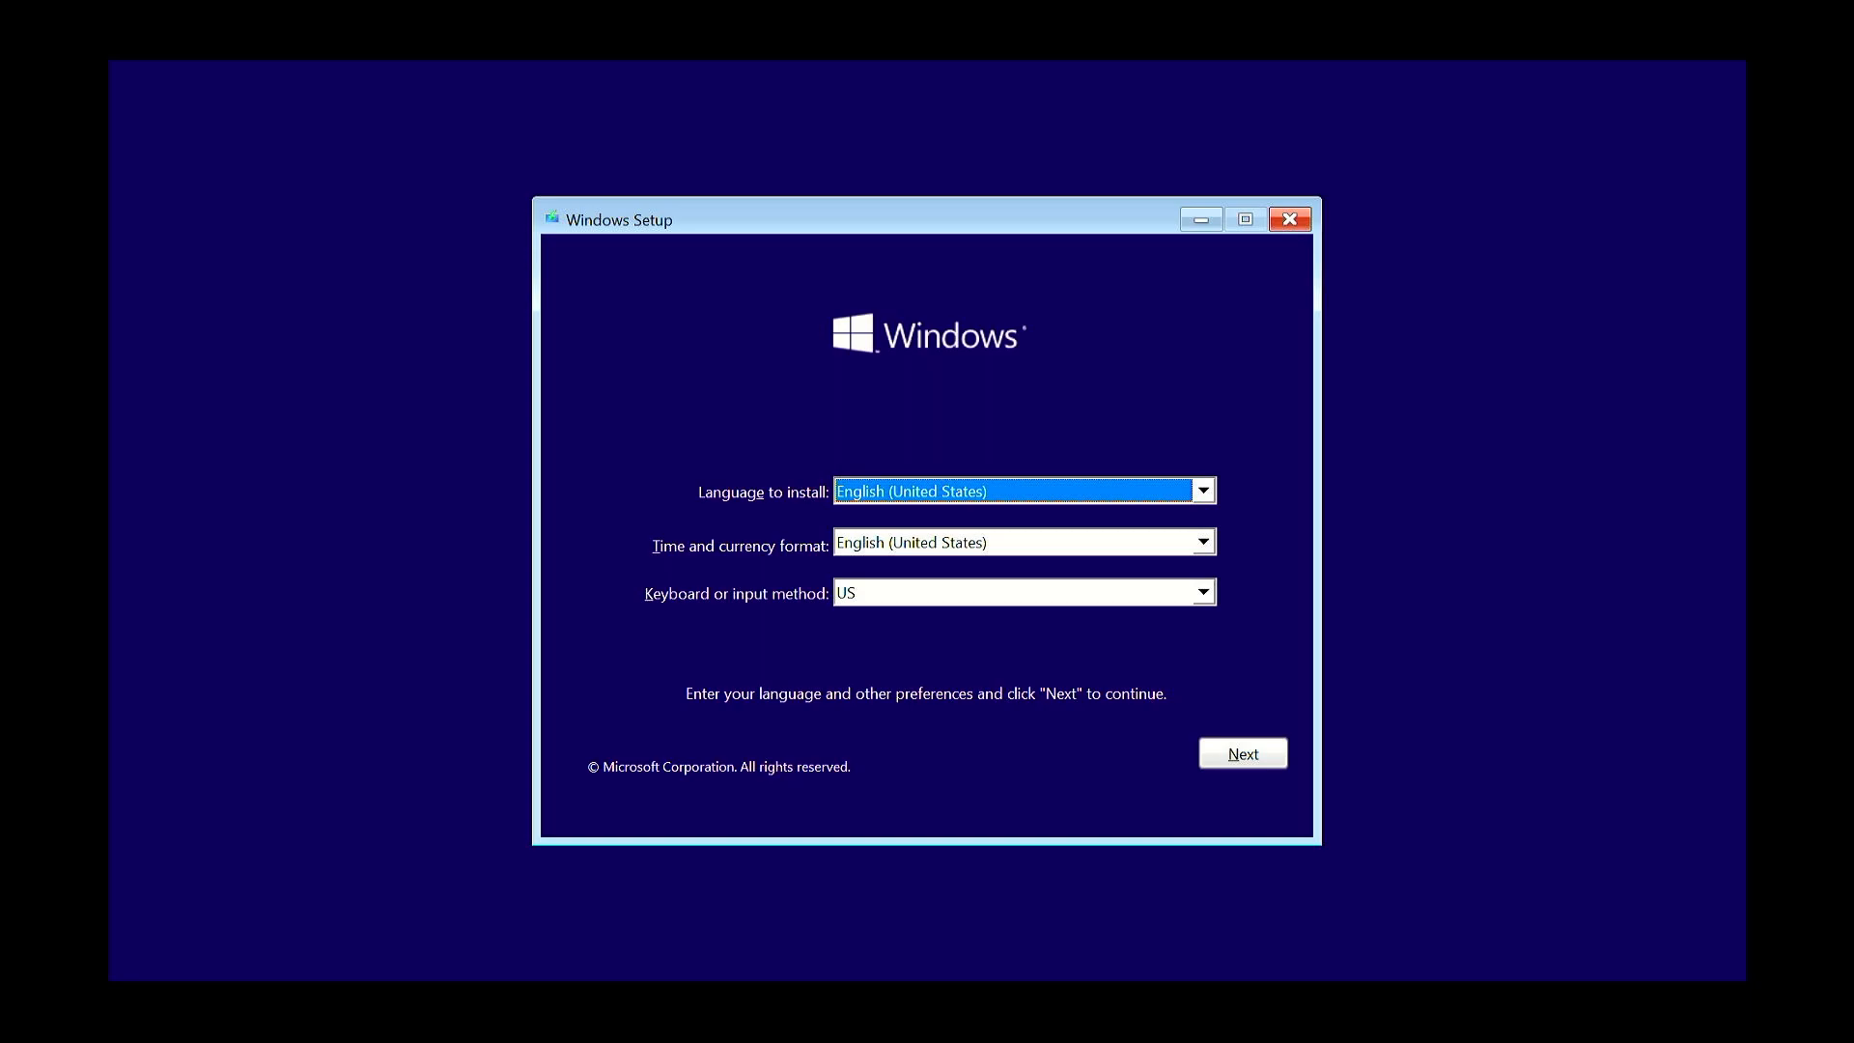
mouse_move(865, 526)
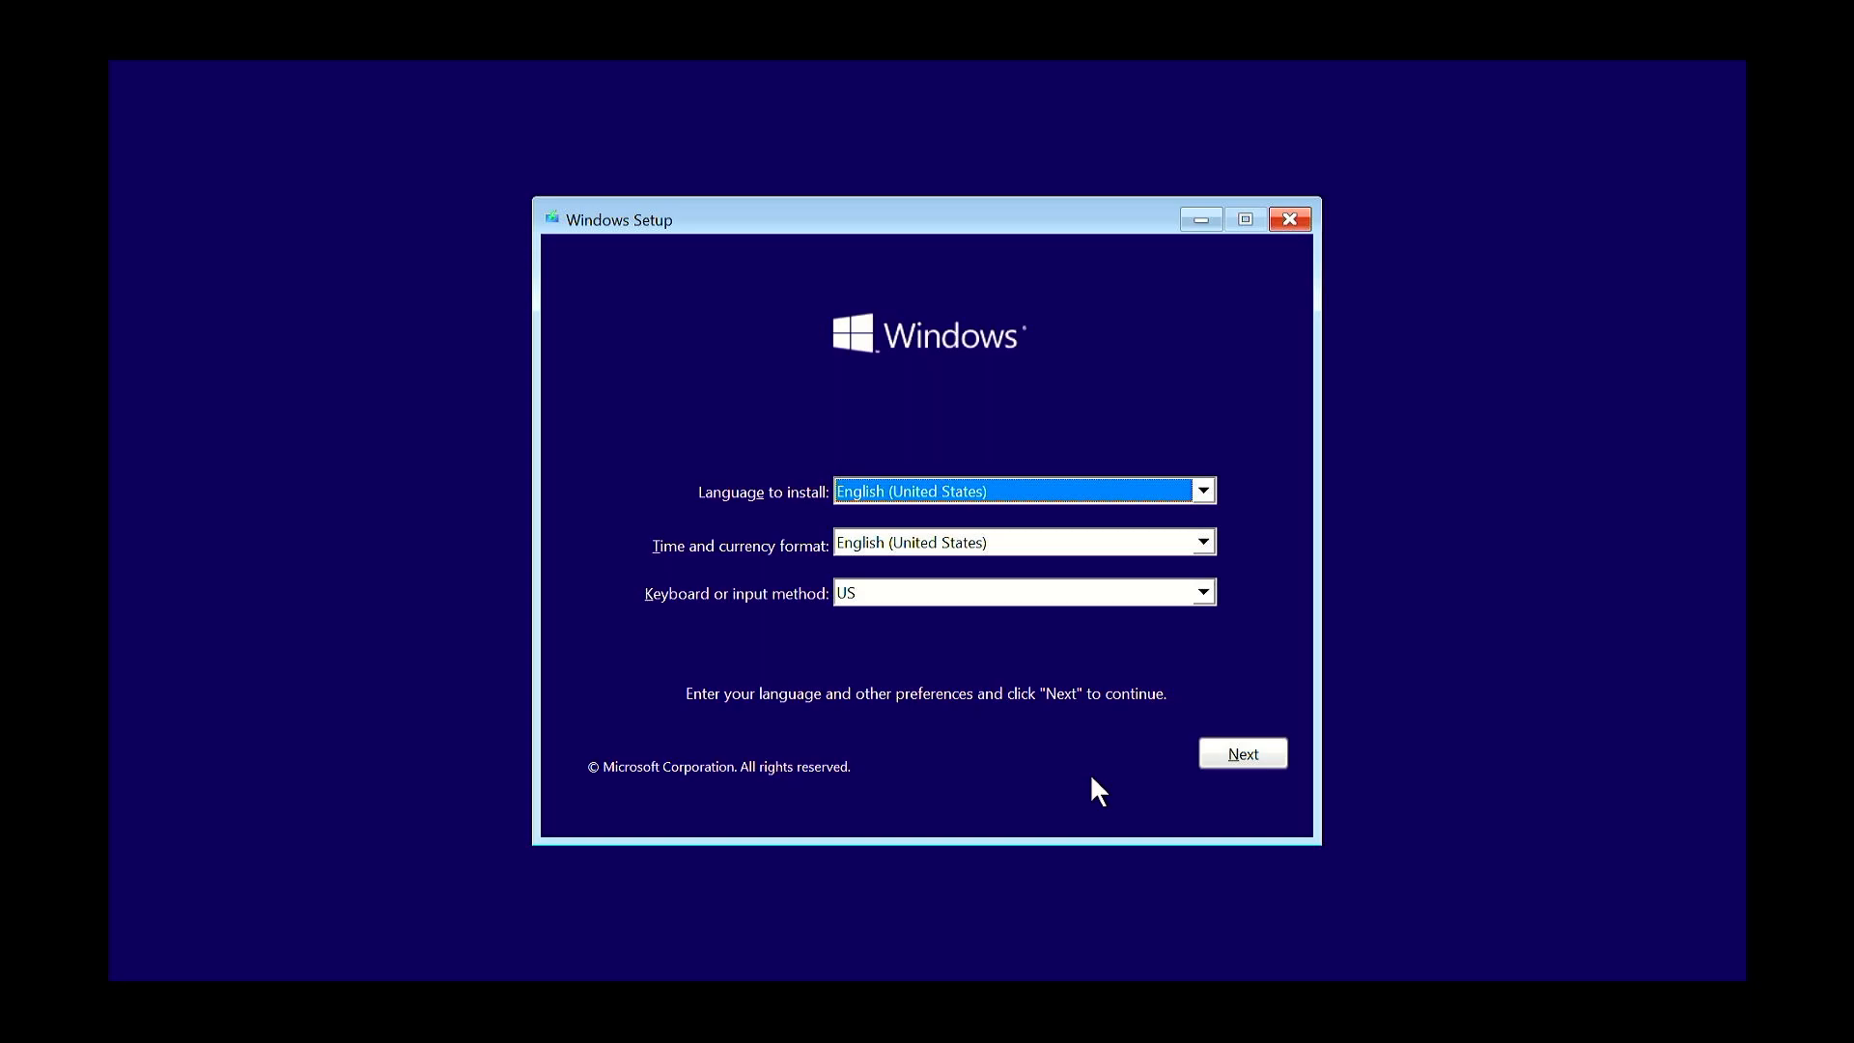
- Keep the default English language and keyboard settings and start Install now
click(1242, 753)
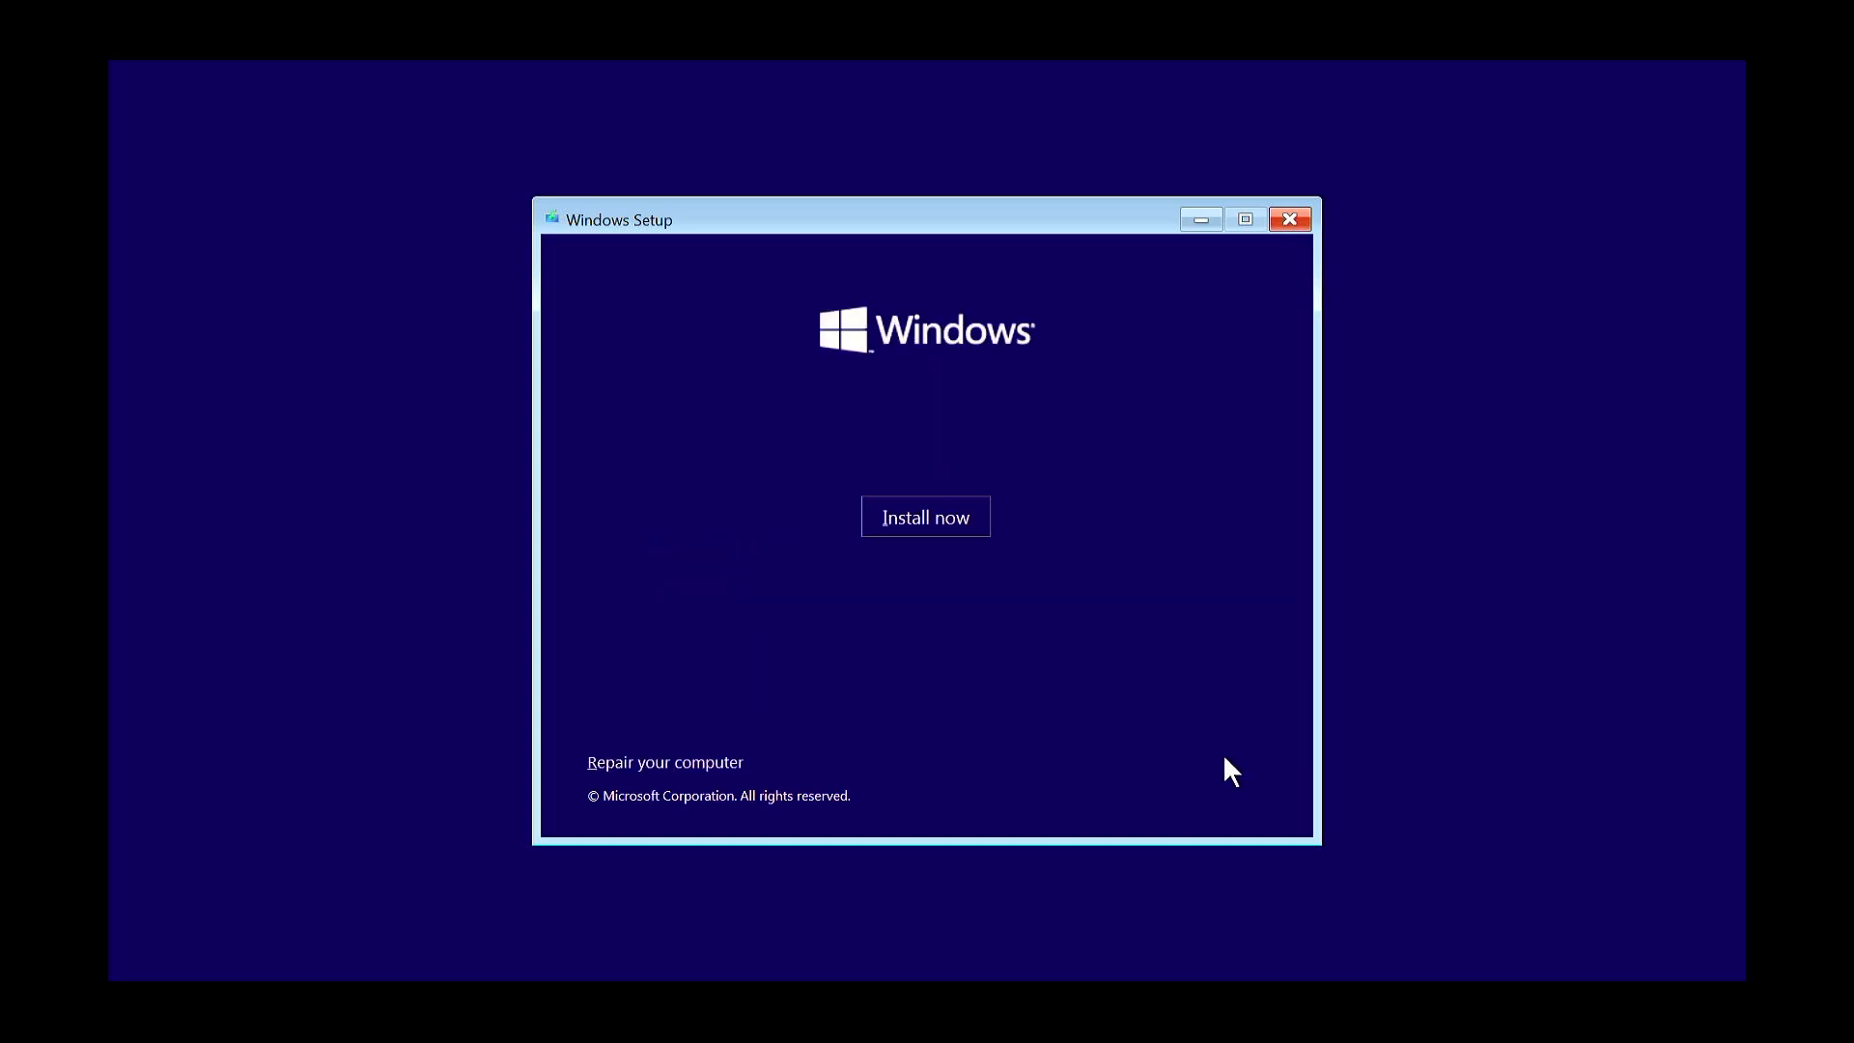
mouse_move(1077, 502)
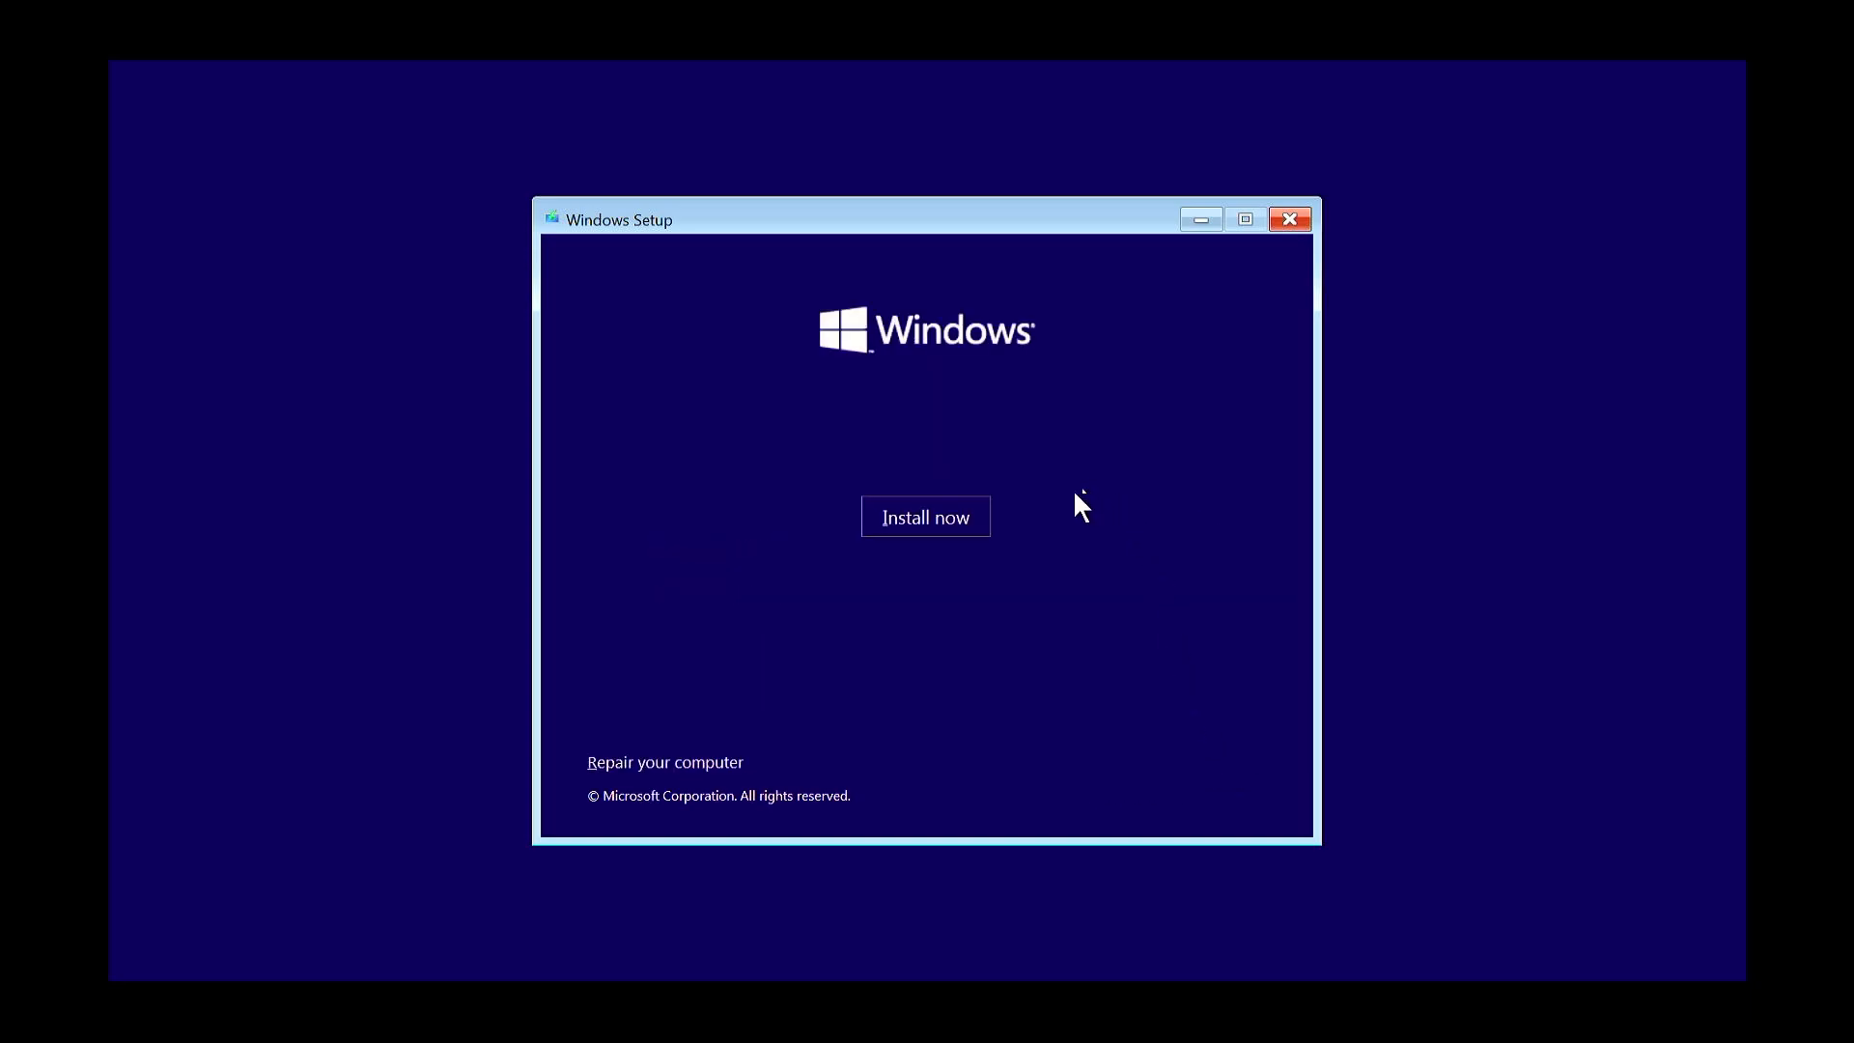
click(926, 518)
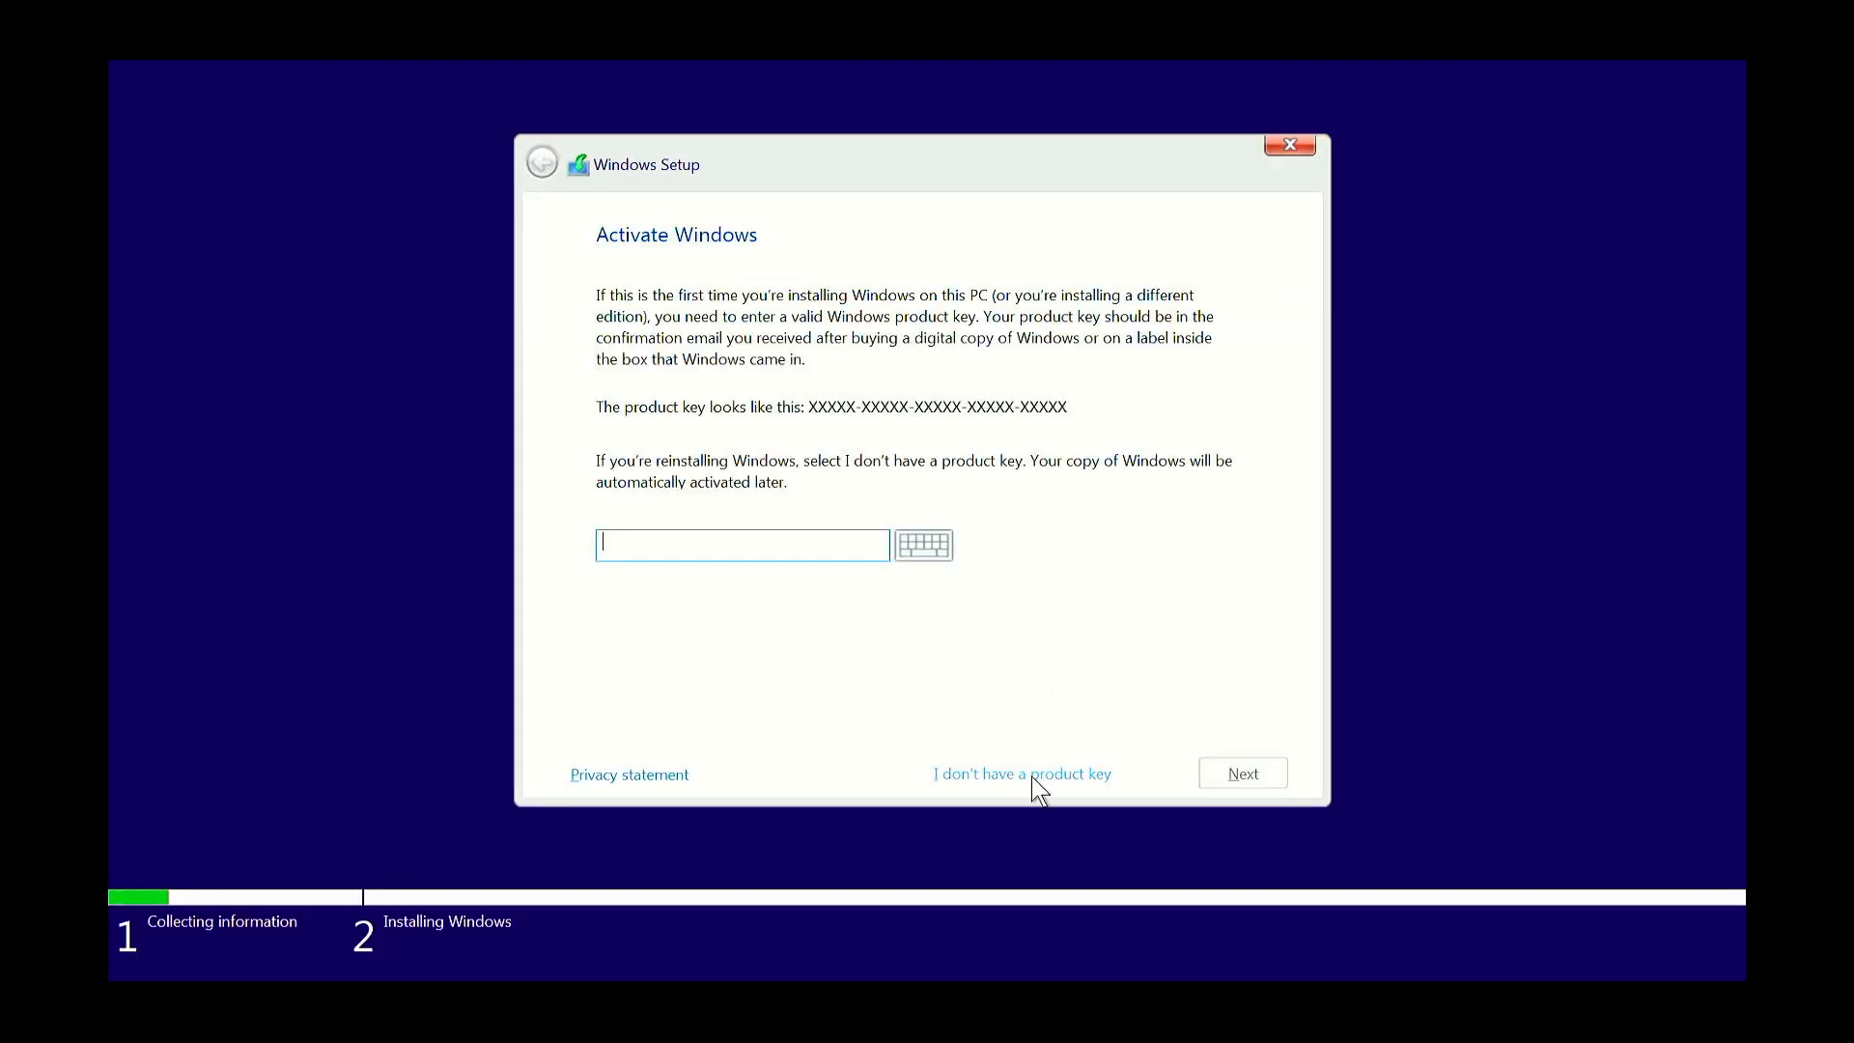
- Continue without a product key and choose the Windows 11 Pro edition to install
click(1020, 773)
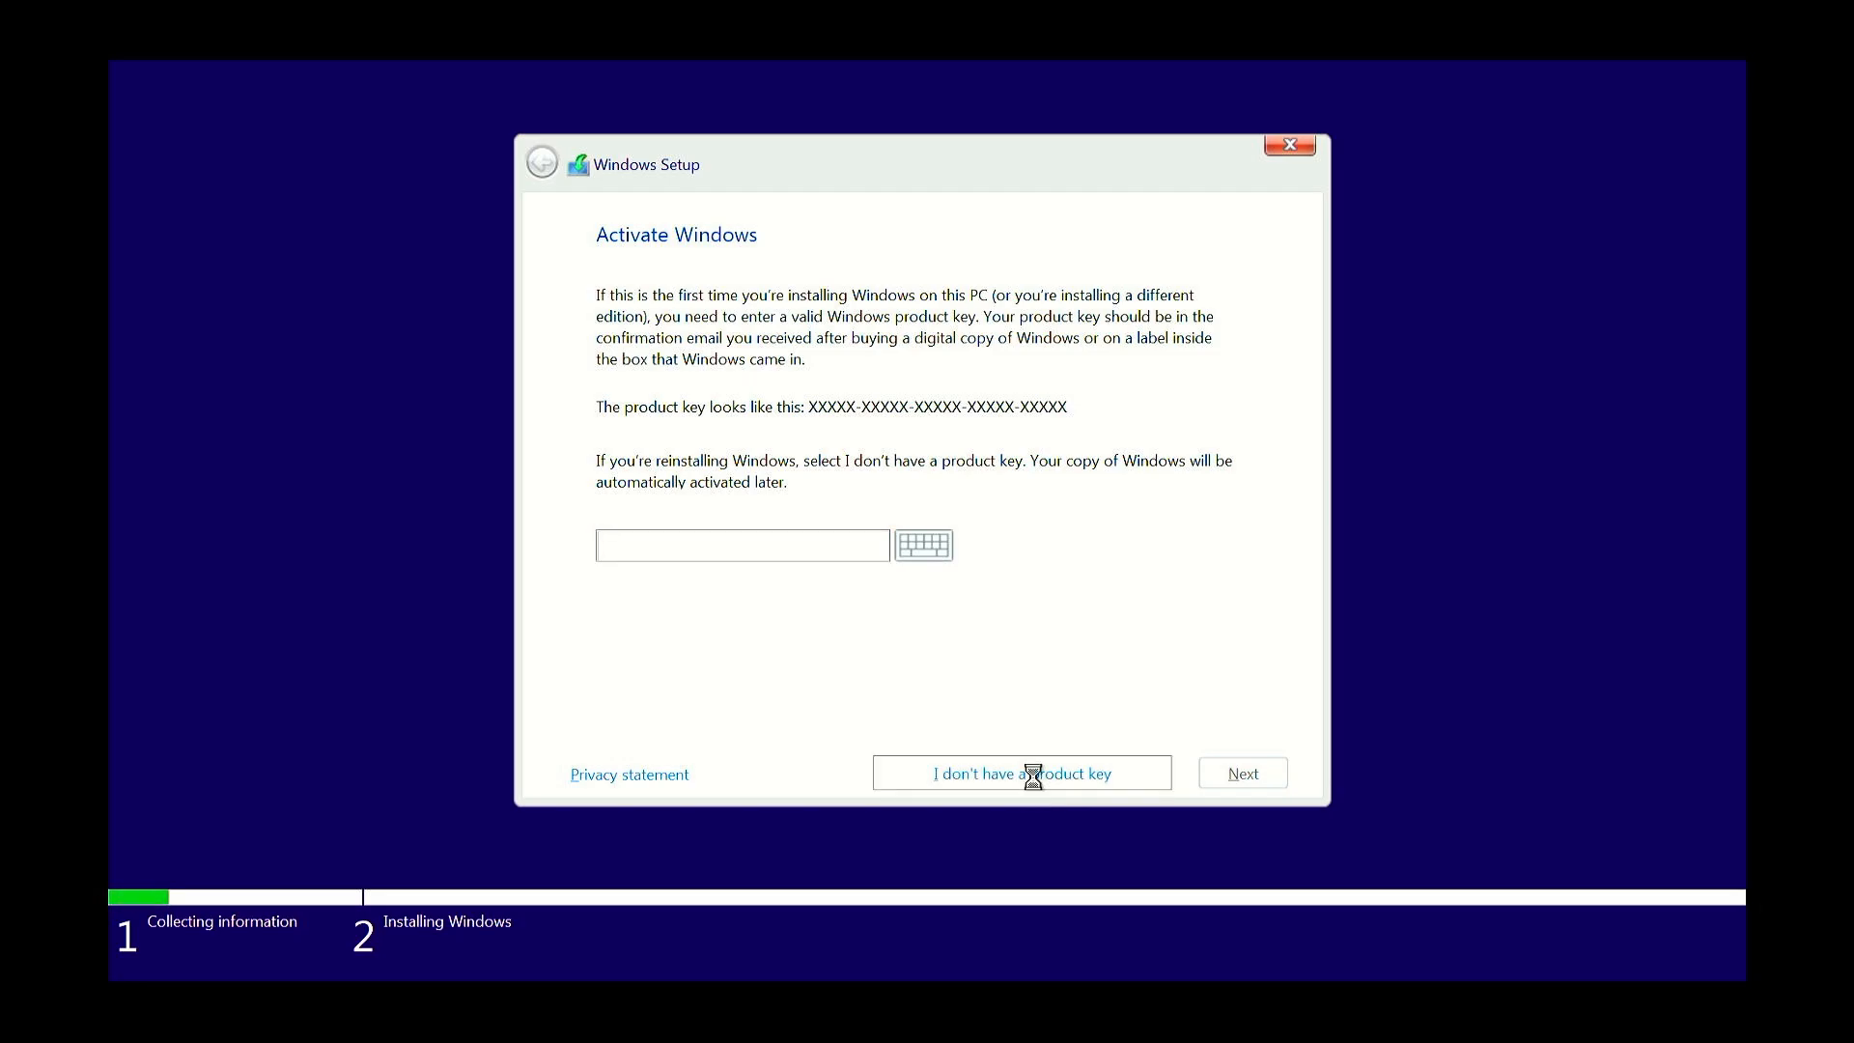
click(1019, 772)
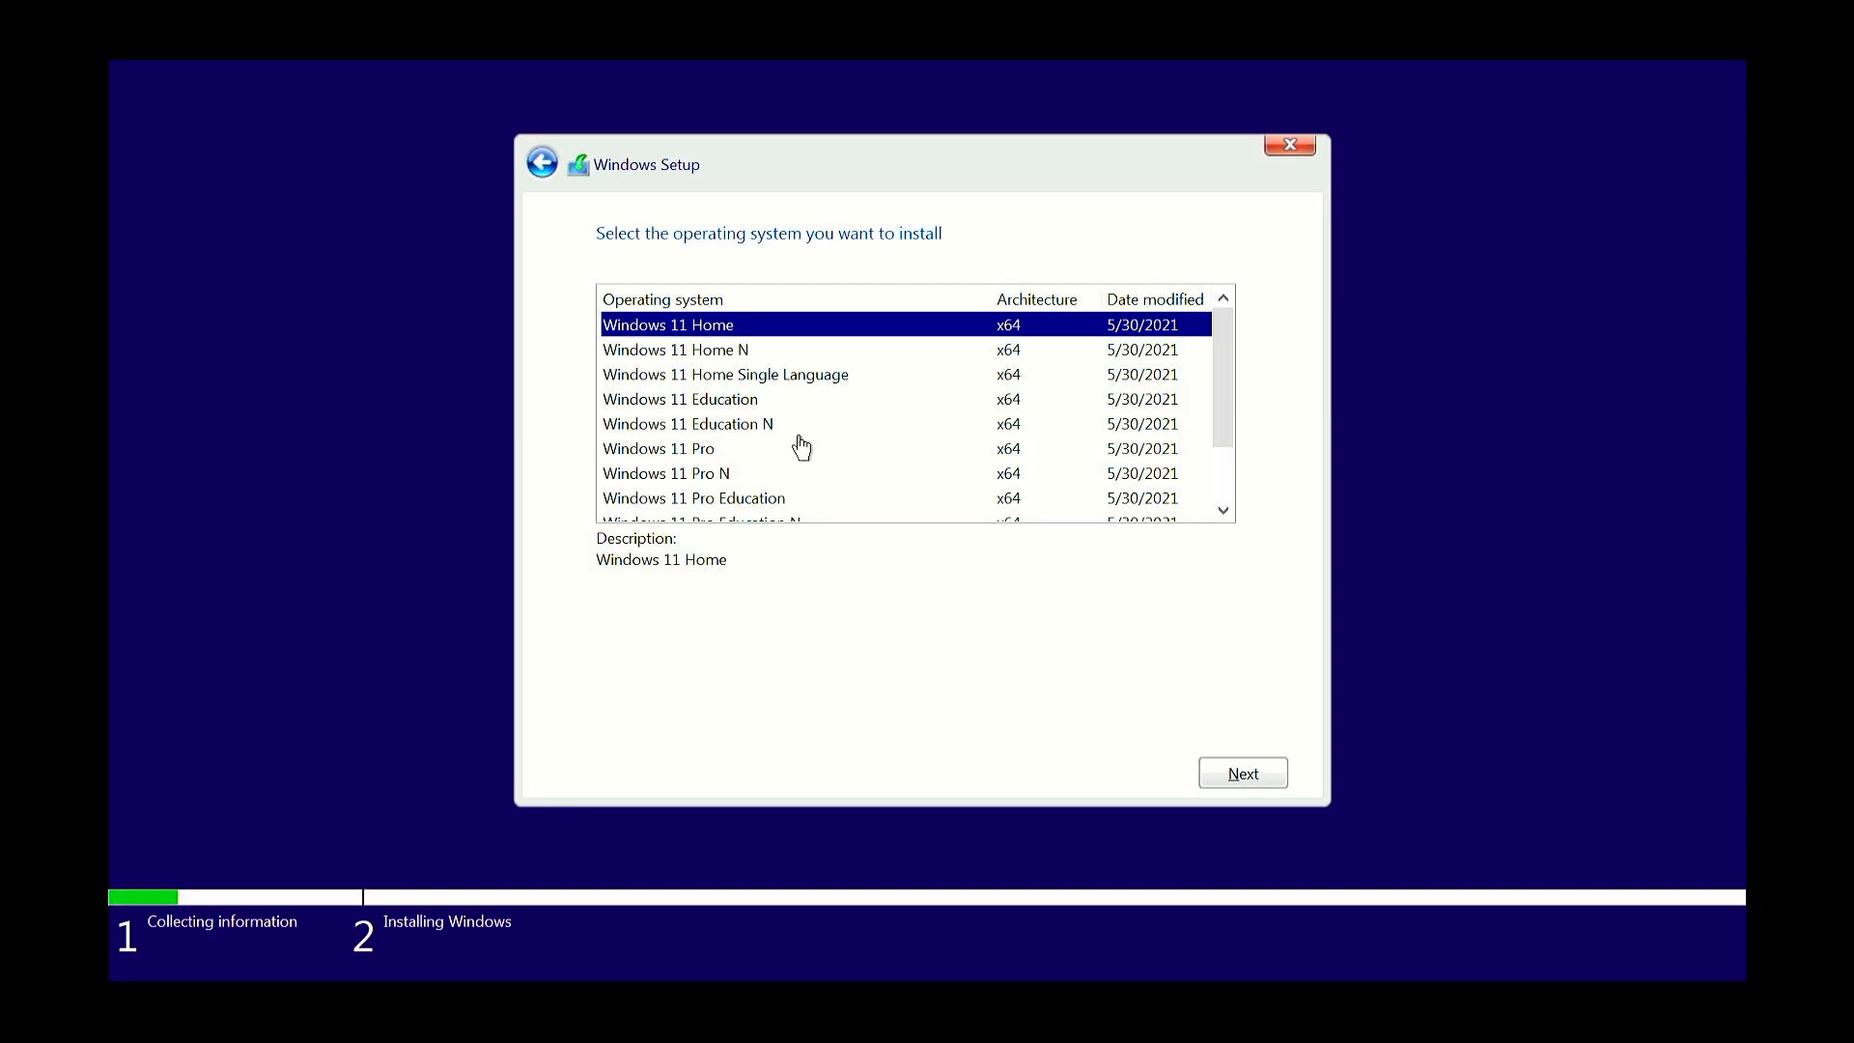
click(668, 473)
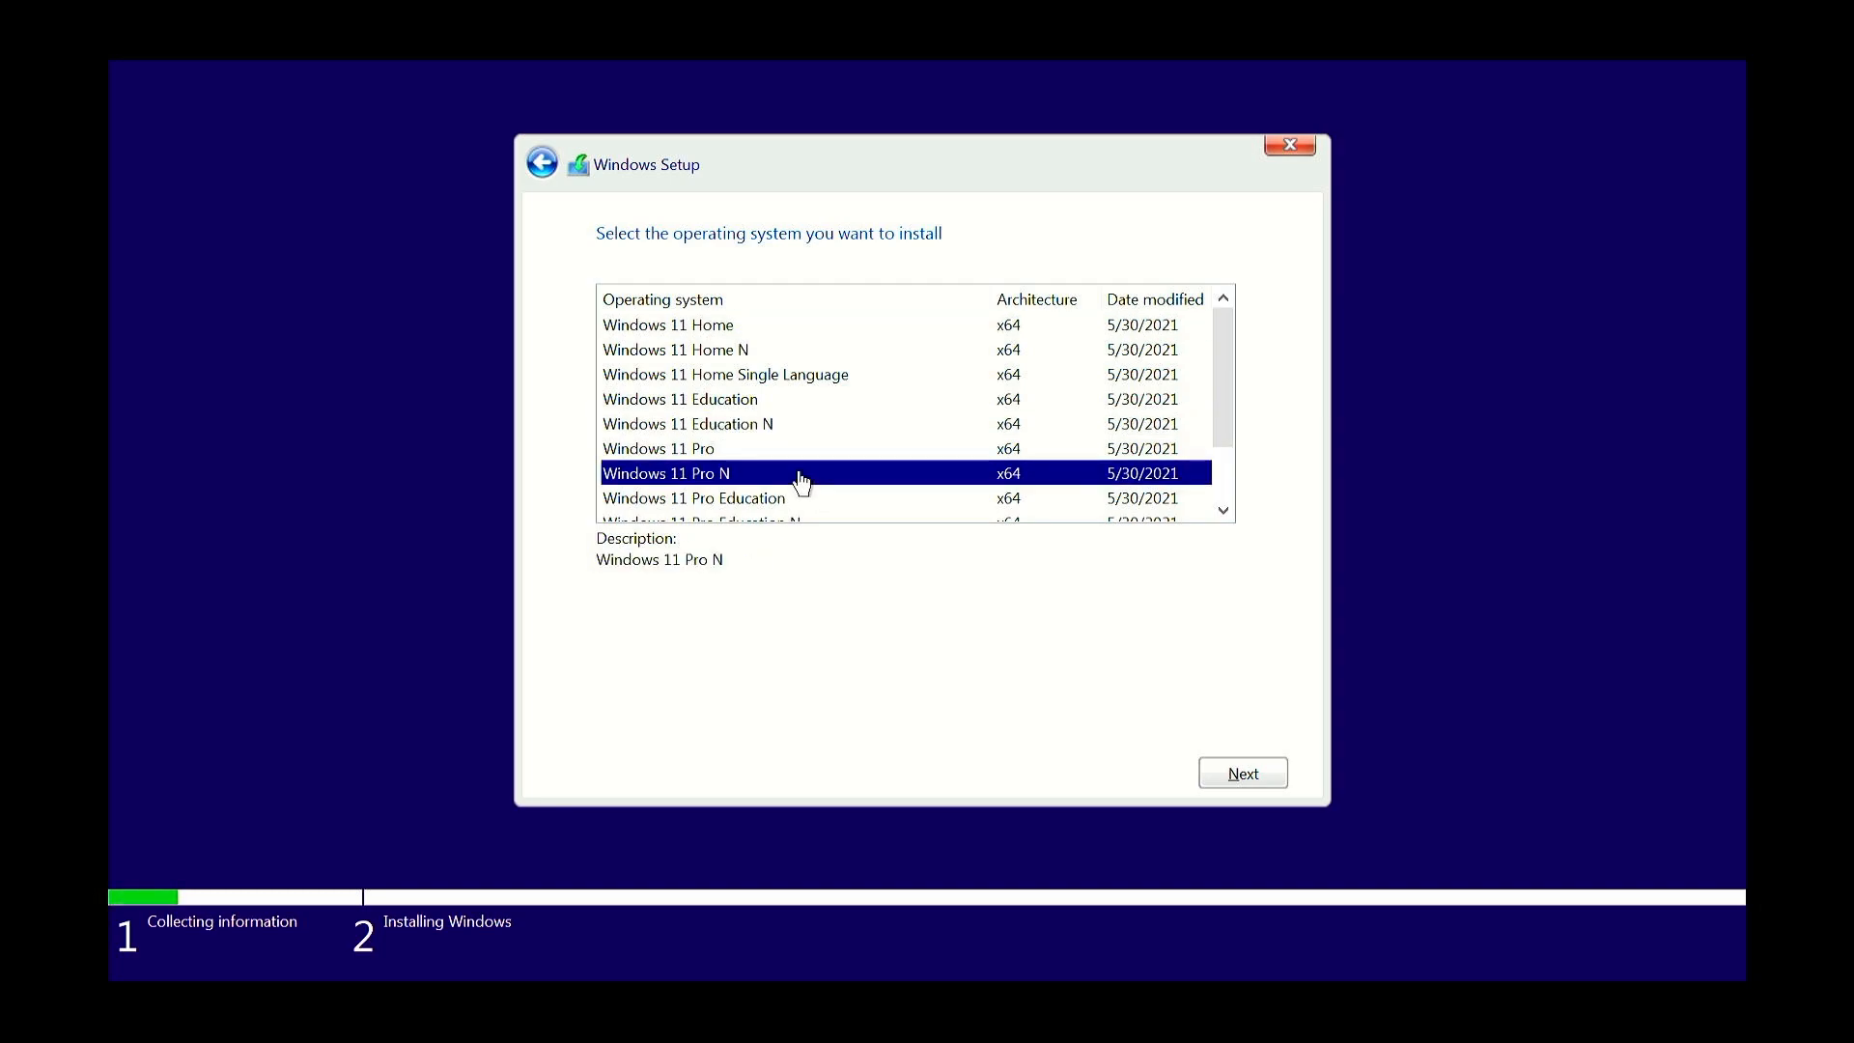
click(657, 448)
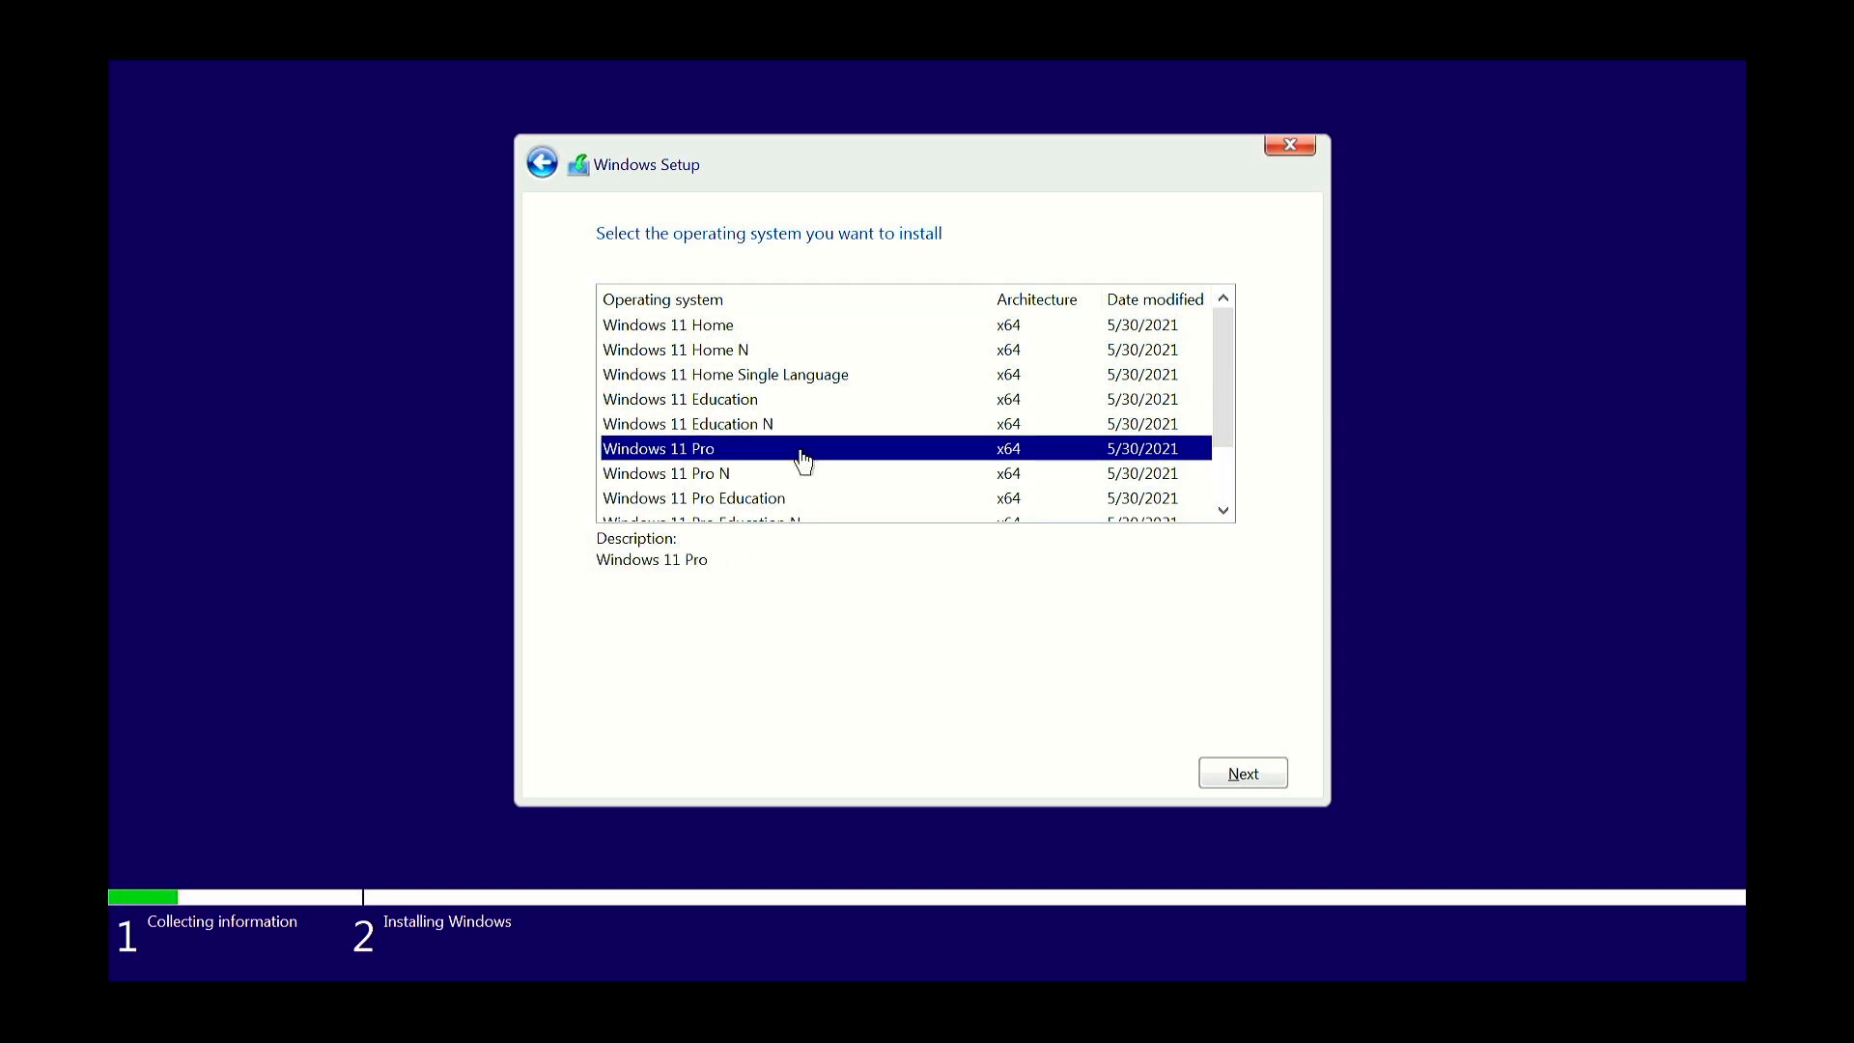
mouse_move(1213, 734)
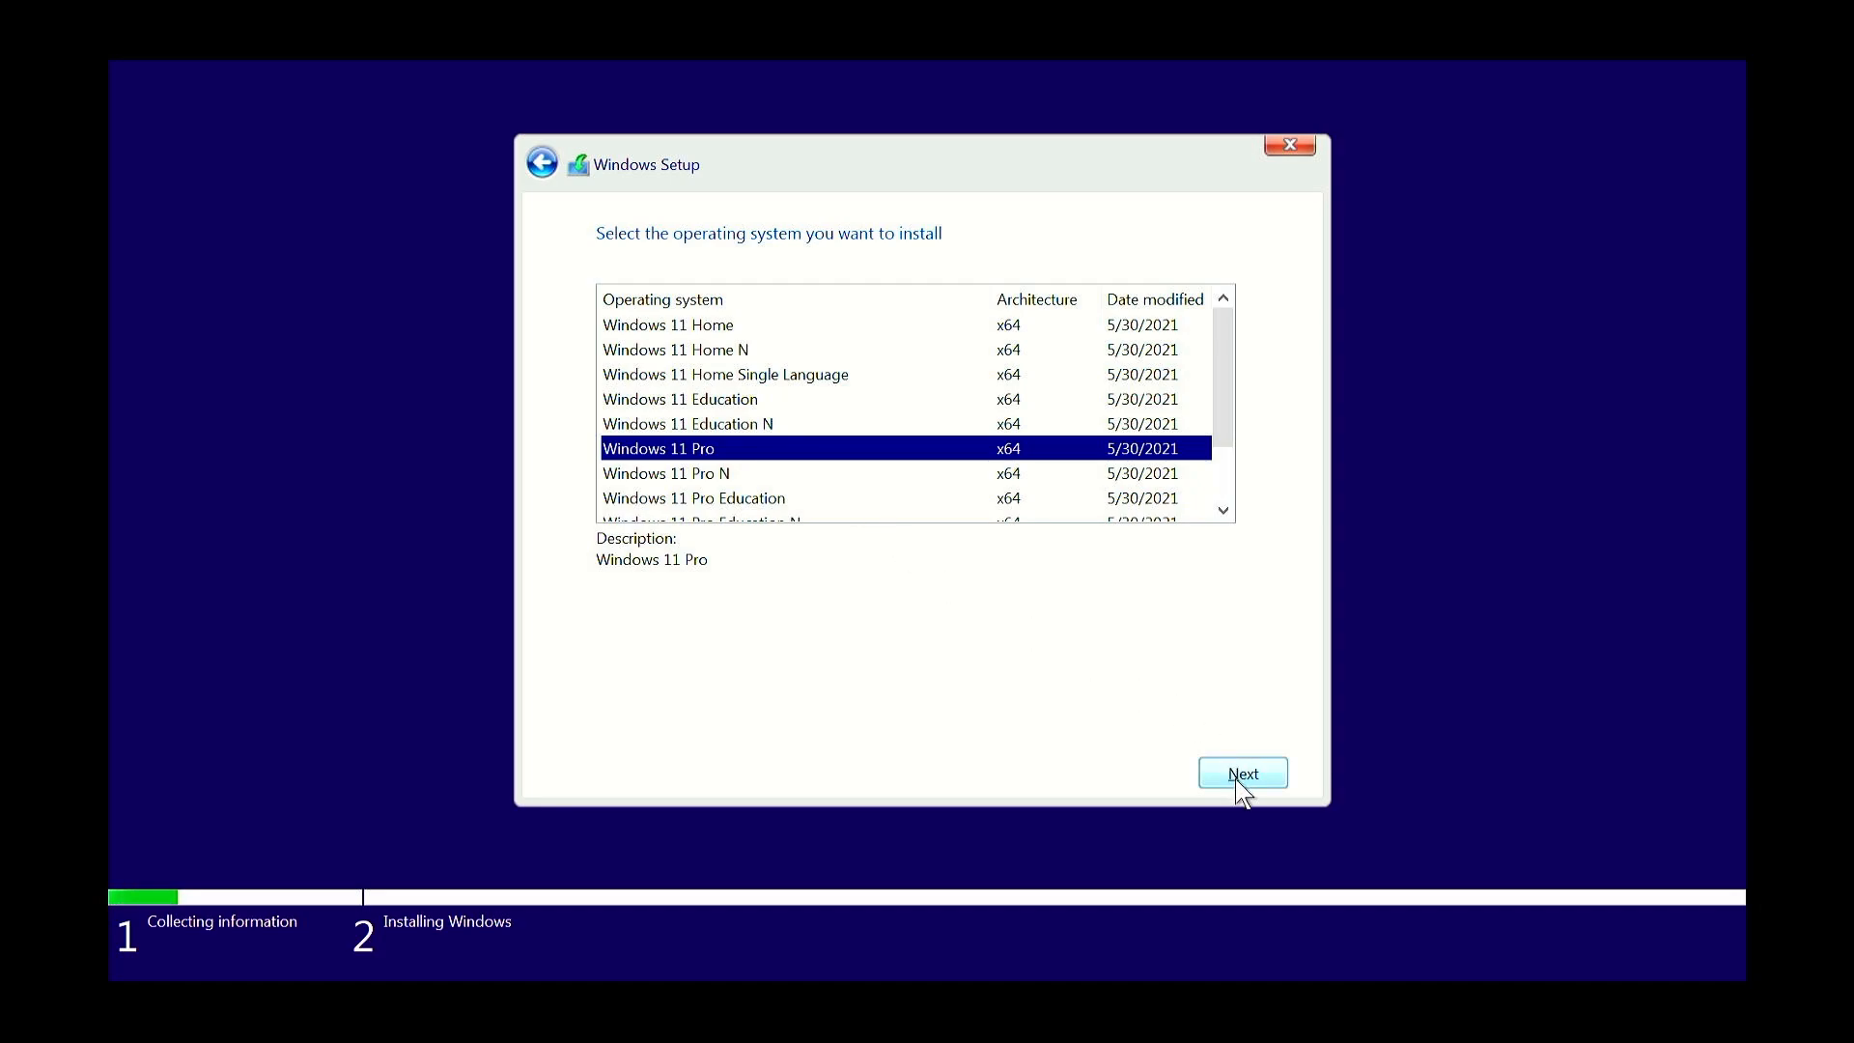
click(1242, 772)
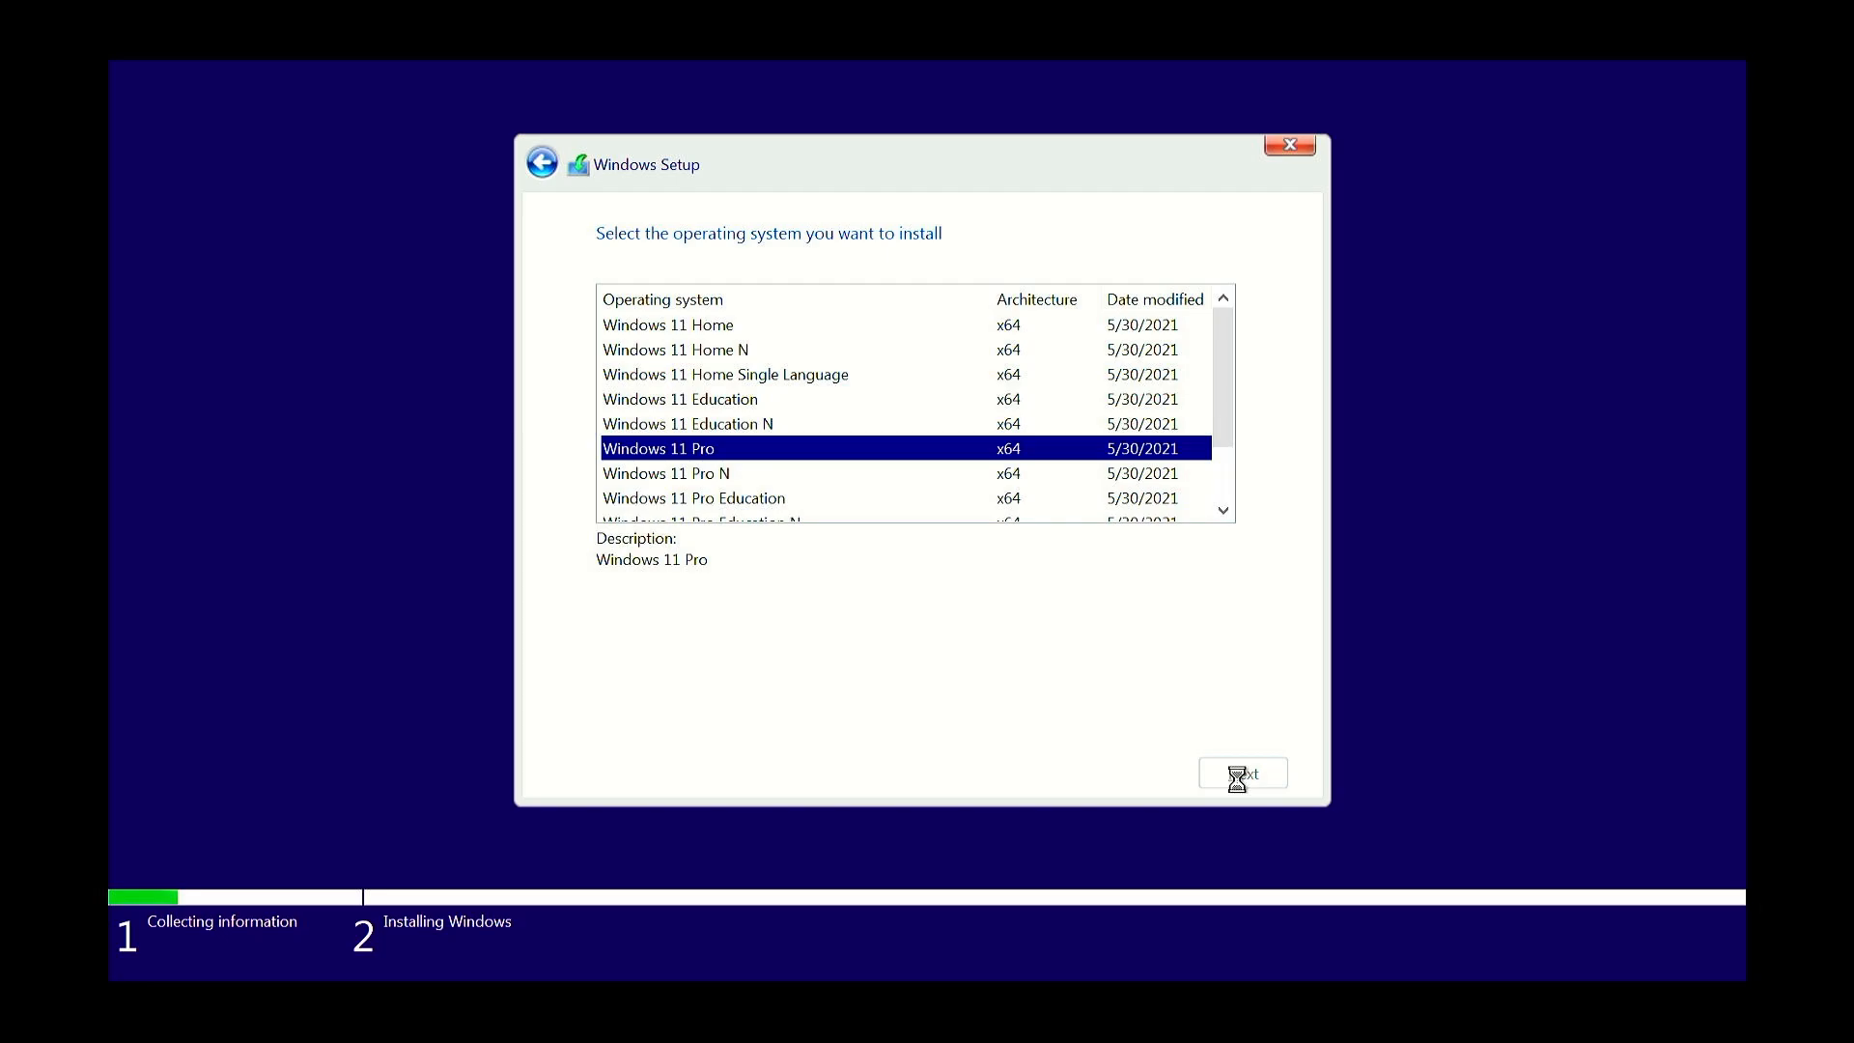
click(1242, 772)
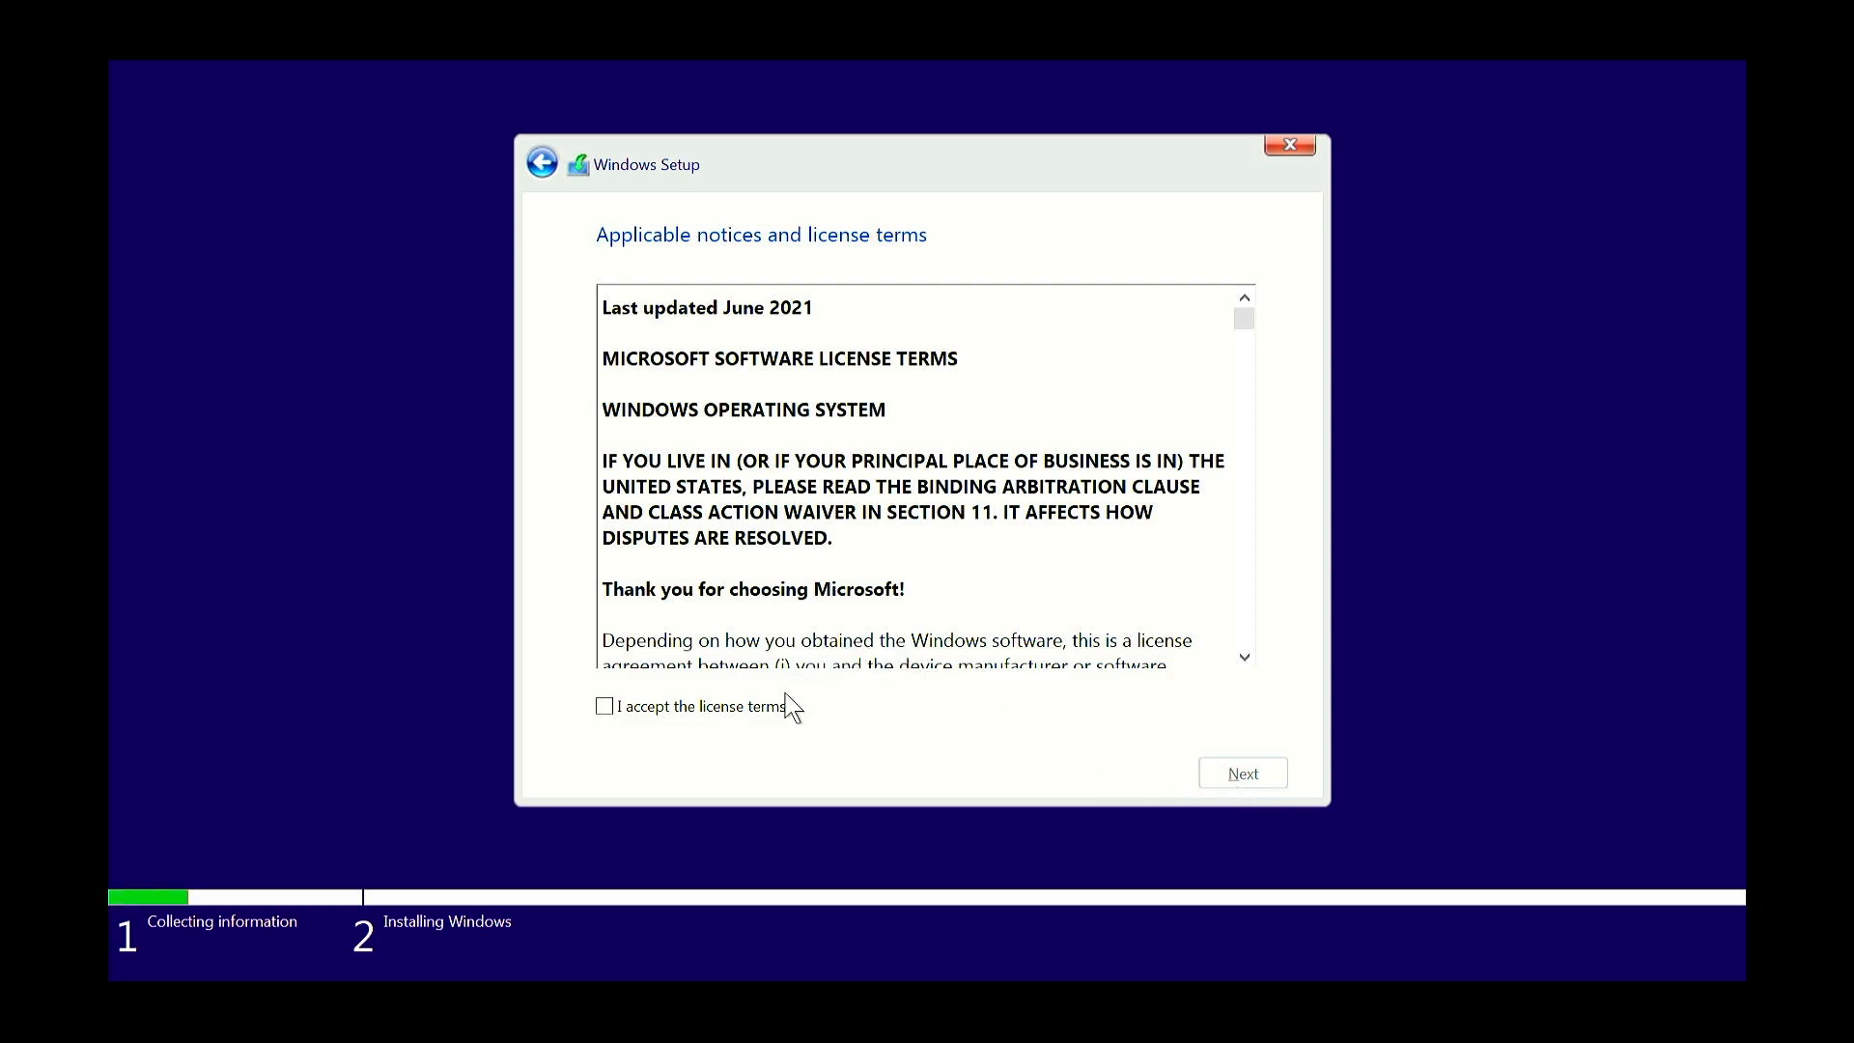
- Accept the license terms and proceed to the installation type choice
click(603, 707)
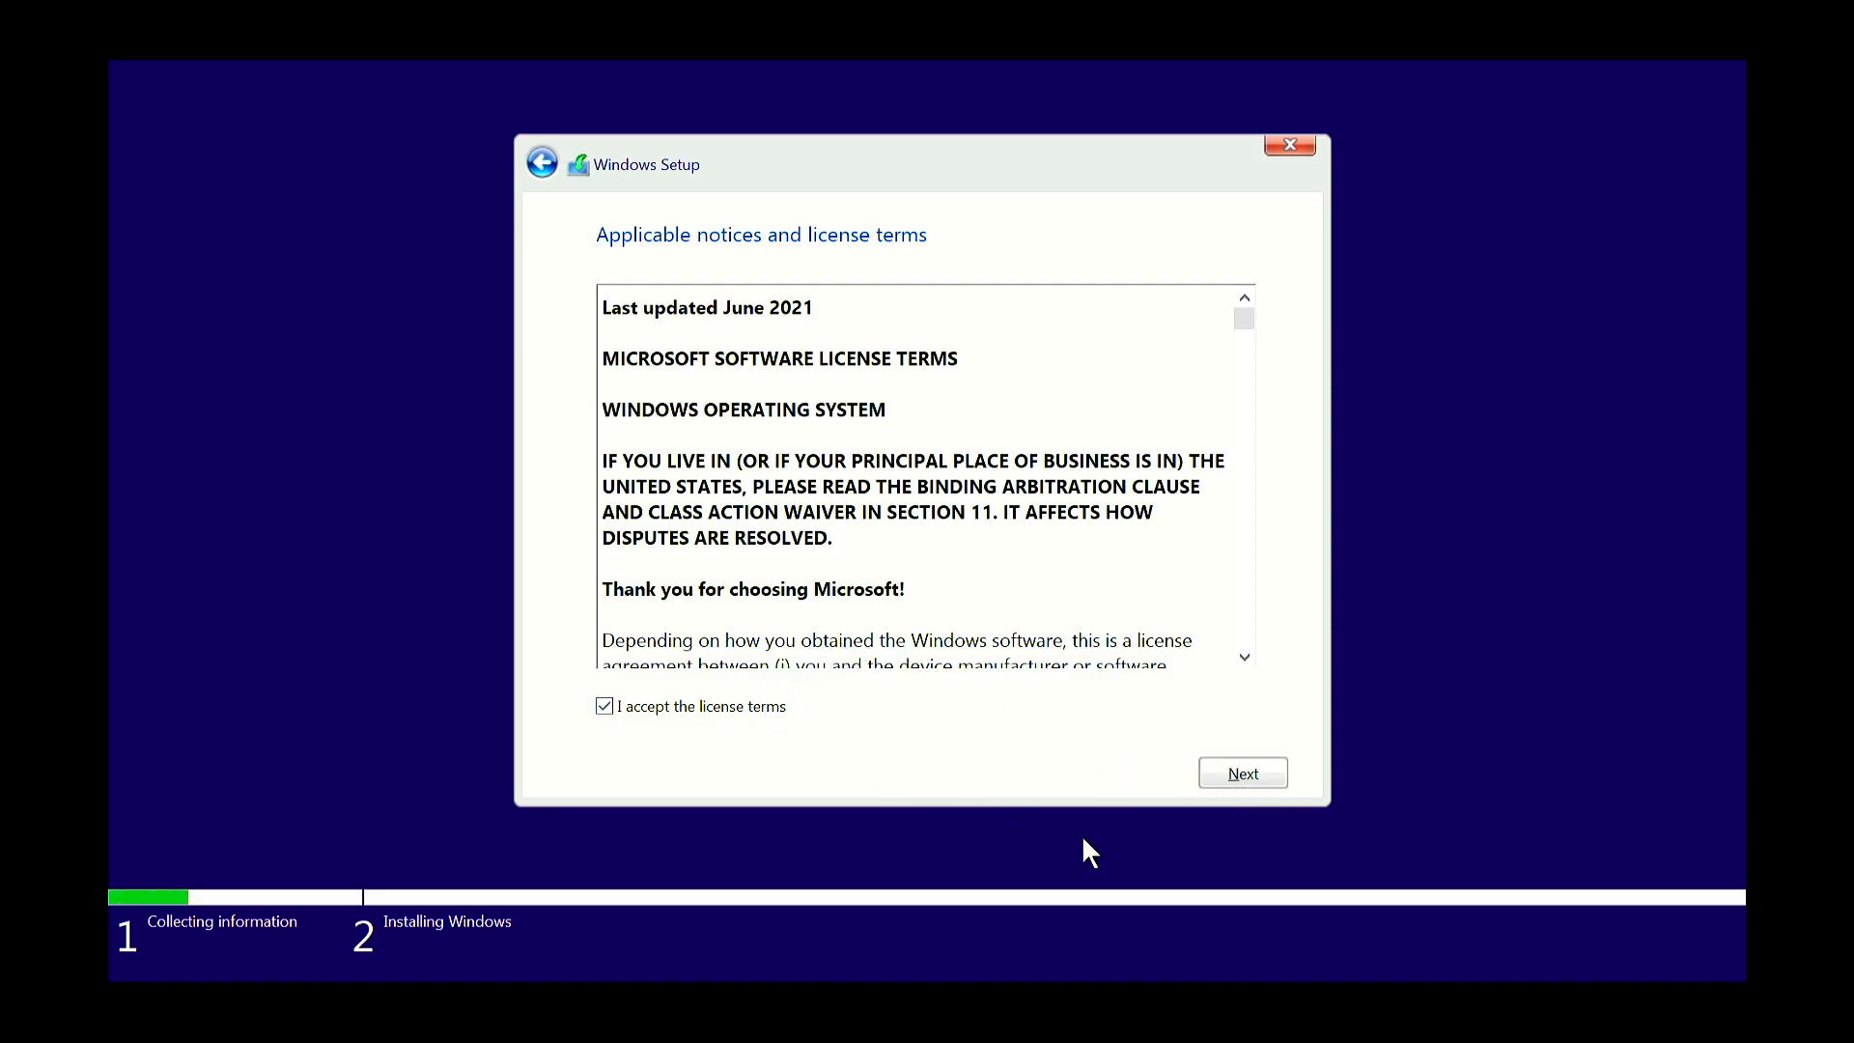
click(1242, 773)
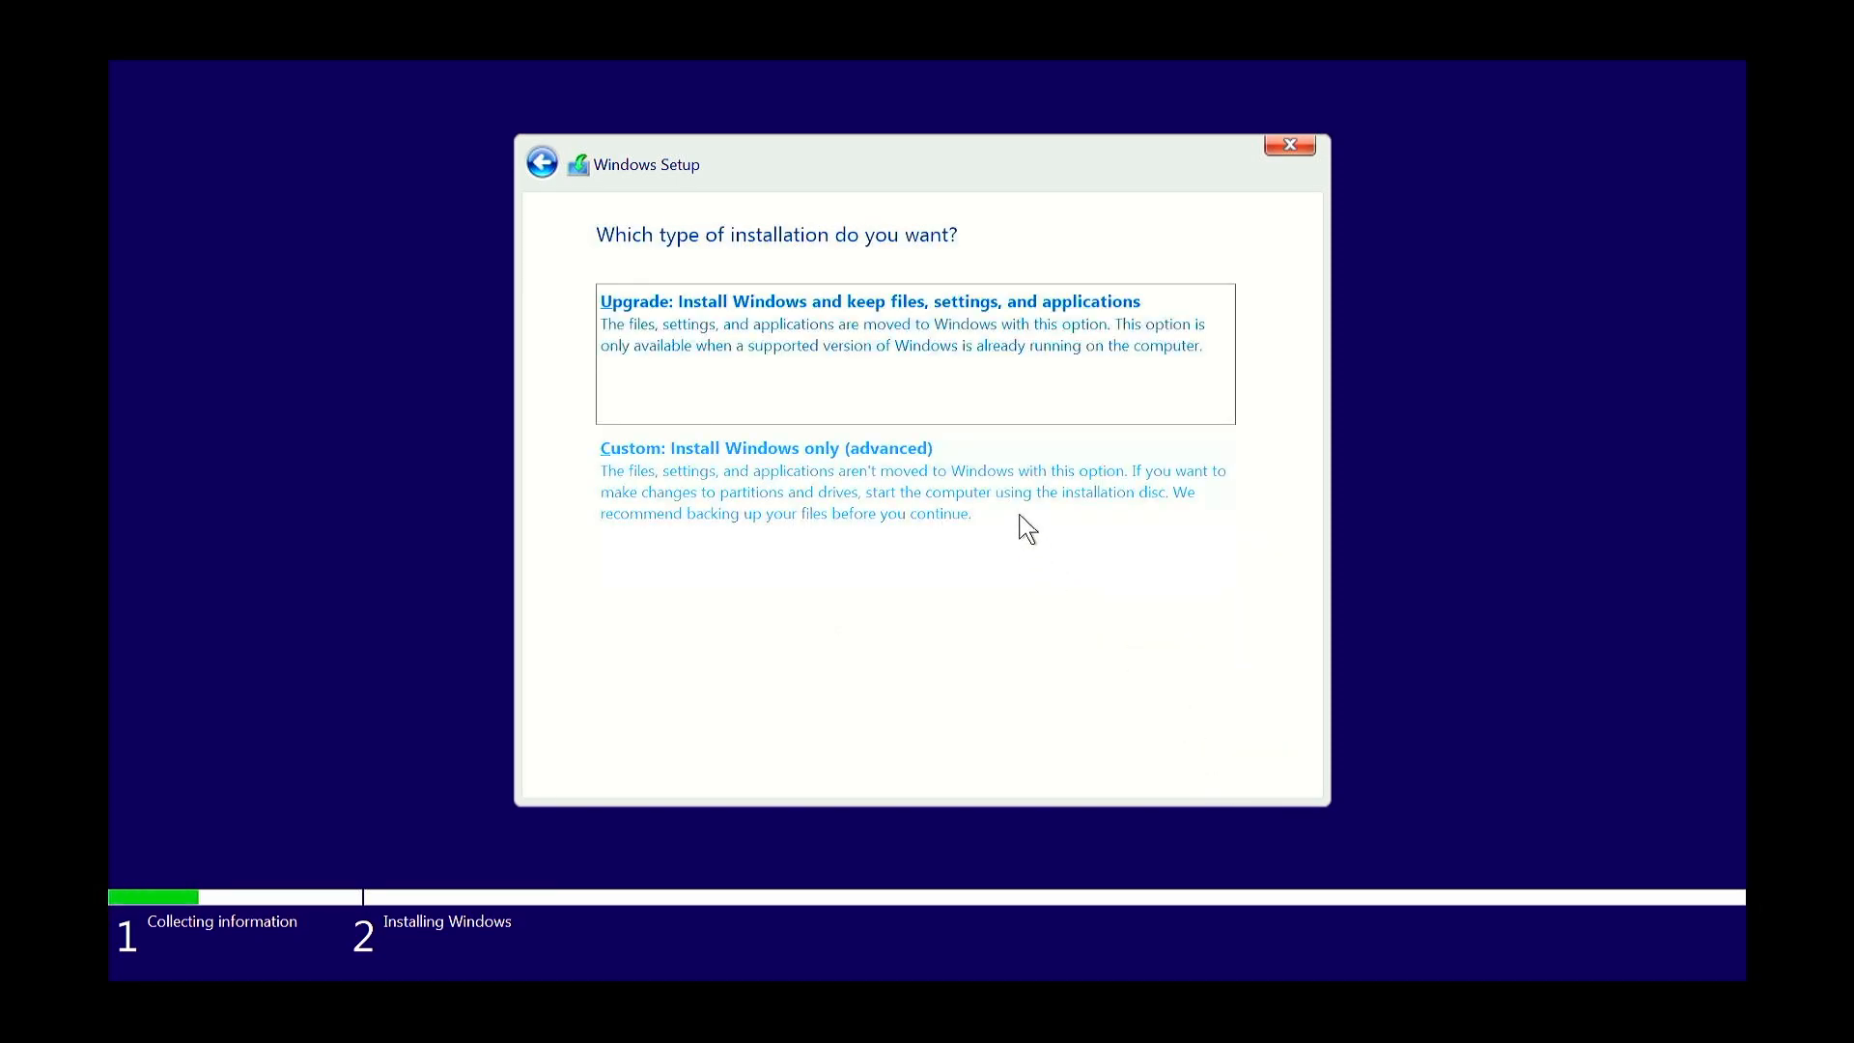
- Choose Custom install to reach the partition list, then quit setup and cancel the installation
click(765, 446)
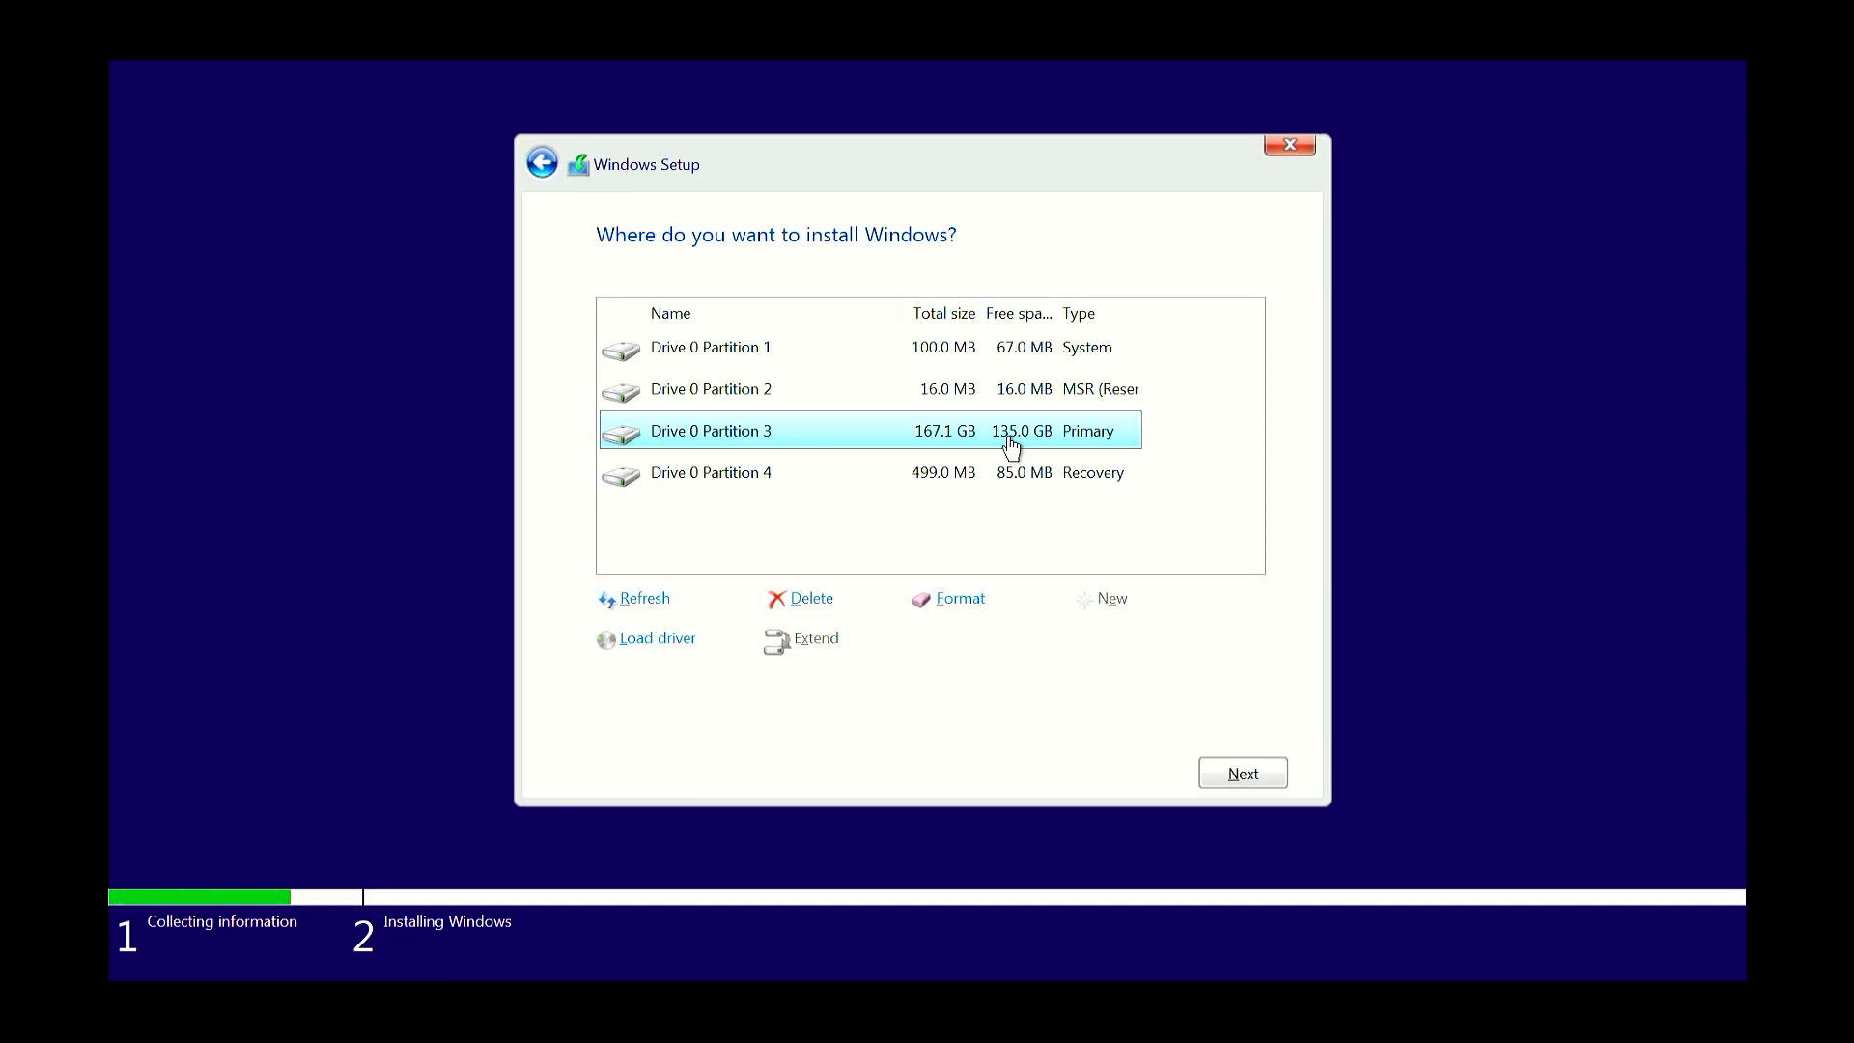
mouse_move(962, 512)
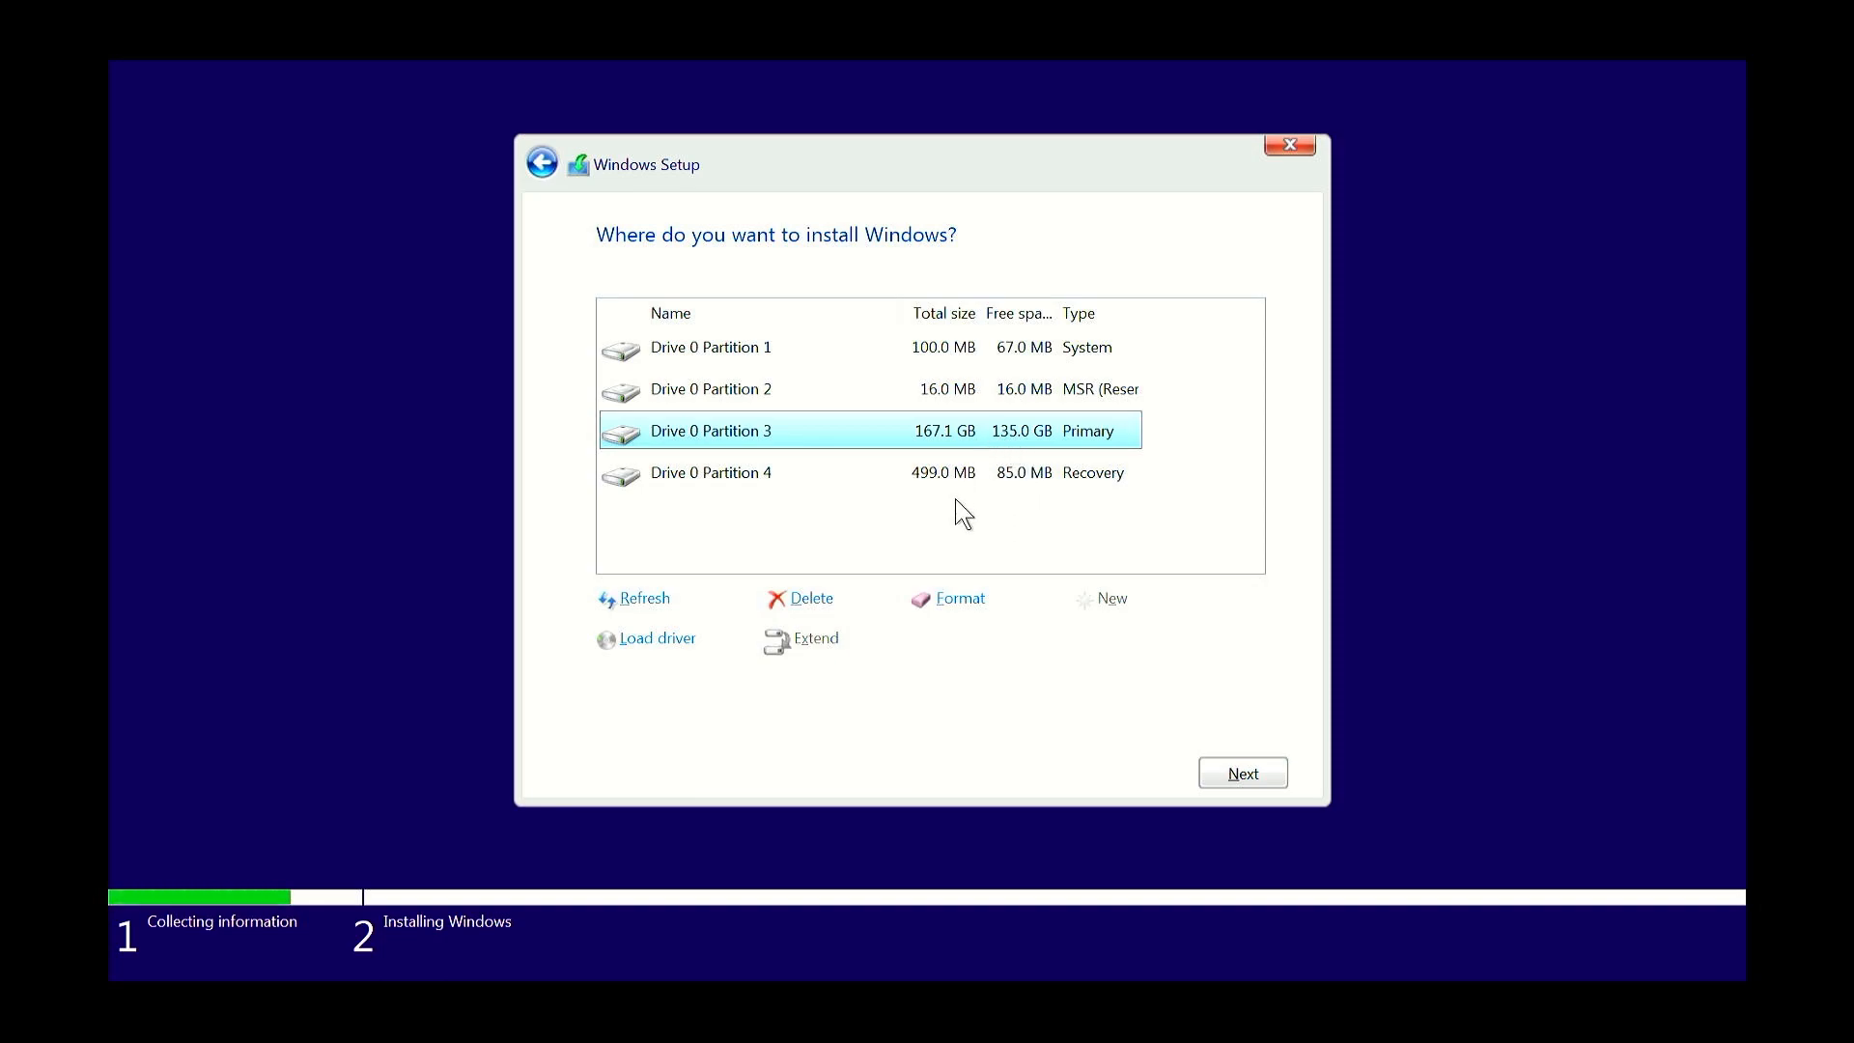
mouse_move(1178, 410)
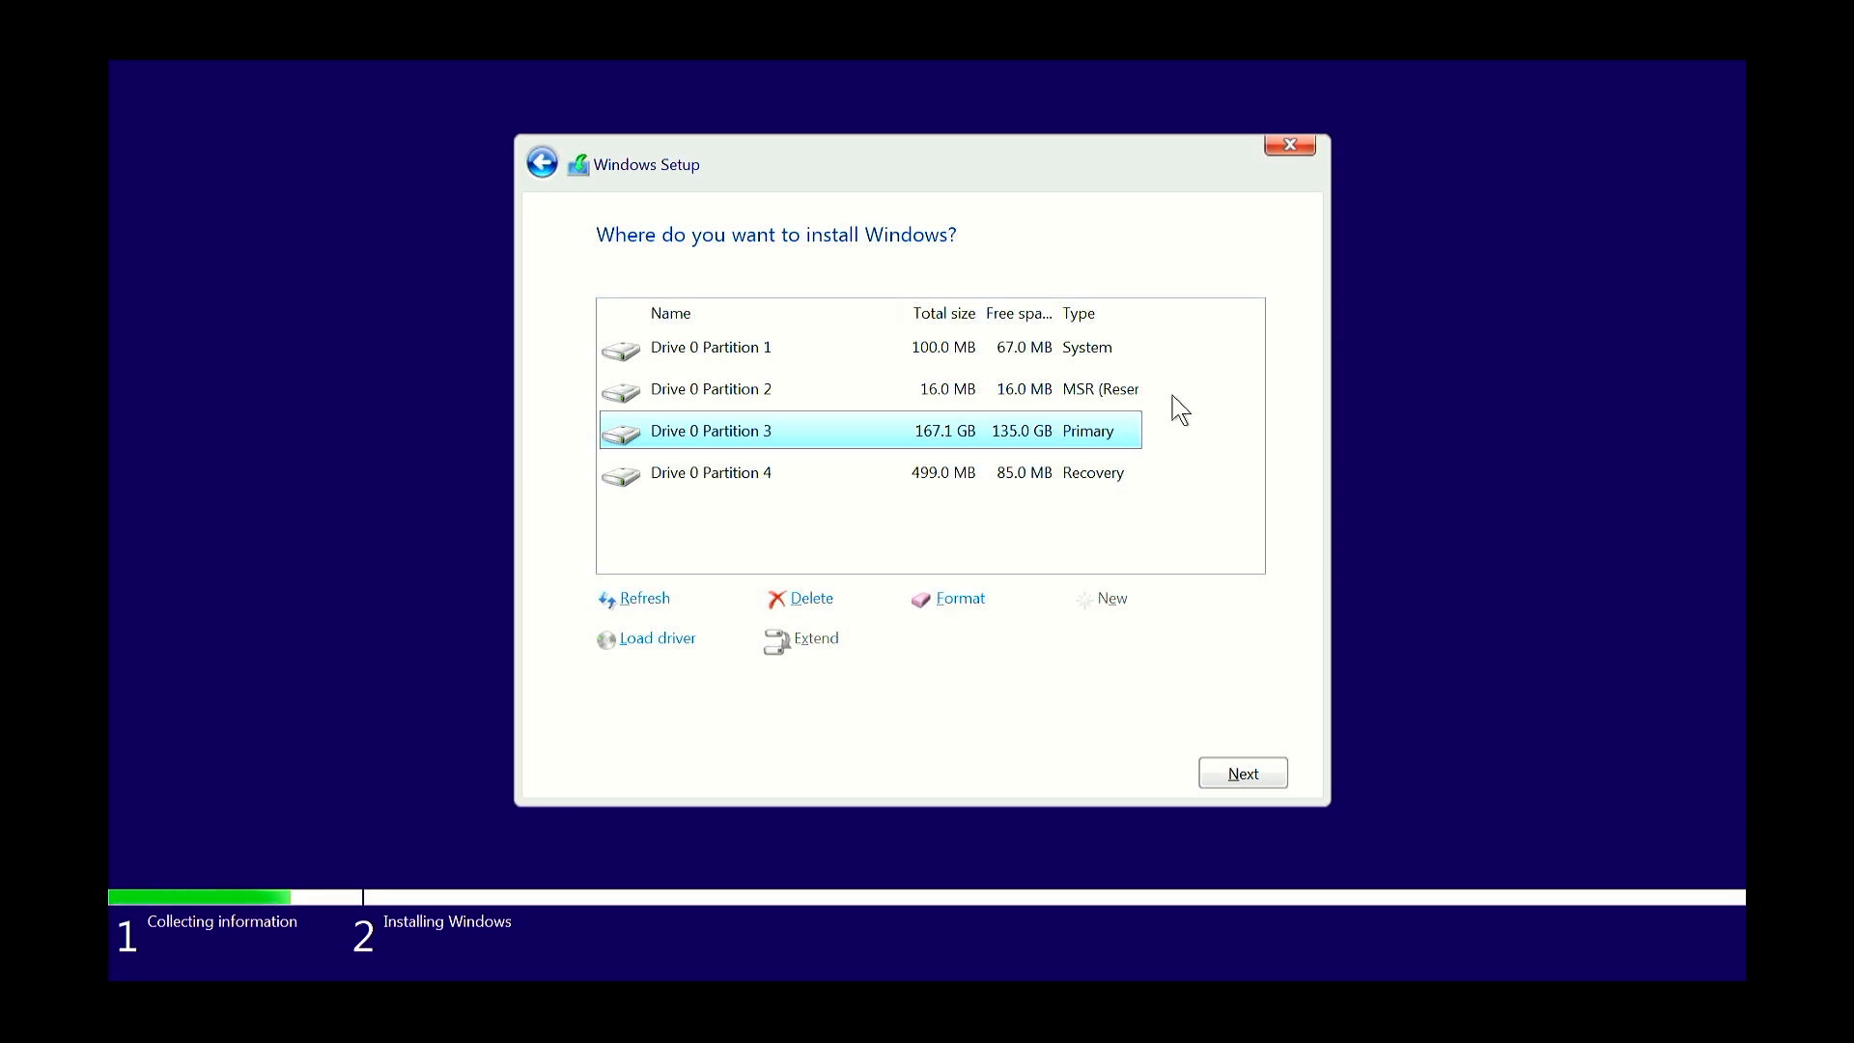
mouse_move(1288, 145)
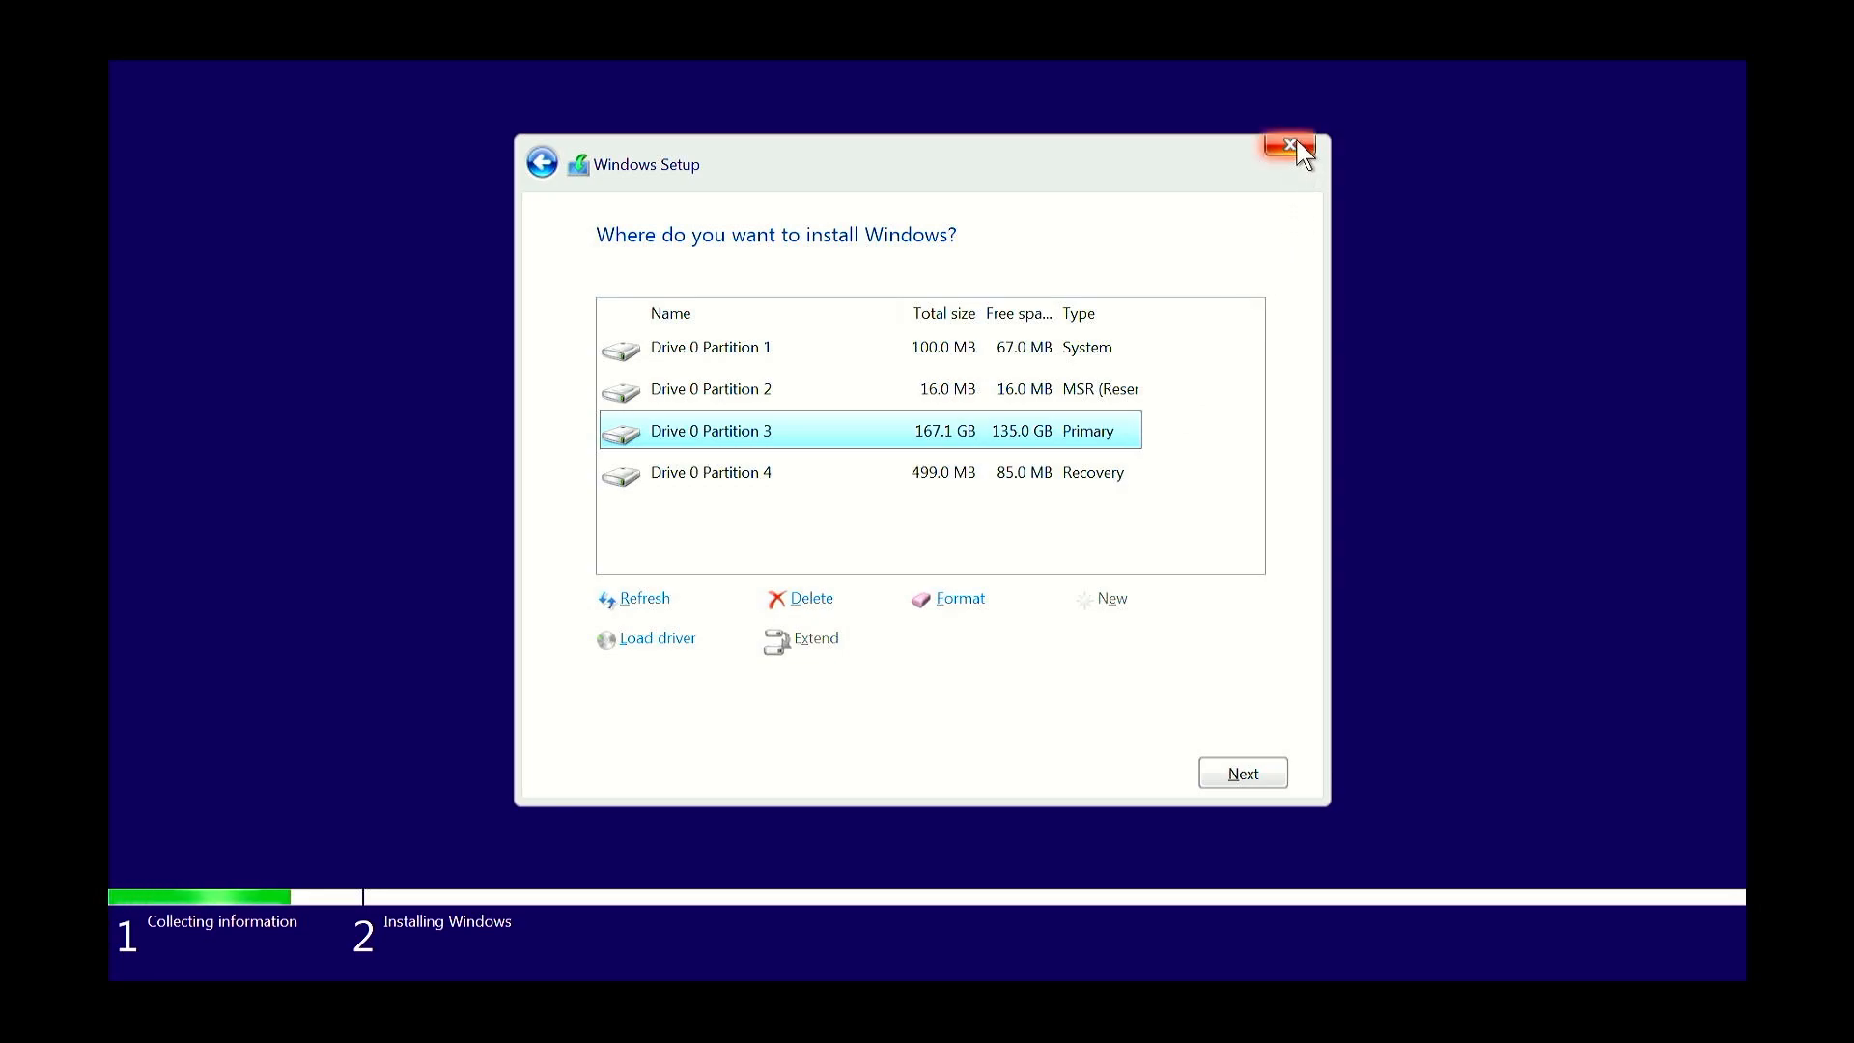
click(1288, 146)
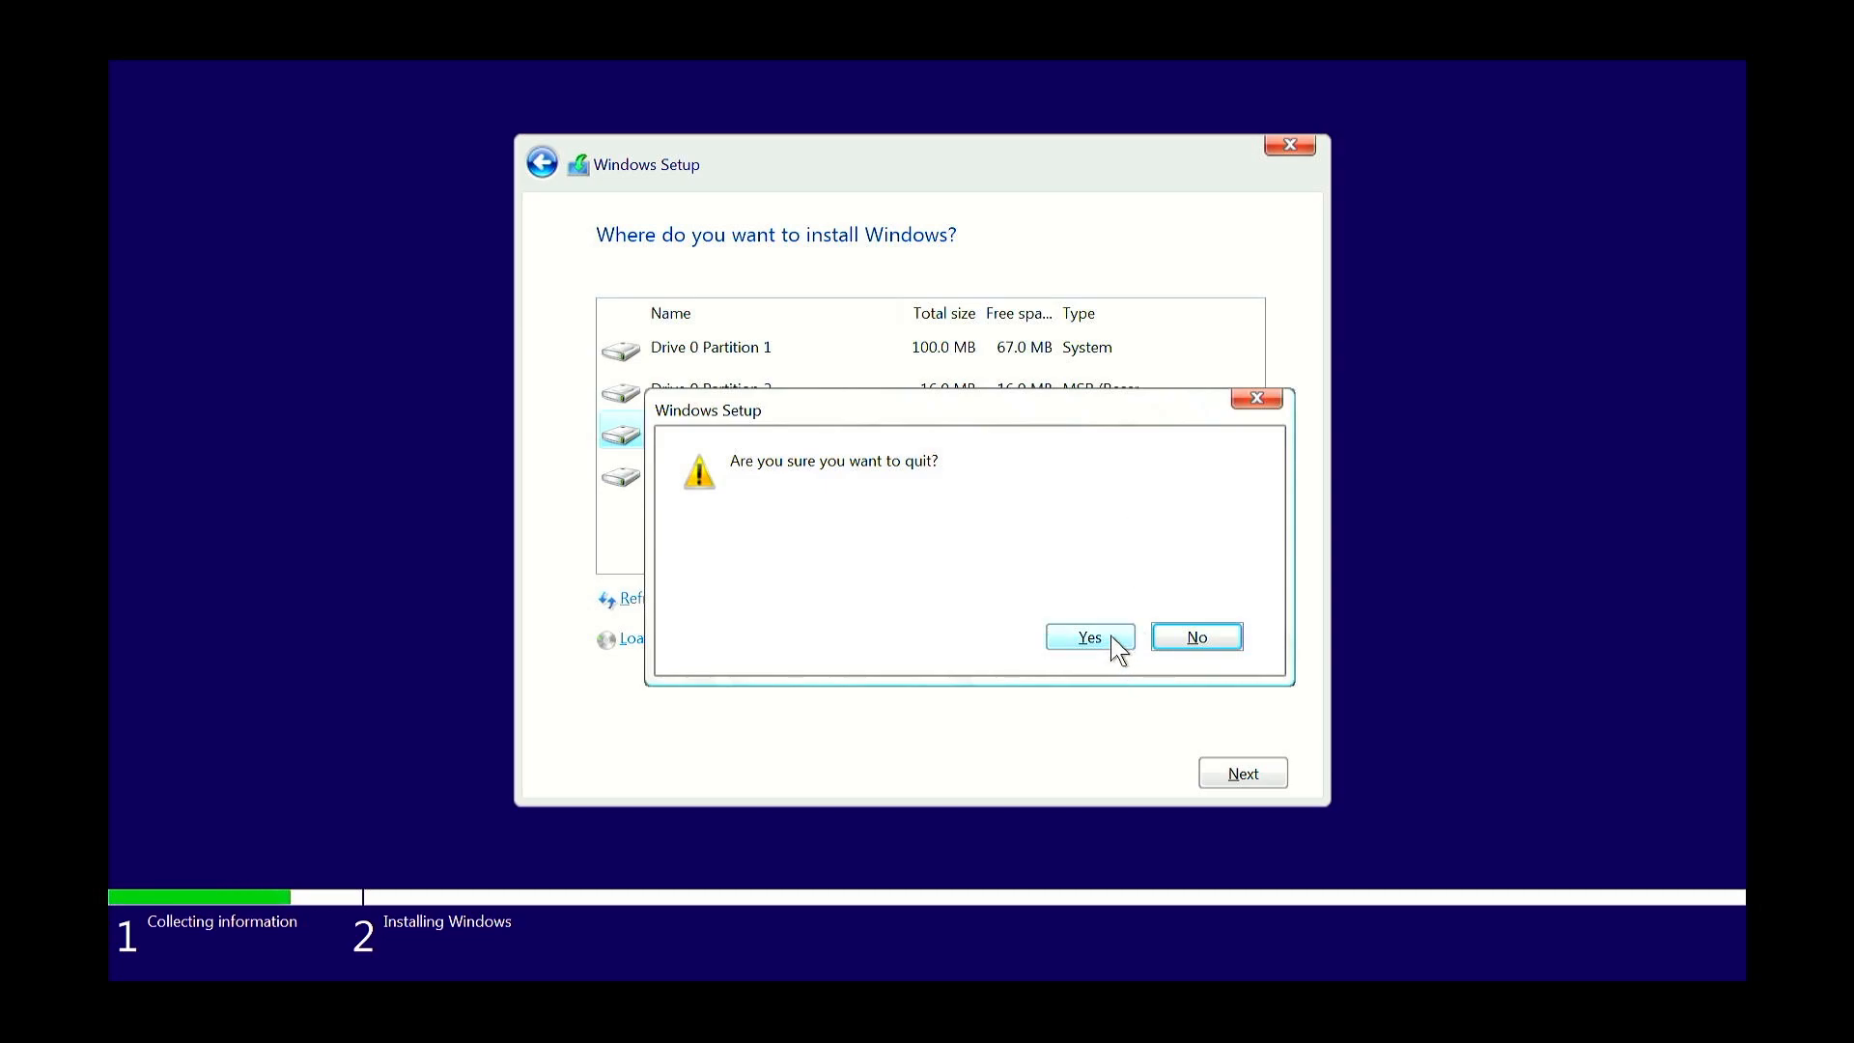
click(1088, 635)
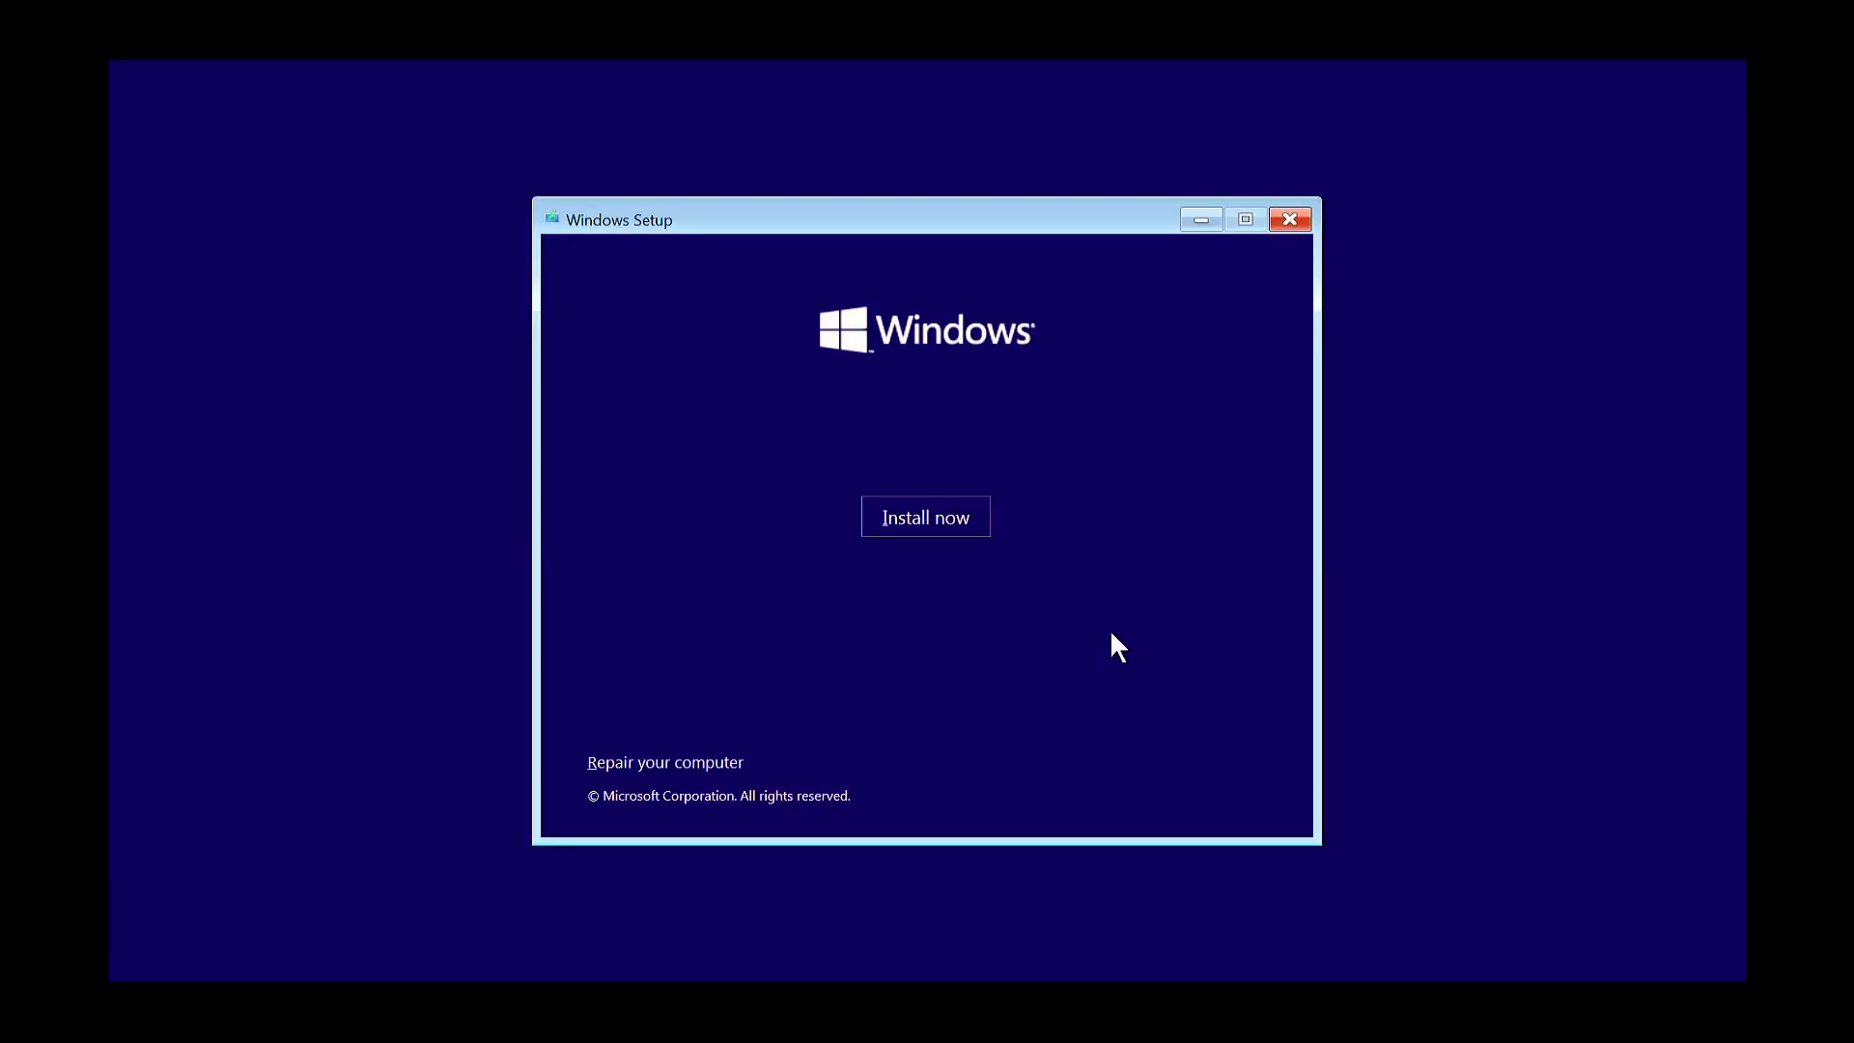
click(1288, 218)
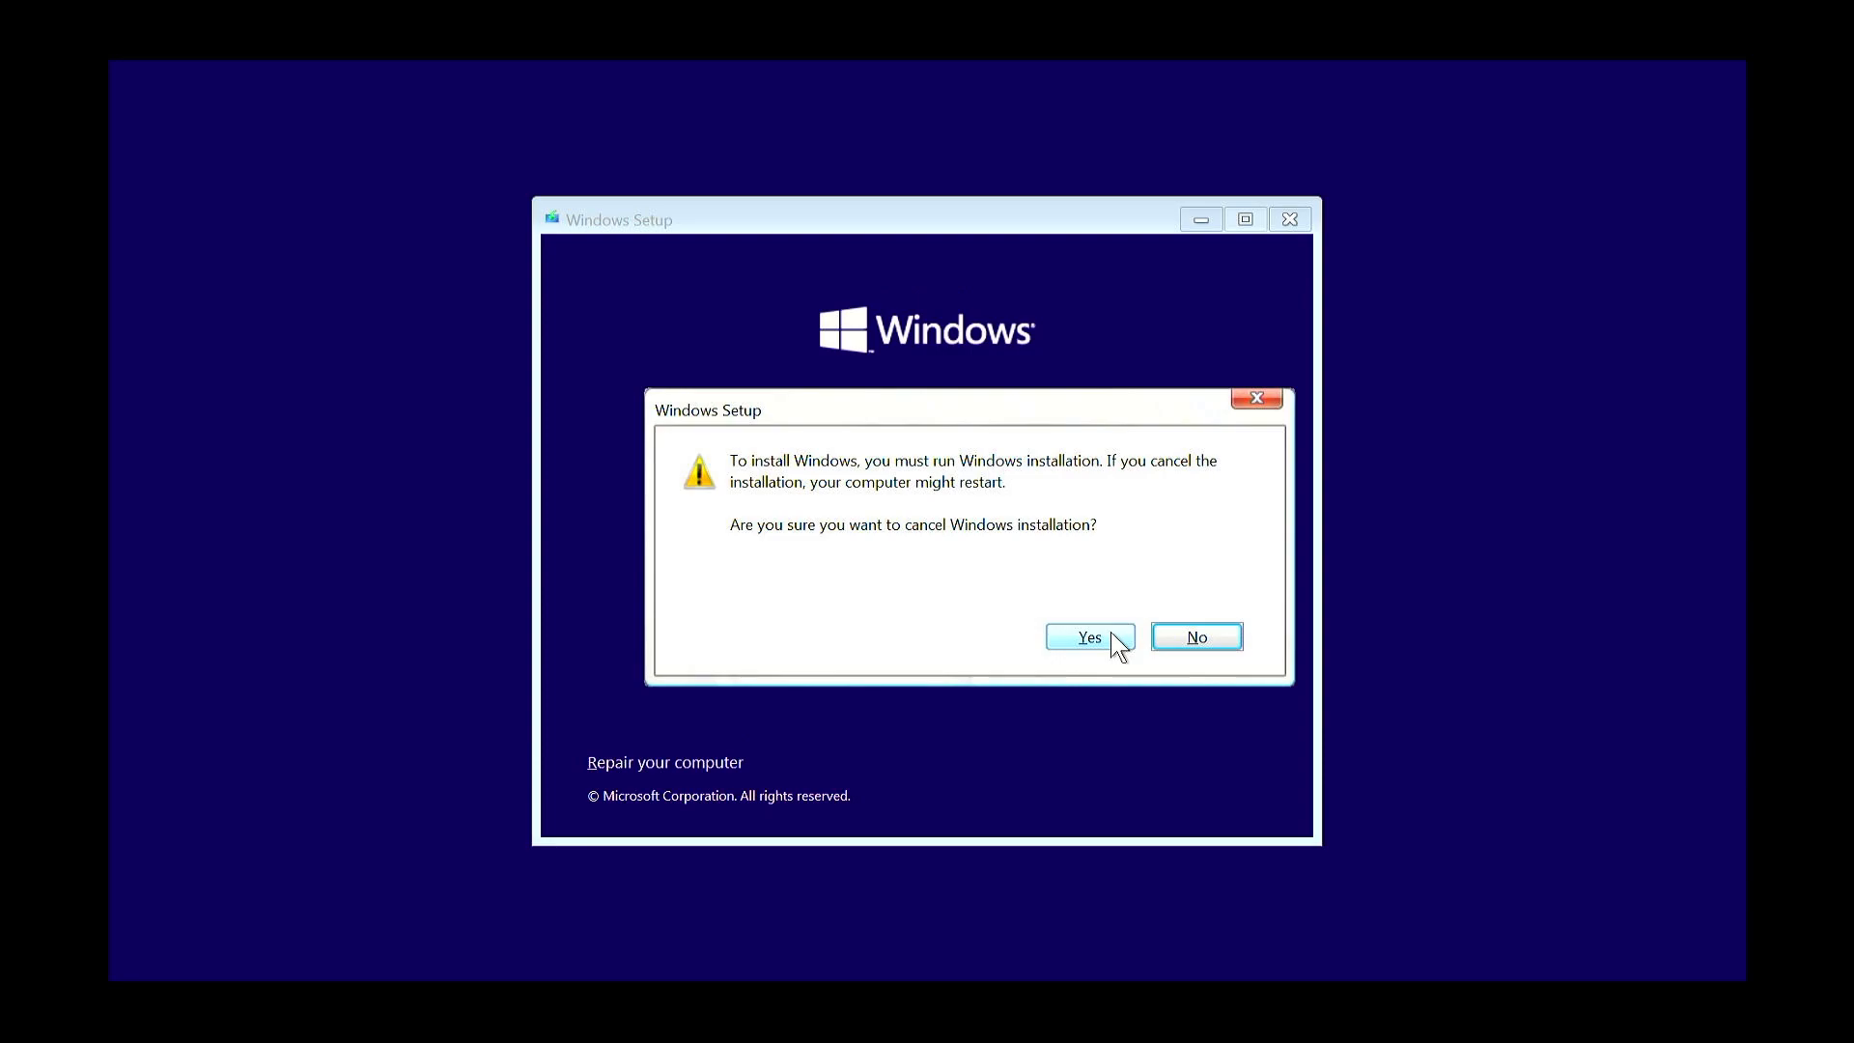